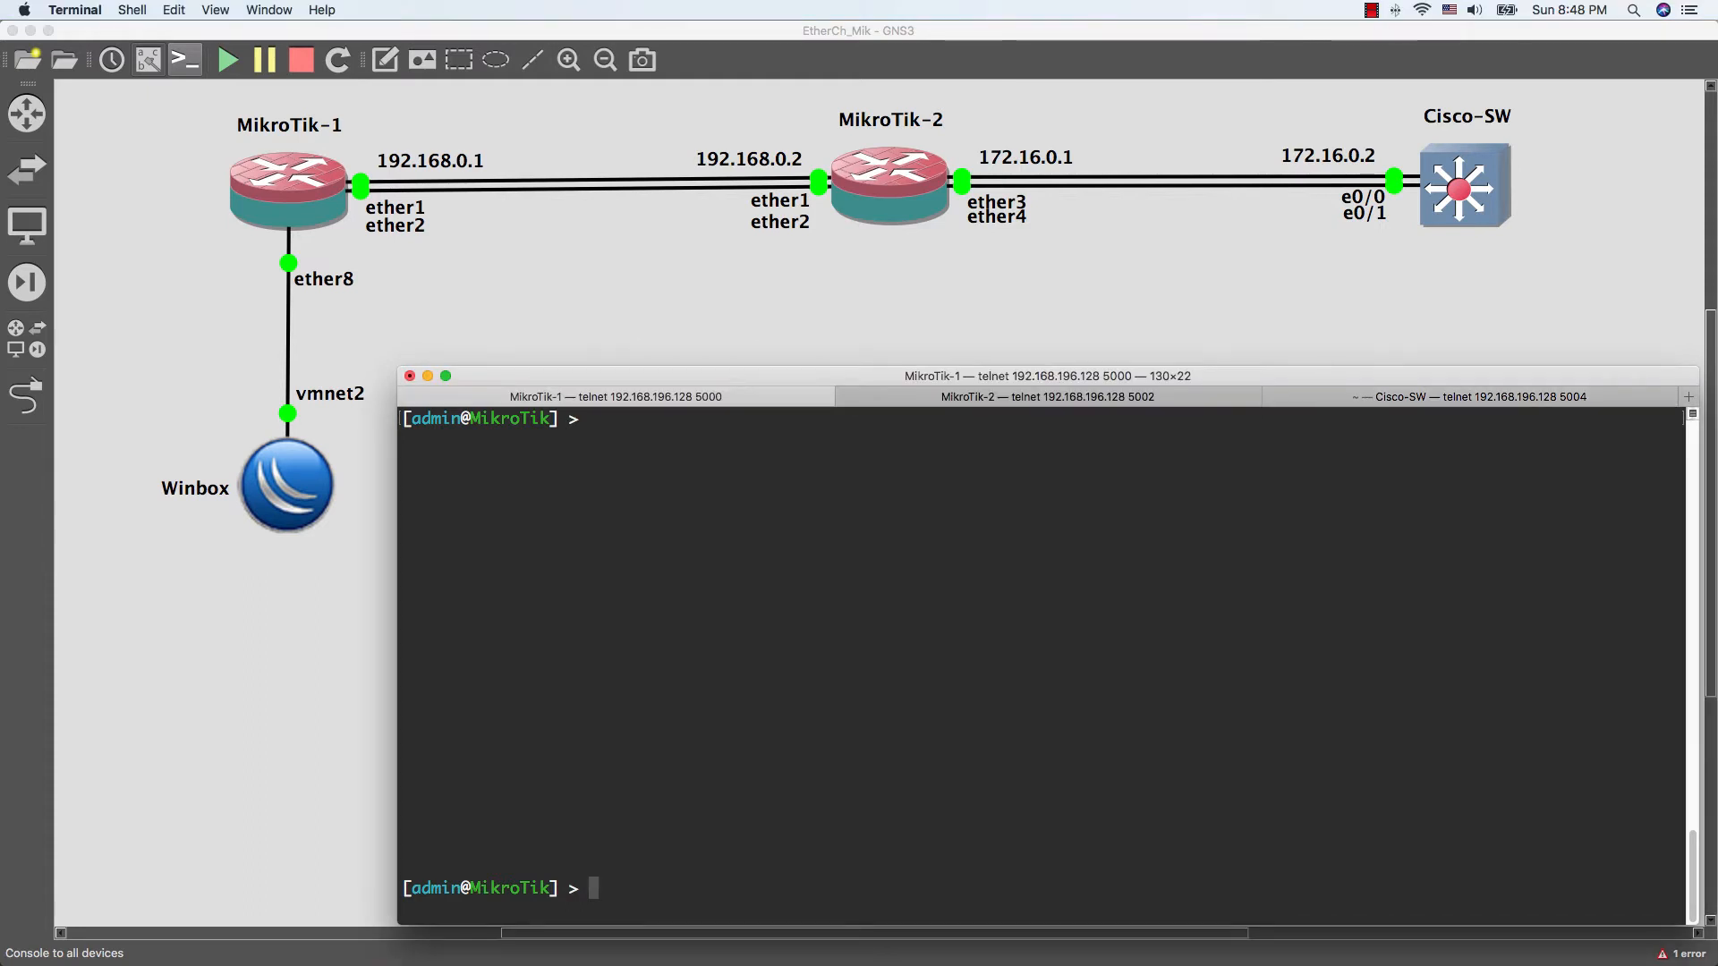
mouse_move(676, 602)
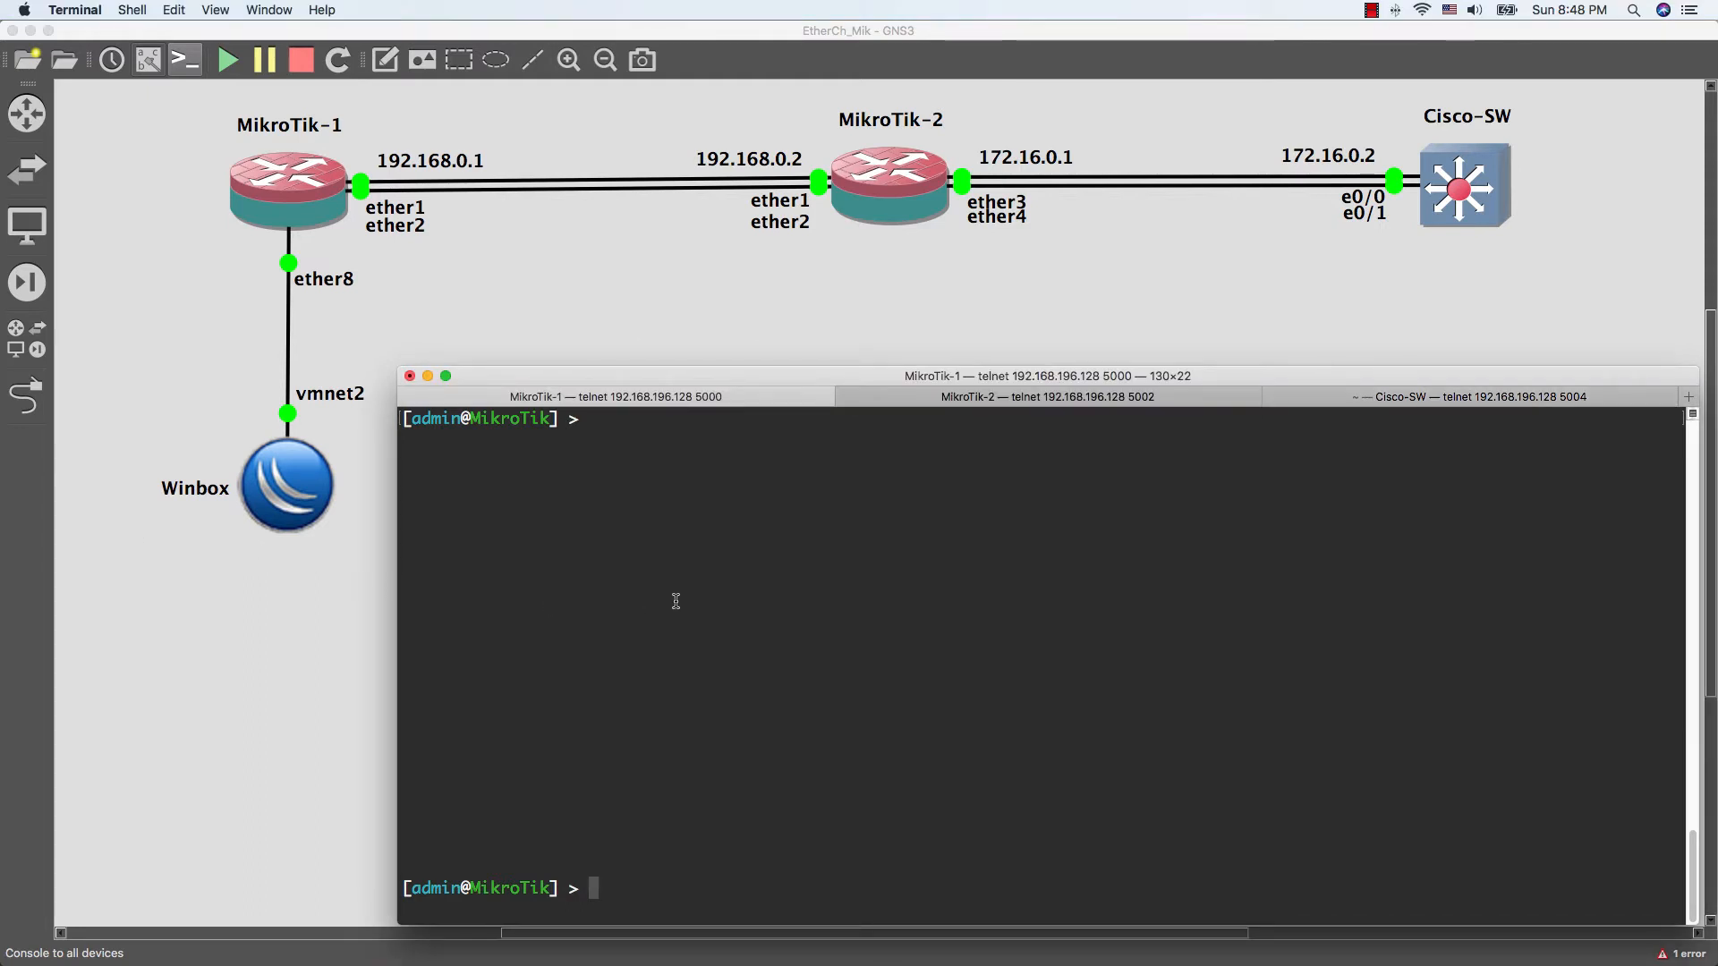
On MikroTik-1, add bond EtherCH-1: mode 802.3ad, layer-2-and-3 hash, slaves ether1,ether2
text(interface bonding add)
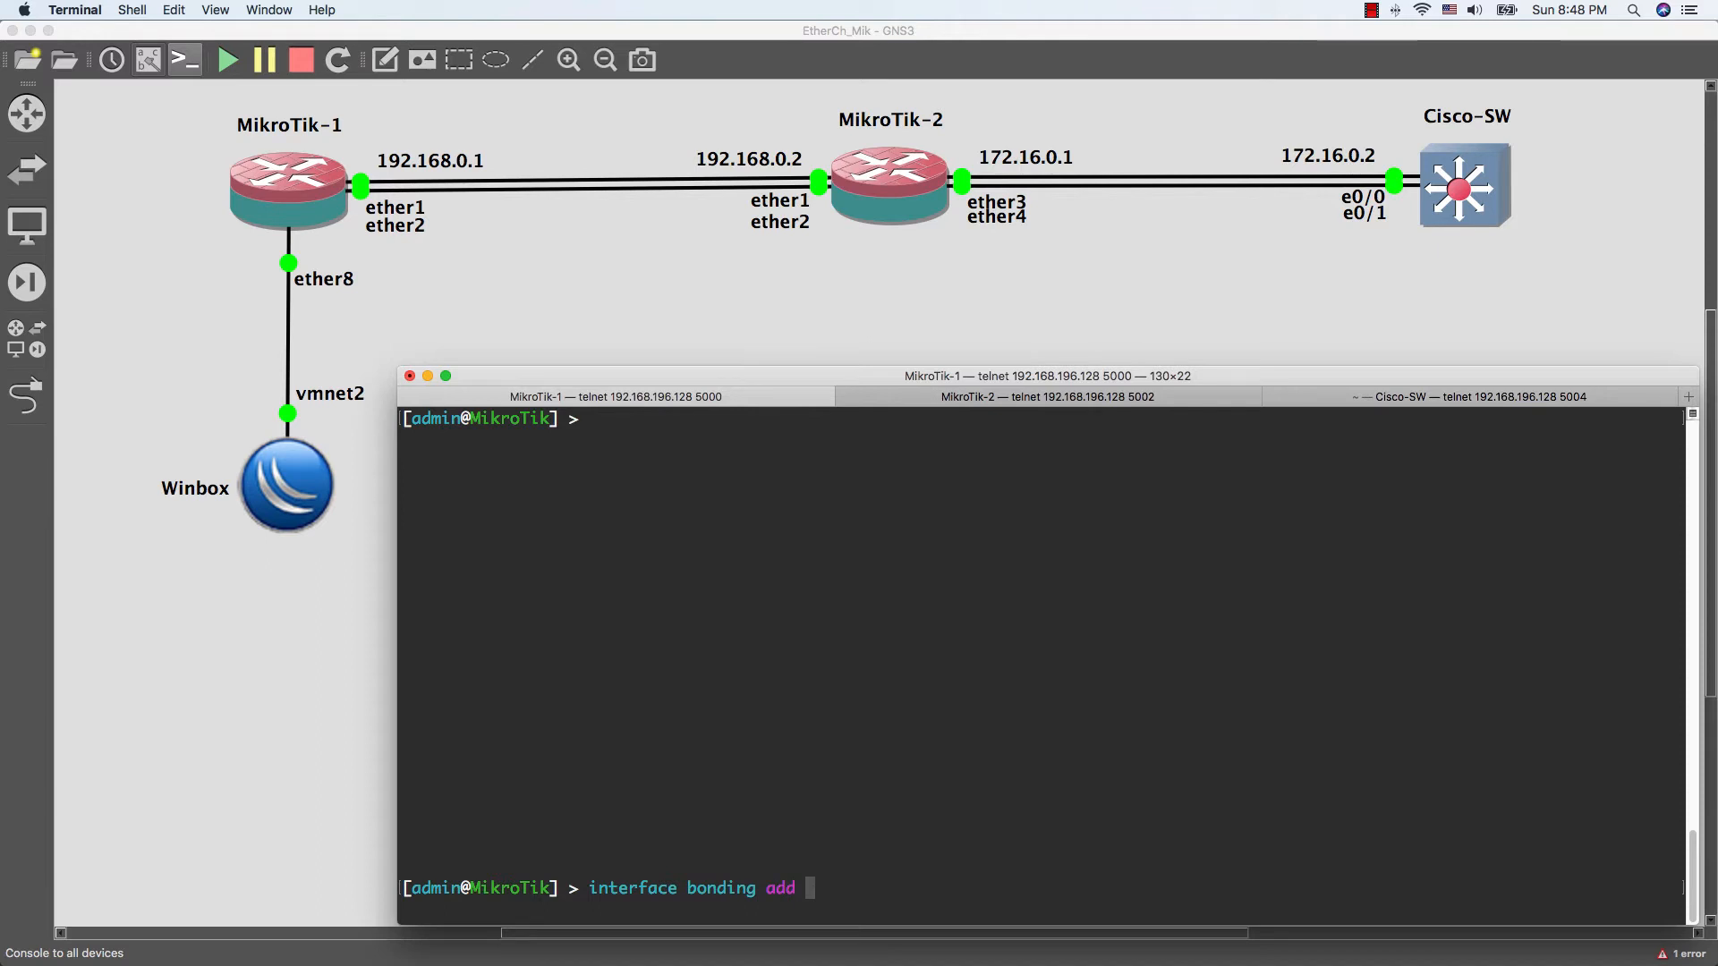
text(name=)
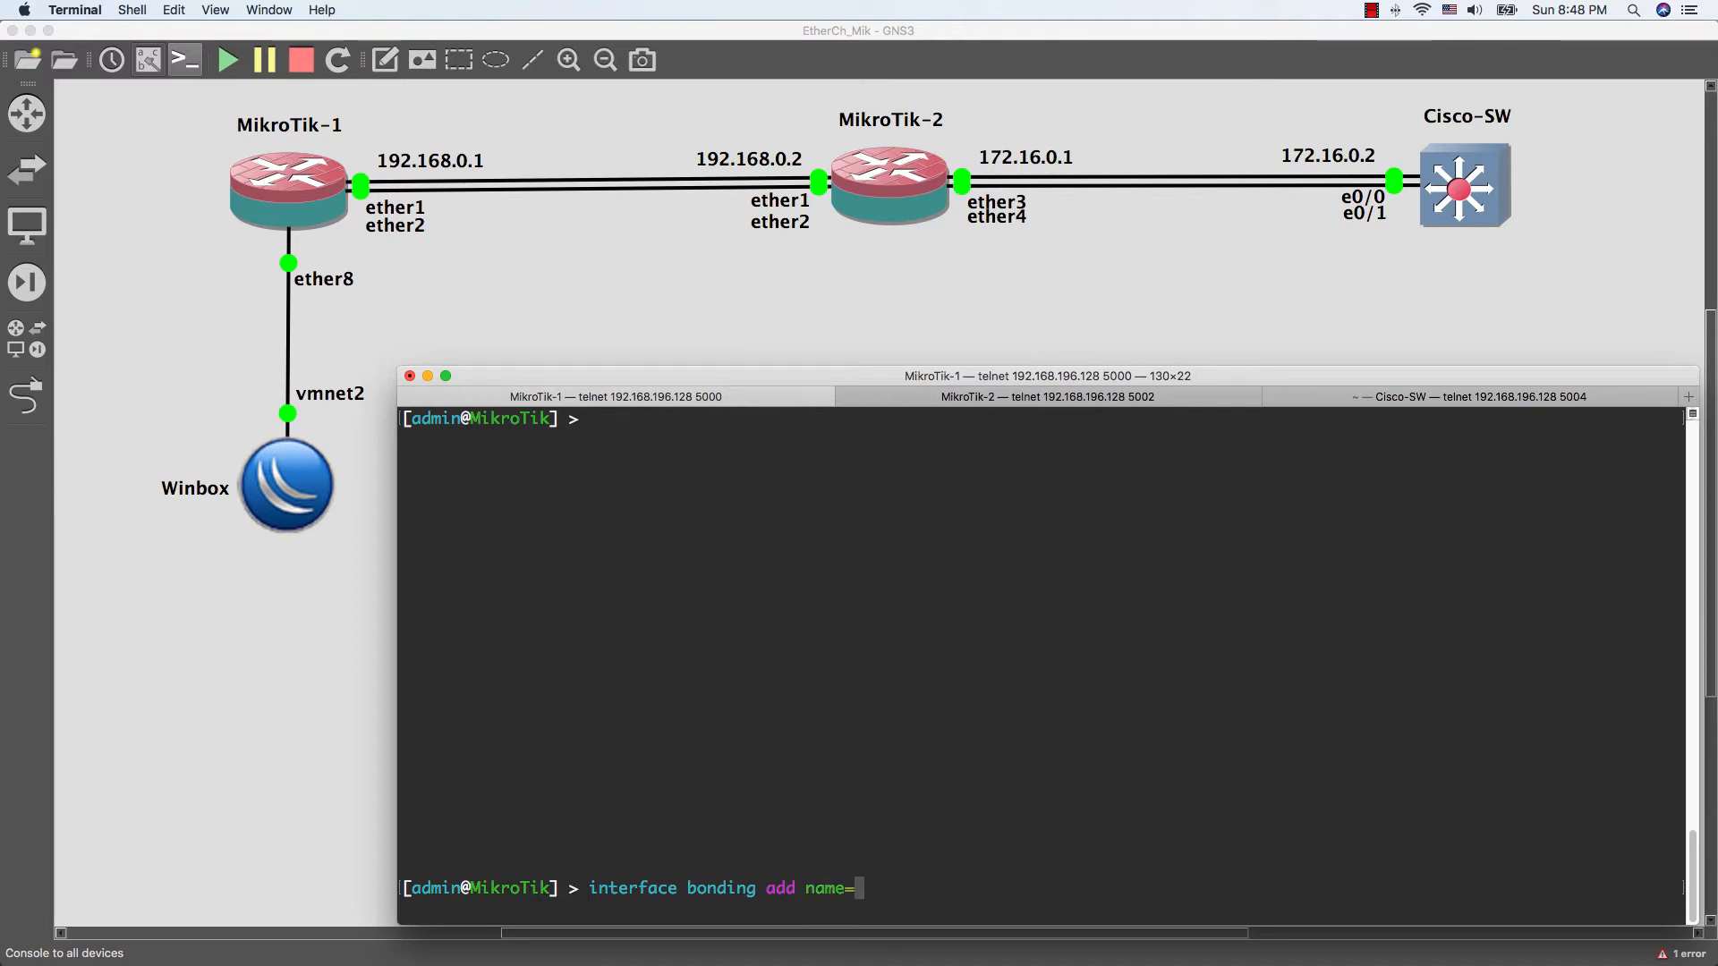
text(Ethe)
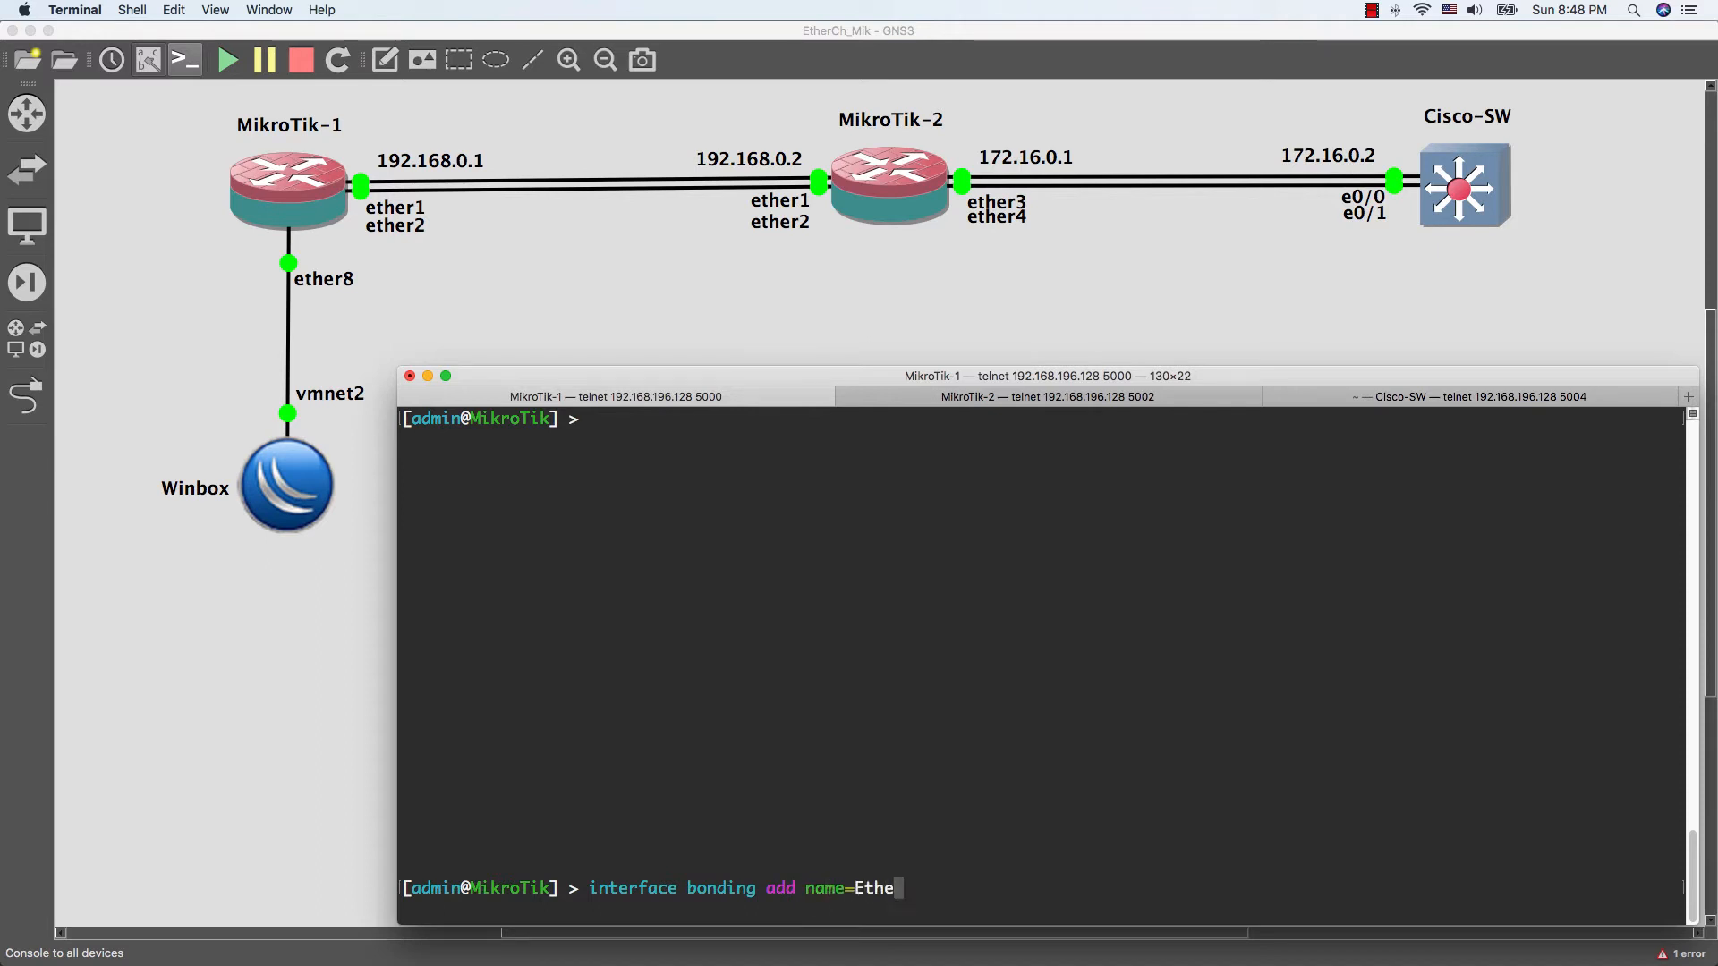
text(rCH)
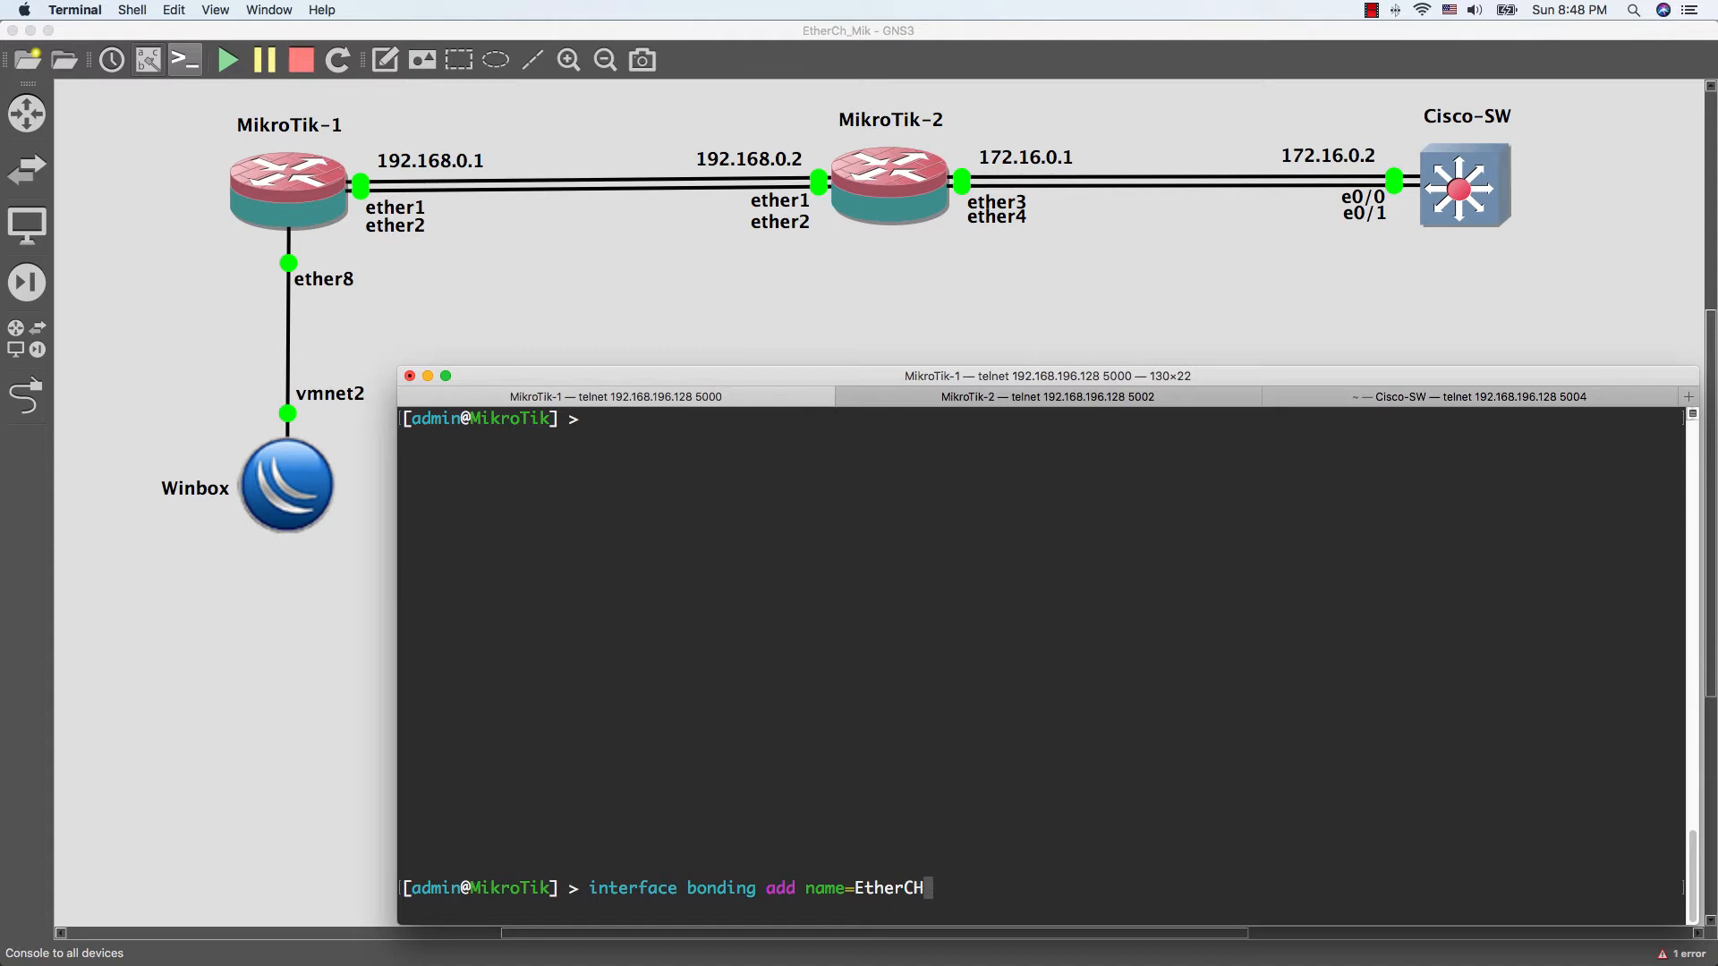
text(-1)
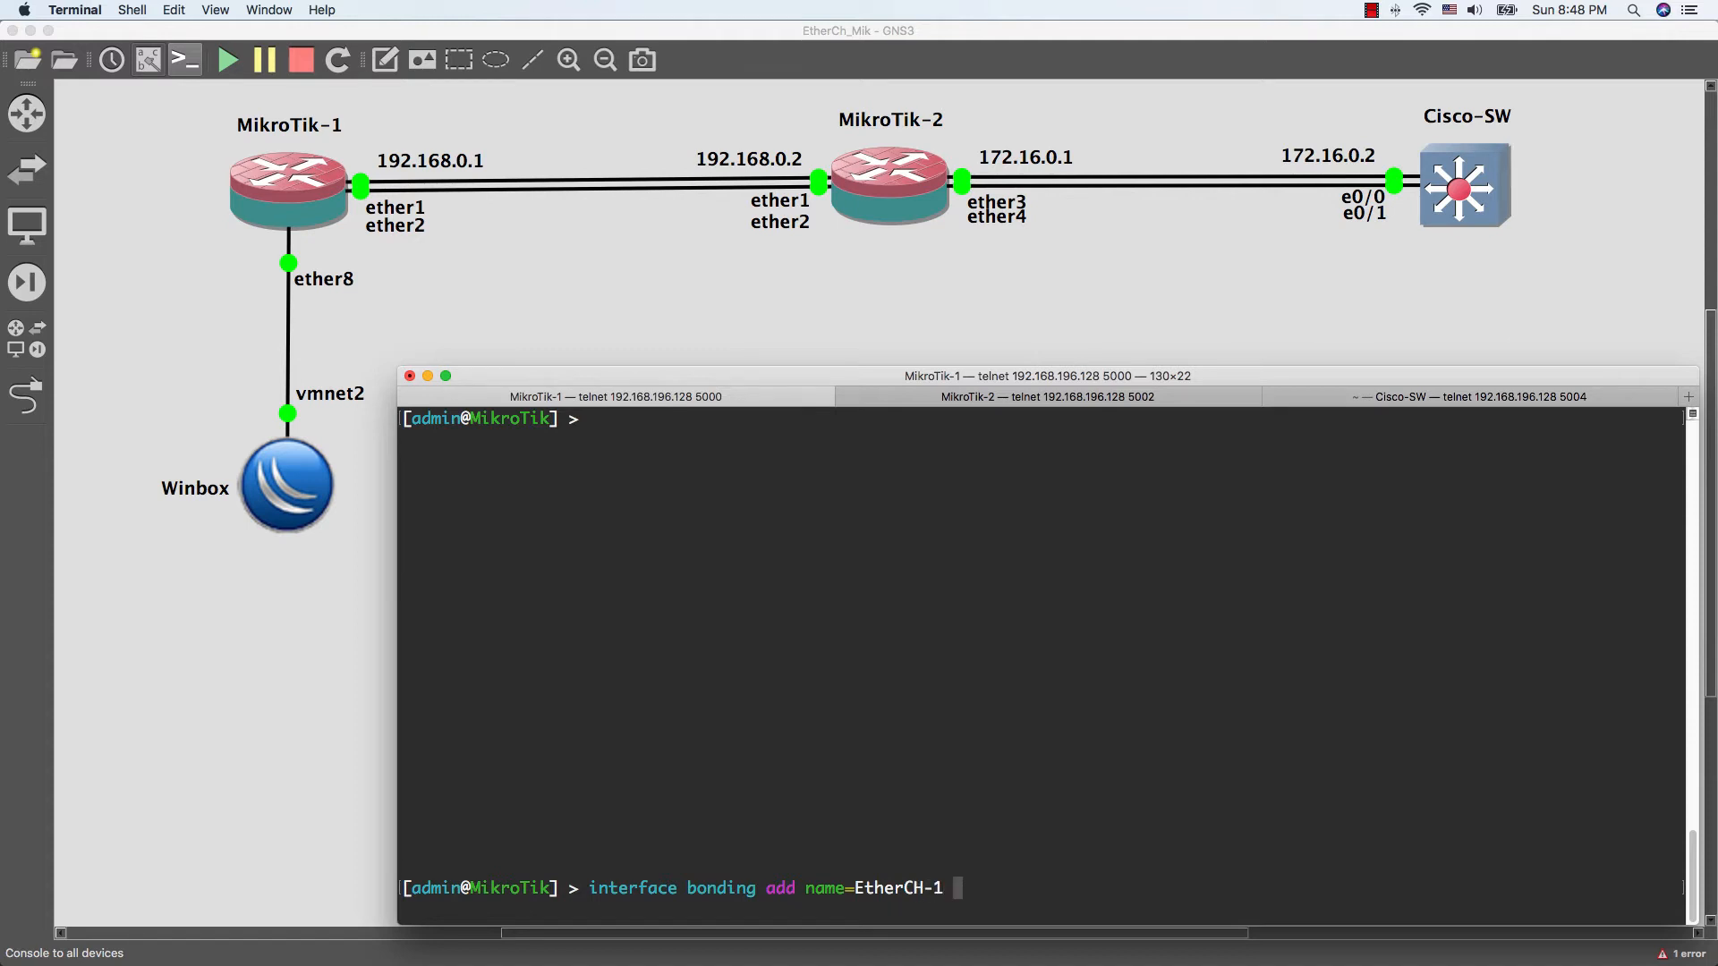
text(mode=)
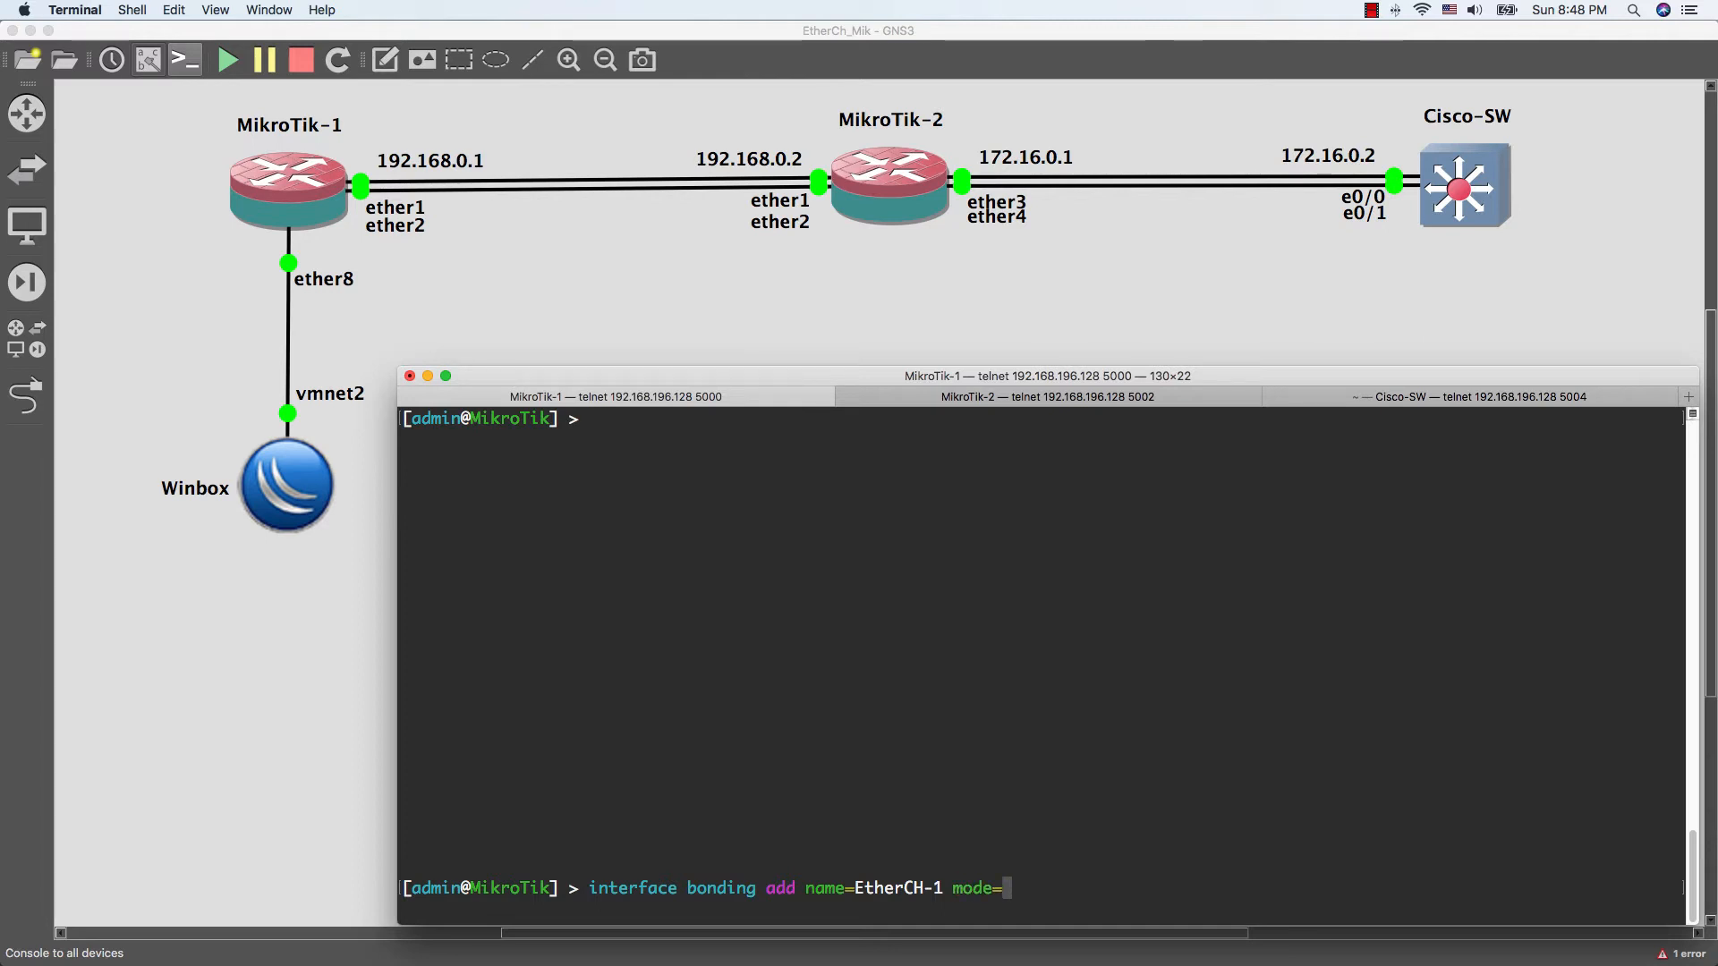
text(803)
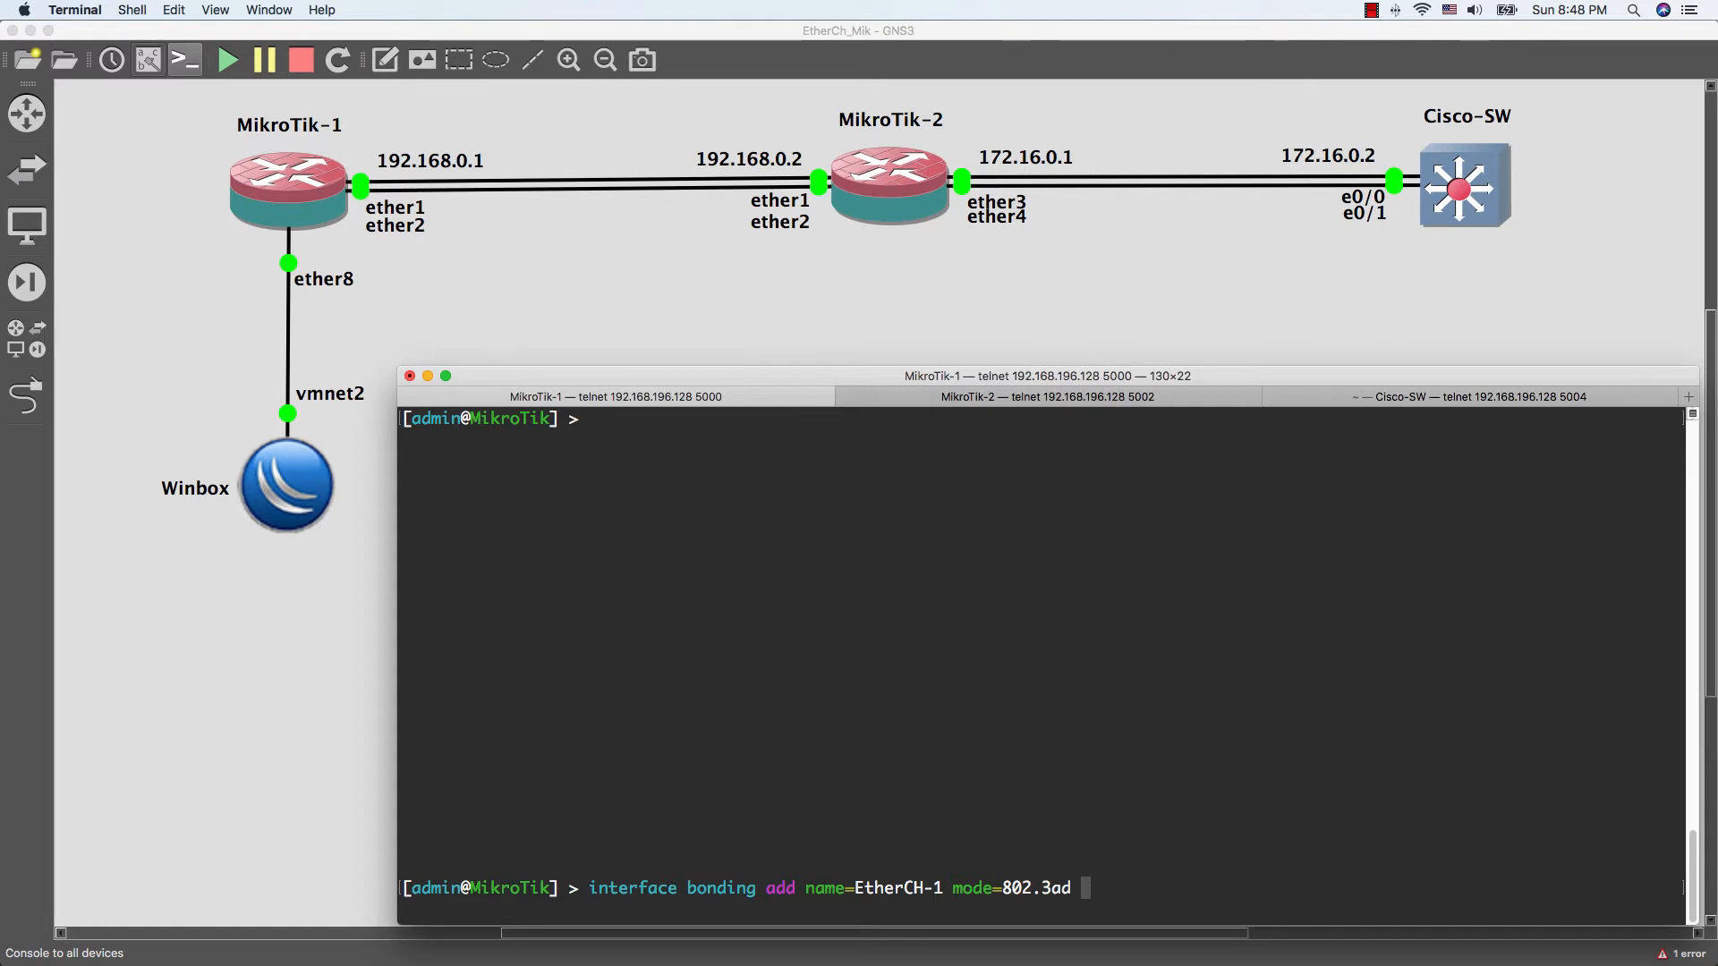
text(transmit-hash-policy=)
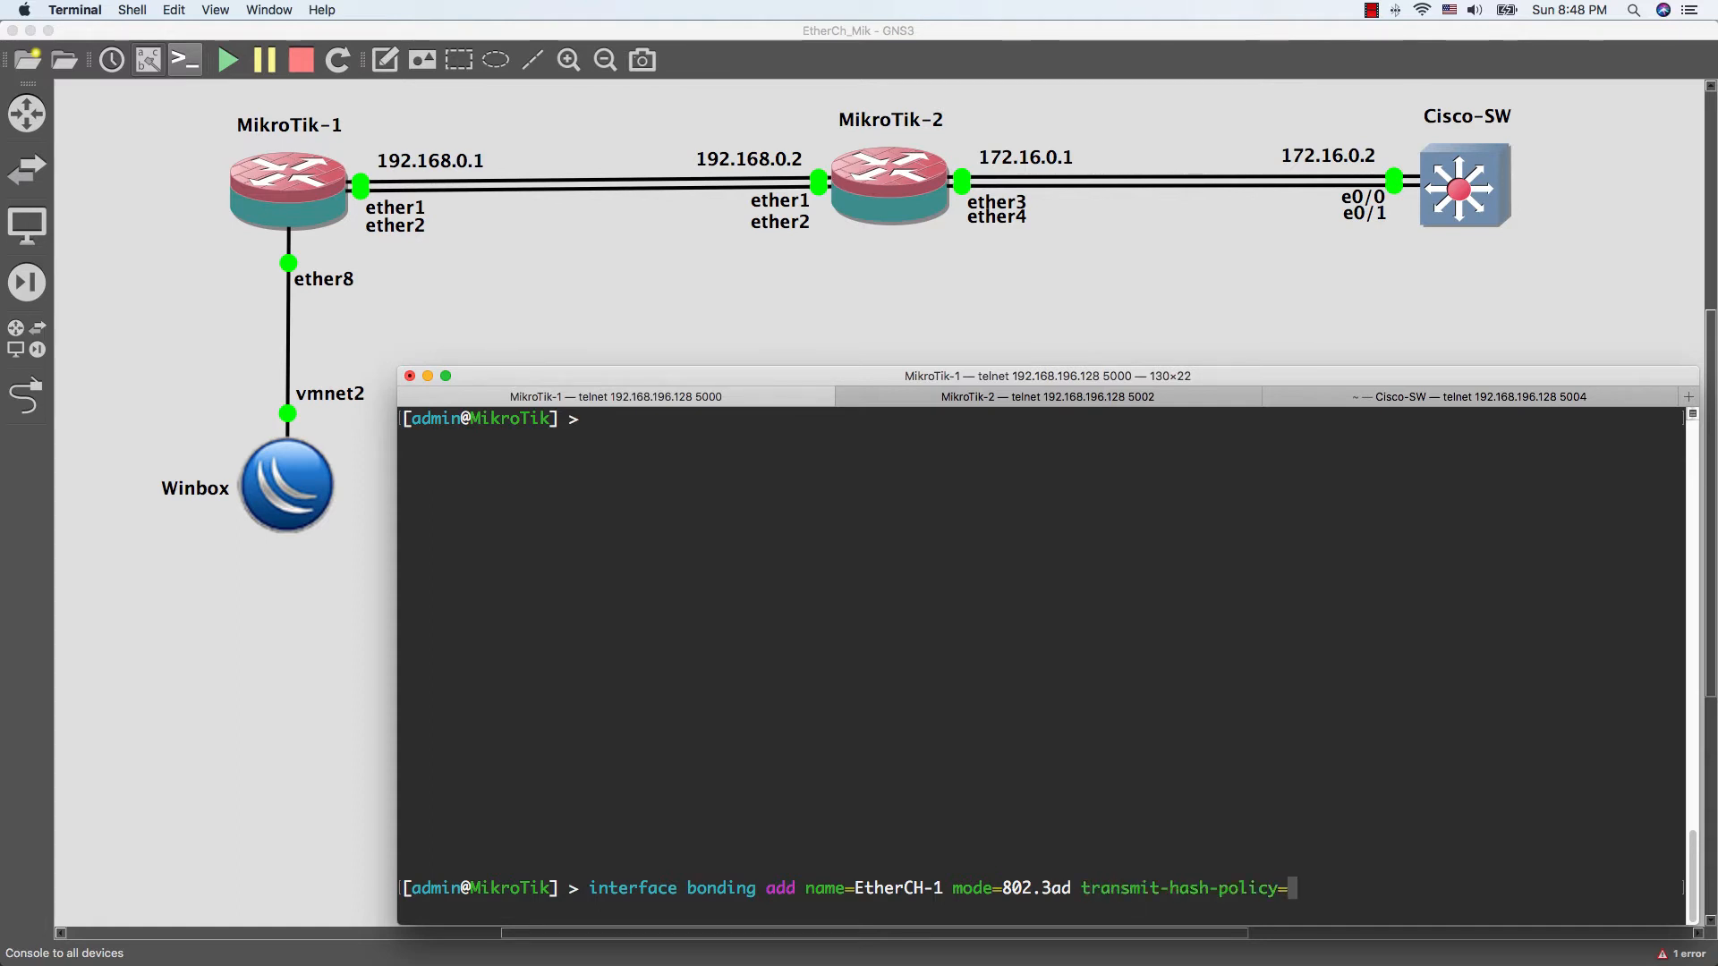
text(layer-2)
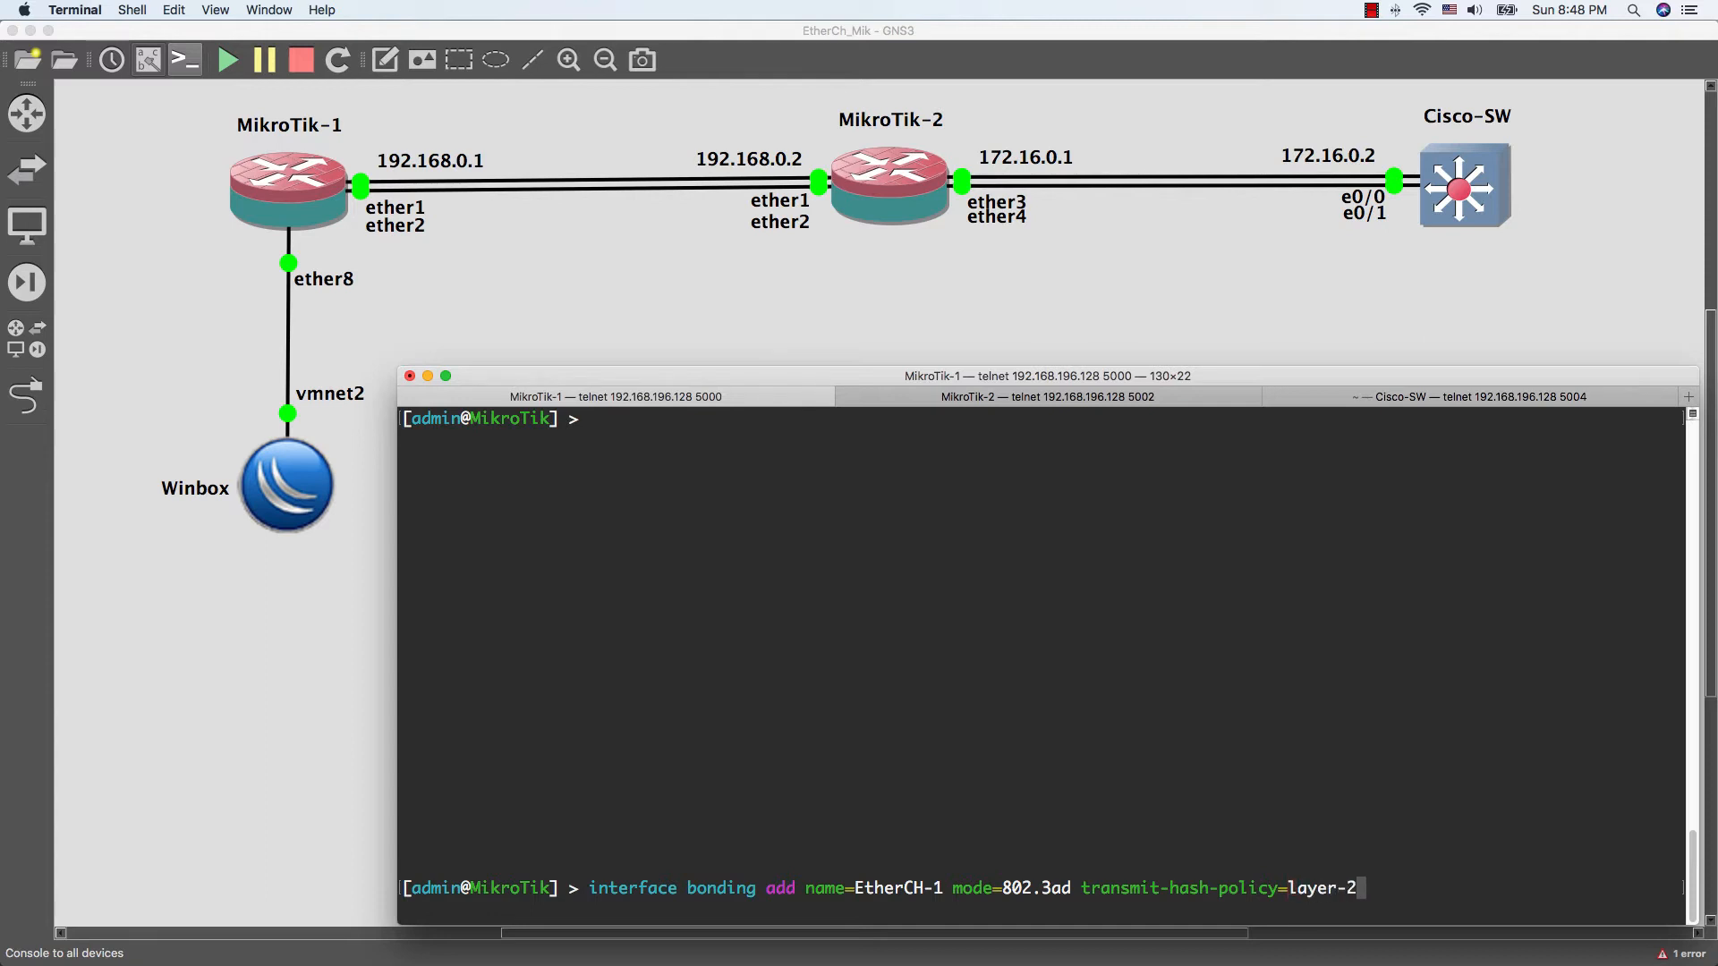
text(-and-3 s)
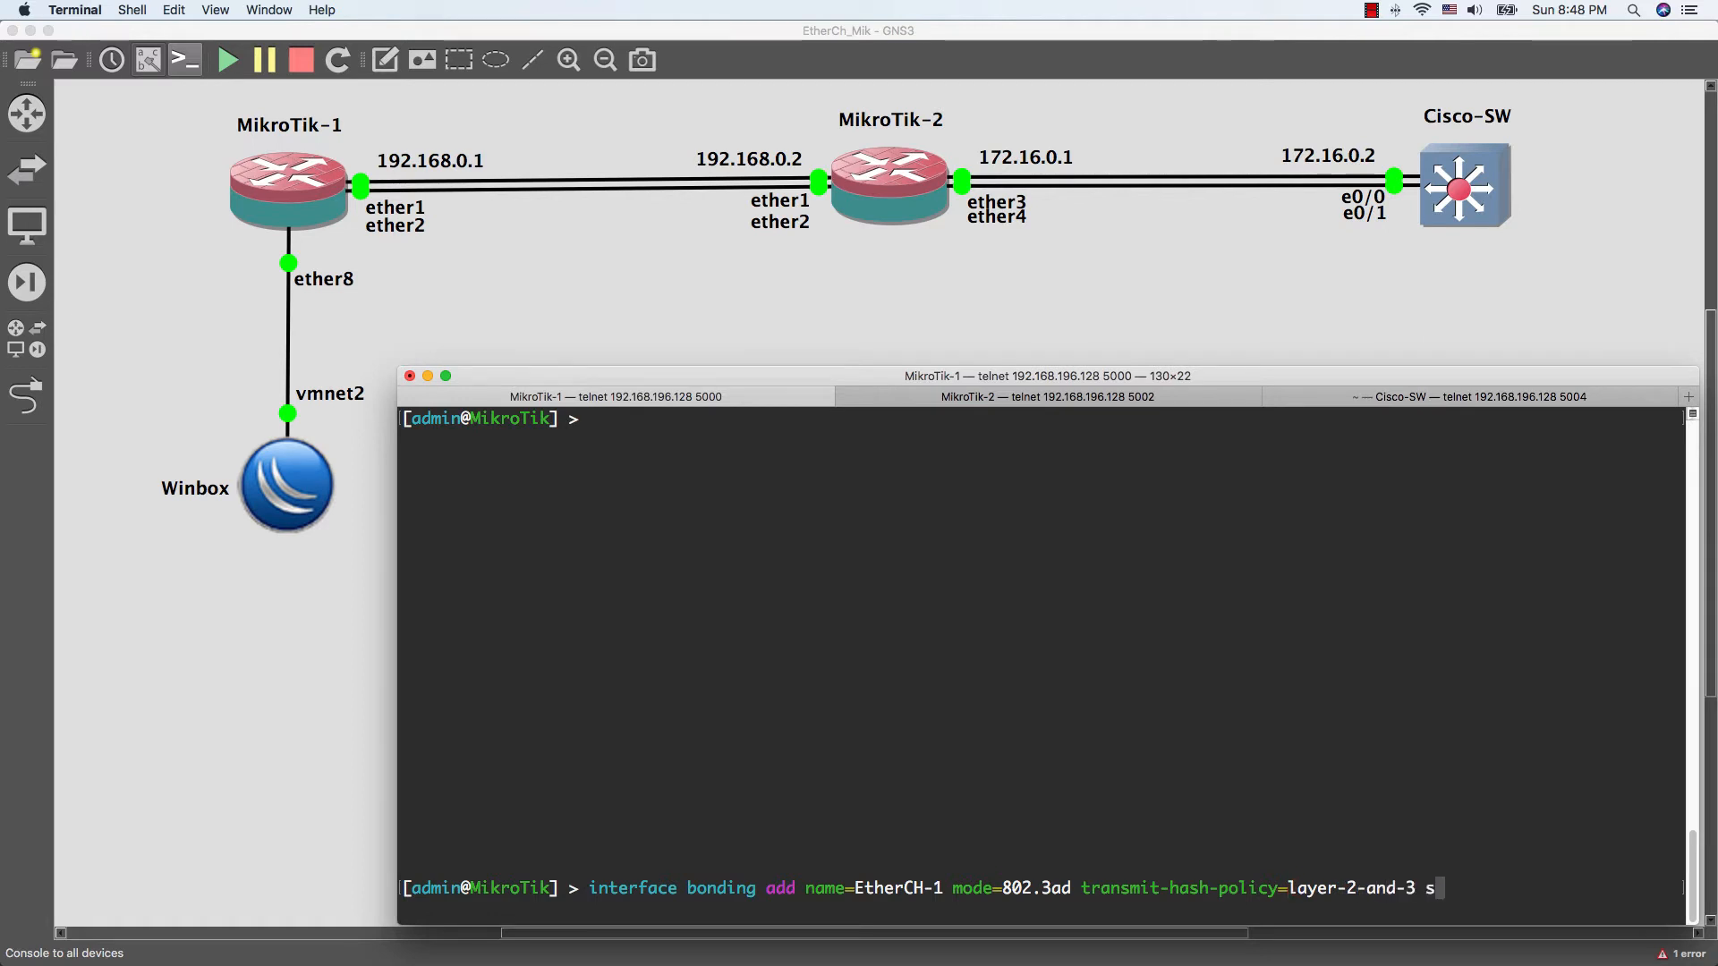
text(laves=)
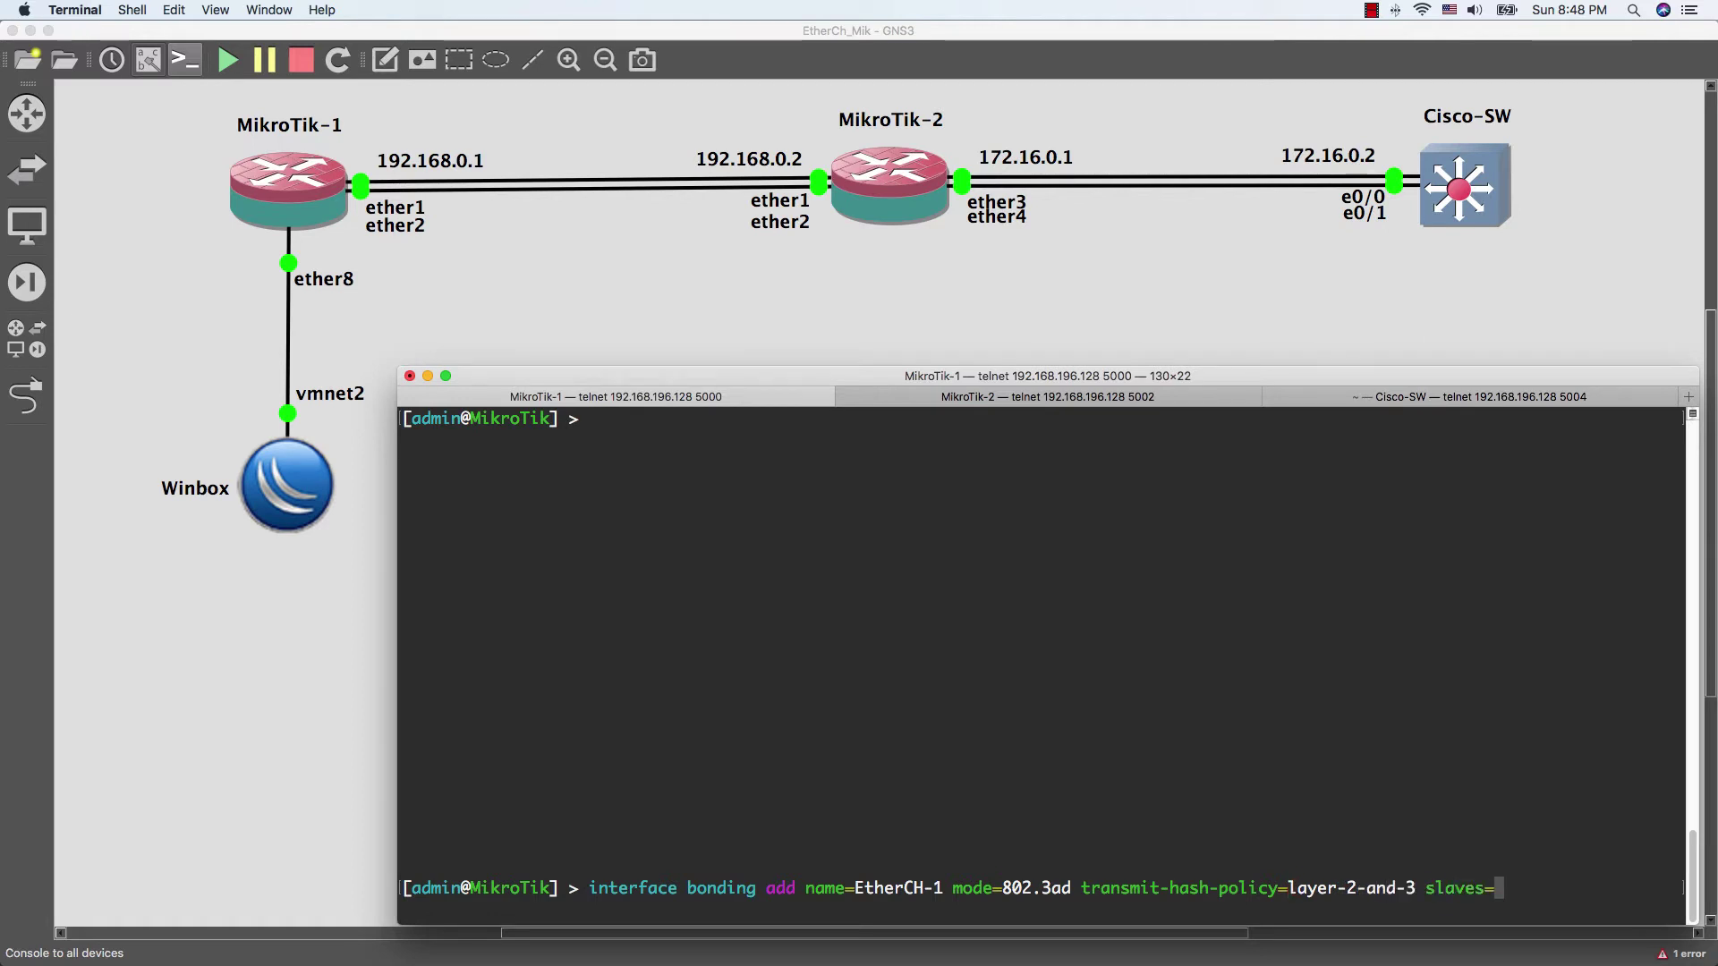
text(ether1)
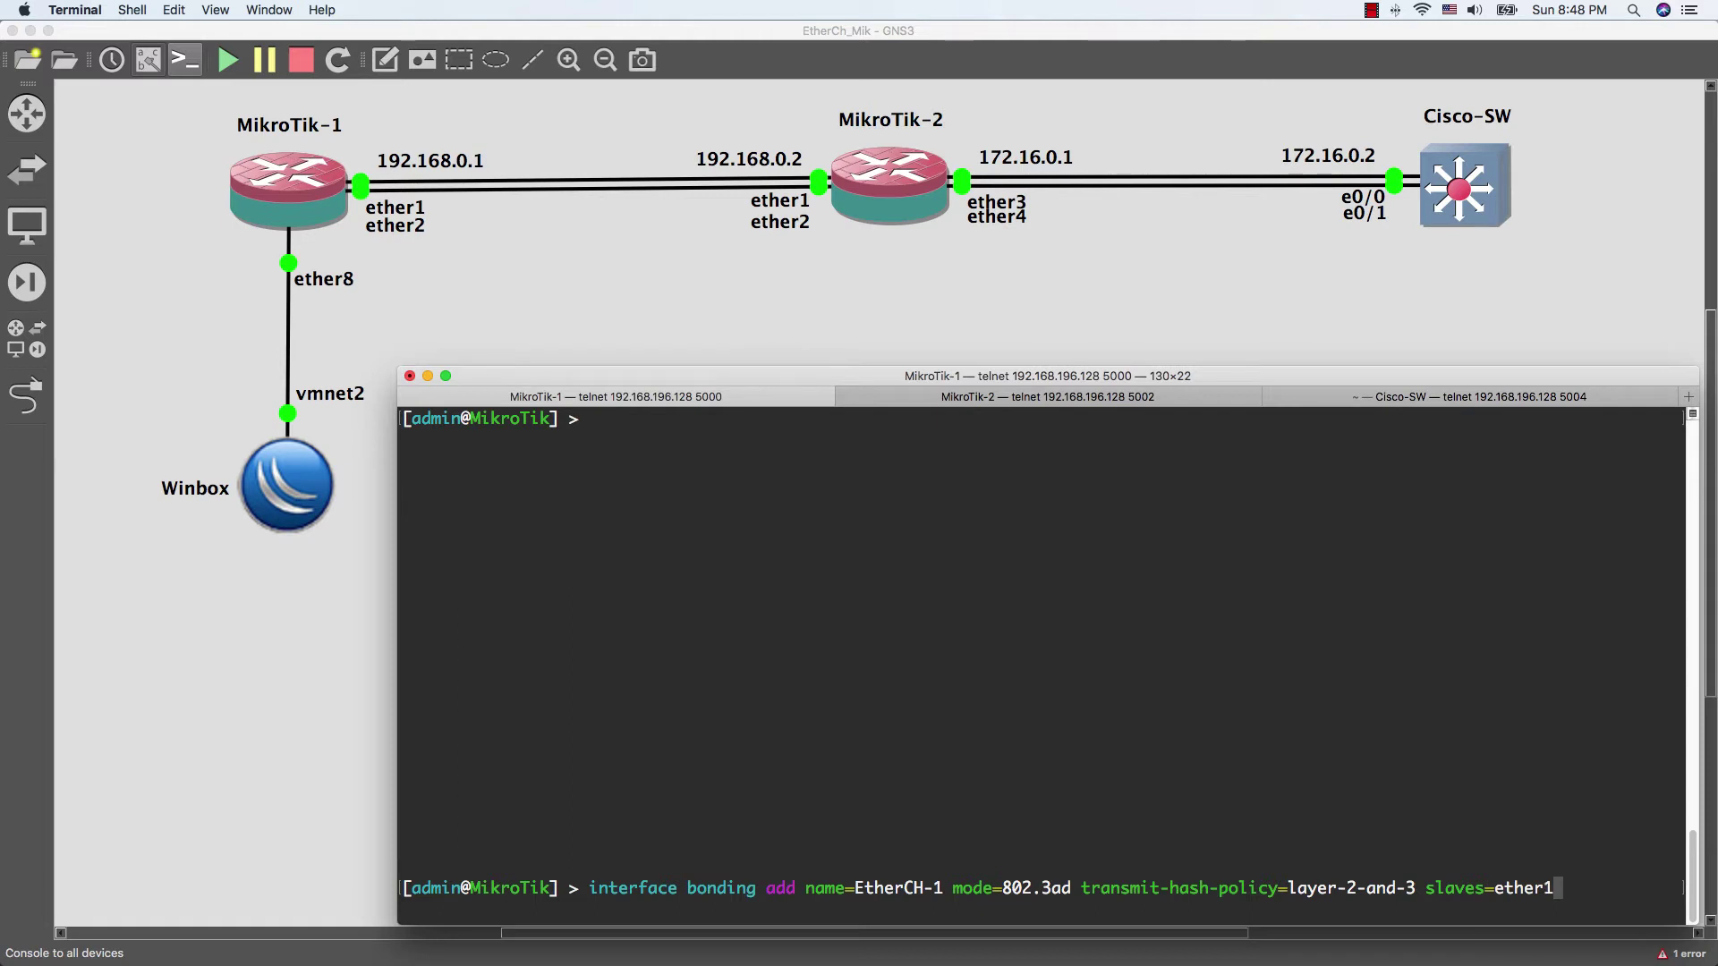
text(,ether2)
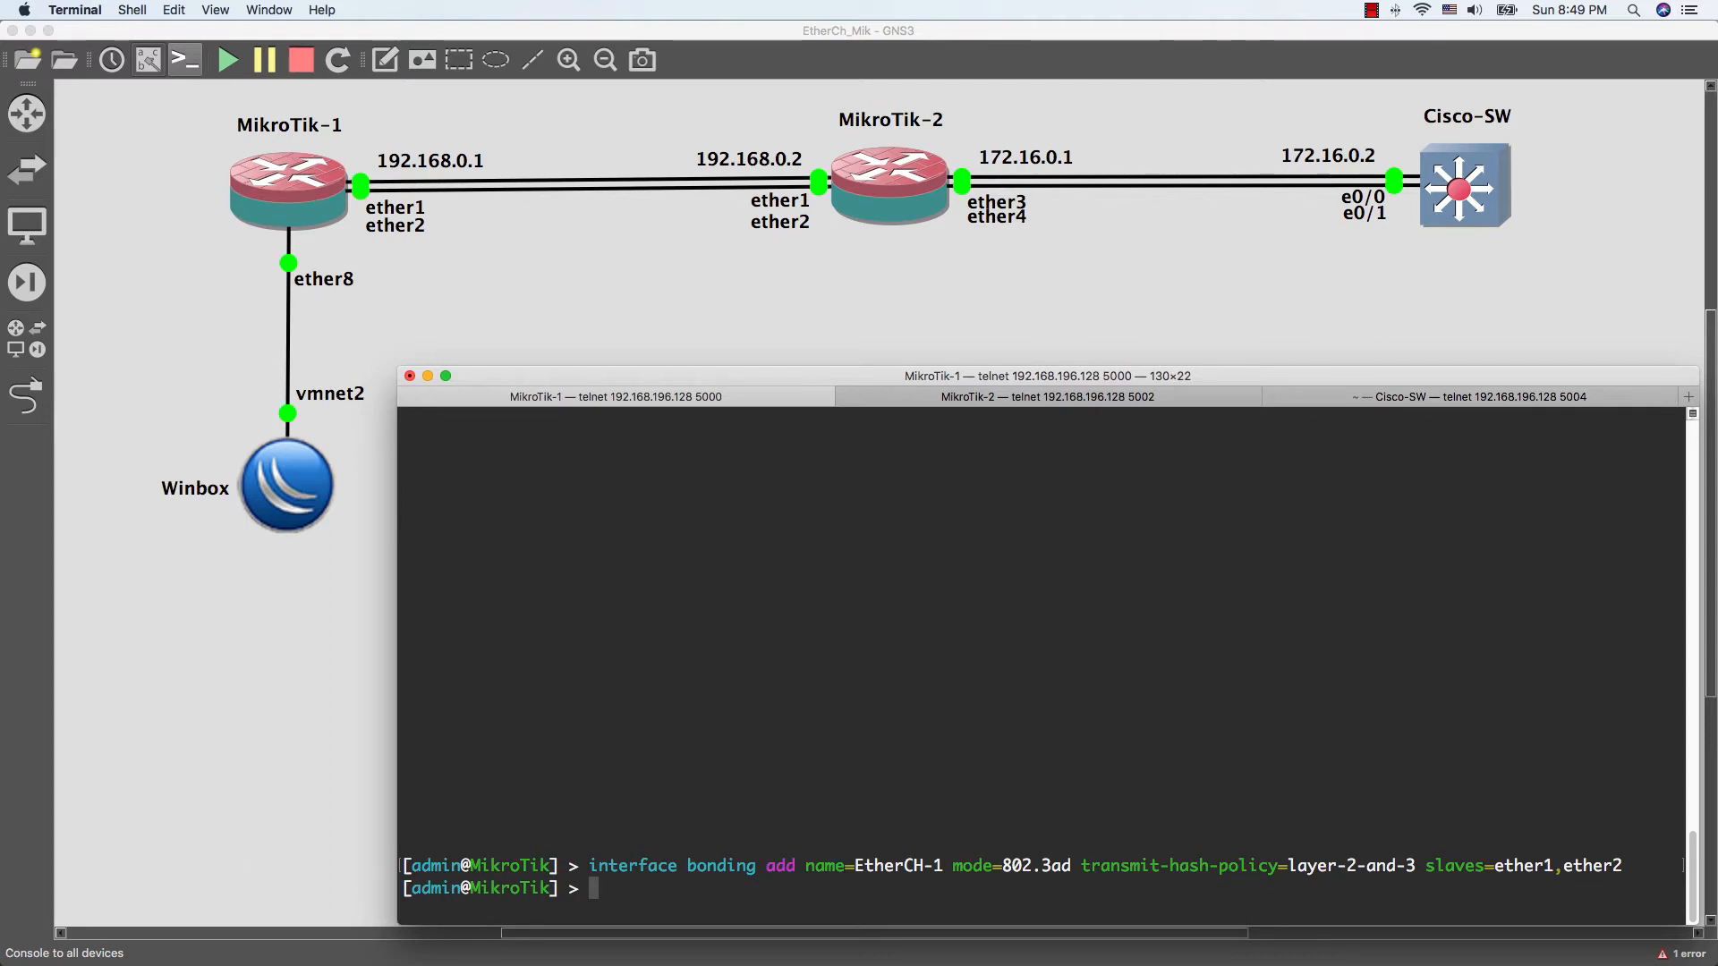
Add IP address 192.168.0.1/24 to interface EtherCH-1 on MikroTik-1
text(ip address)
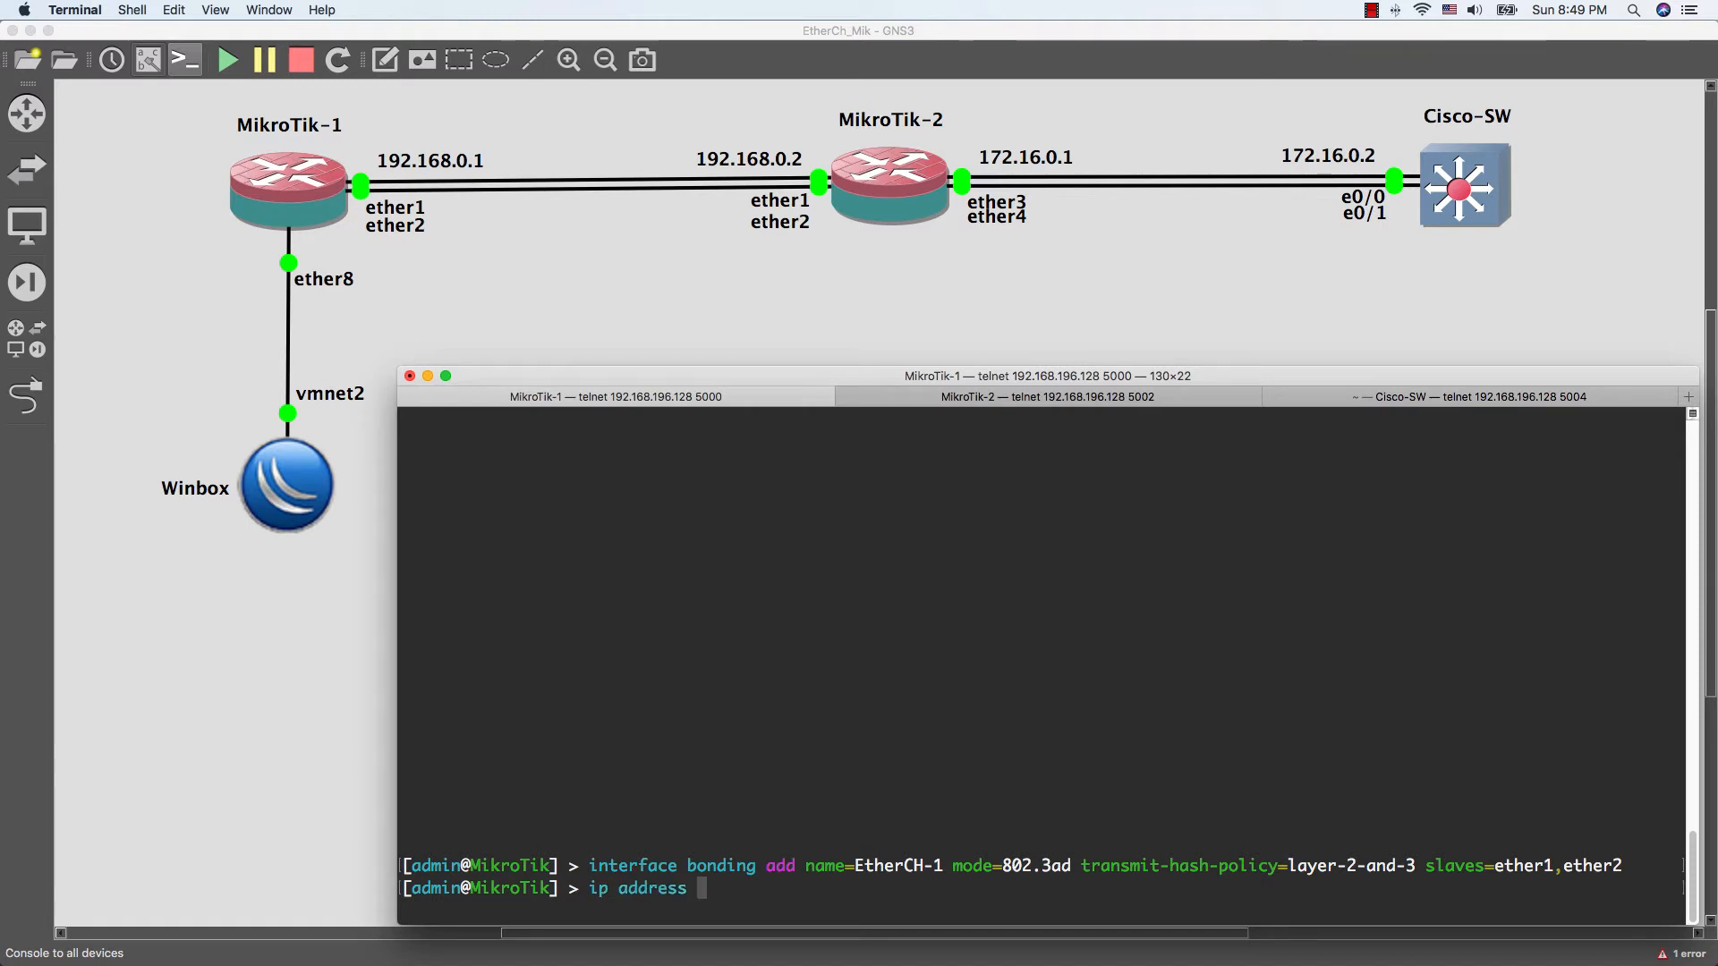
text(add inter)
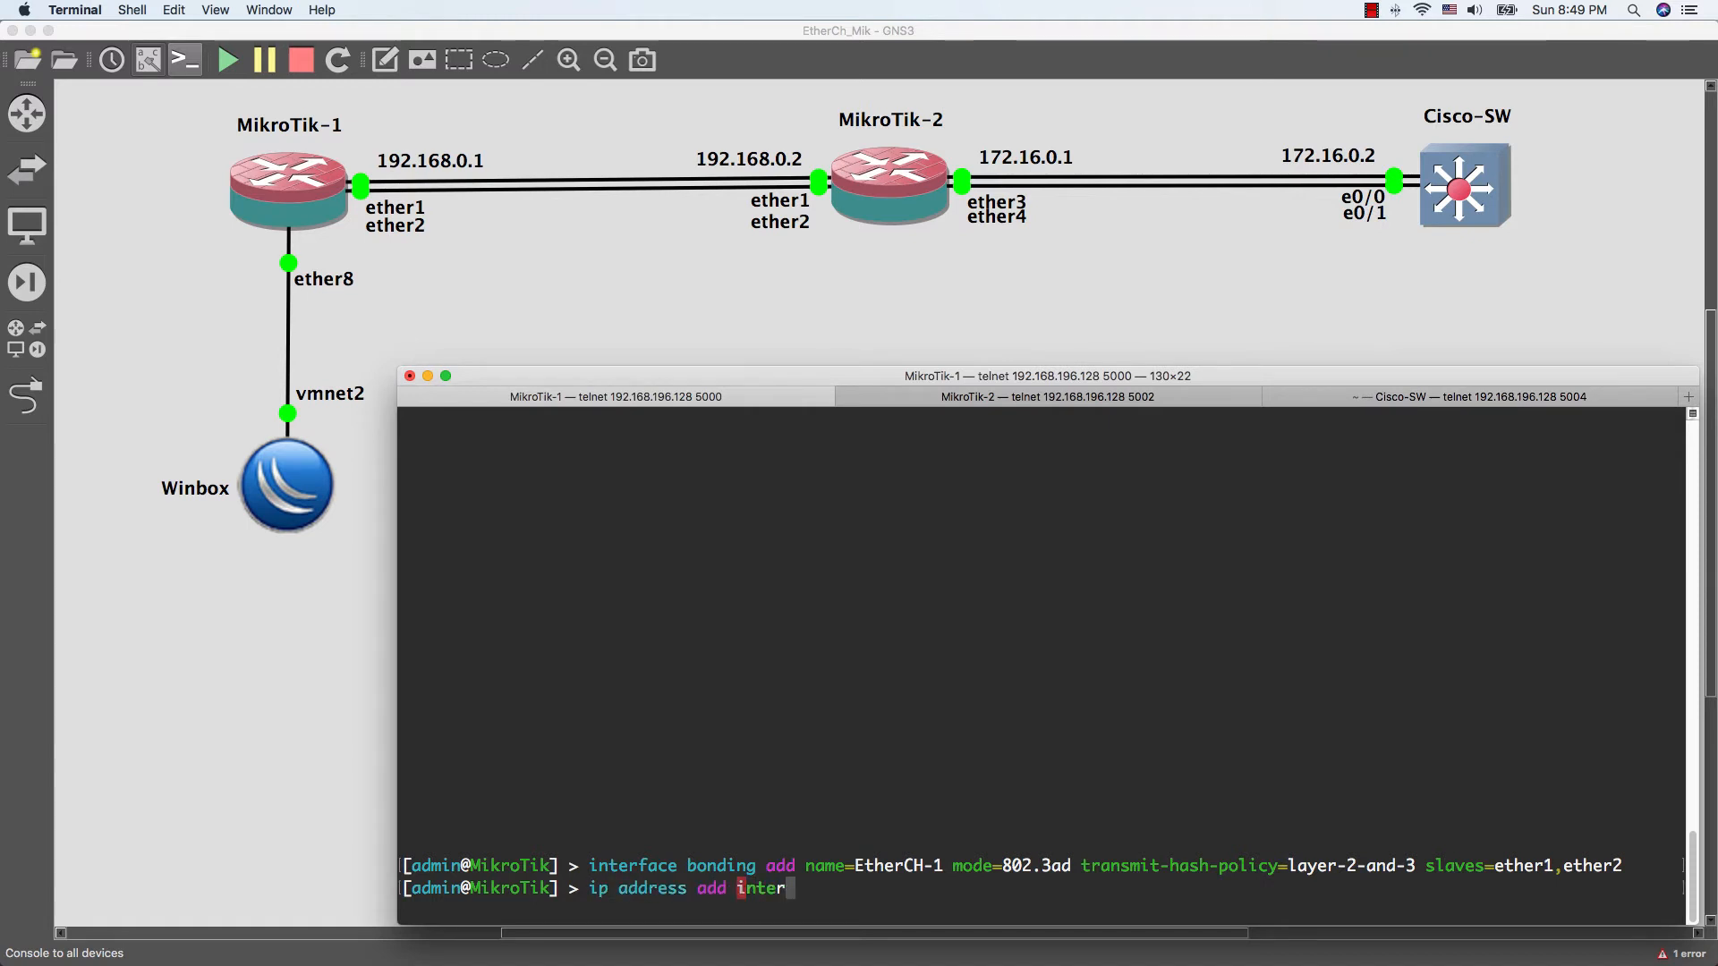
text(face=)
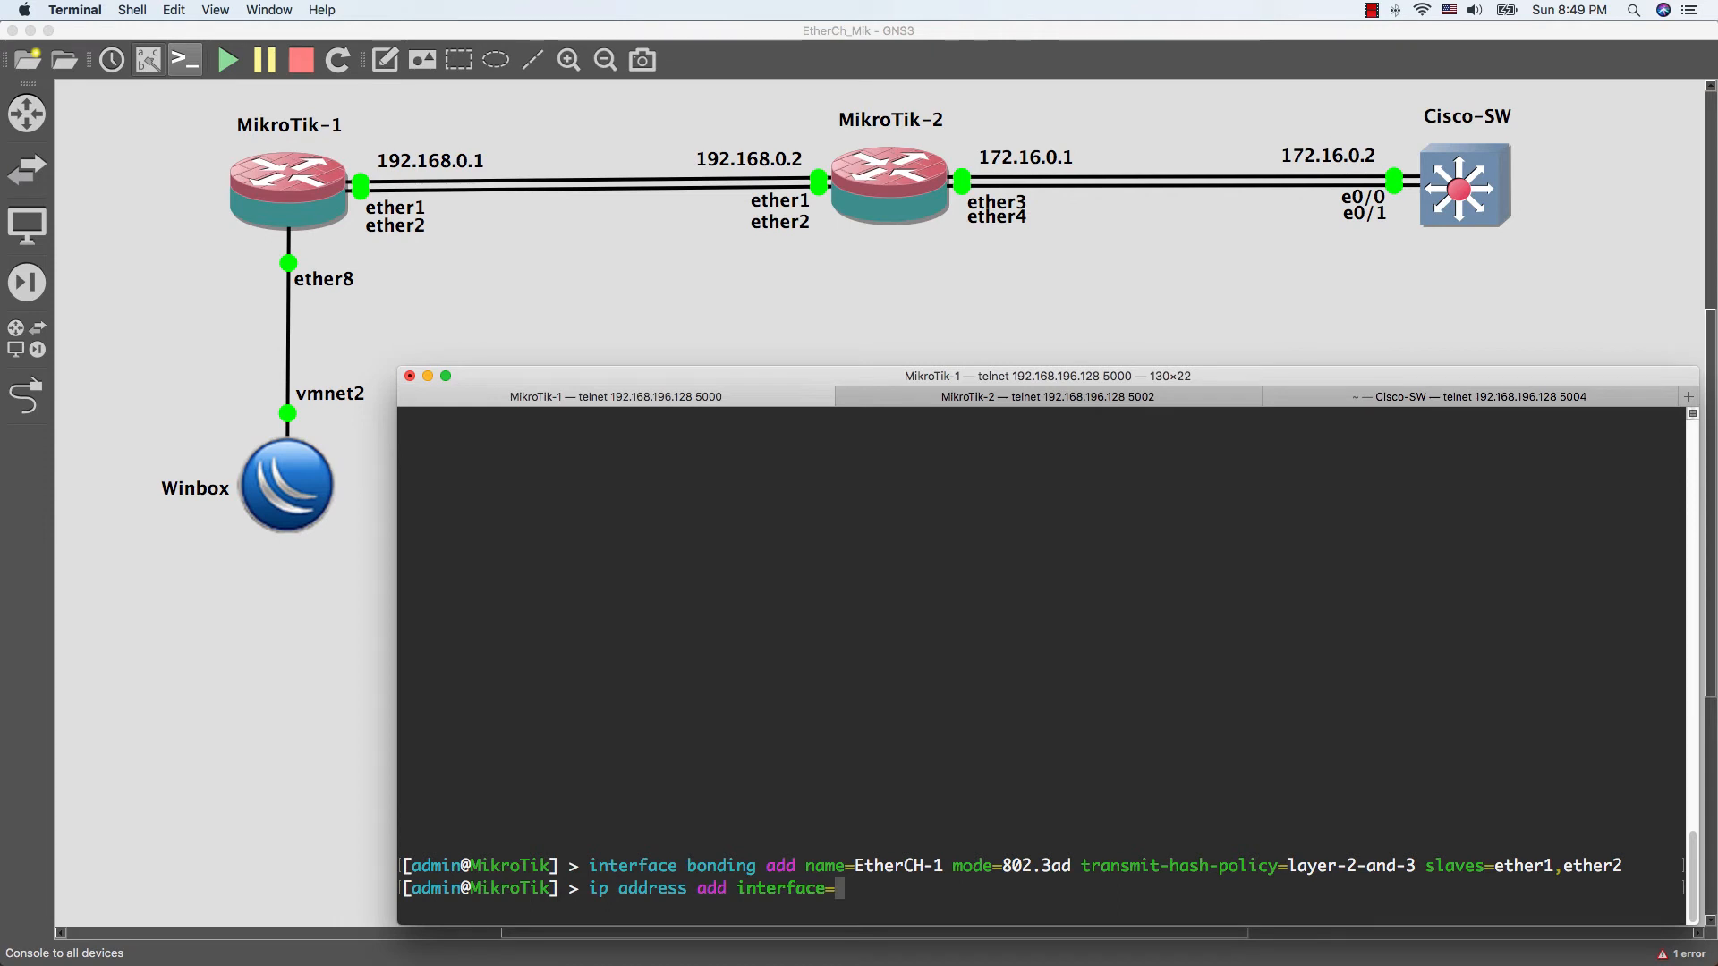
text(EtherCH-1 address=)
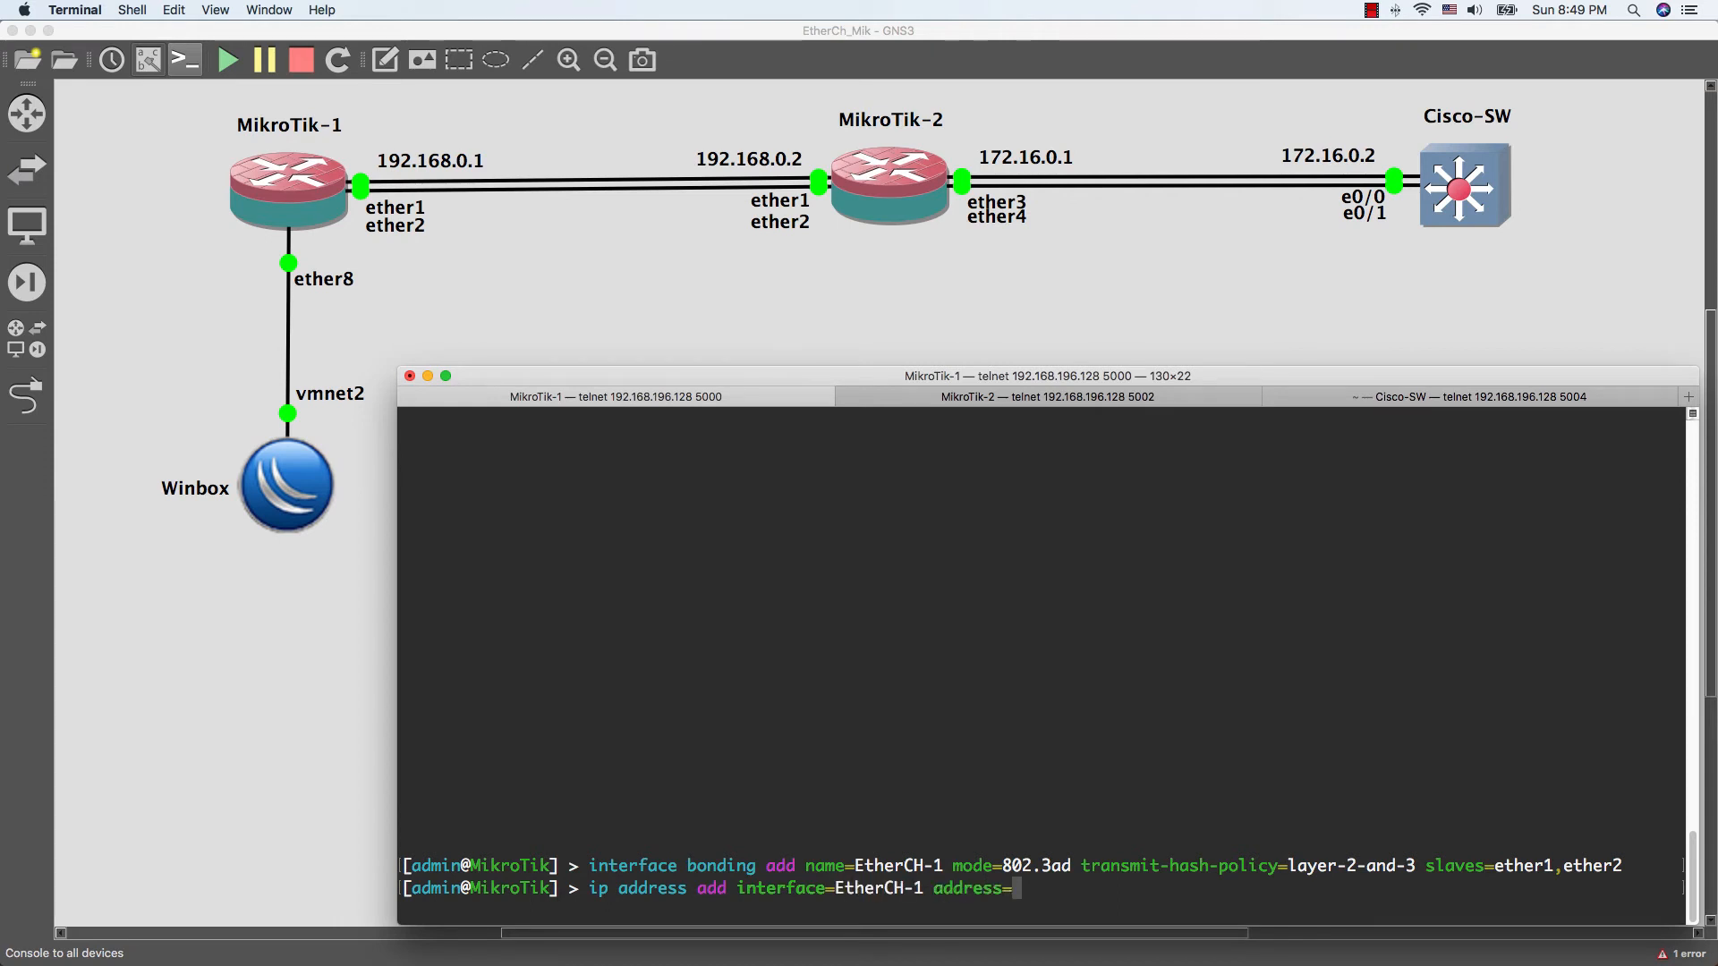
text(192.1)
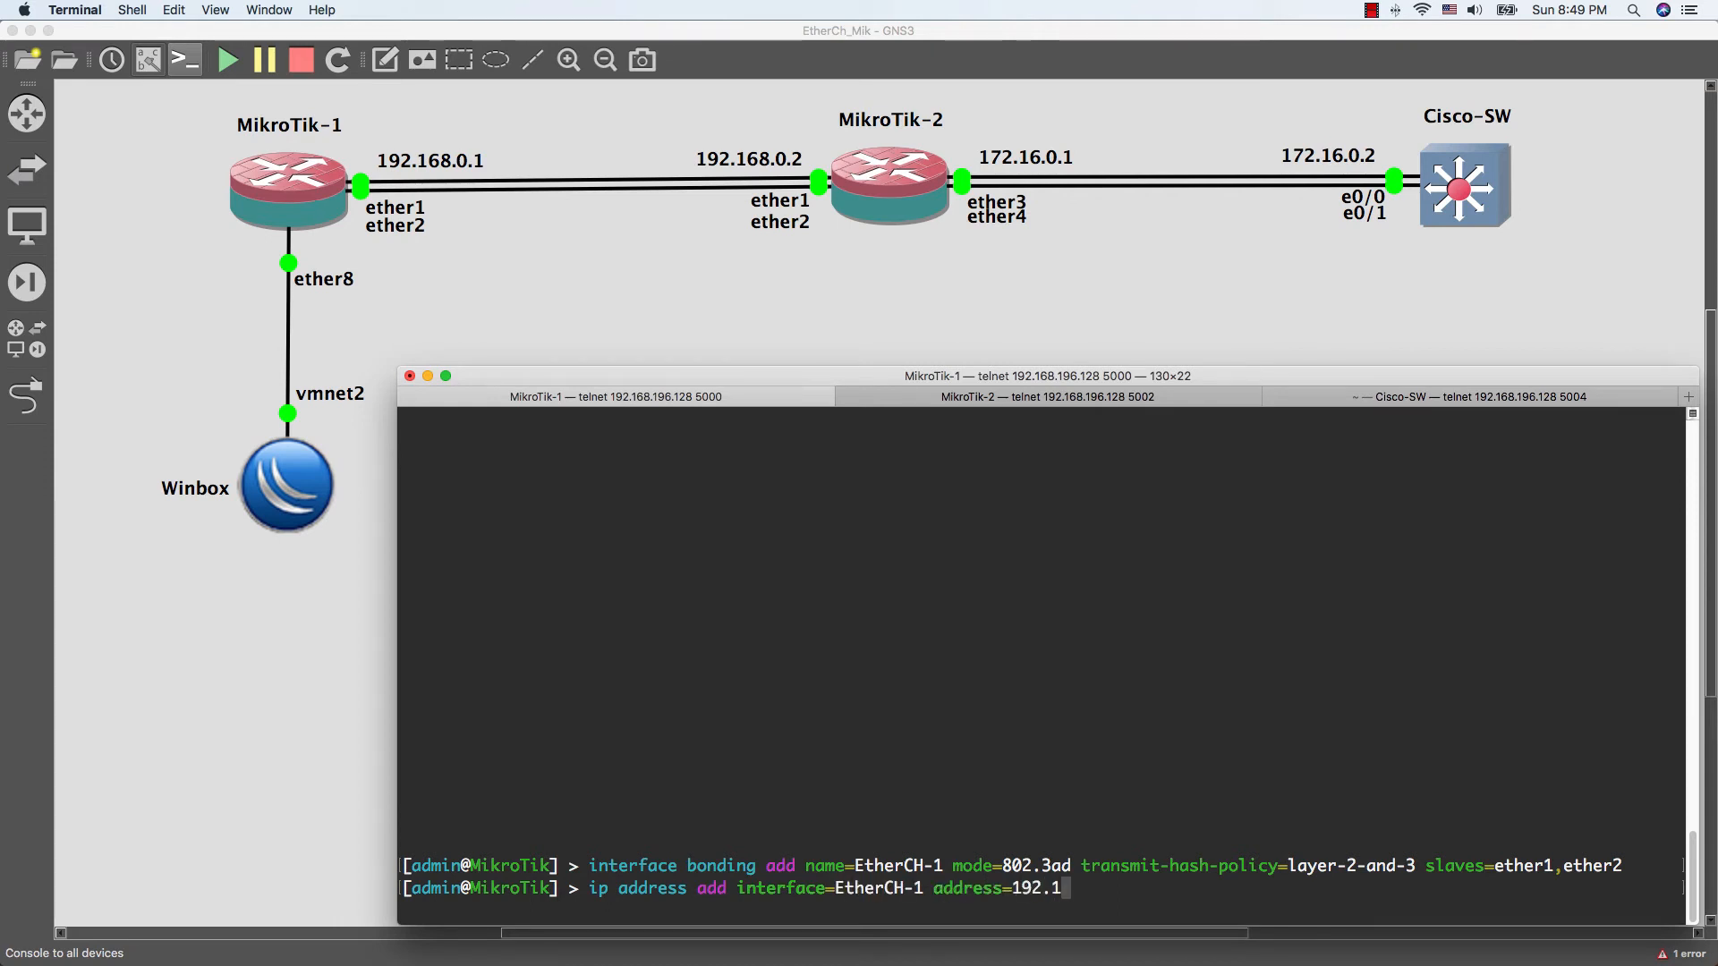
text(6)
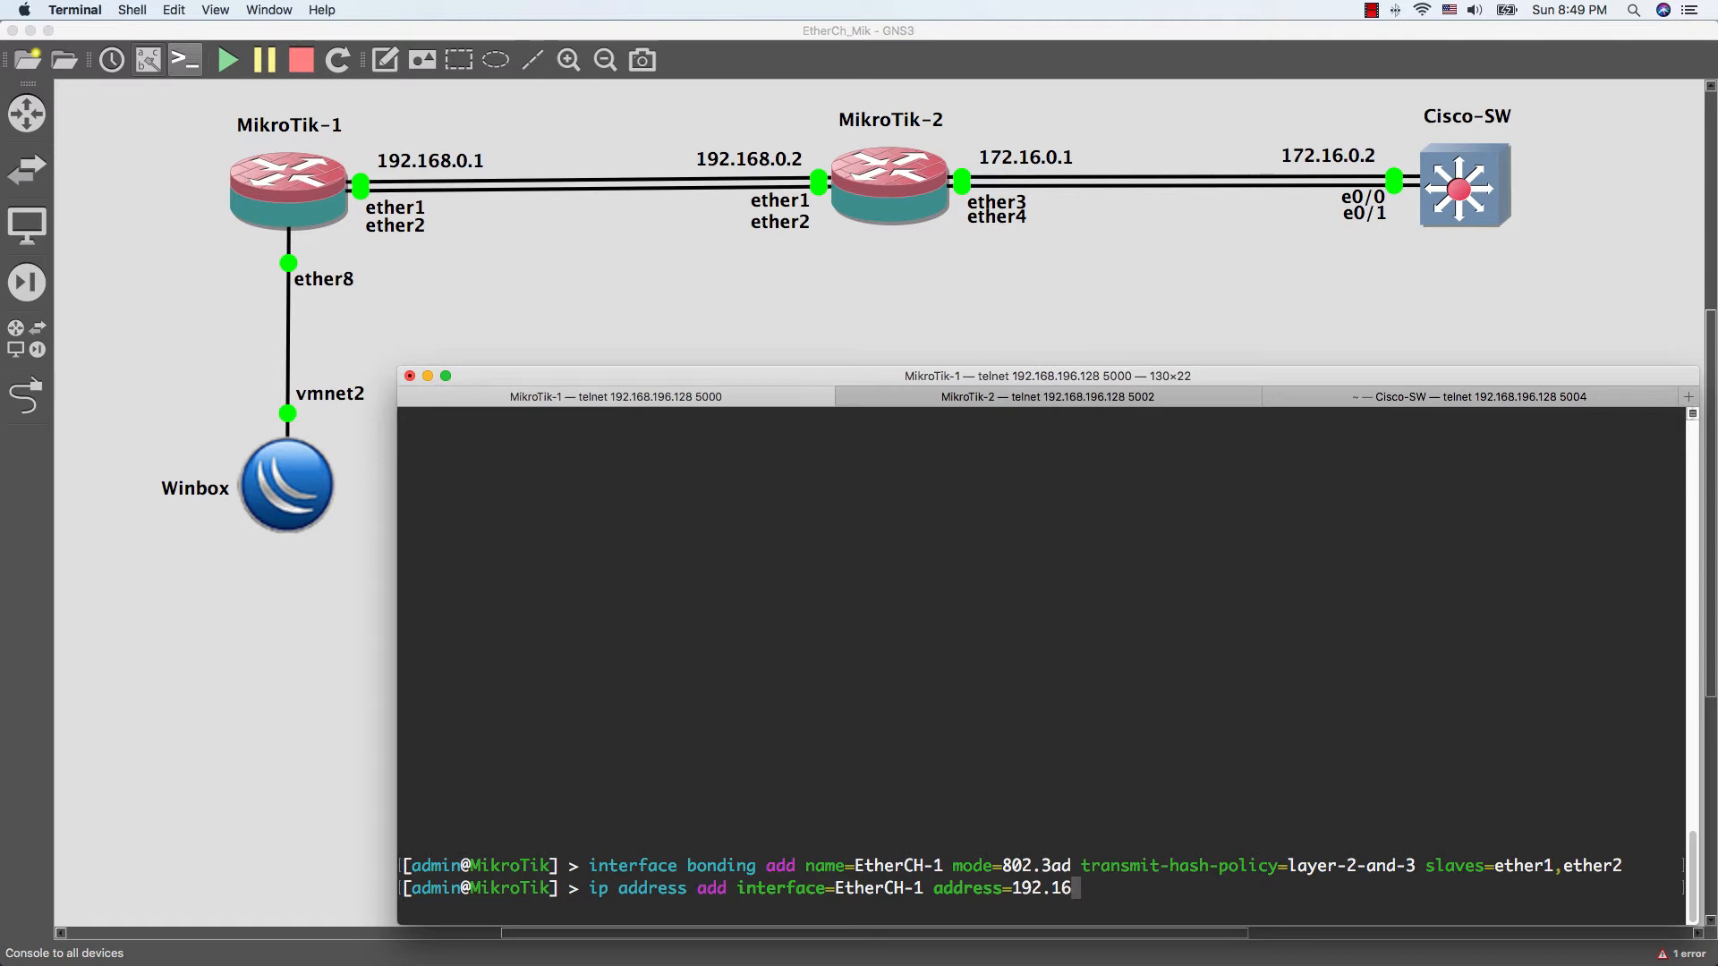
text(8.0.1/2)
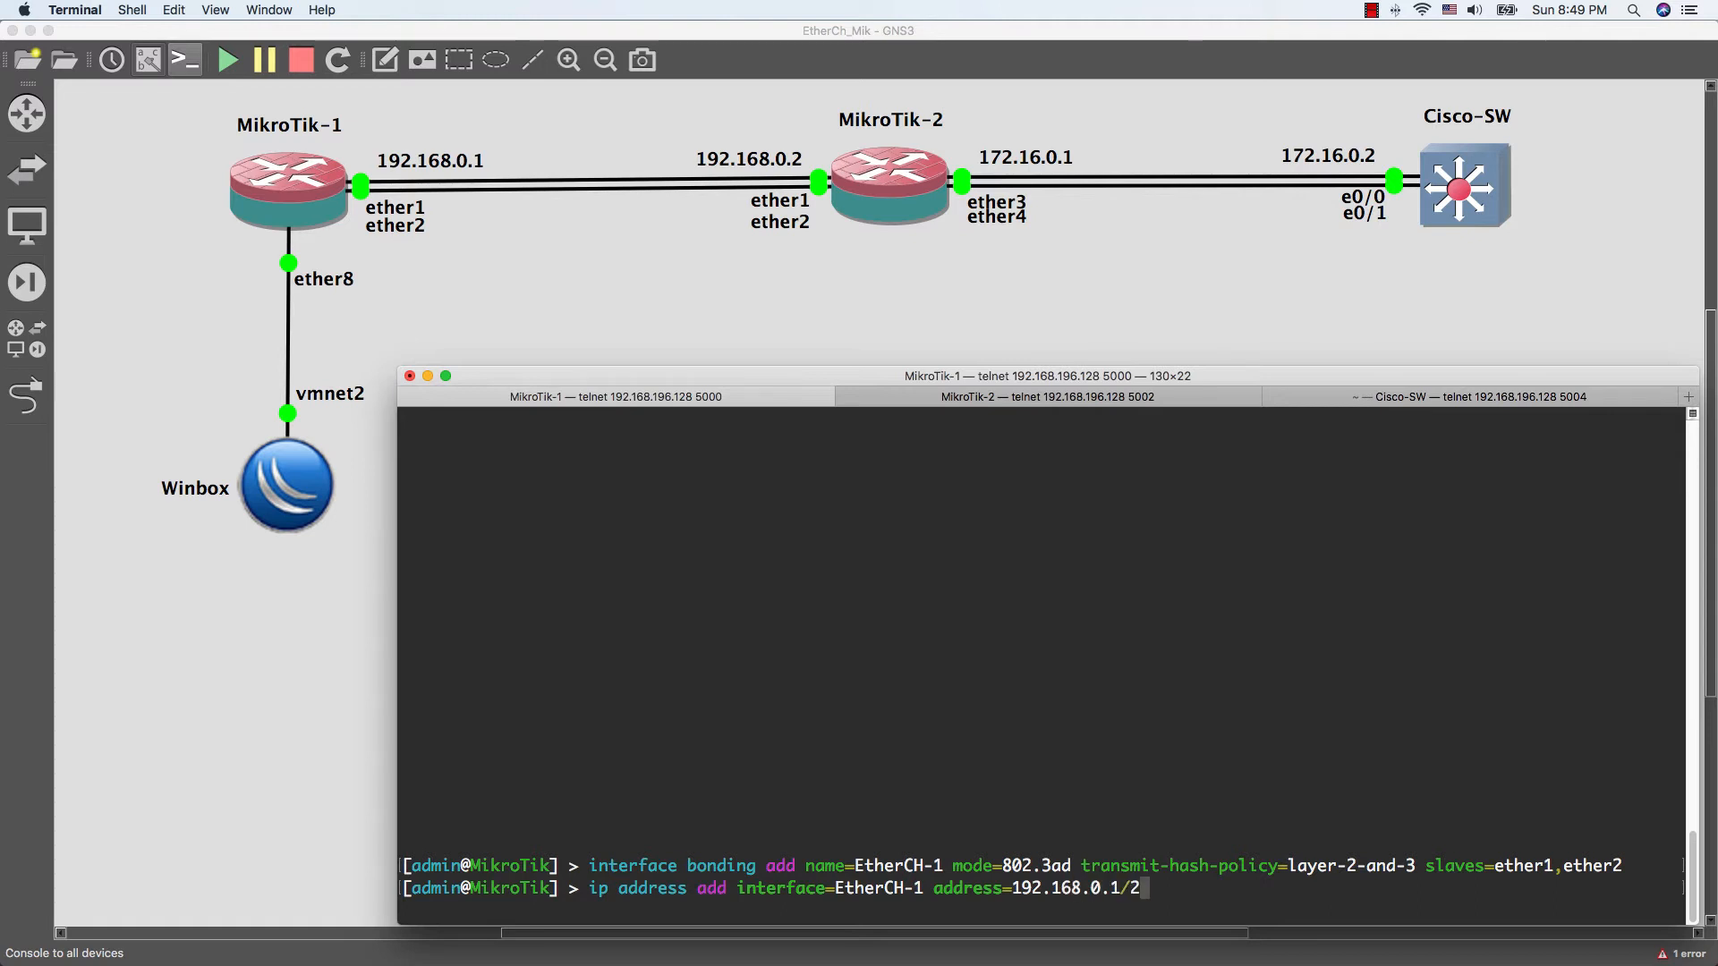
text(4)
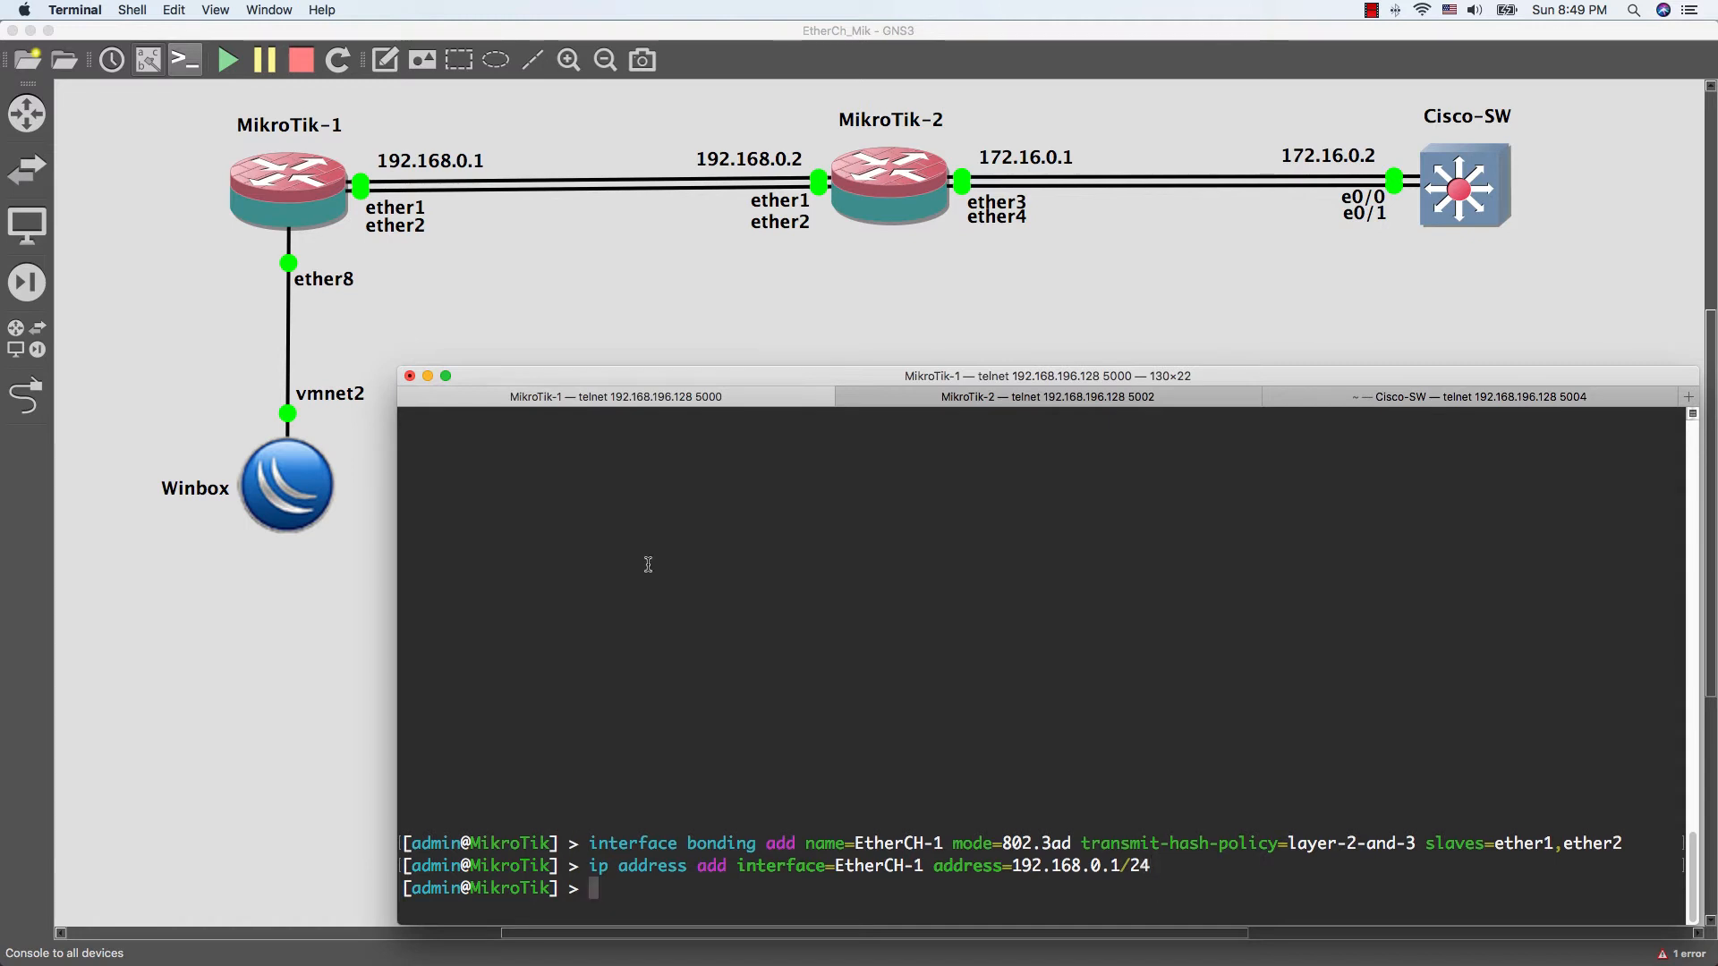
mouse_move(947, 438)
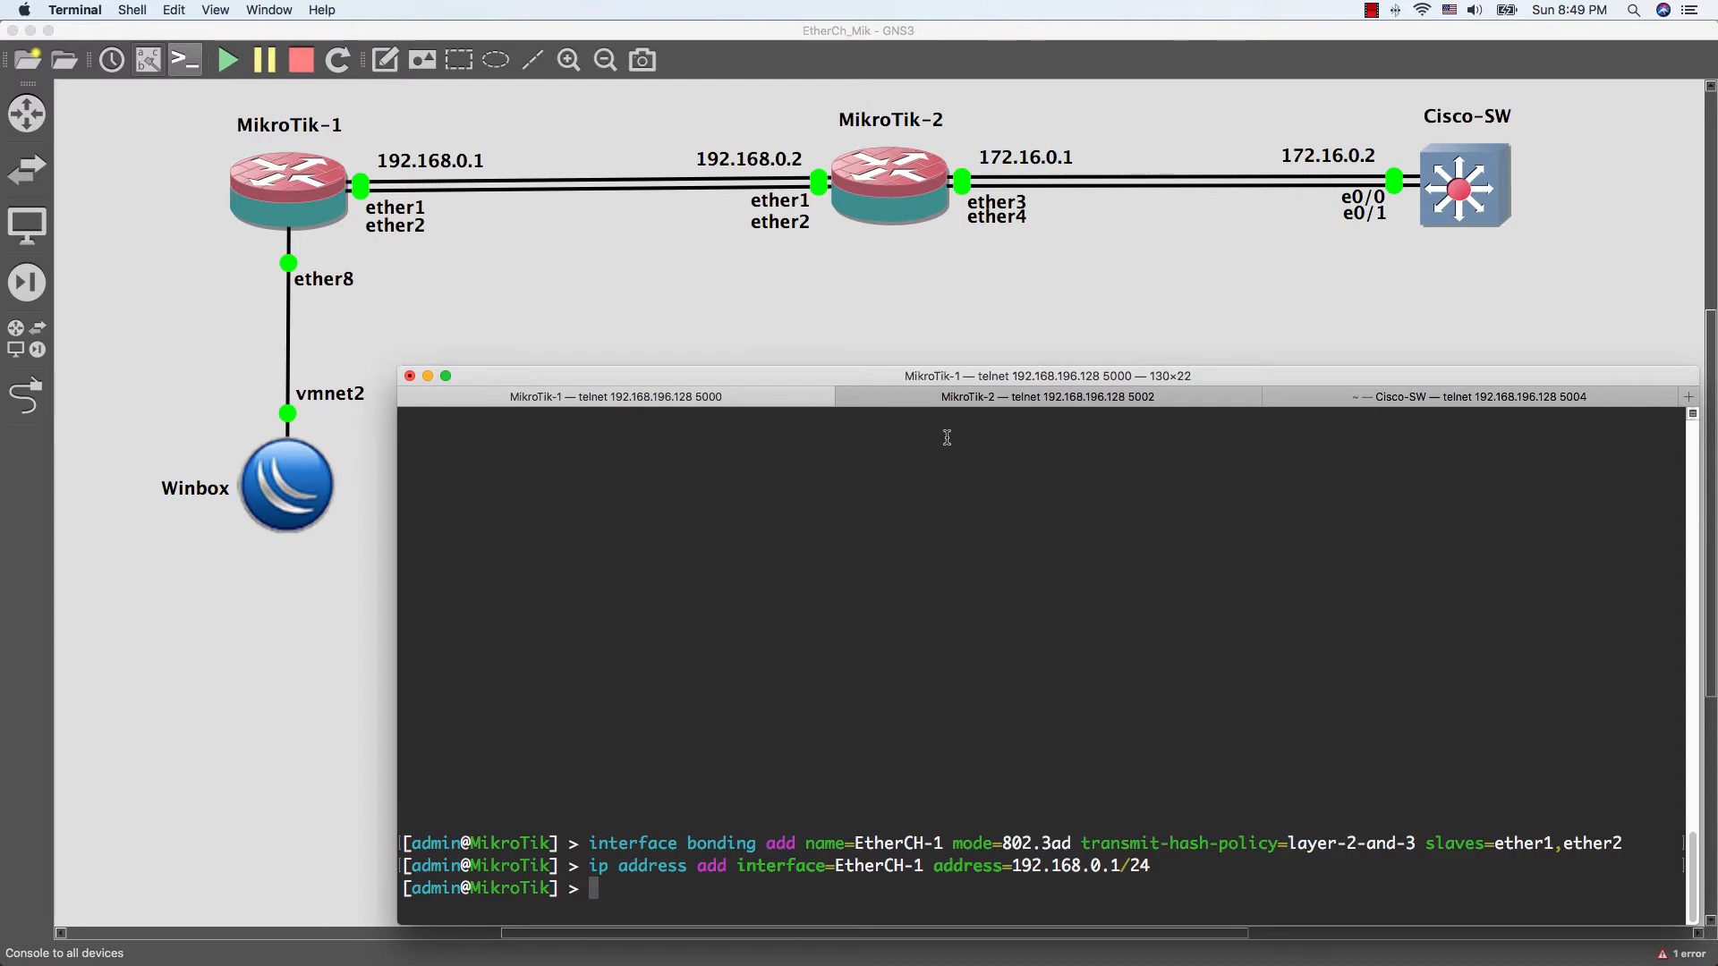
On MikroTik-2, add bond EtherCH-1 in 802.3ad mode, layer-2-and-3 hashing, slaves ether1,ether2
click(1048, 396)
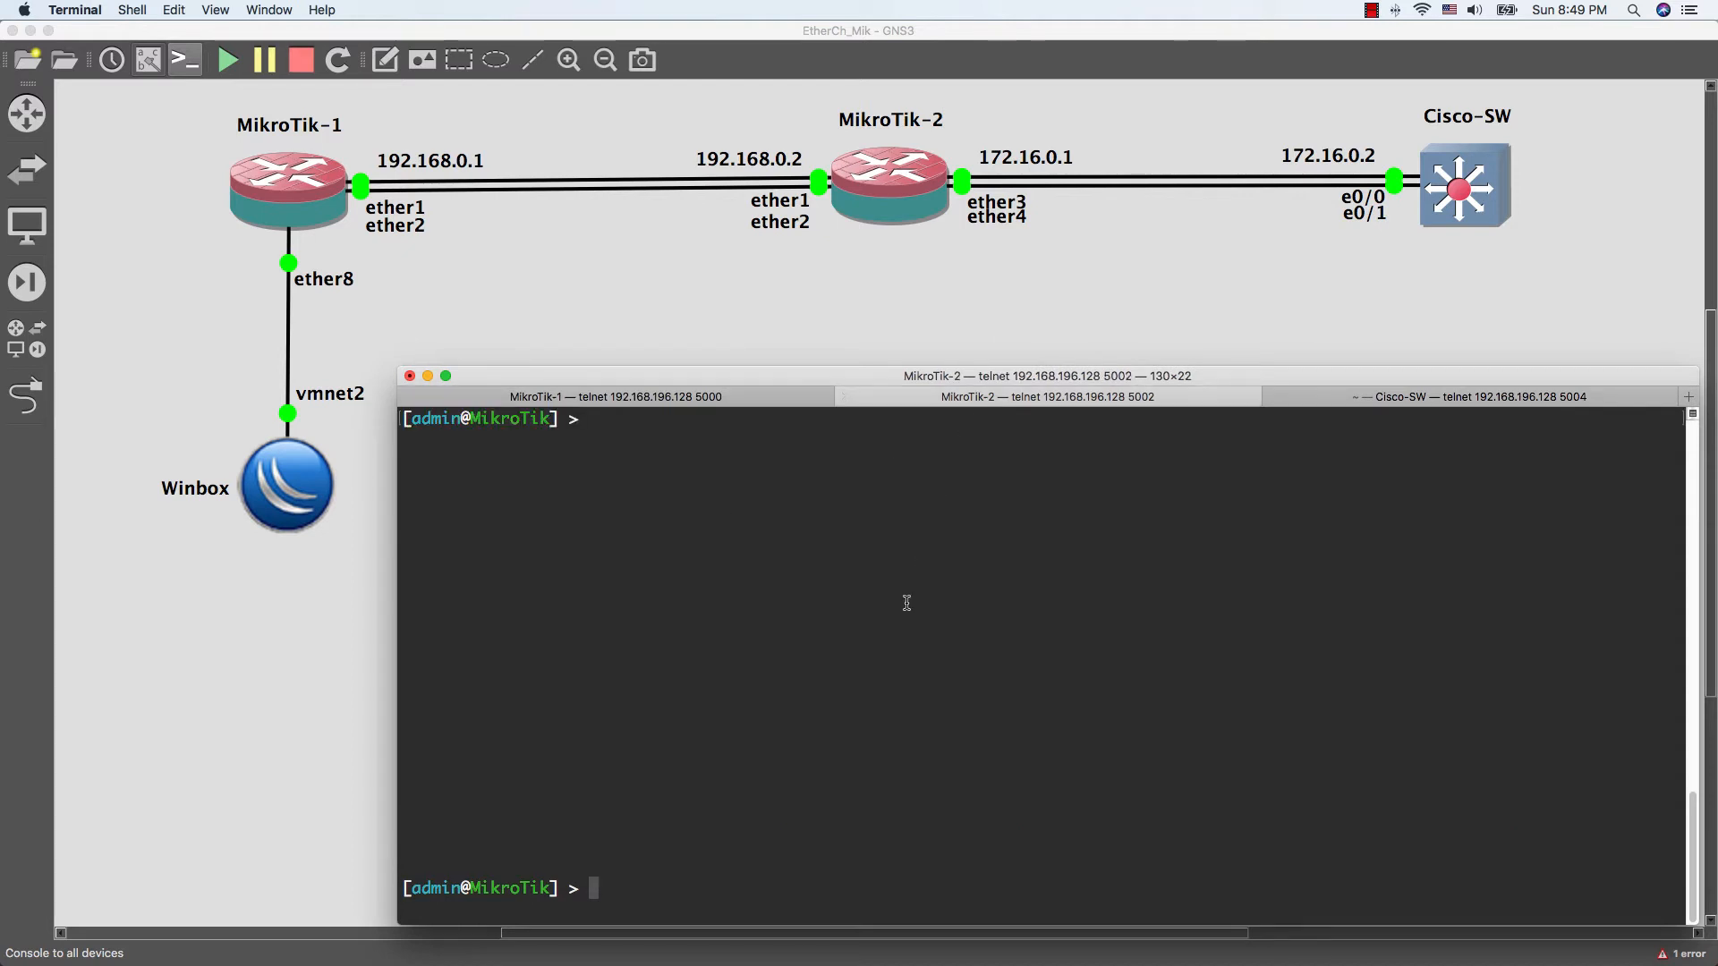
text(i)
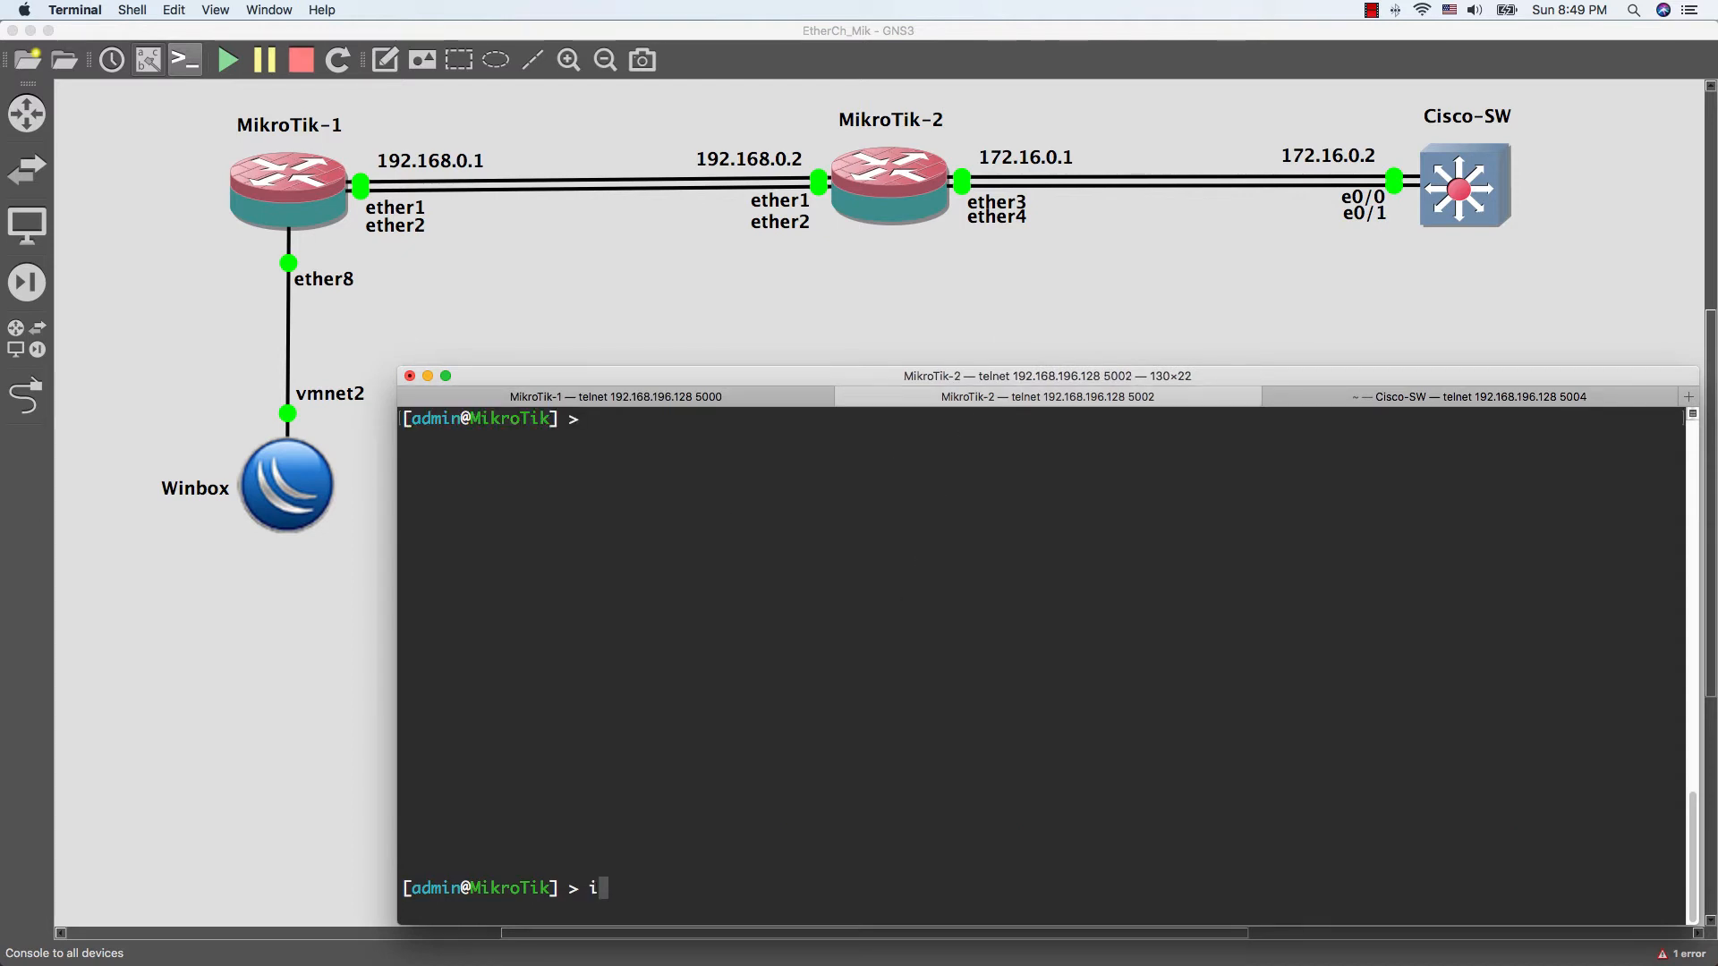
text(nterface bonding)
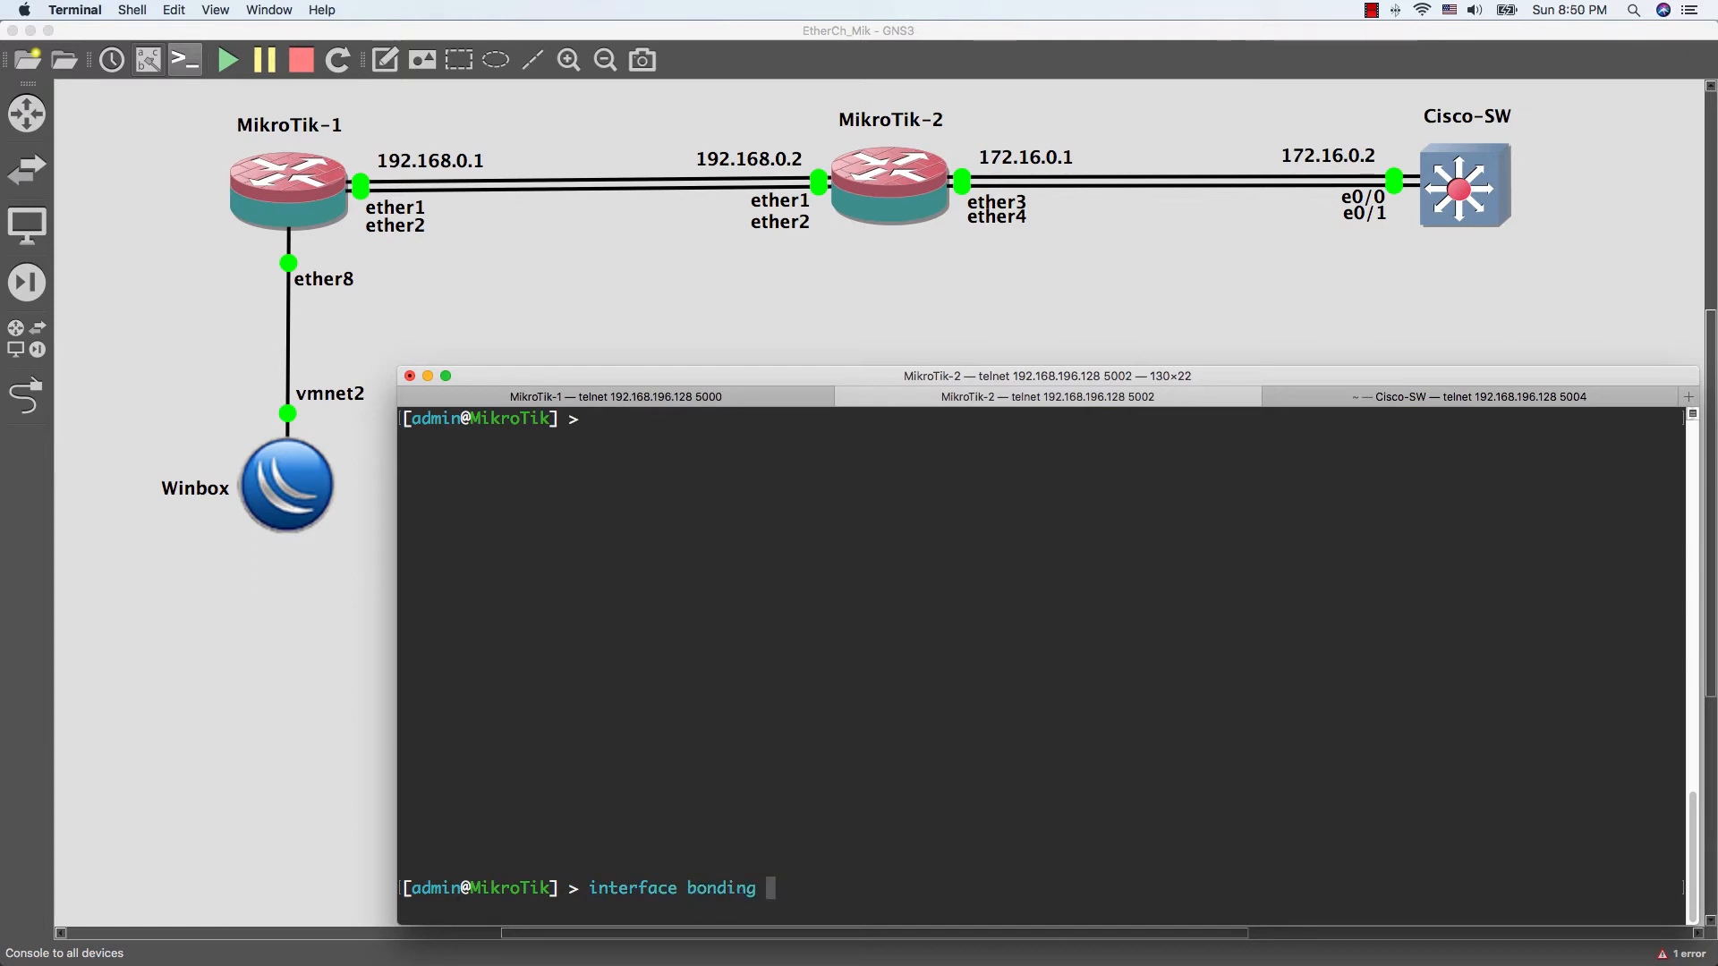
text(add n)
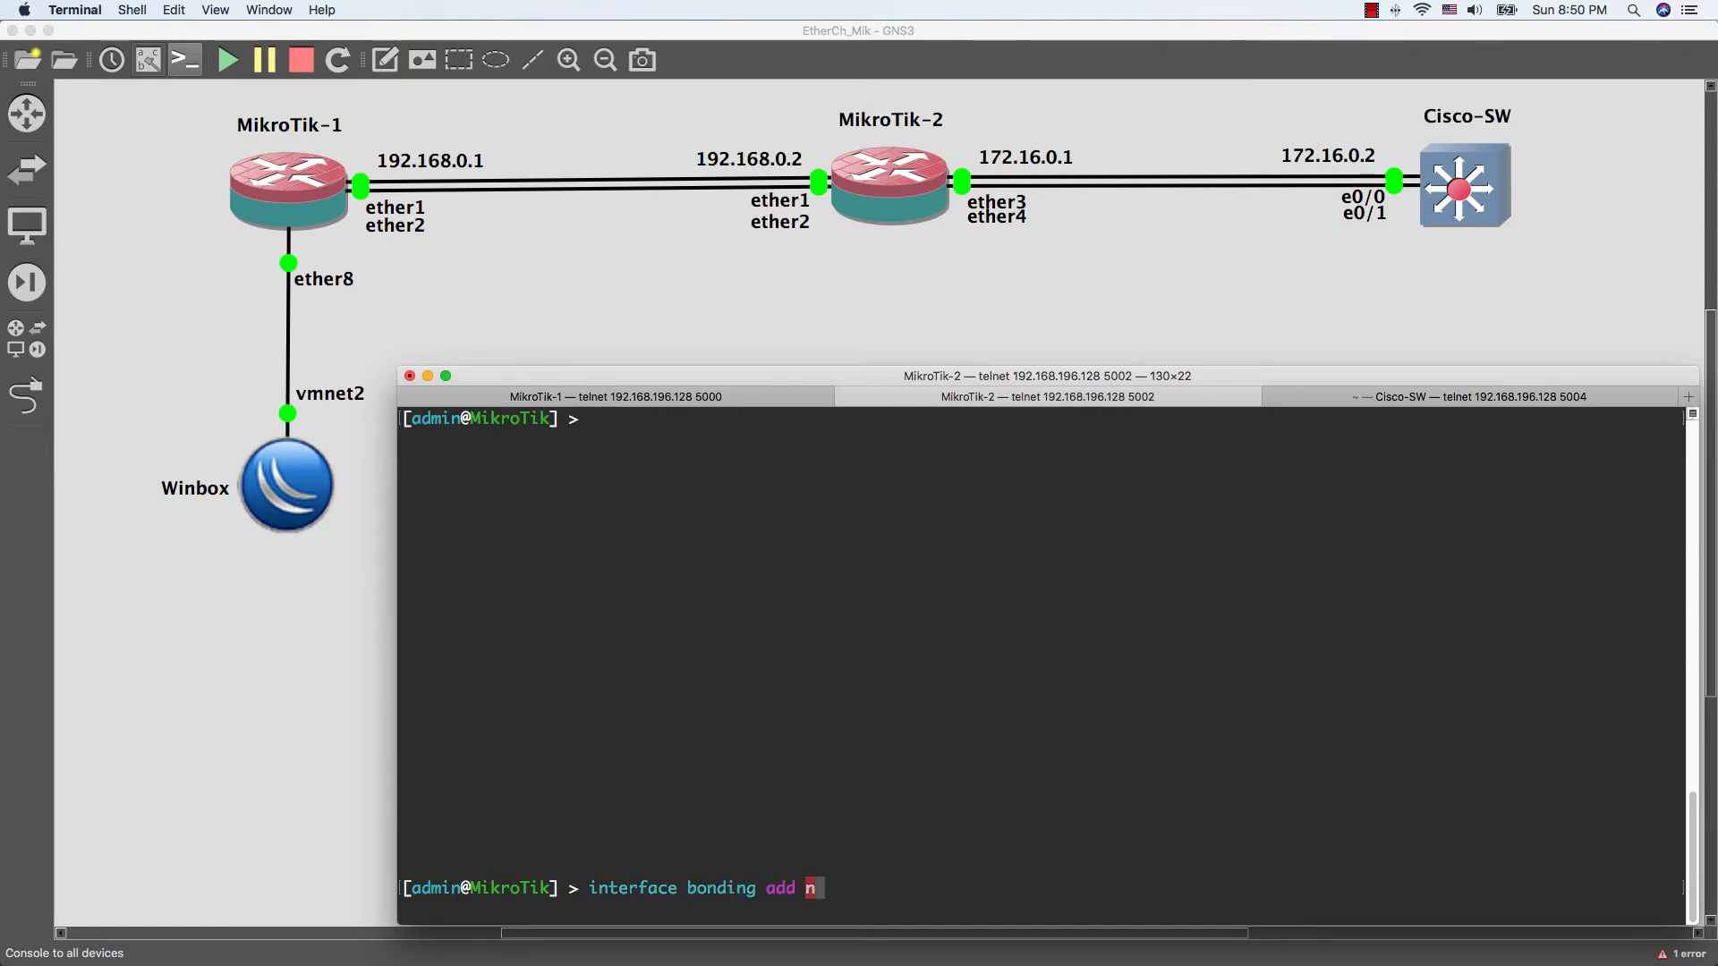
text(ame=Eth)
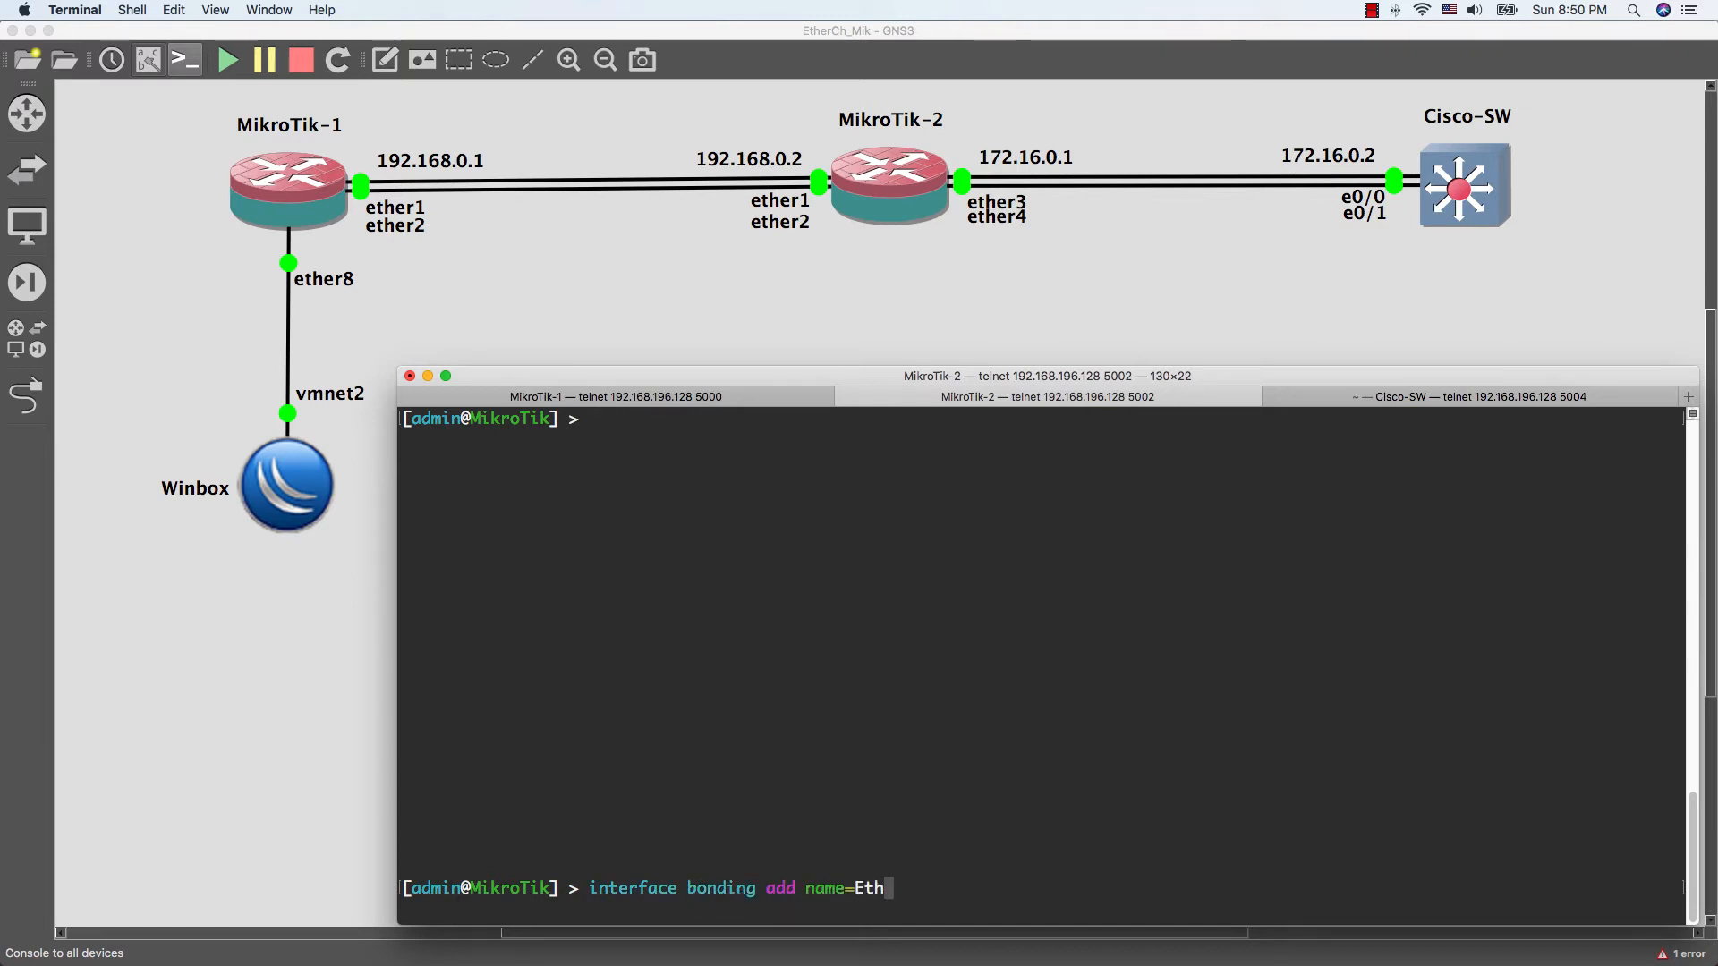
text(erCH-)
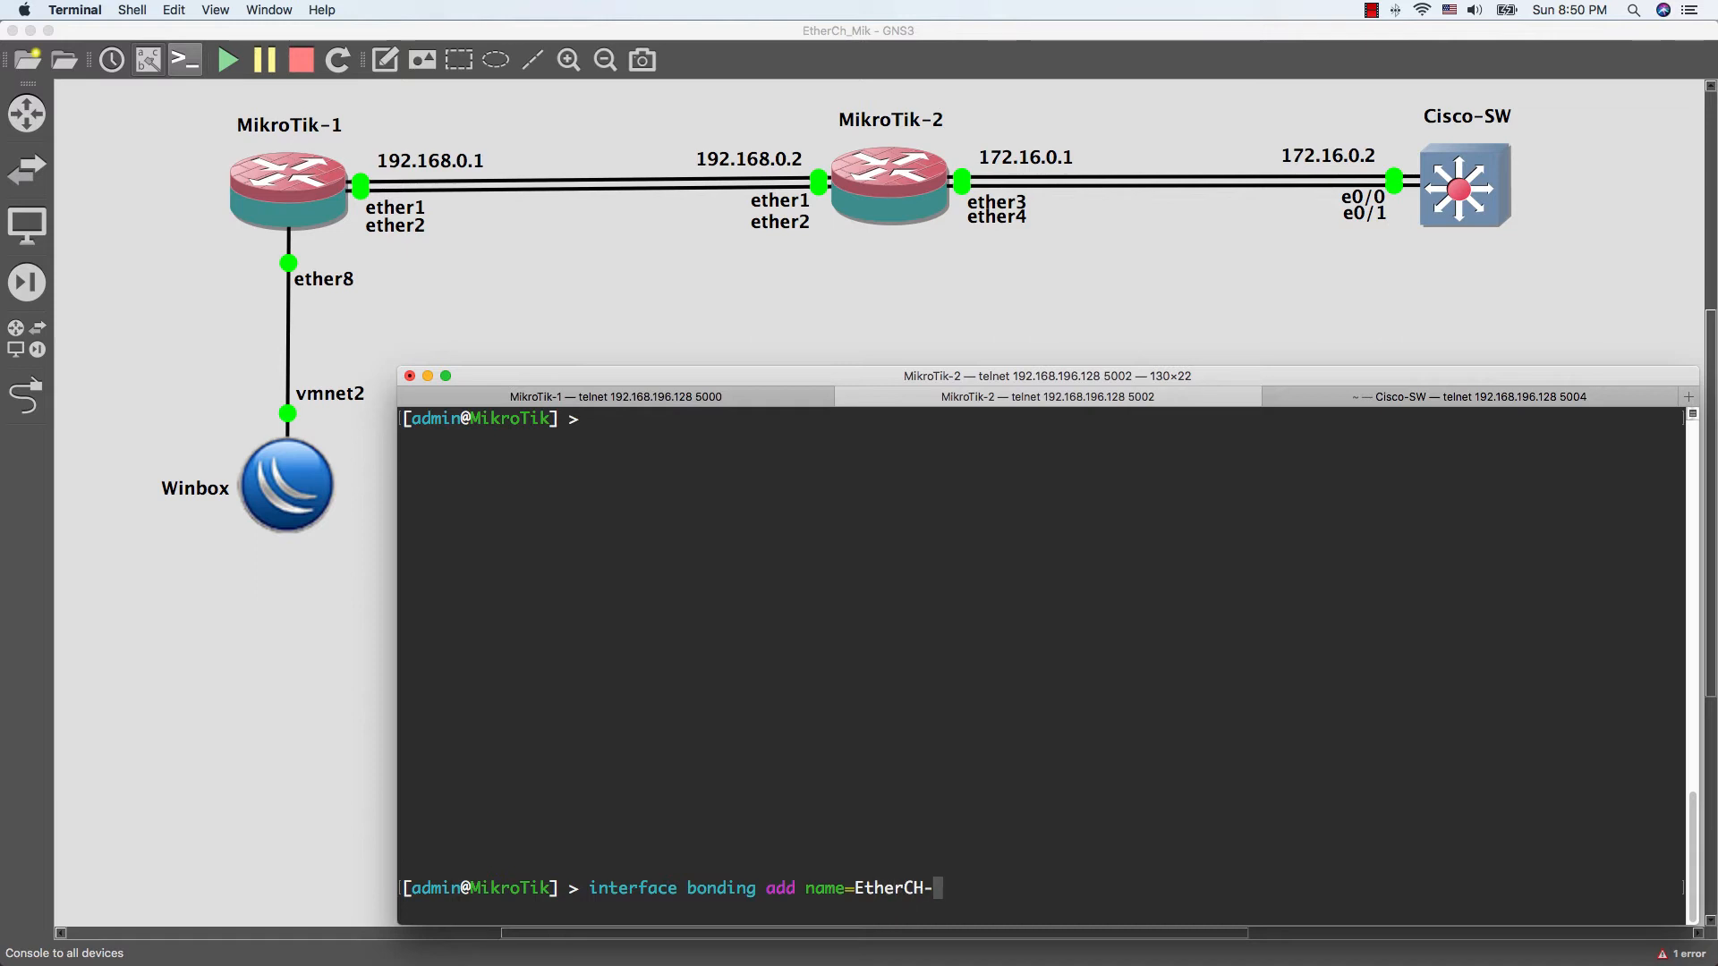
text(1 m)
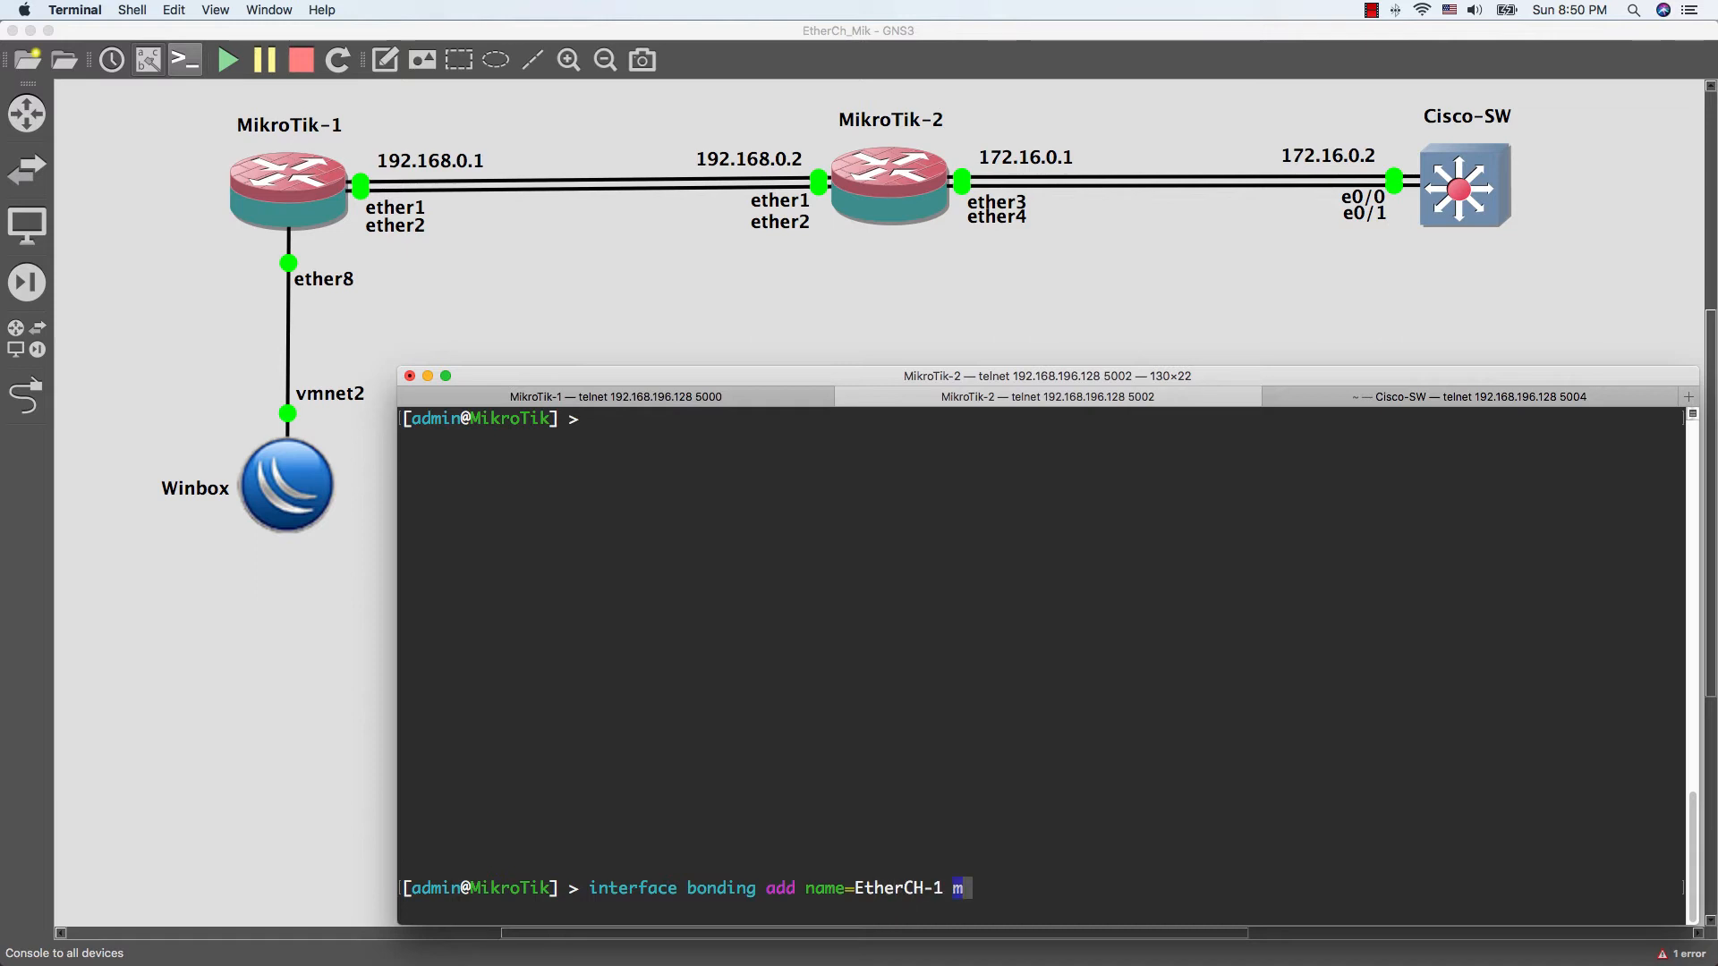
text(ode=802.3ad)
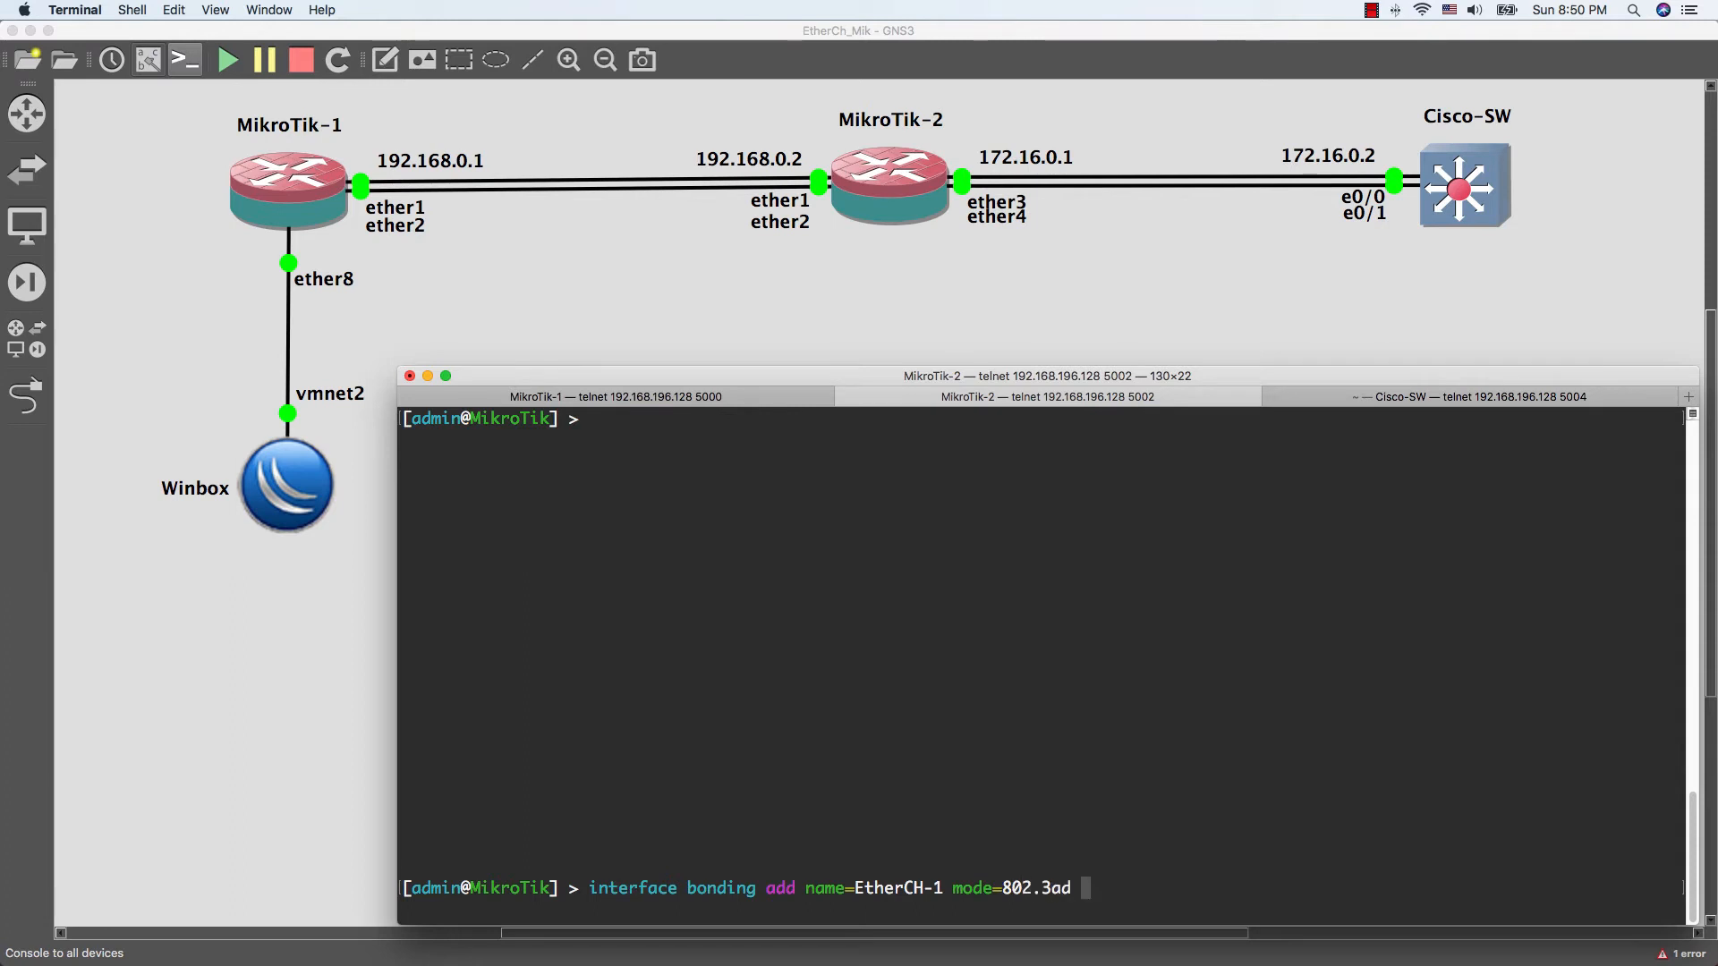
text(transmit-hash-policy=)
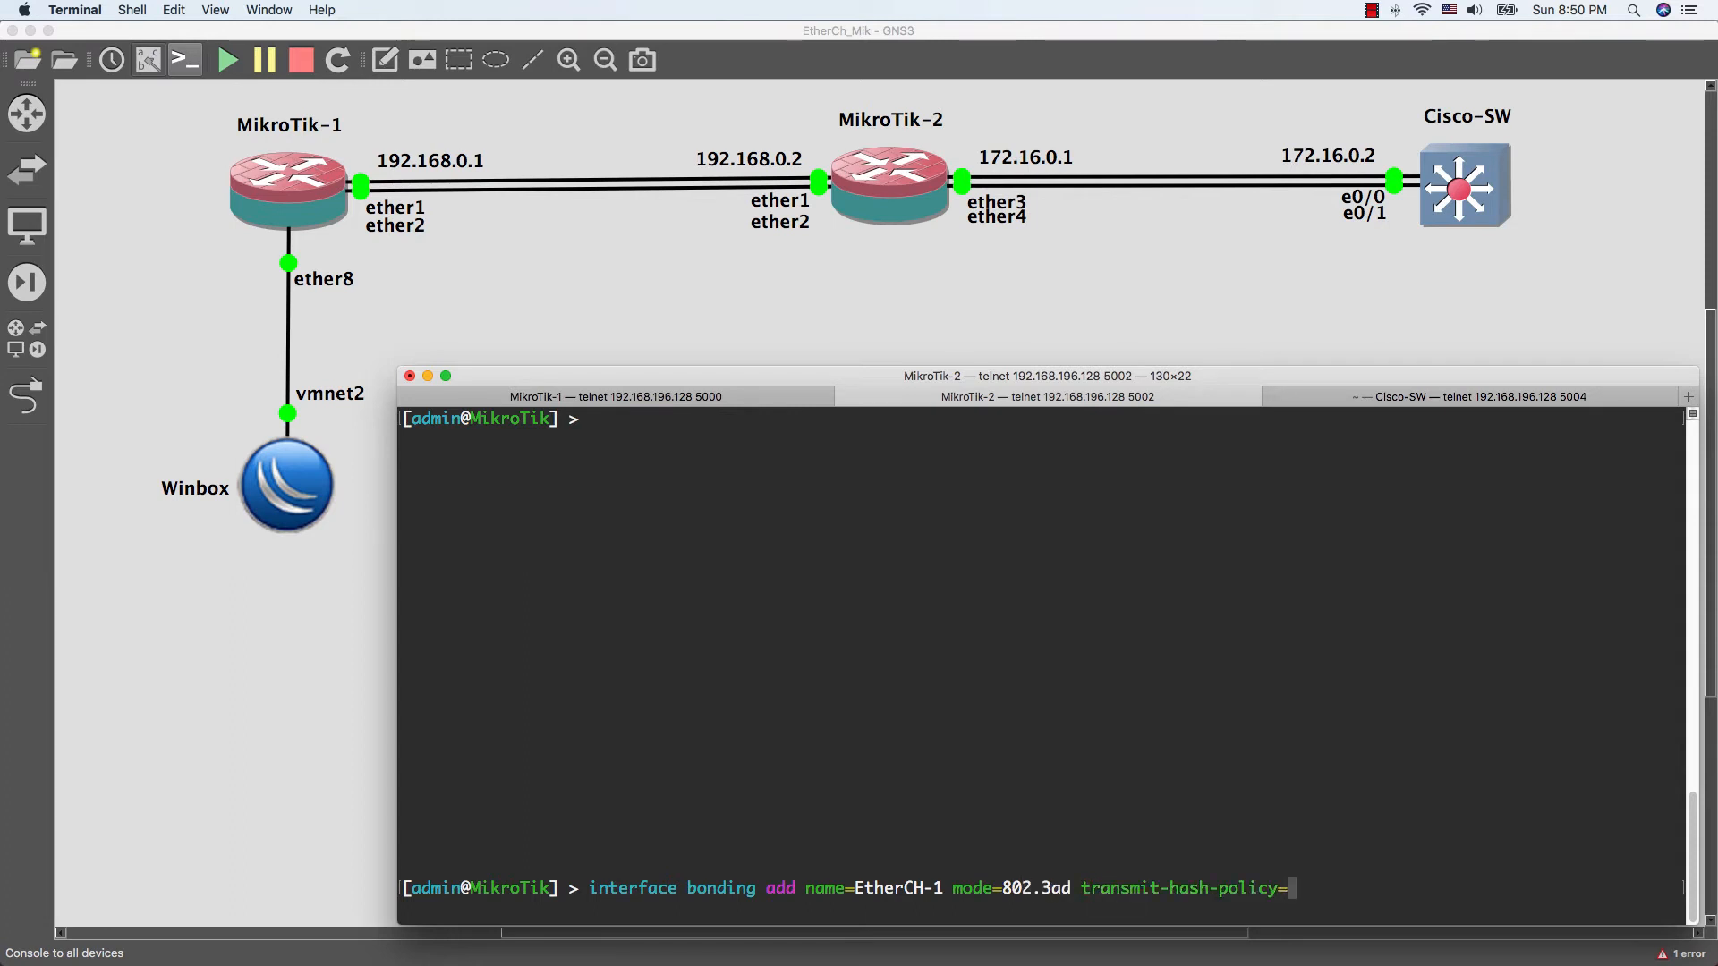
text(layer-)
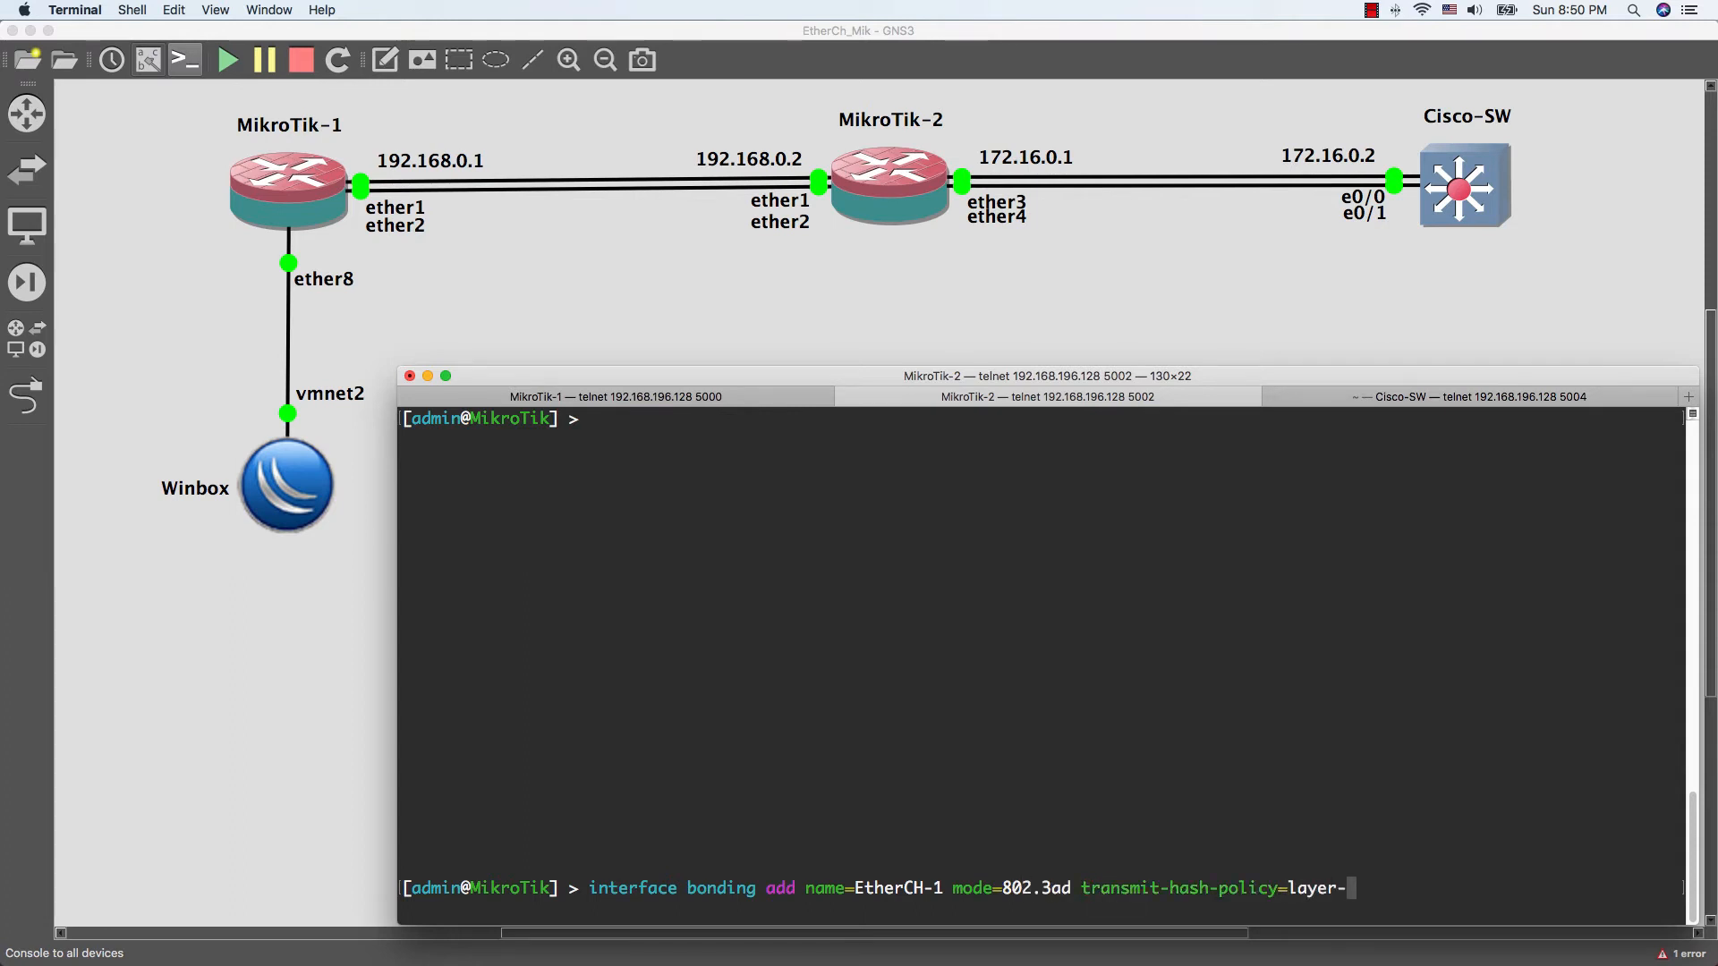
text(2)
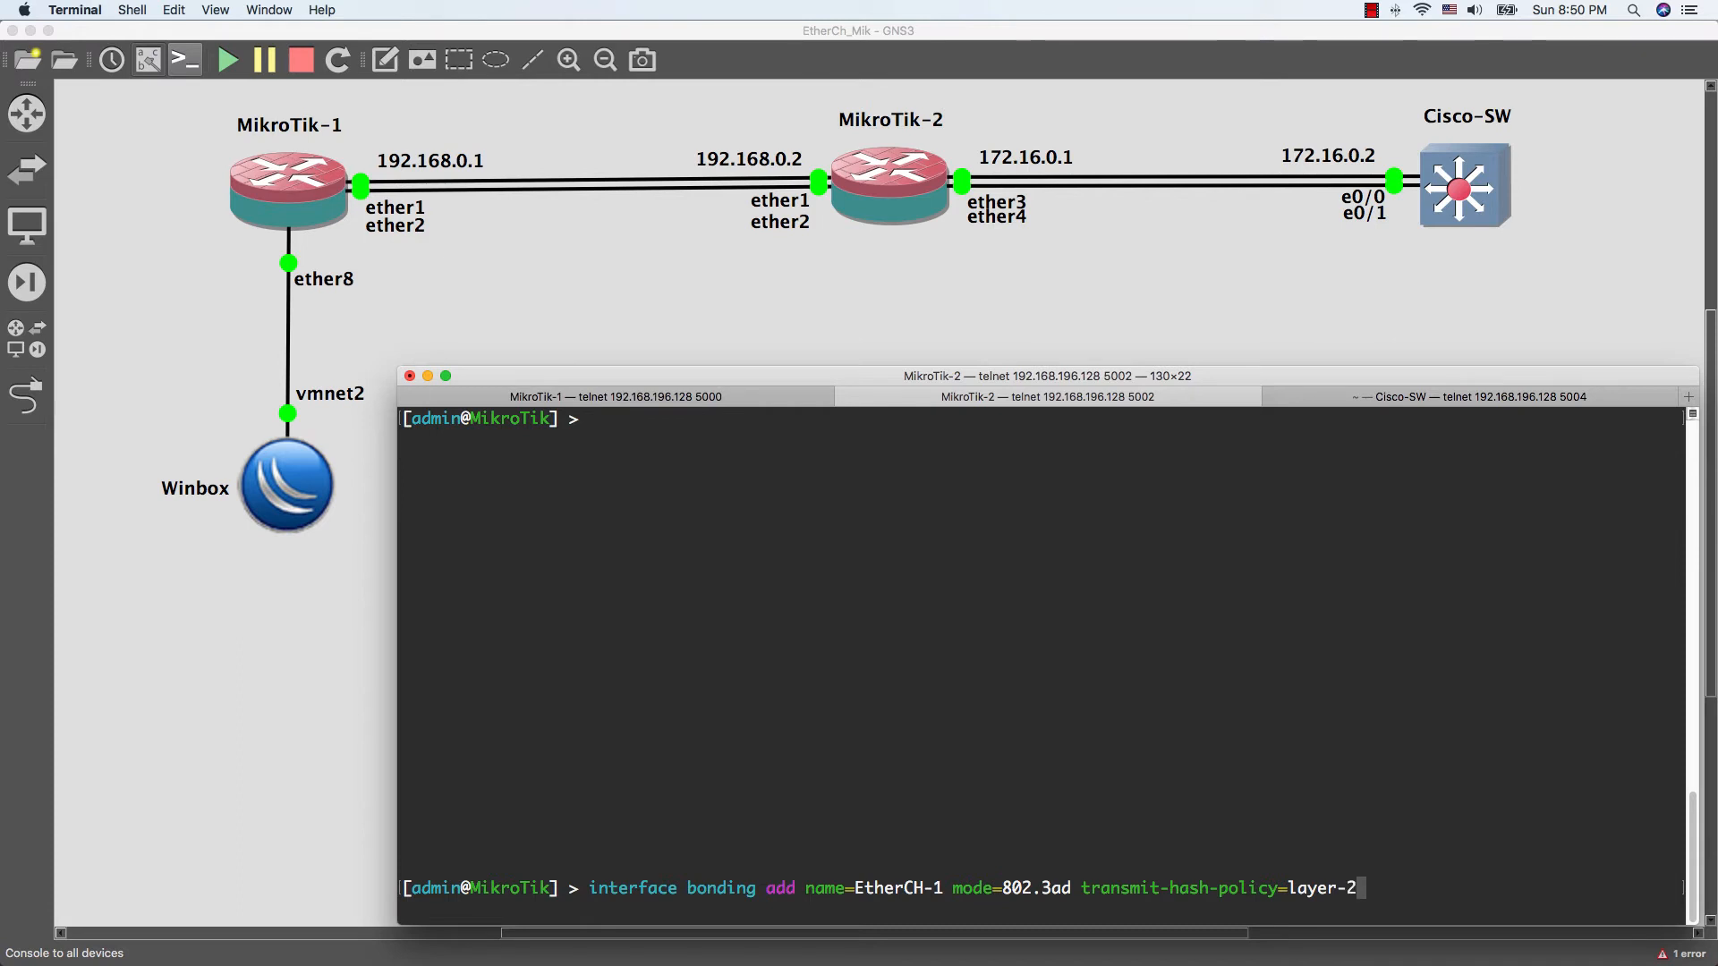
text(-and-3)
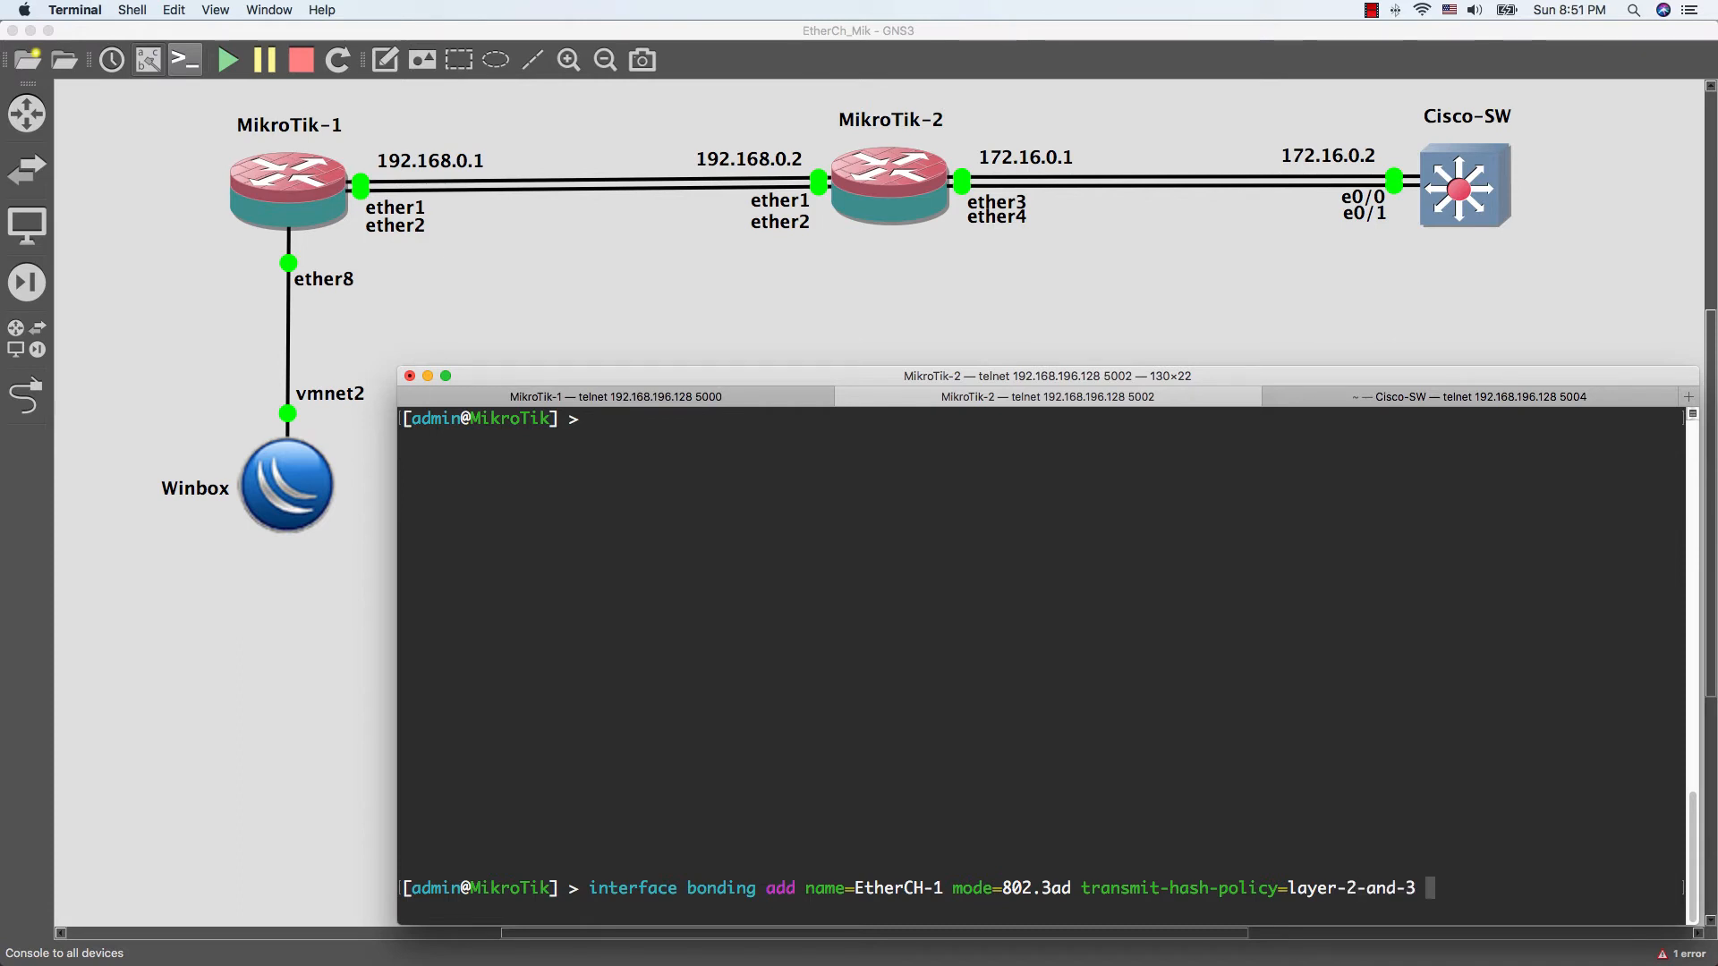
text(slaves=et)
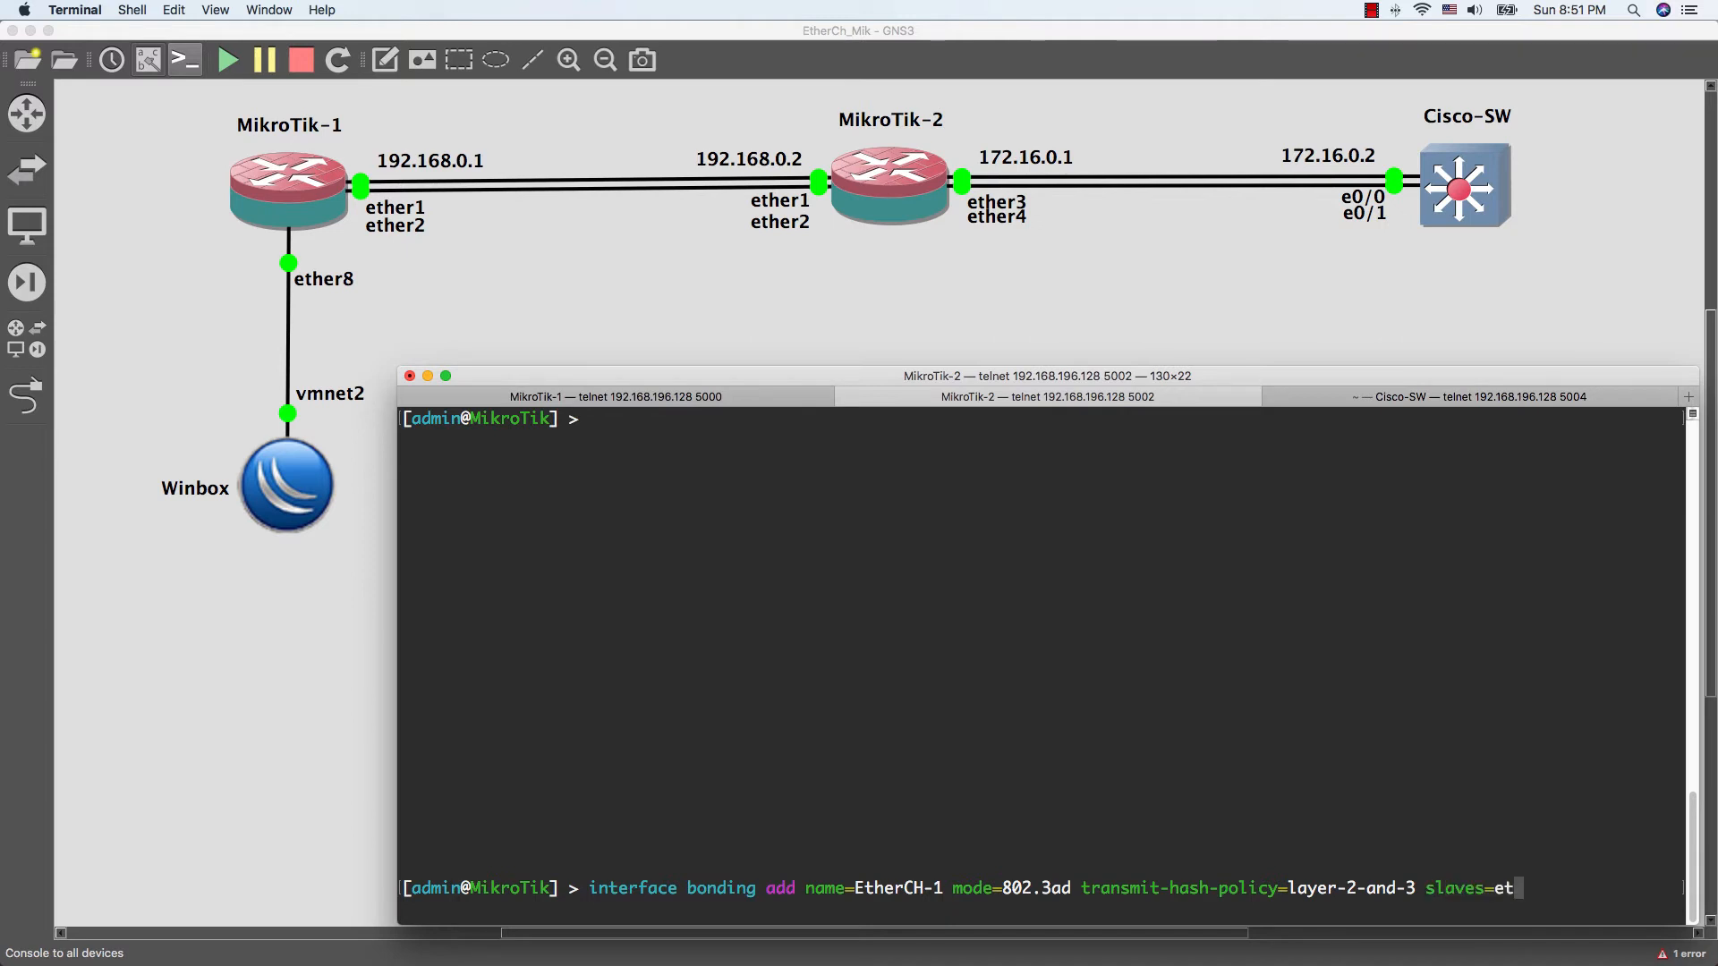
text(her1,)
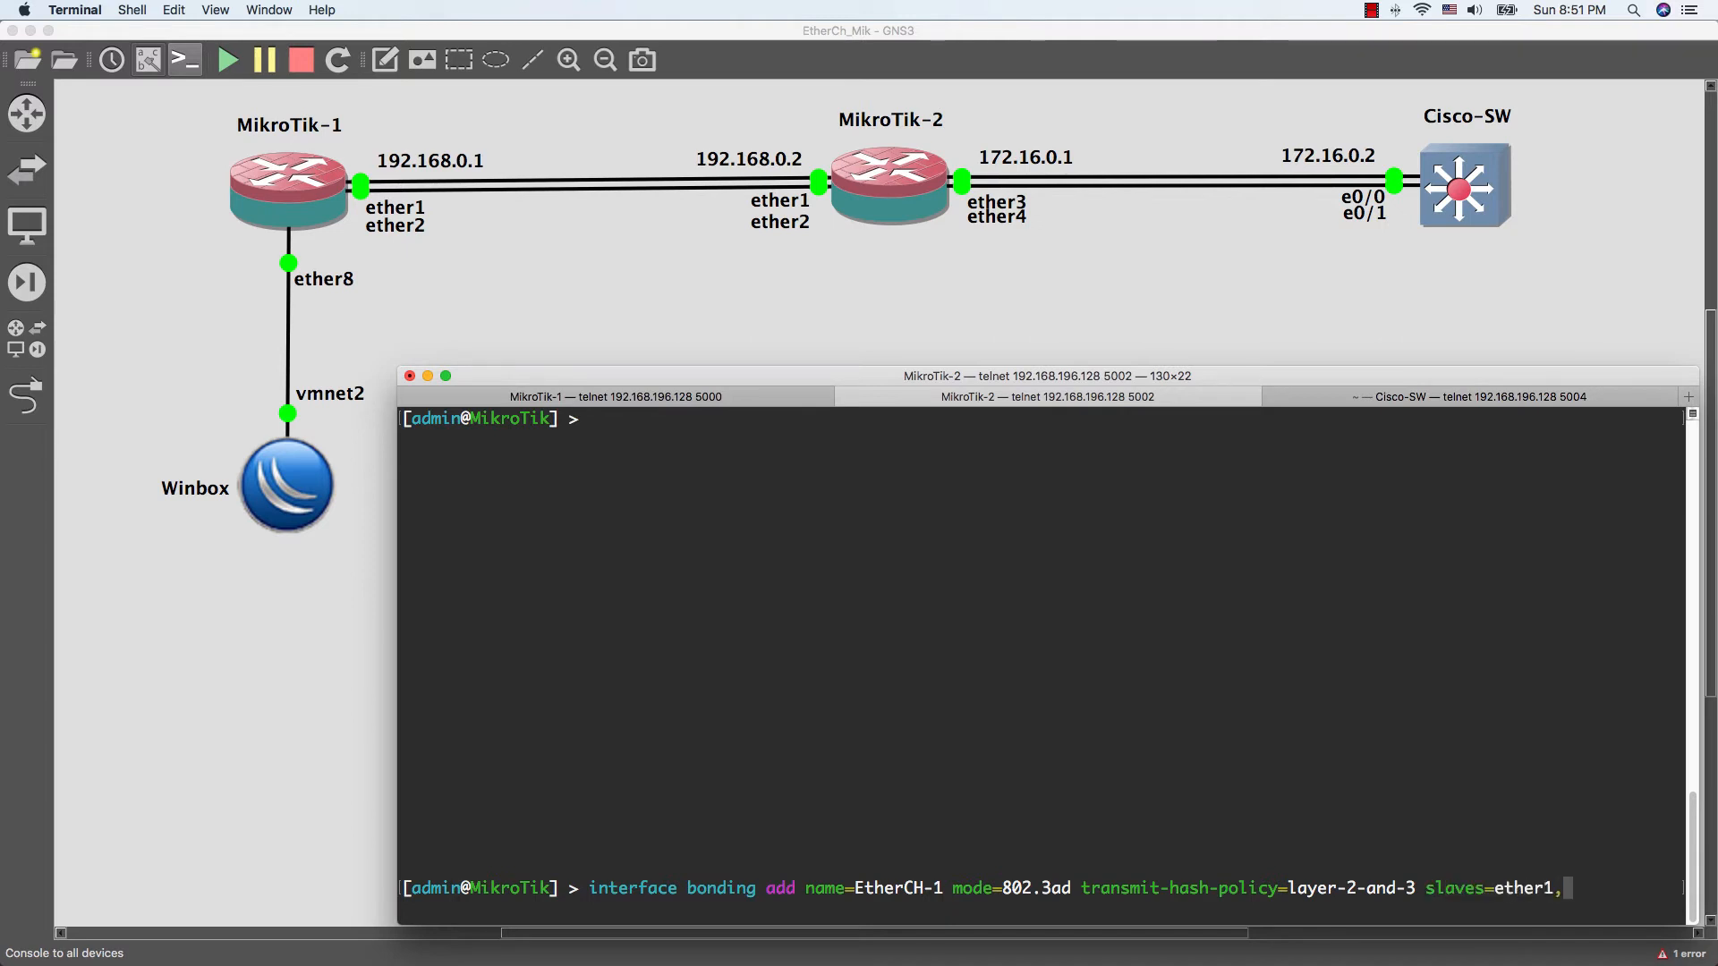
text(ether2)
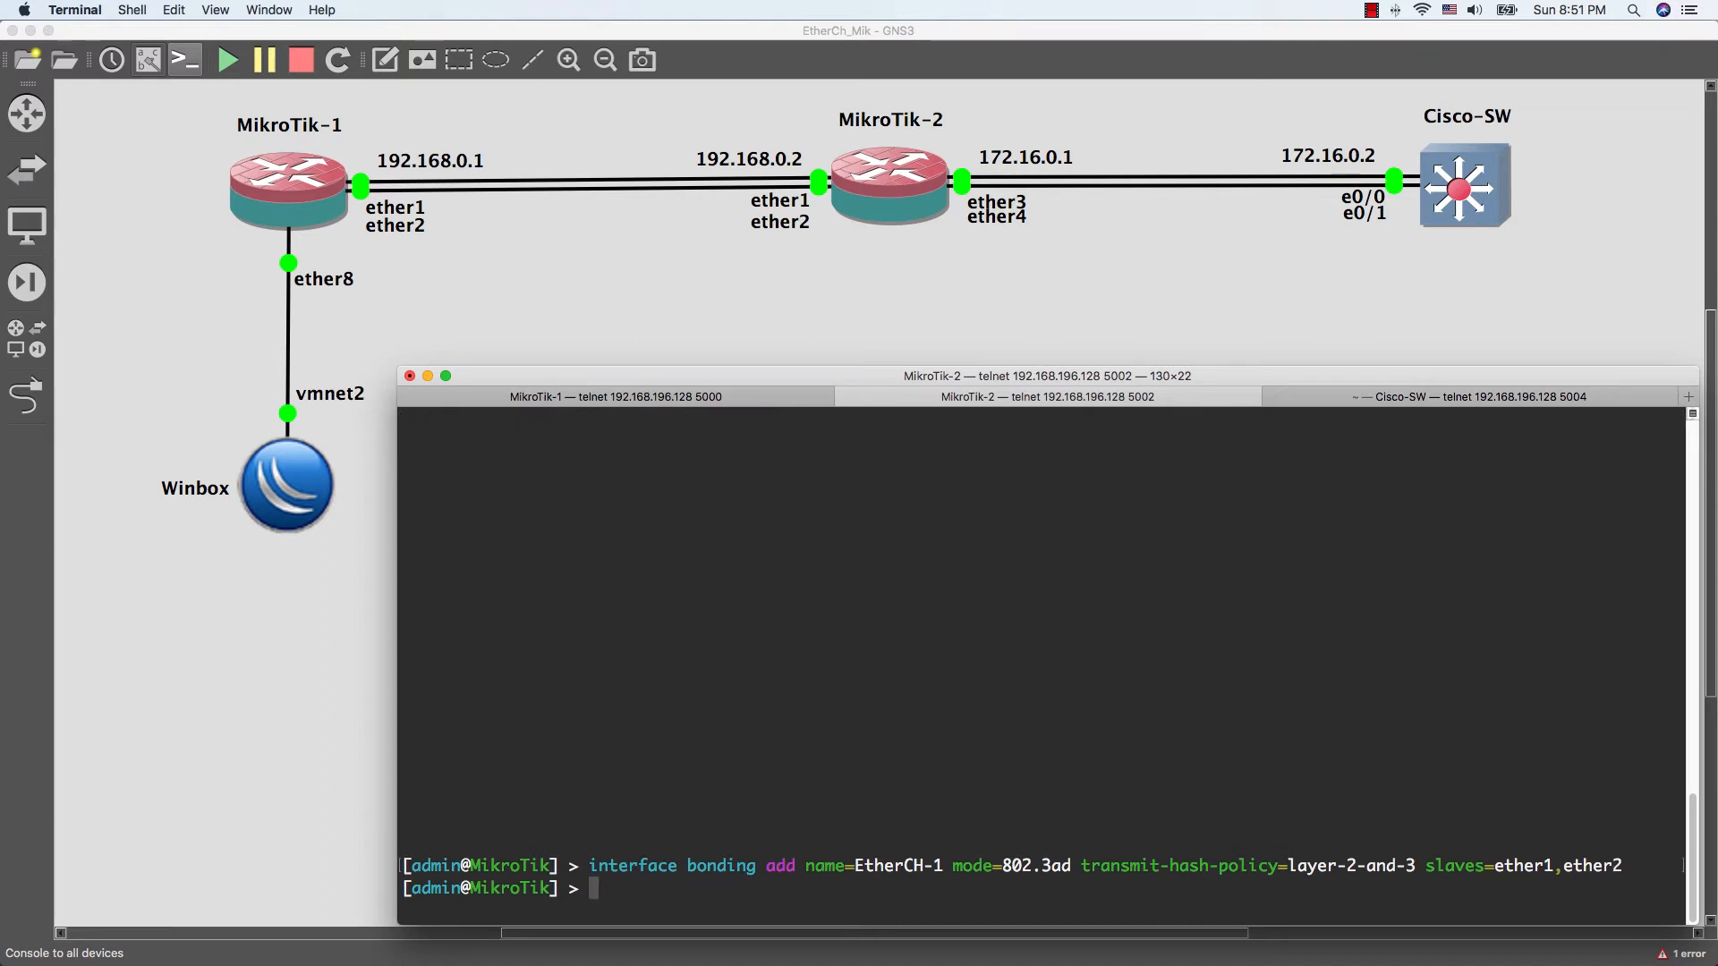
Enter the address command giving EtherCH-1 the address 192.168.0.2/24
text(ip a)
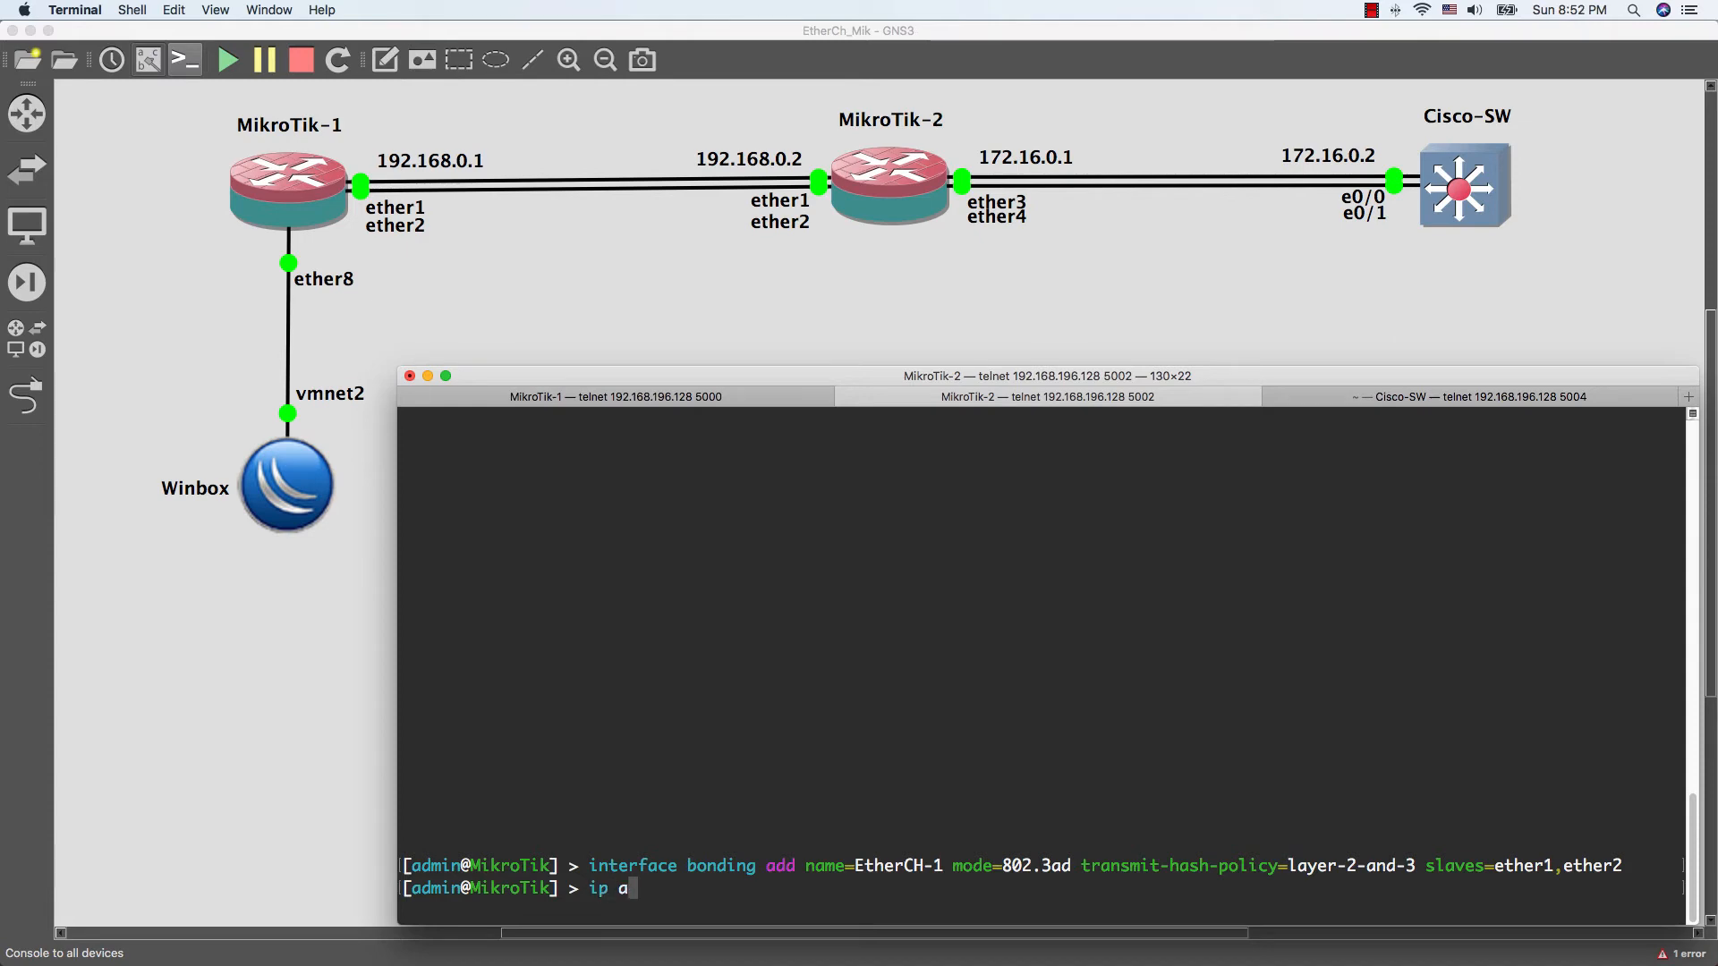
text(ddress)
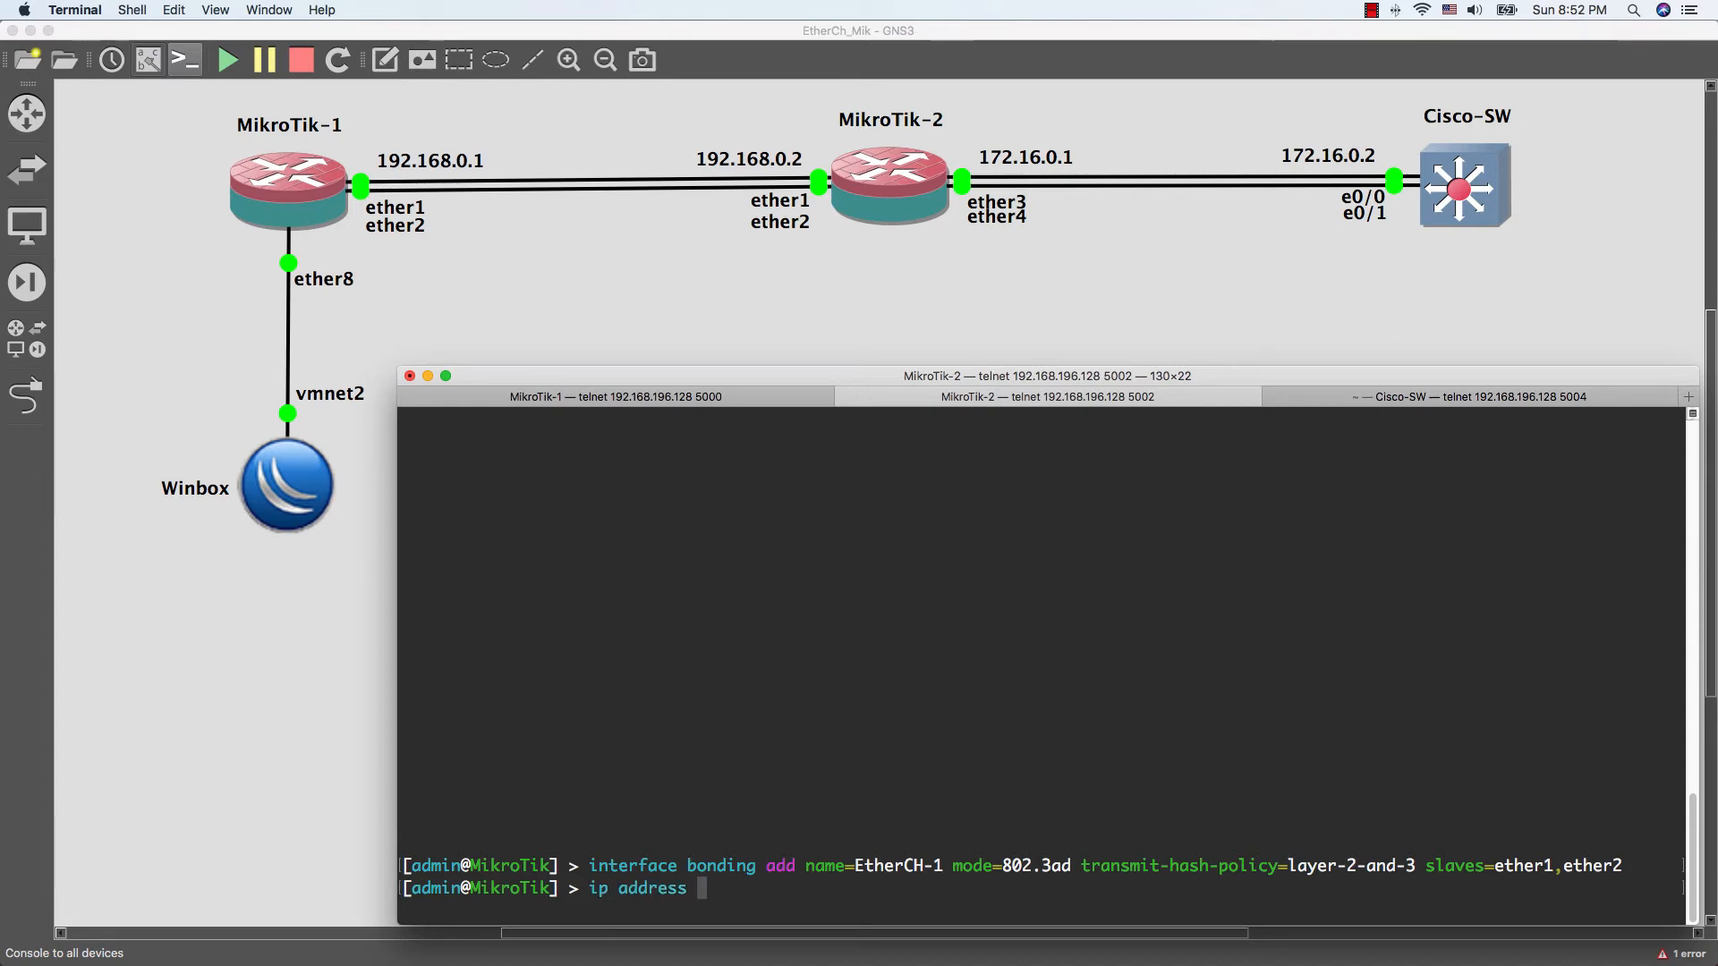
text(add)
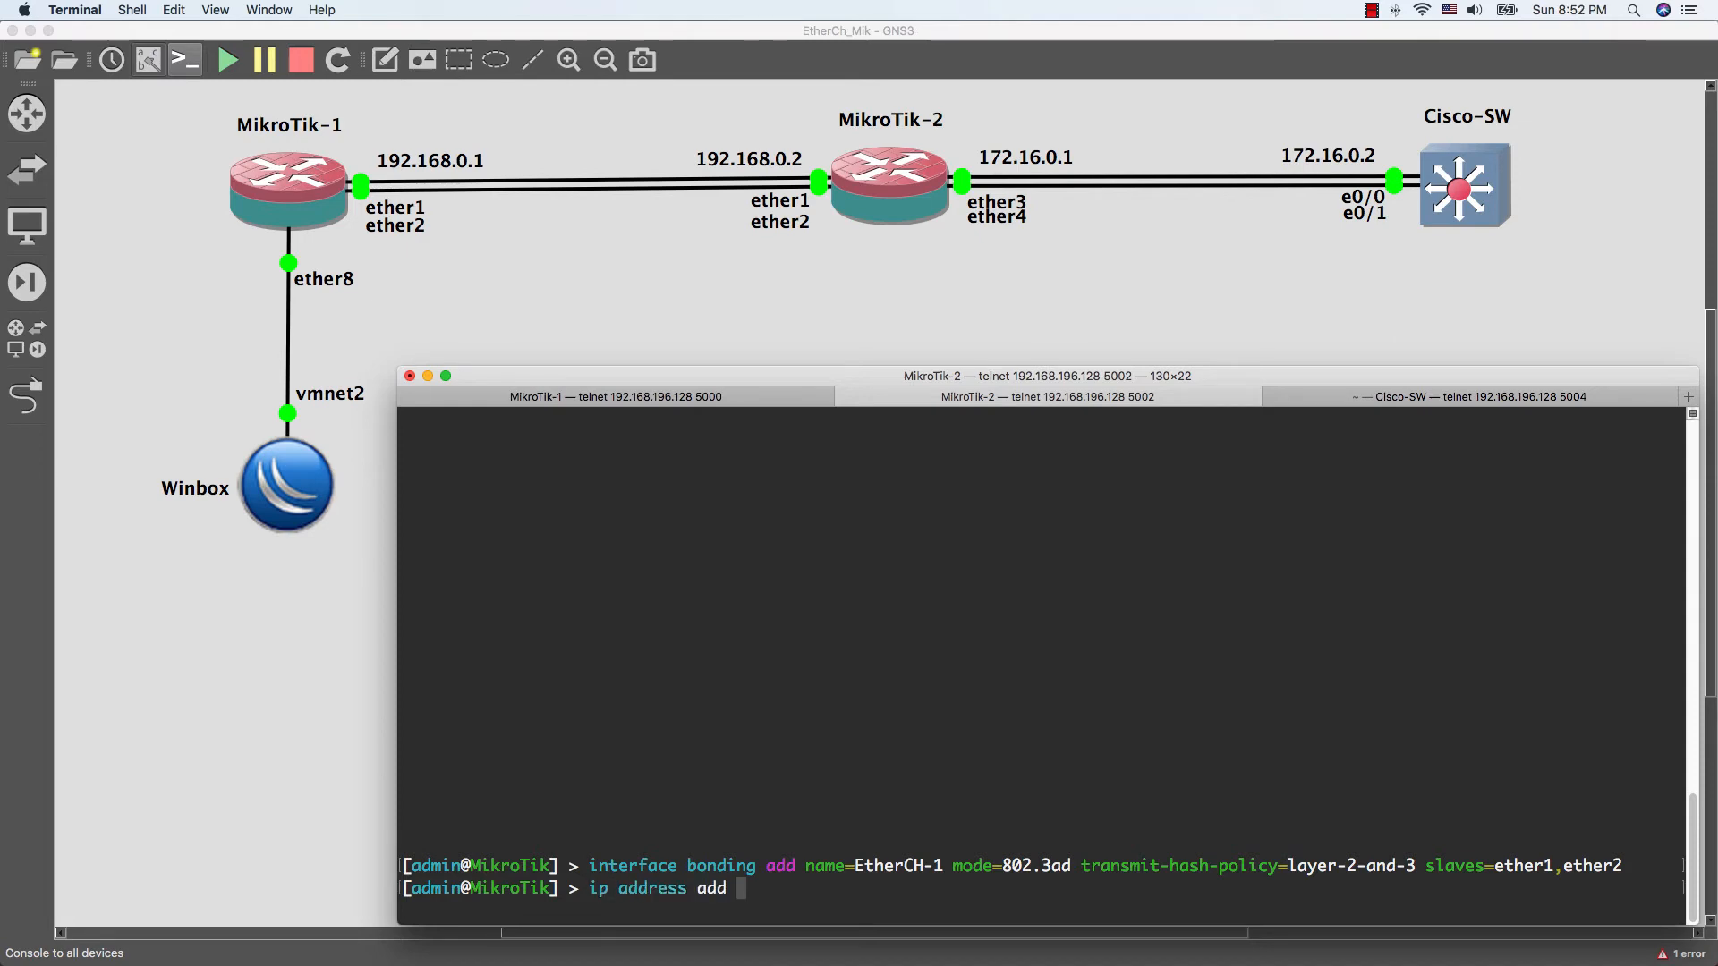
text(inte)
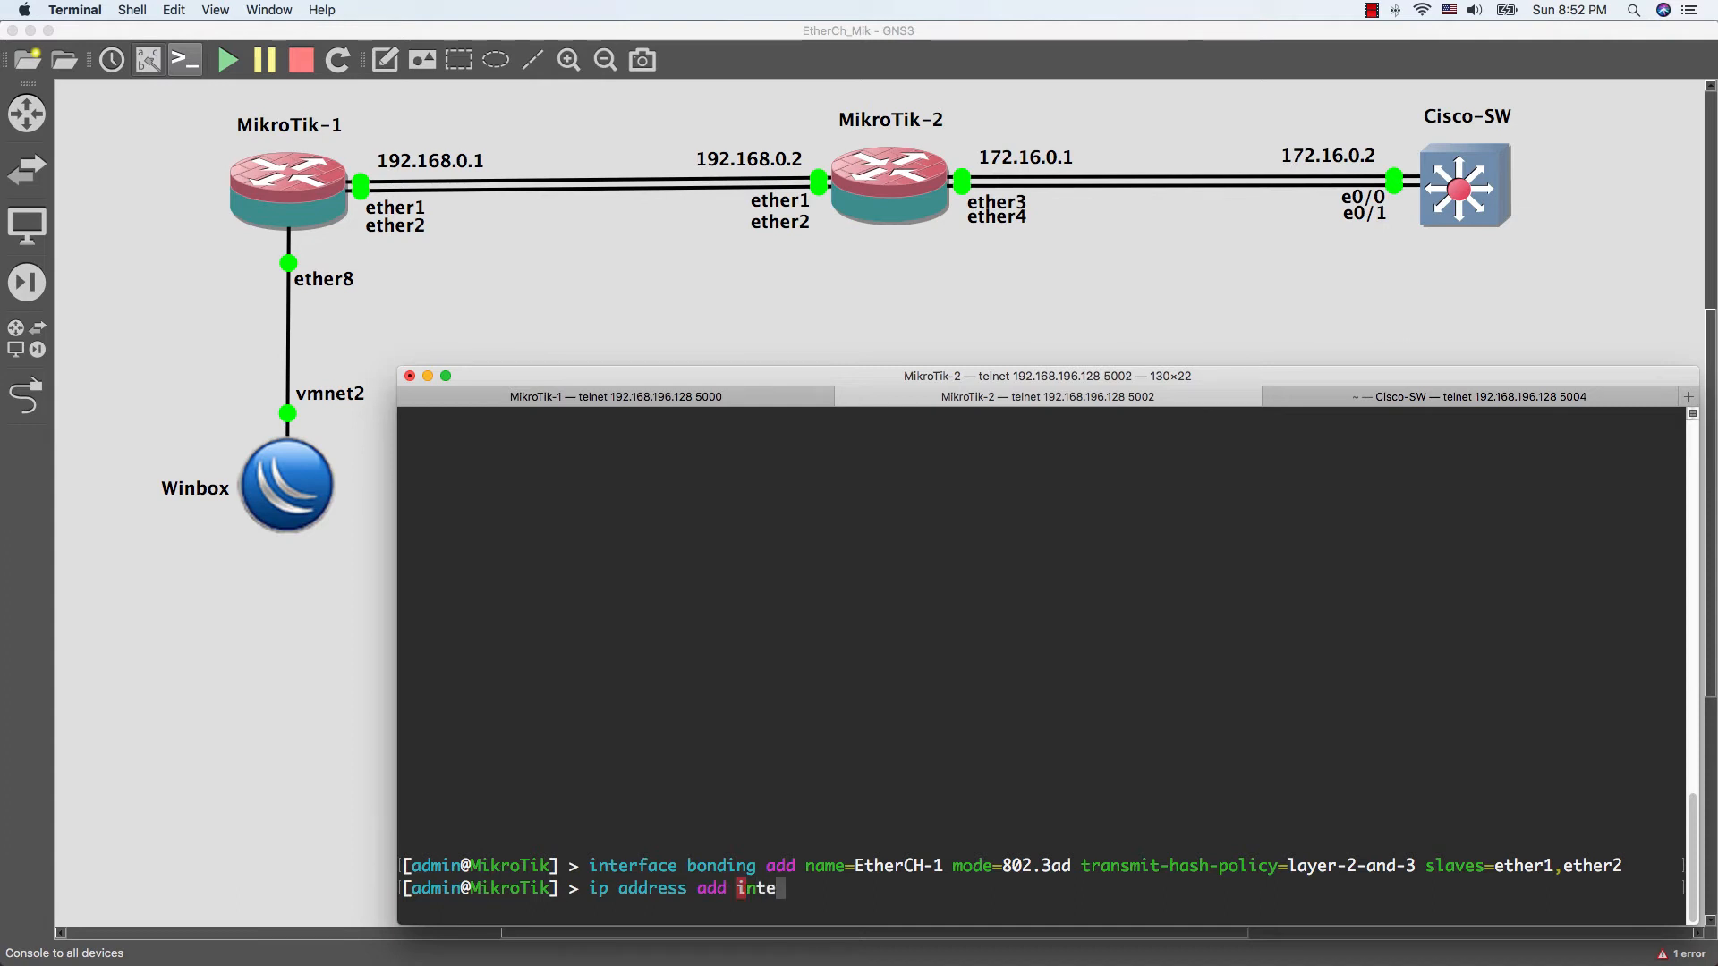
text(rface=)
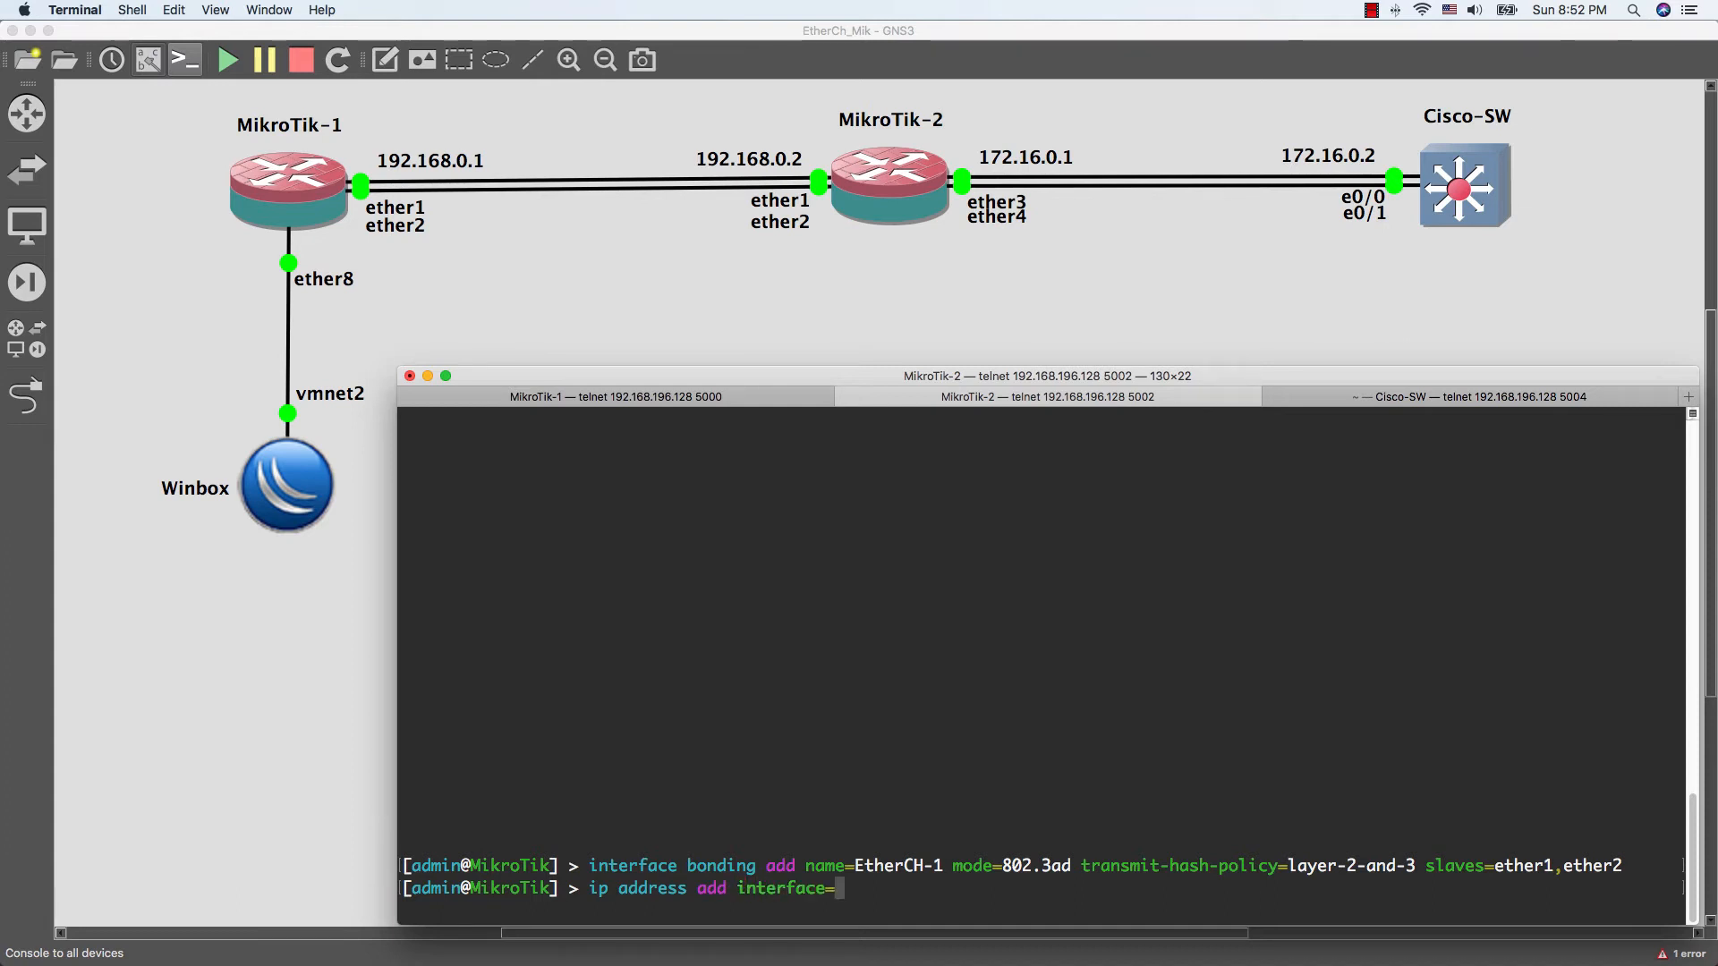
text(EtherCH-1)
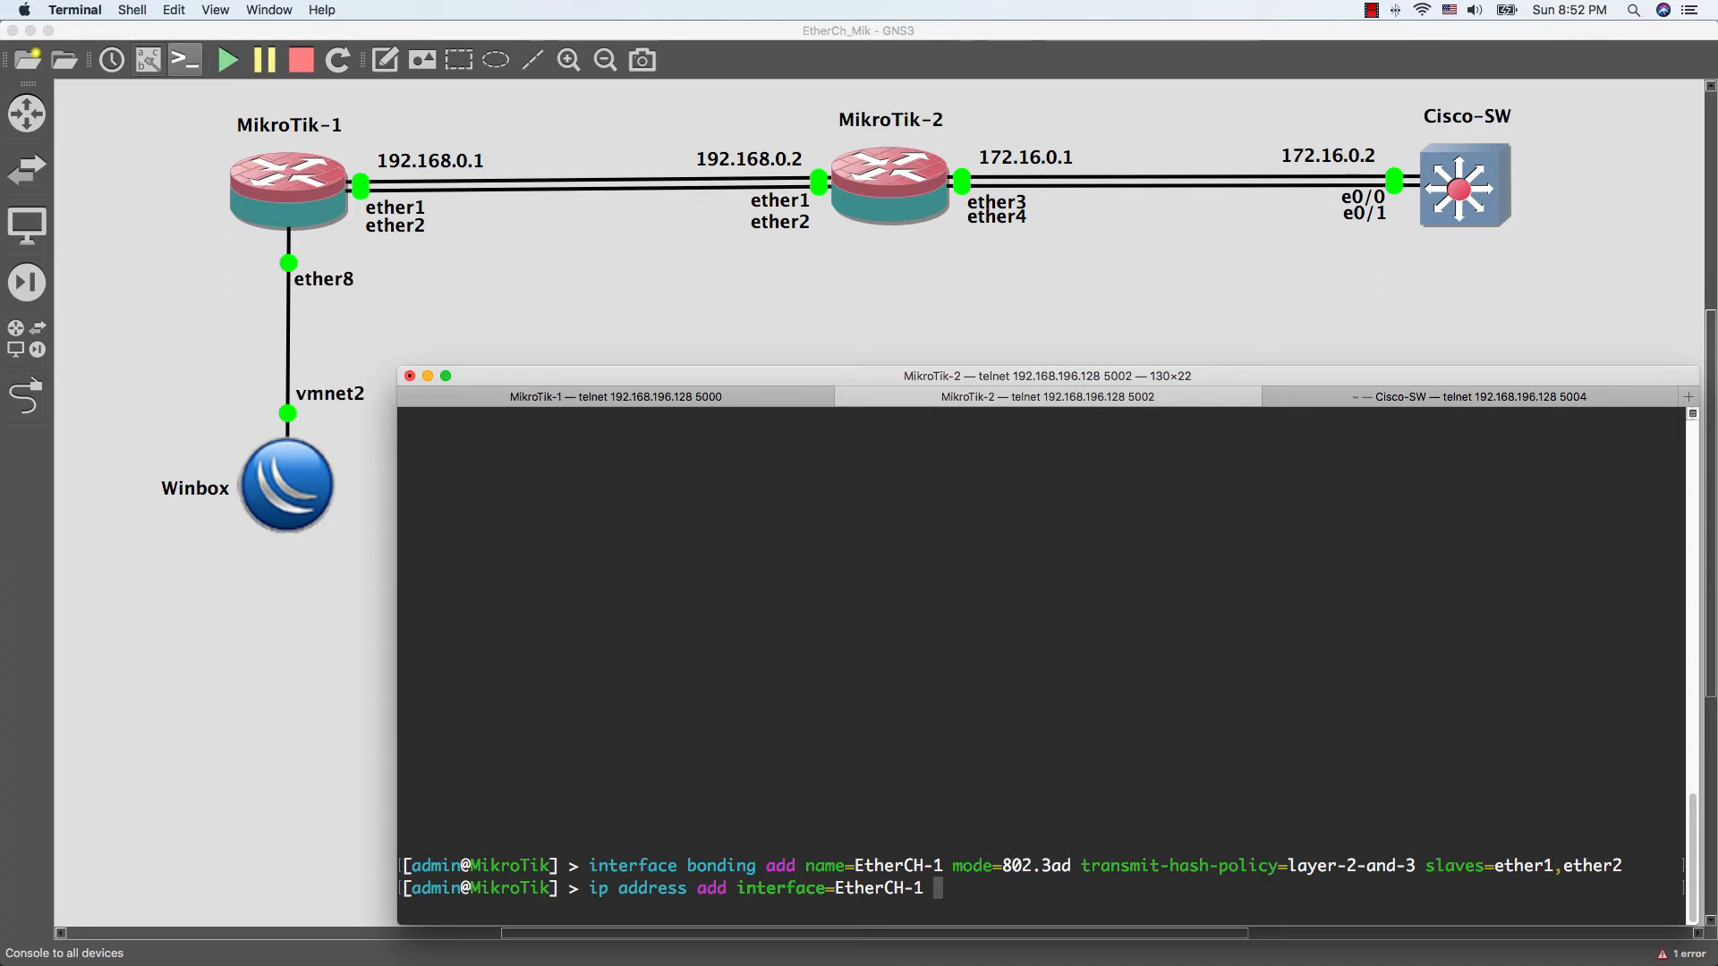
text(address=)
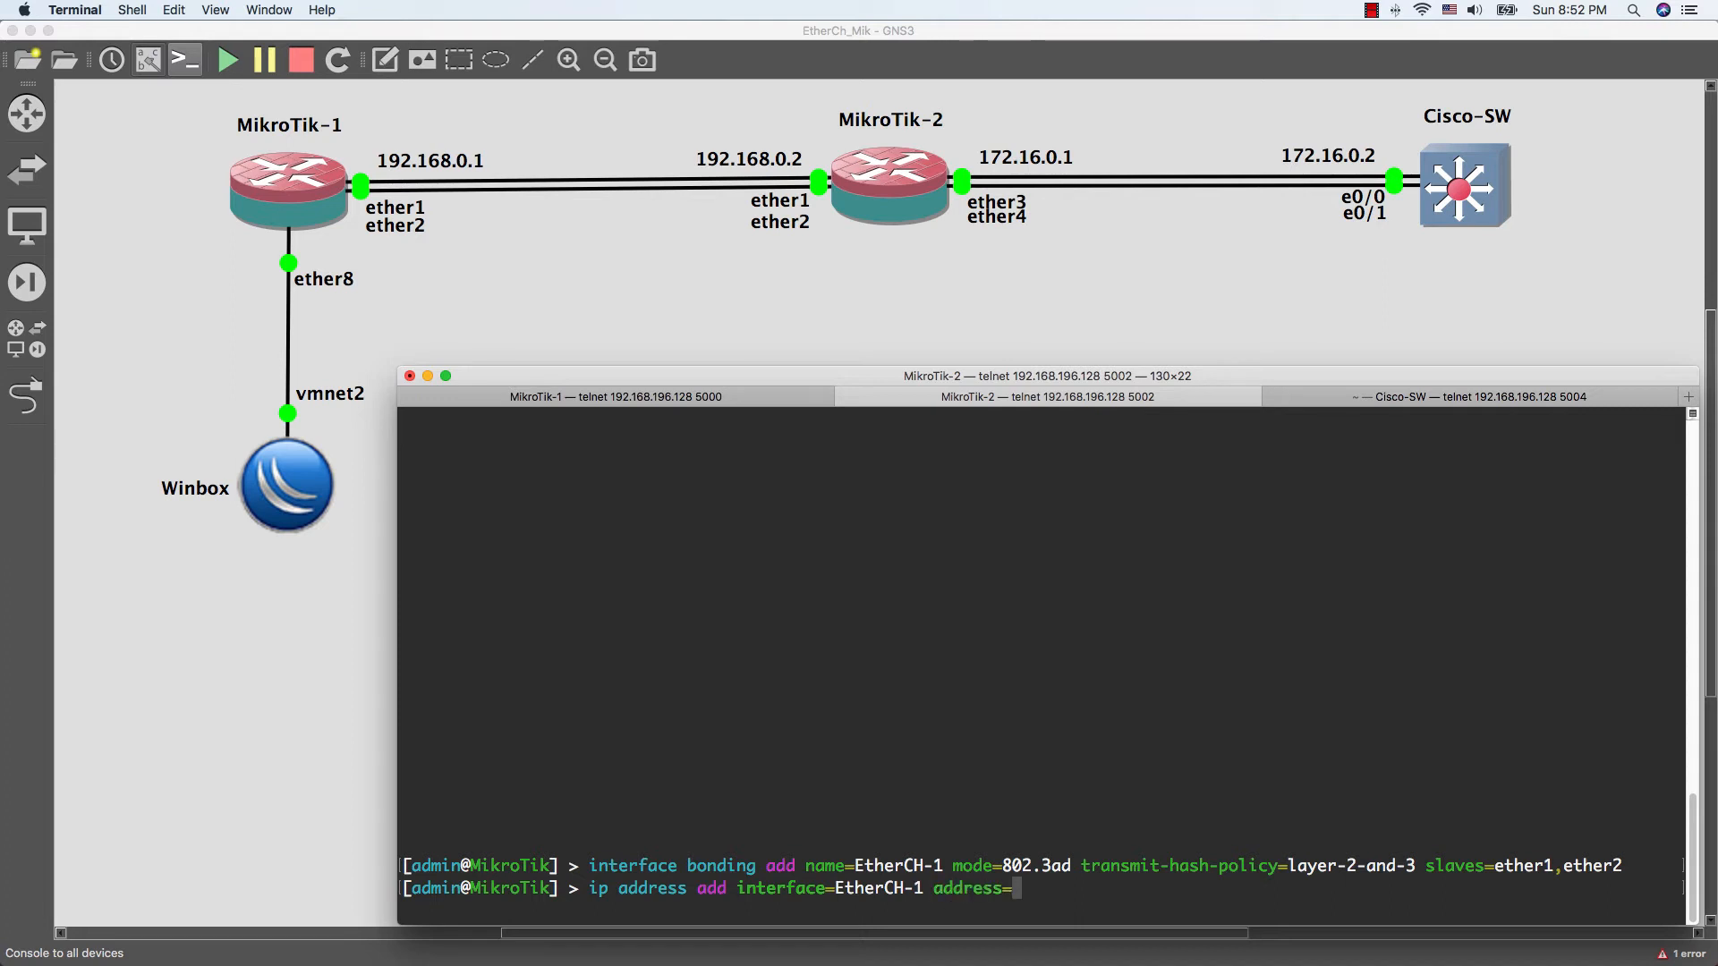
text(192.168.)
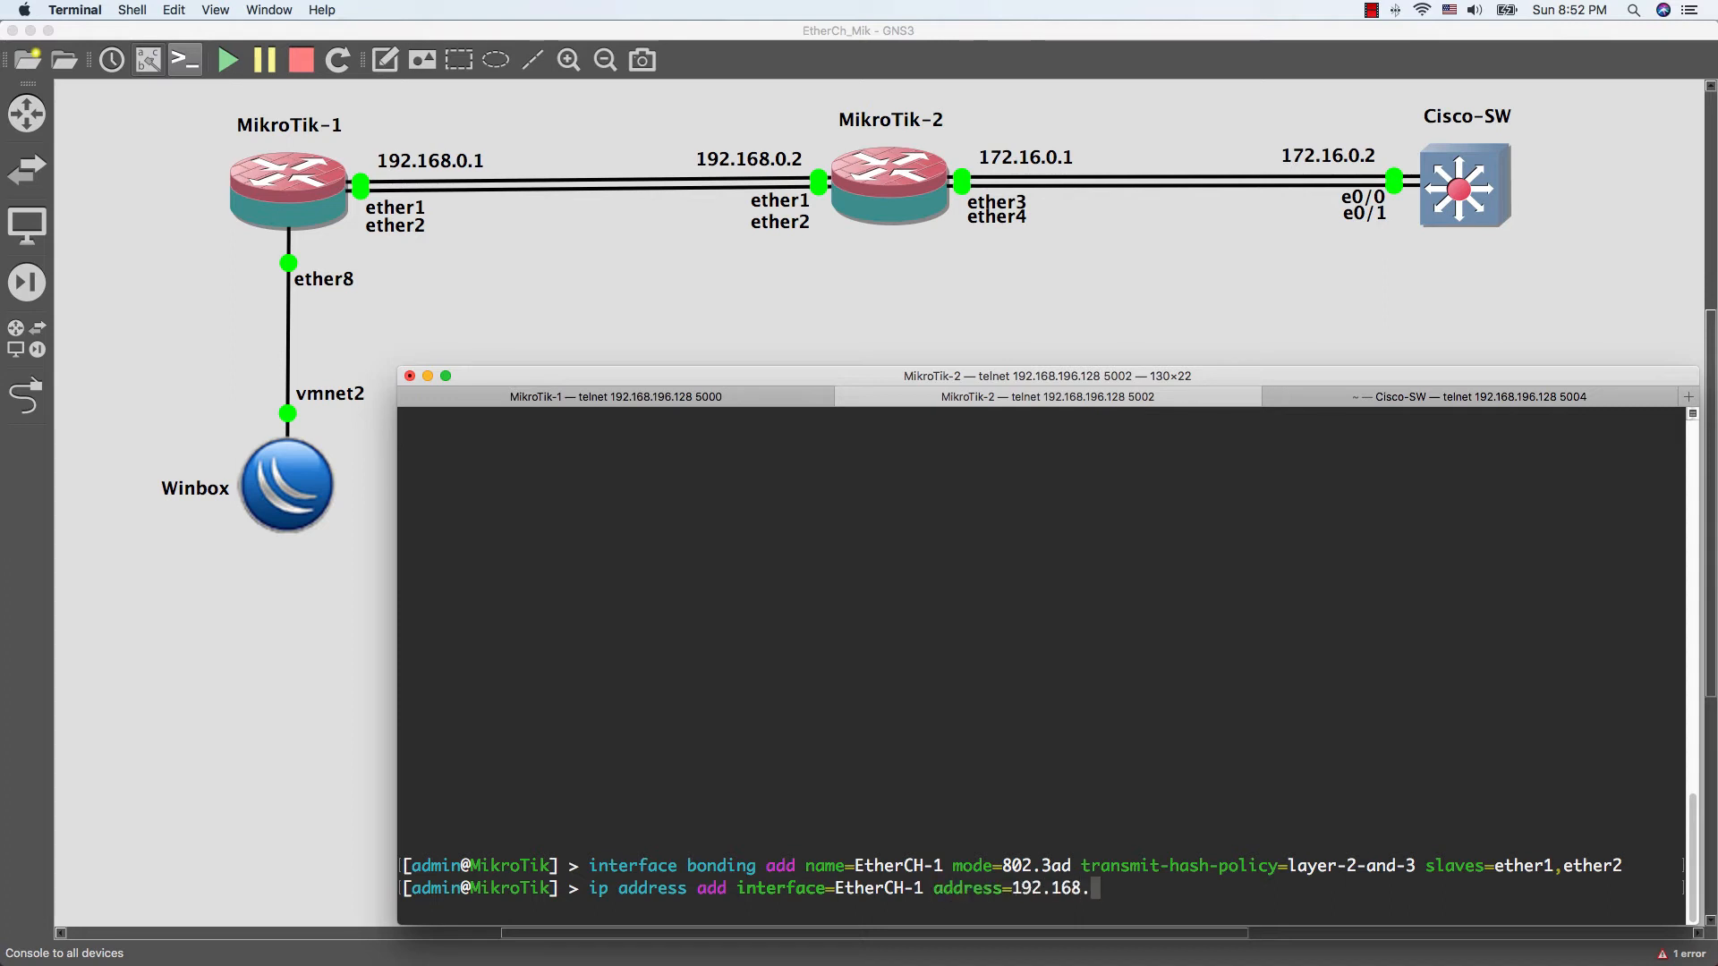
text(0.2/24)
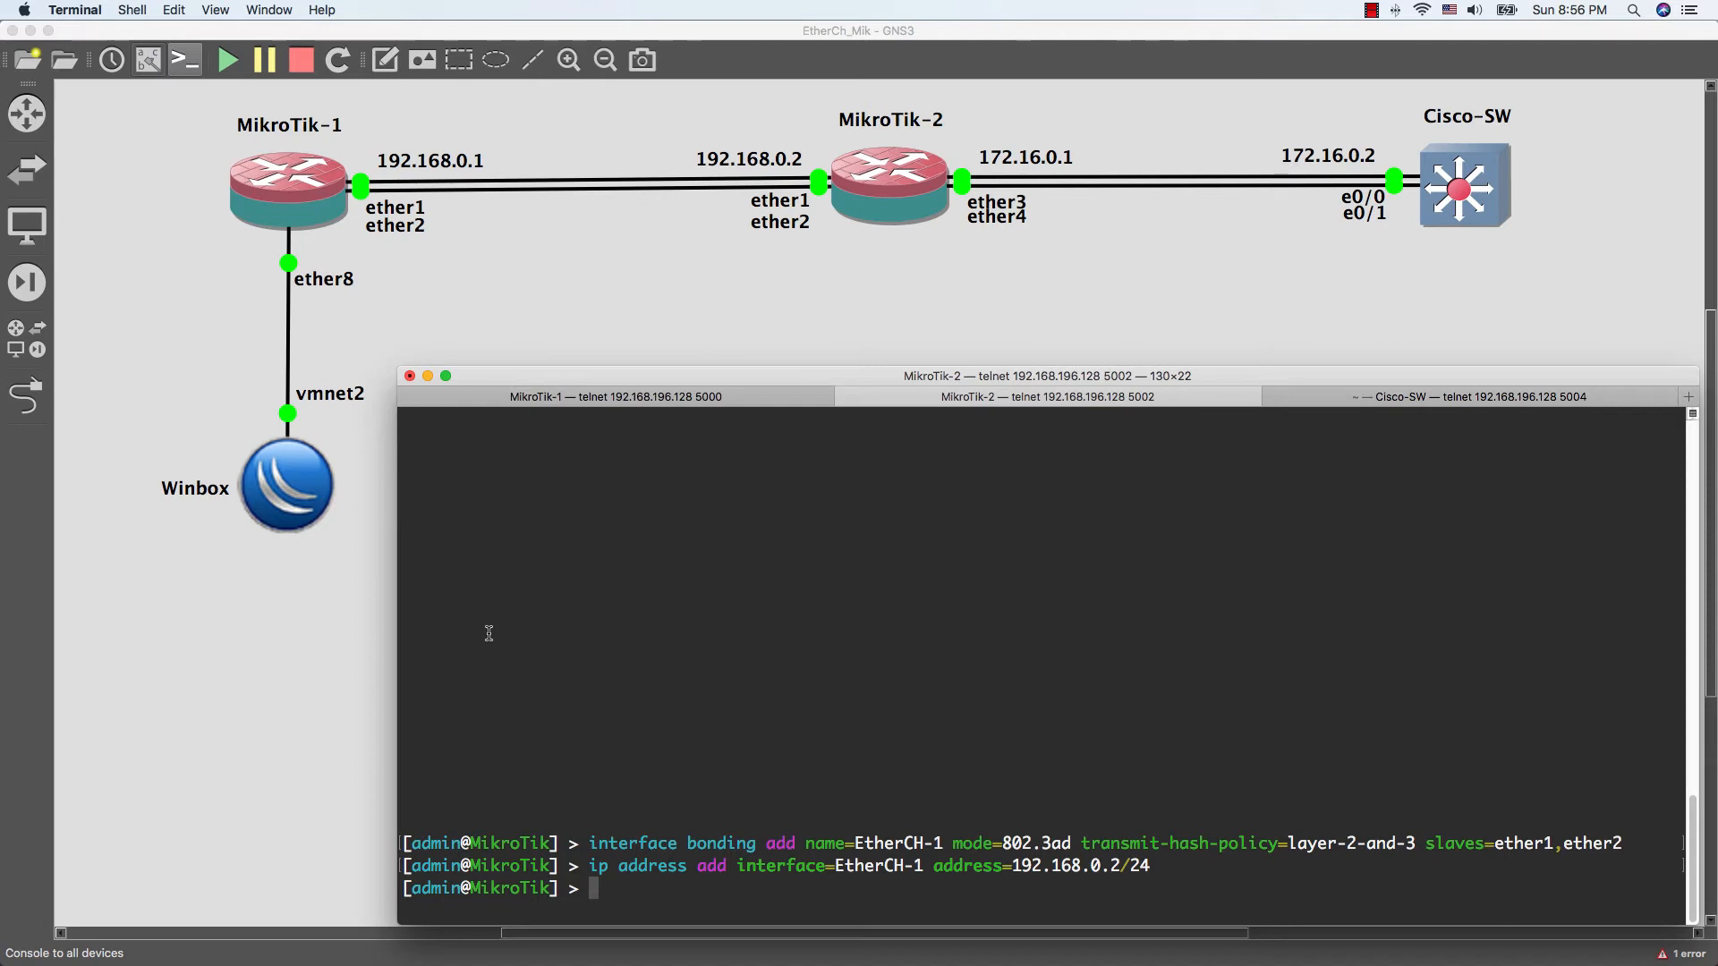
Ping MikroTik-1 at 192.168.0.1 from MikroTik-2 across the bond
text(ping)
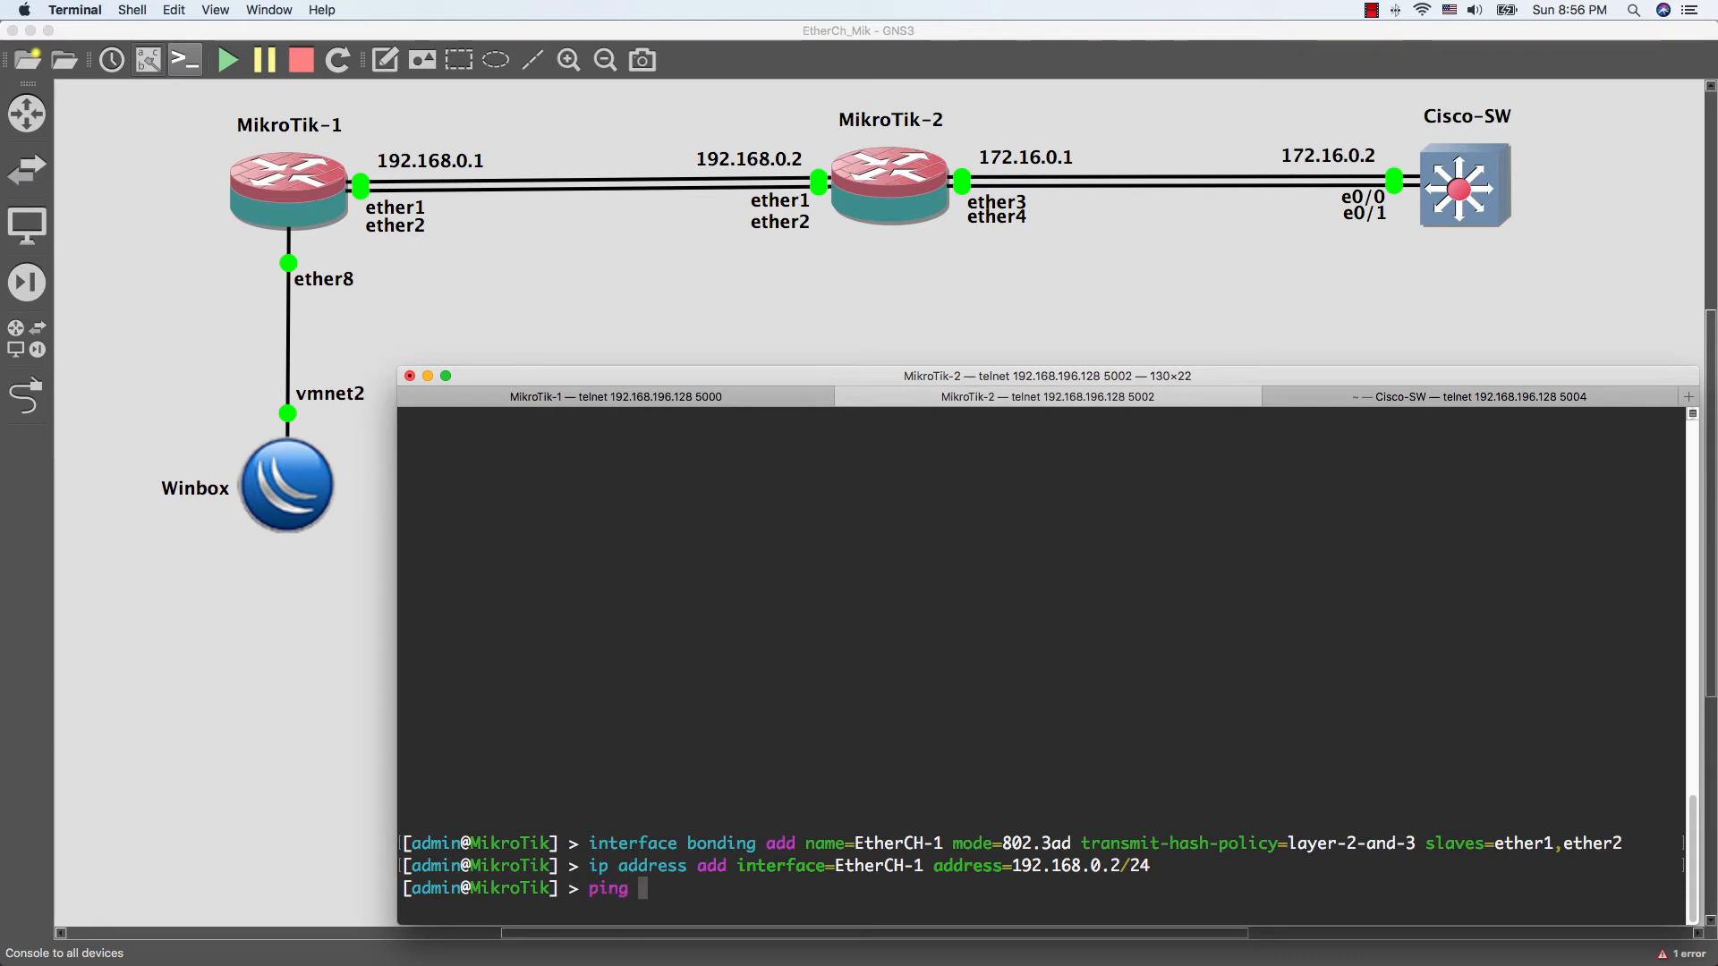
text(192.168)
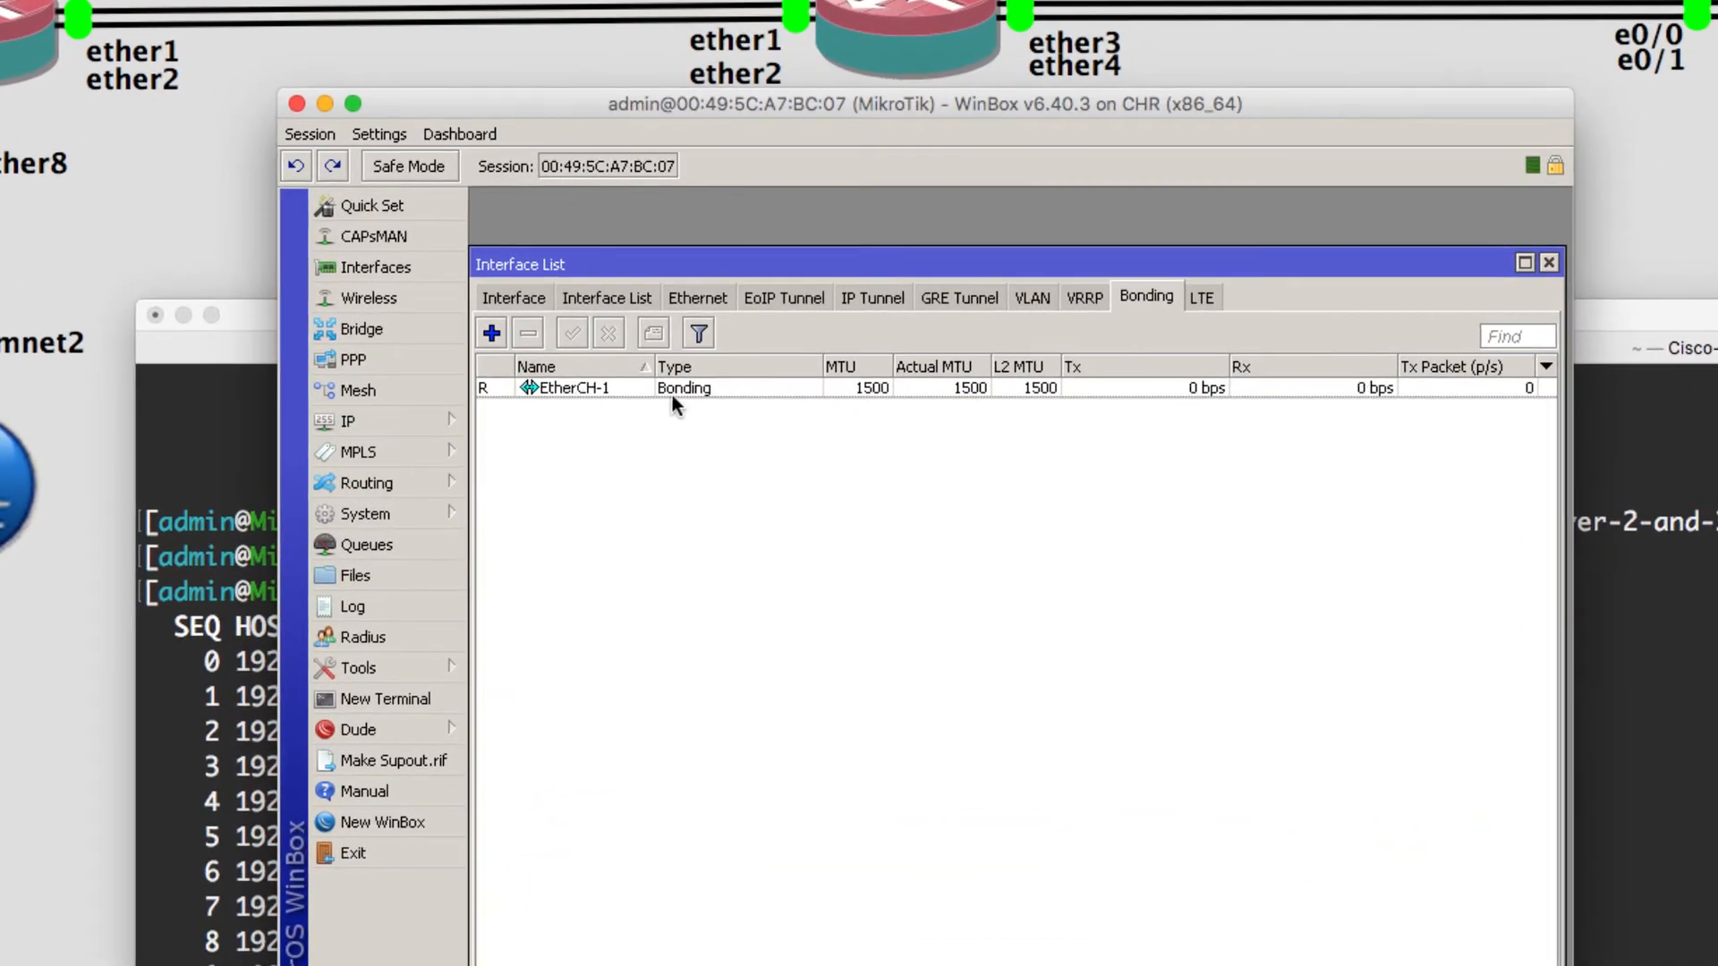
Inspect EtherCH-1's settings in WinBox: 802.3ad, layer 2 and 3 hashing, ether1/ether2 slaves
click(605, 387)
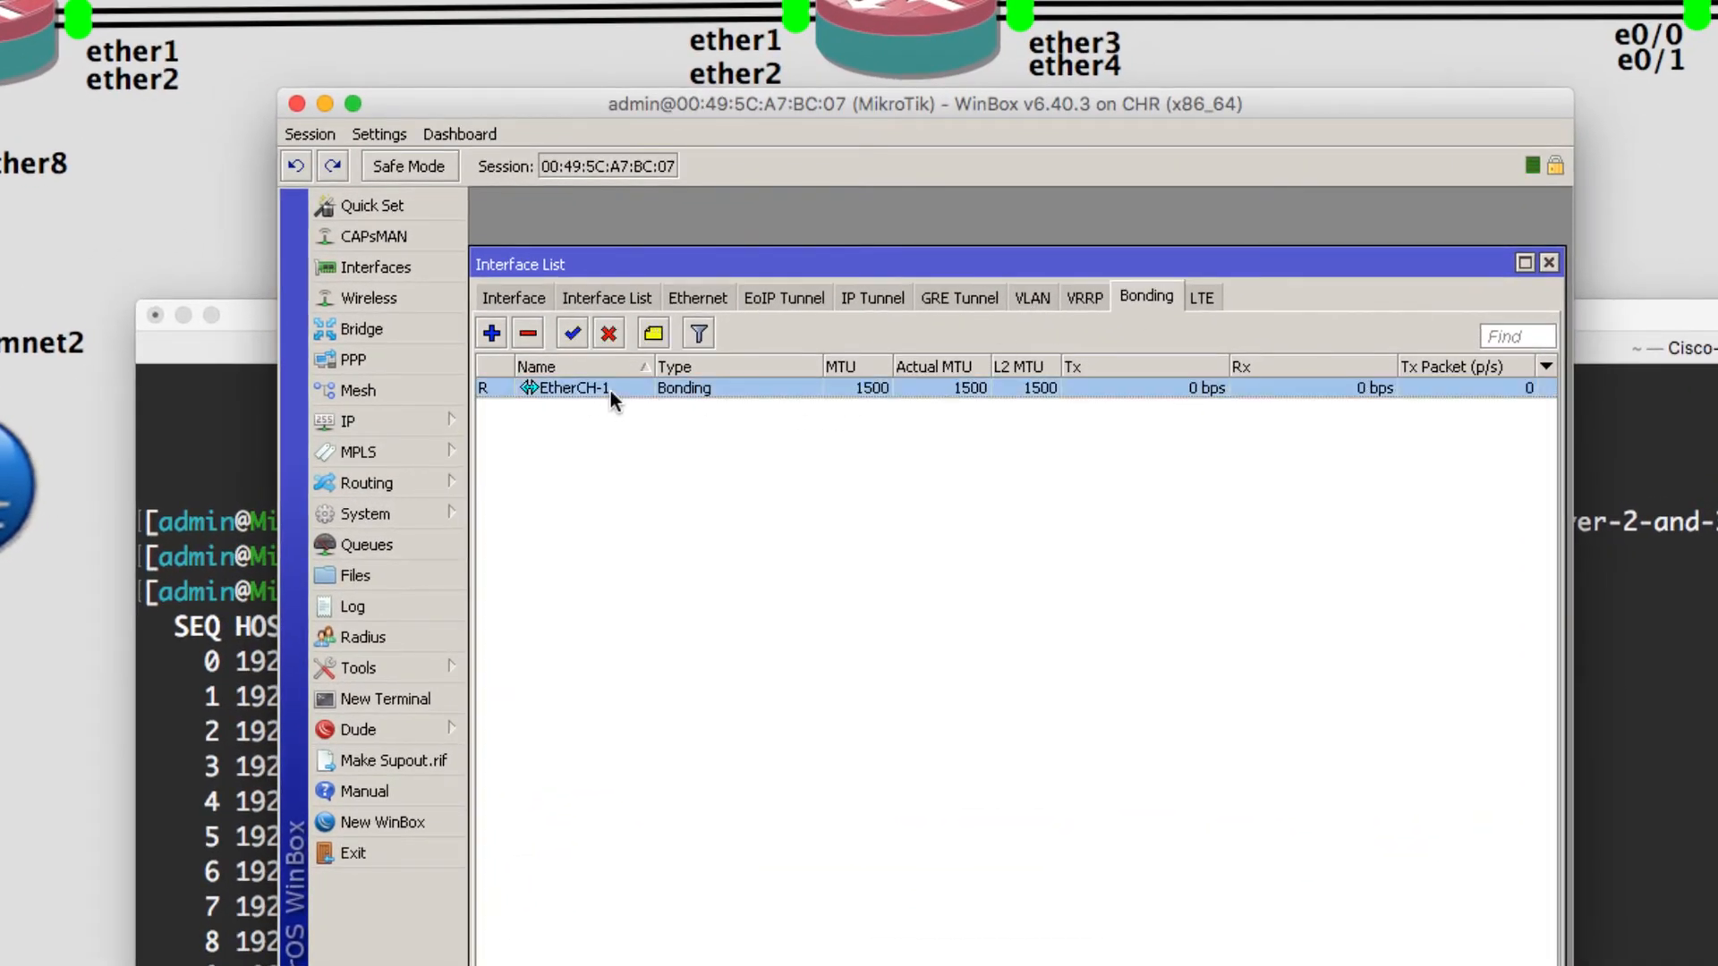
double_click(569, 388)
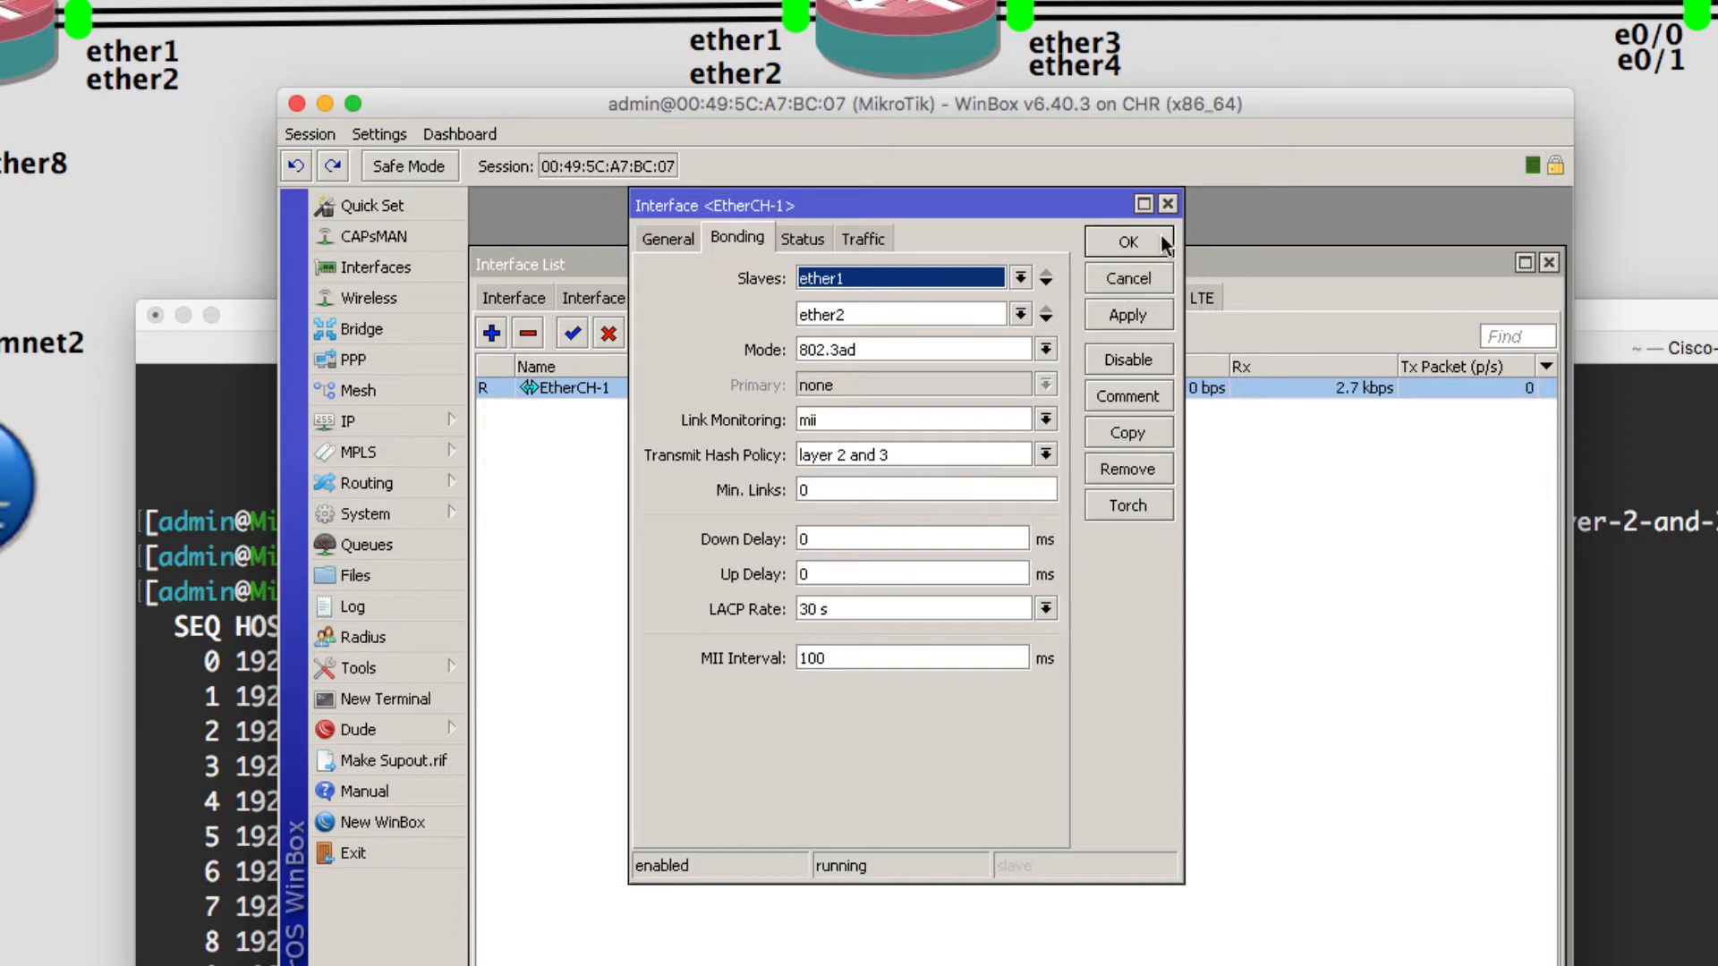
click(1128, 242)
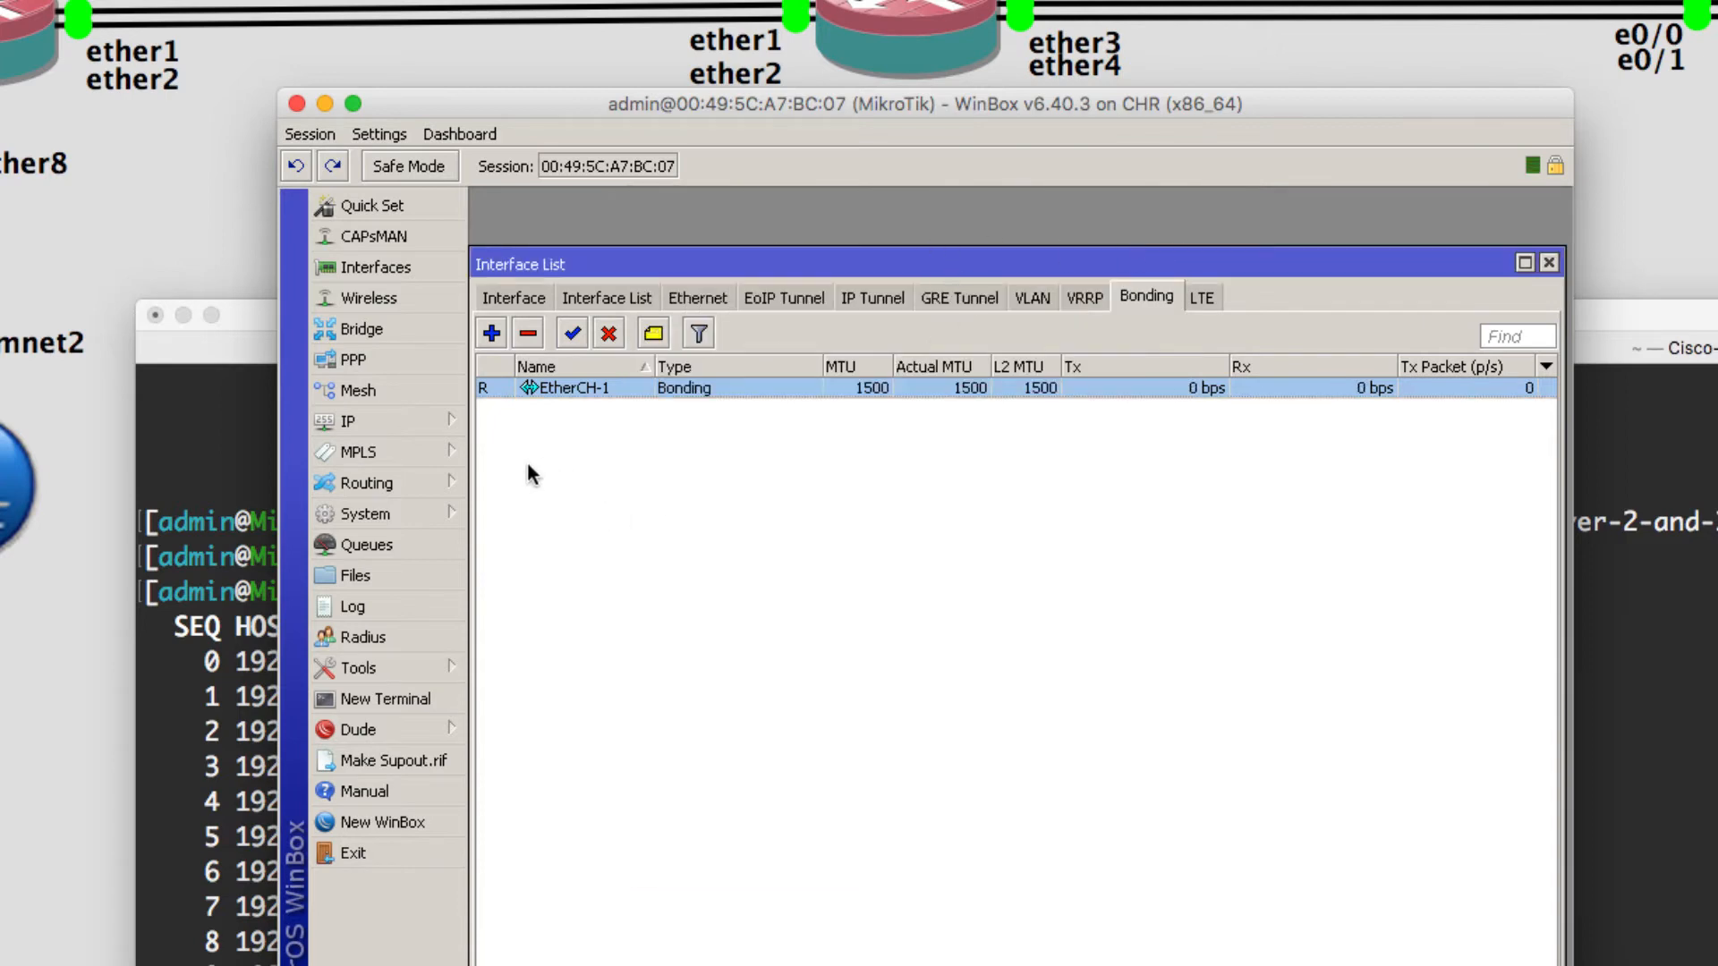
click(346, 420)
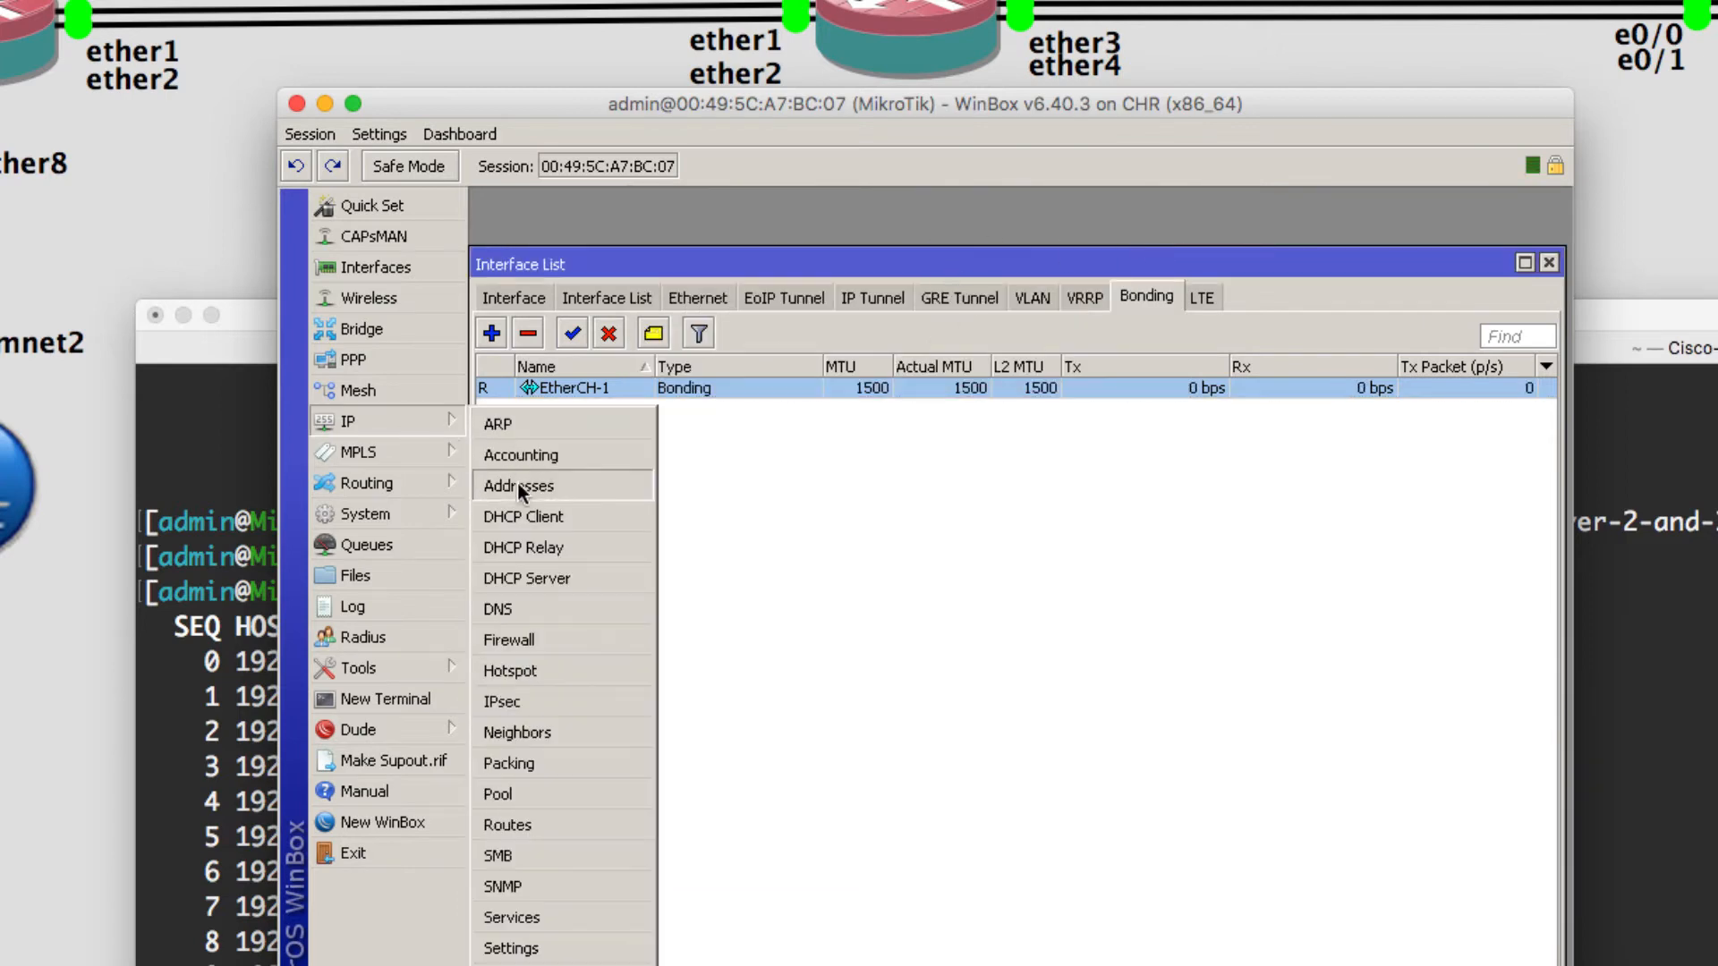
click(518, 485)
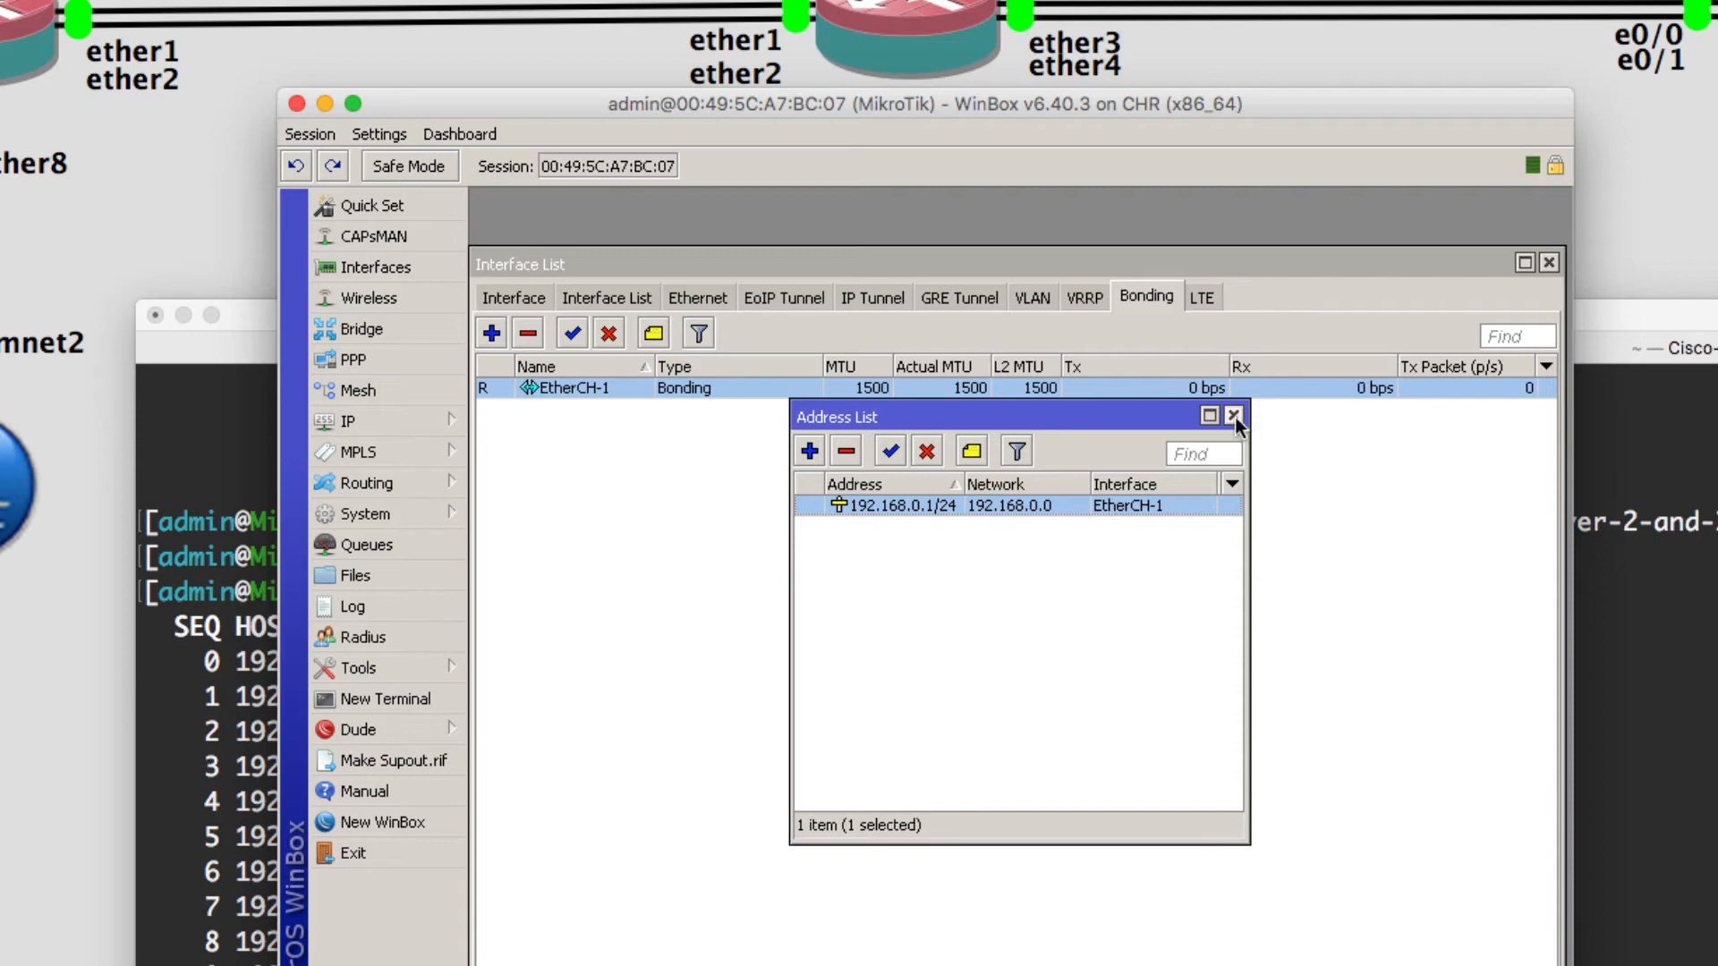
click(1234, 415)
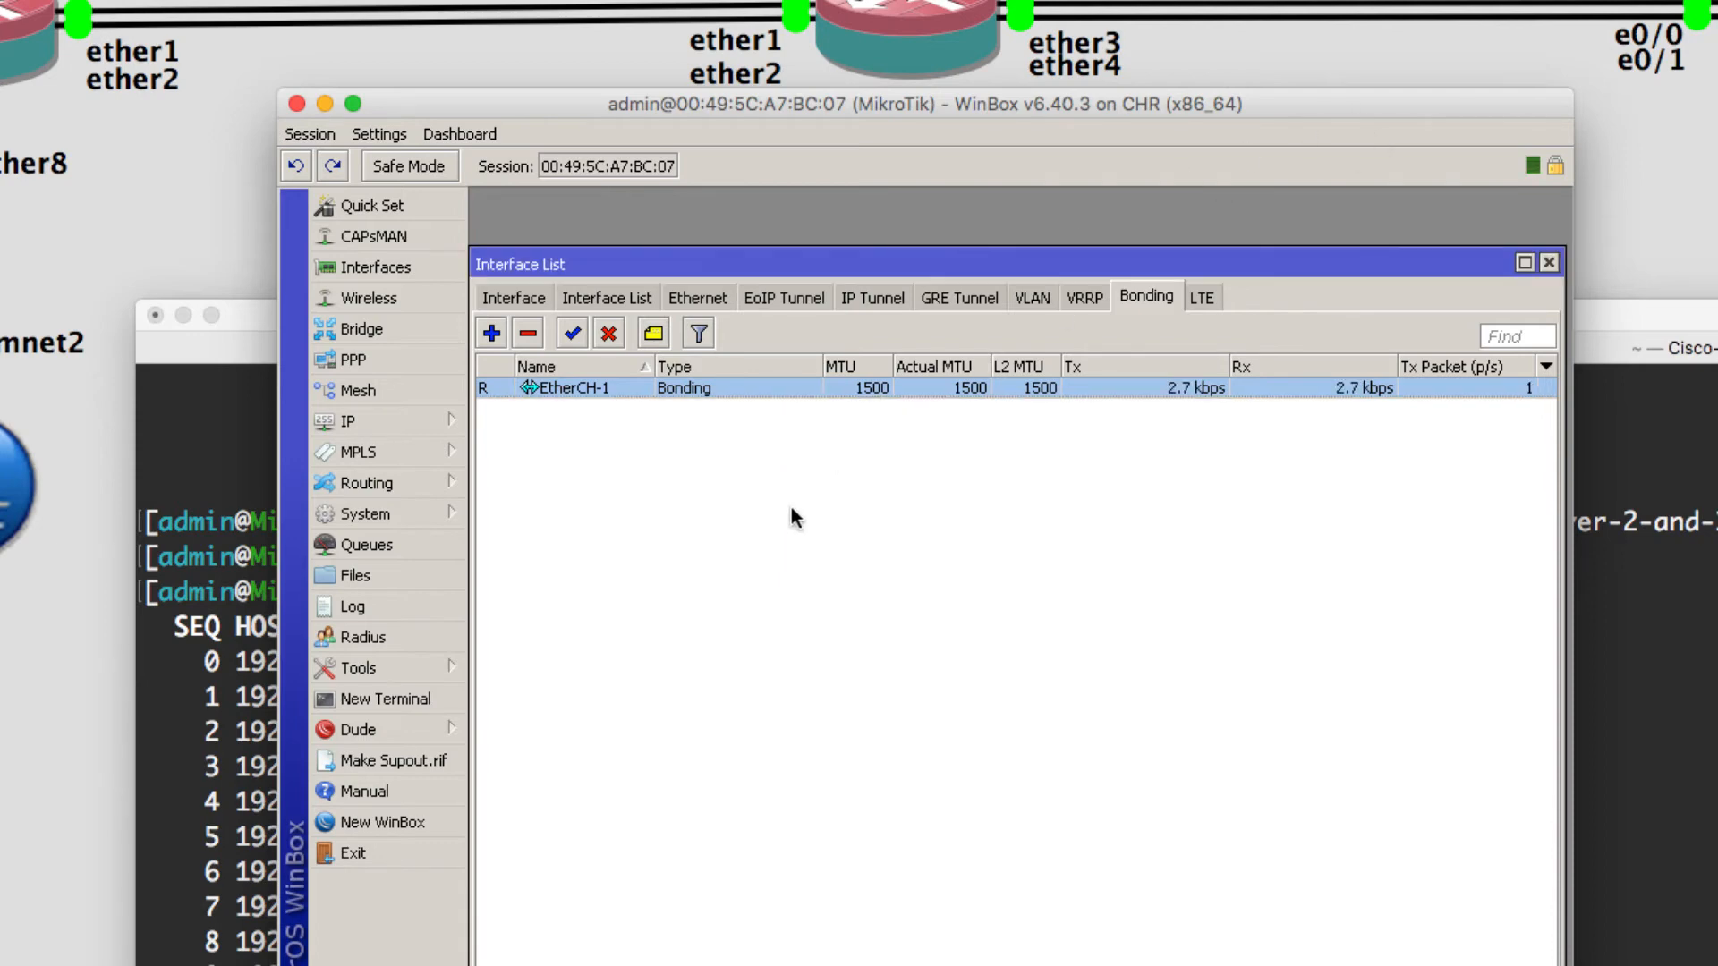
mouse_move(662, 506)
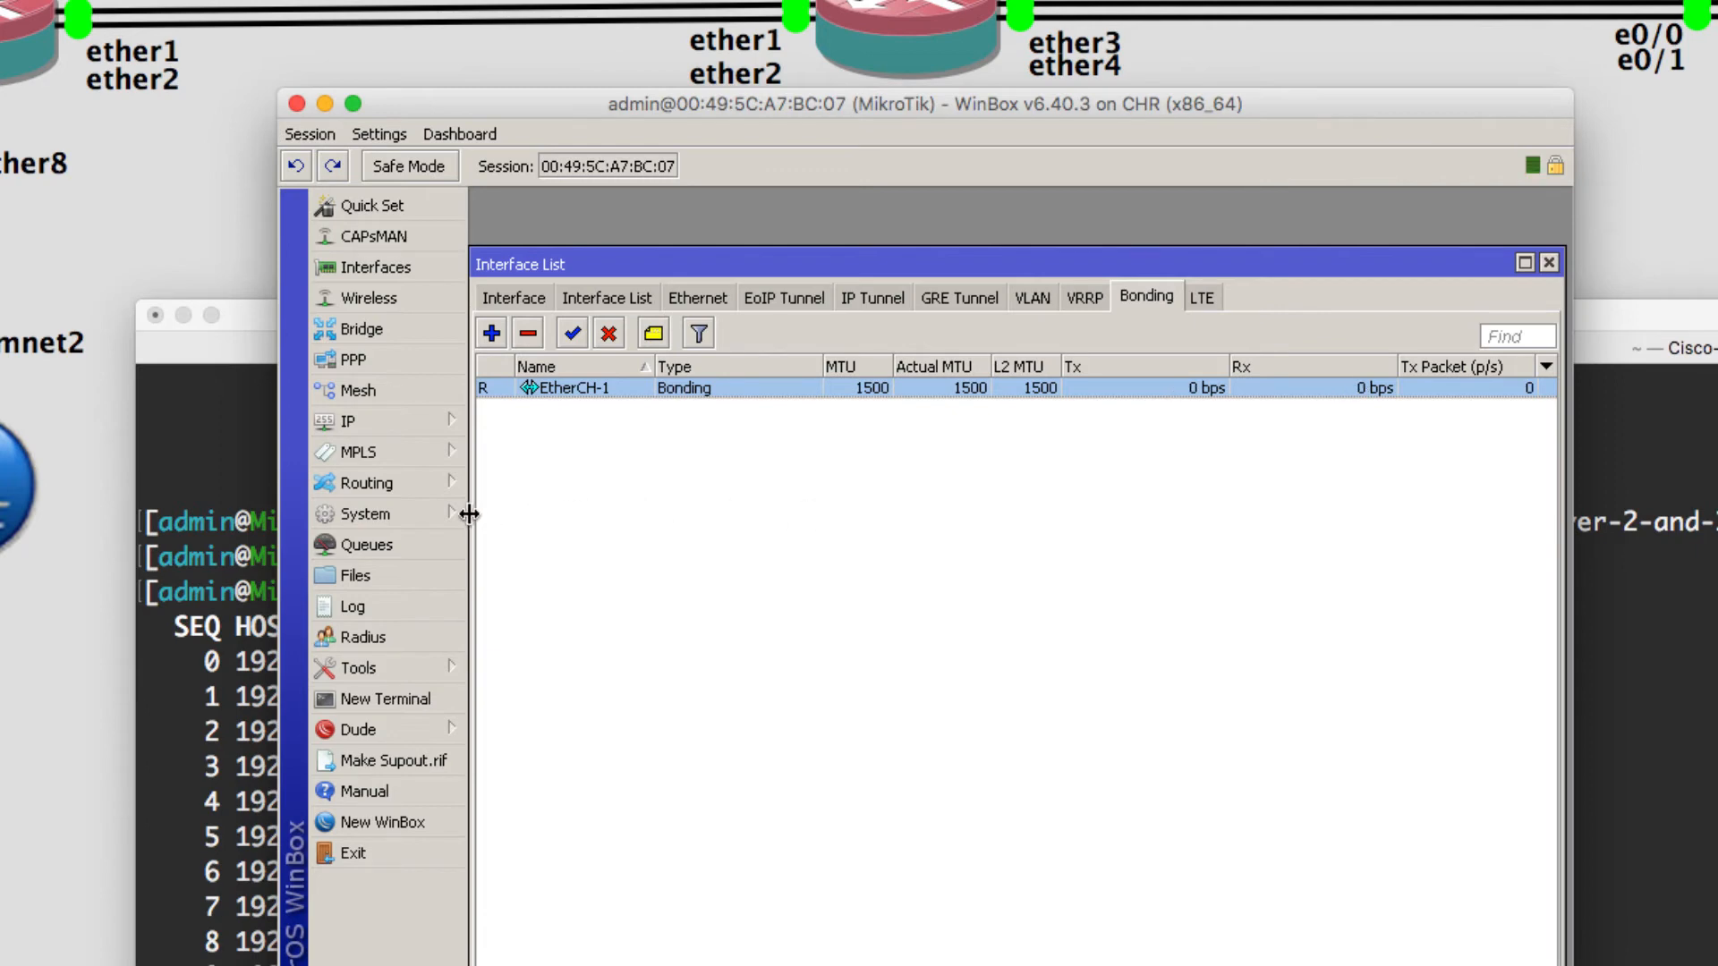
Fill in a bandwidth test to 192.168.0.2 with random data and user admin
click(359, 667)
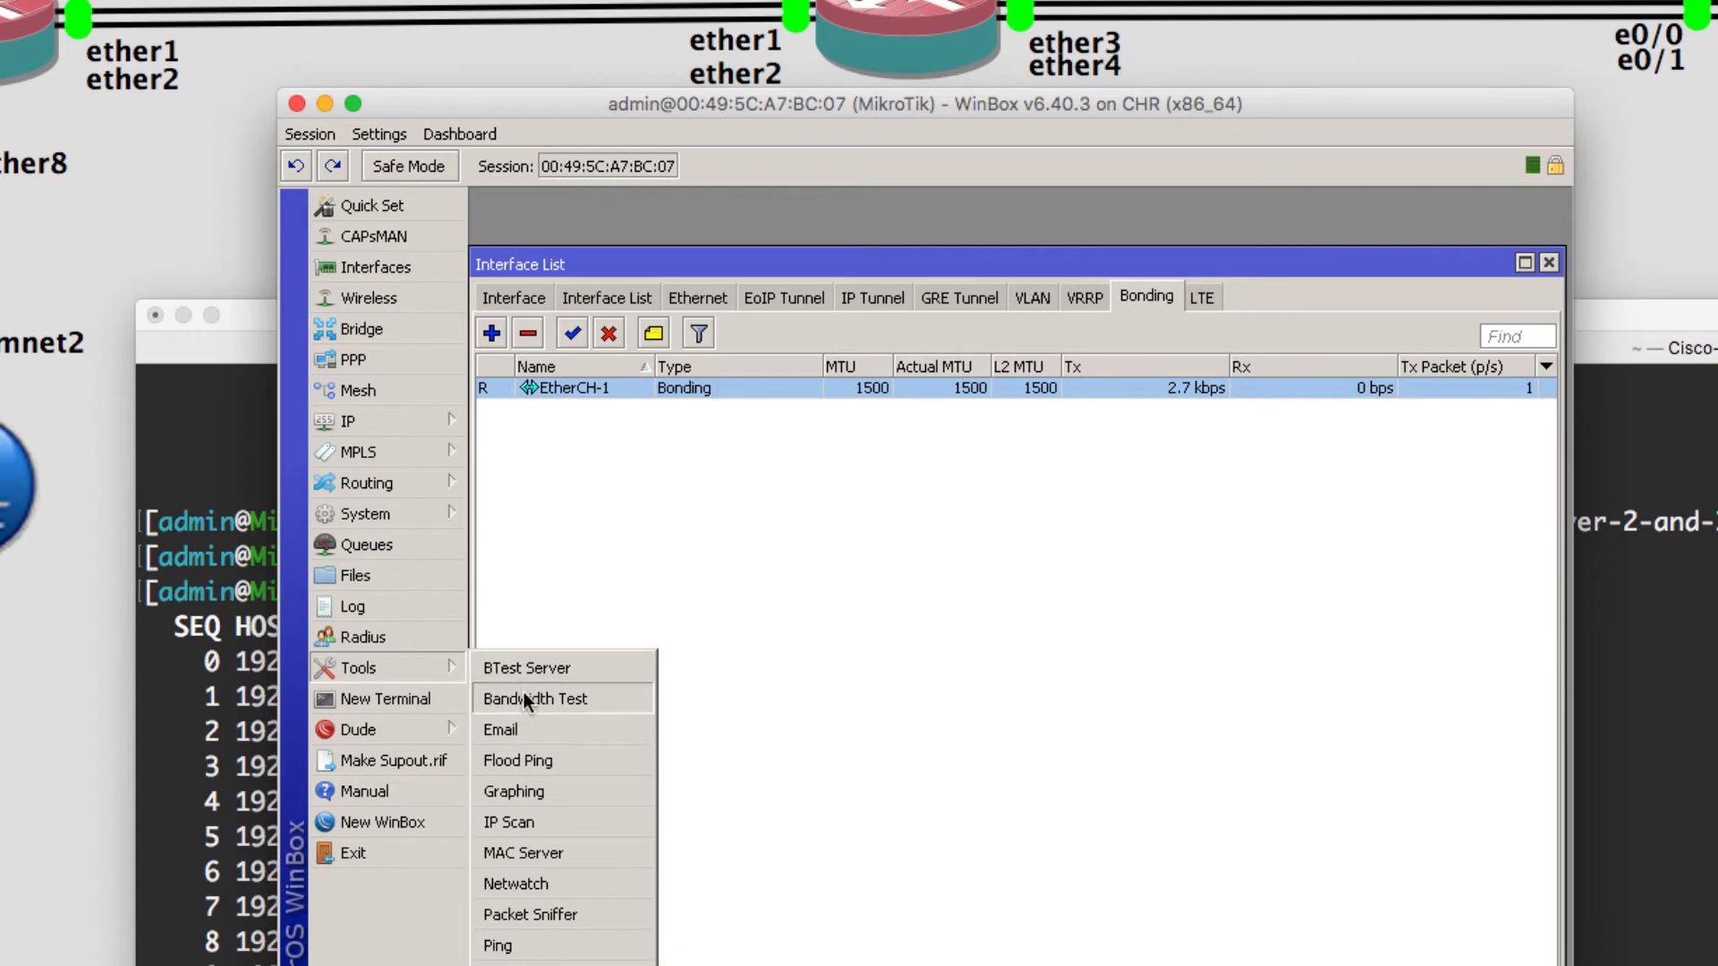
click(536, 699)
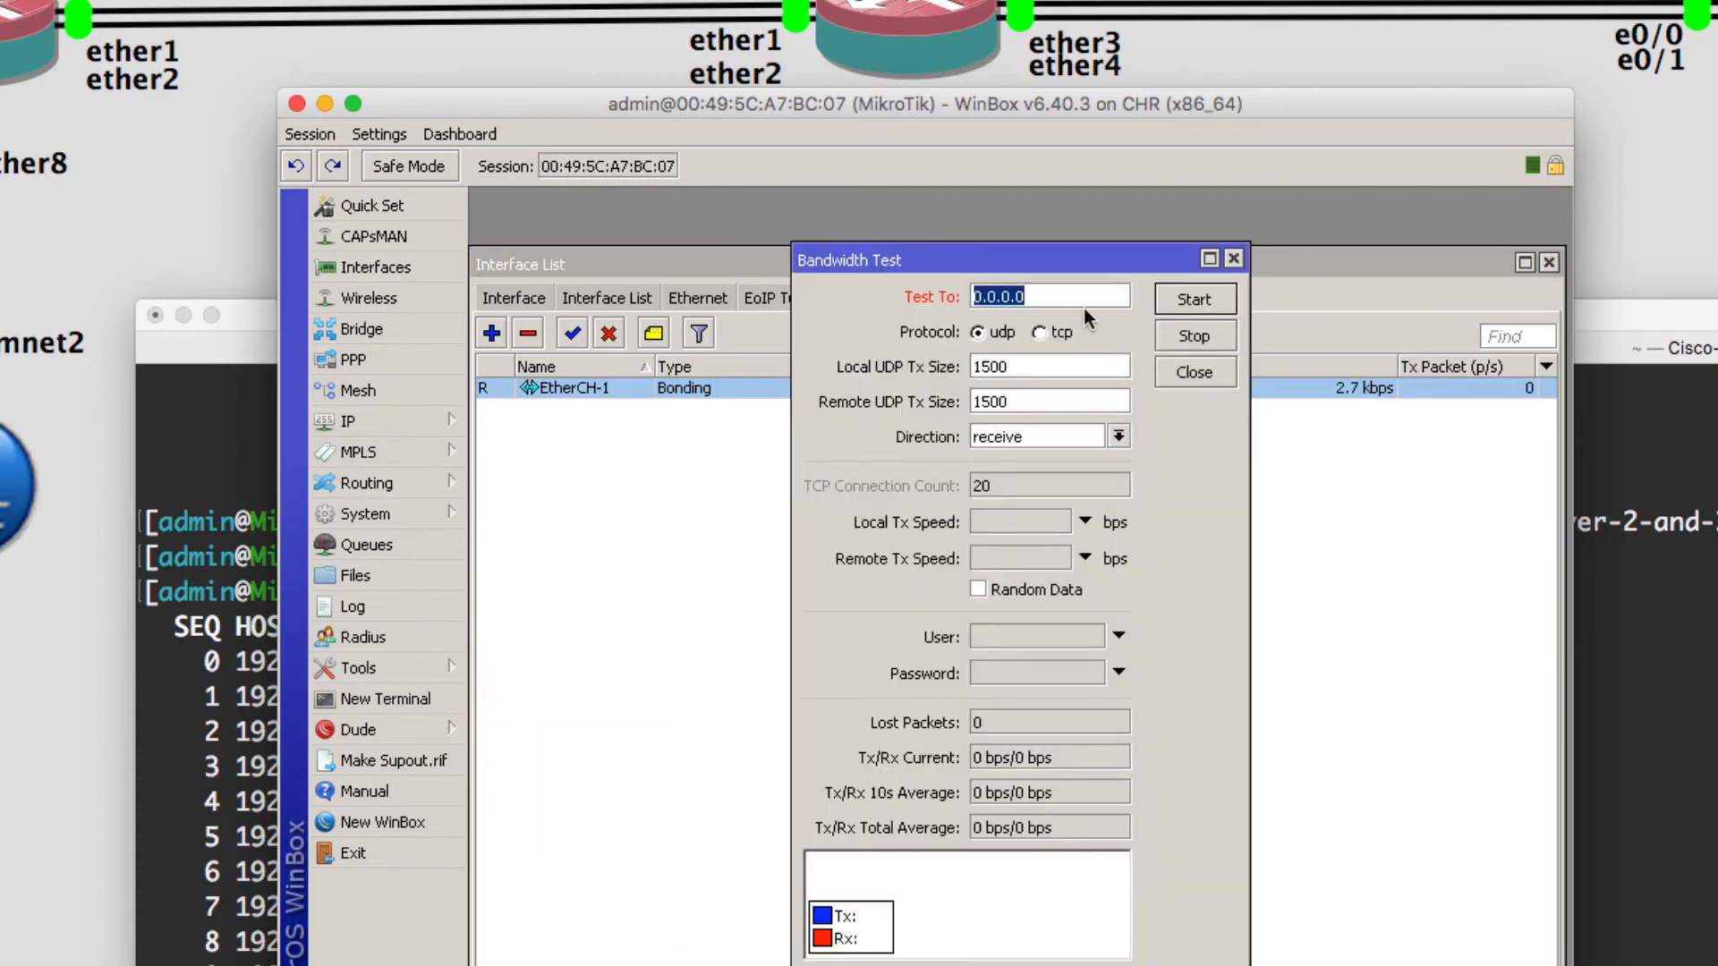
text(192.168.0.2)
click(1037, 637)
text(a)
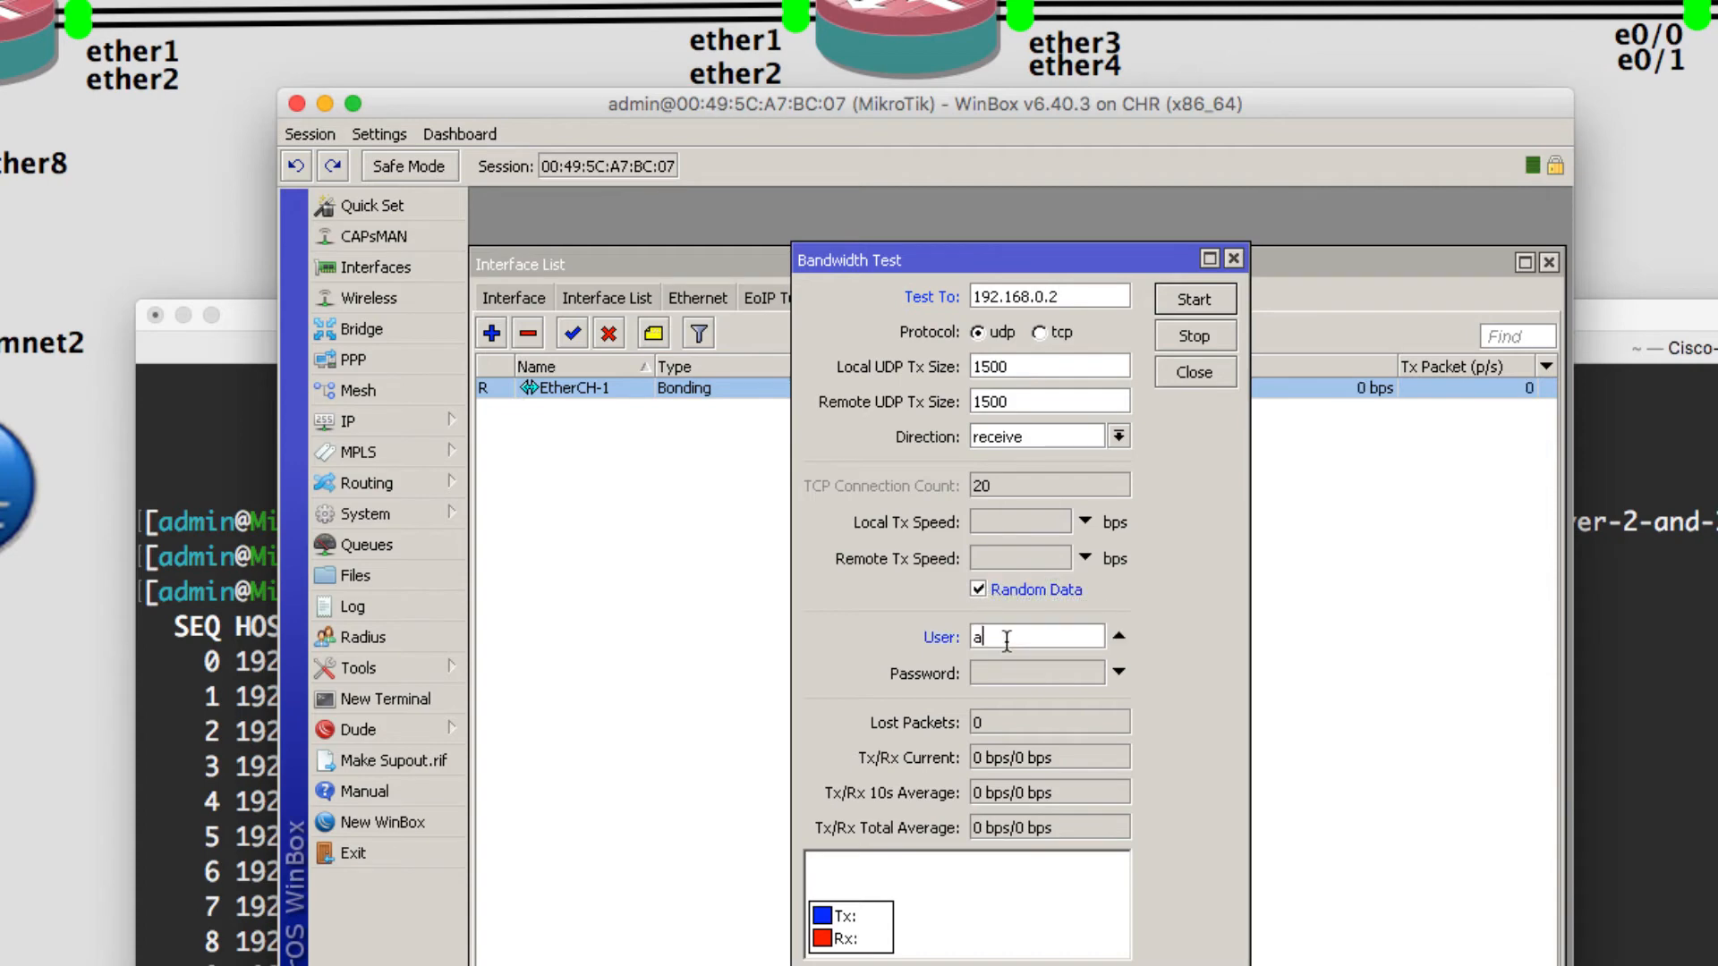
text(dmin)
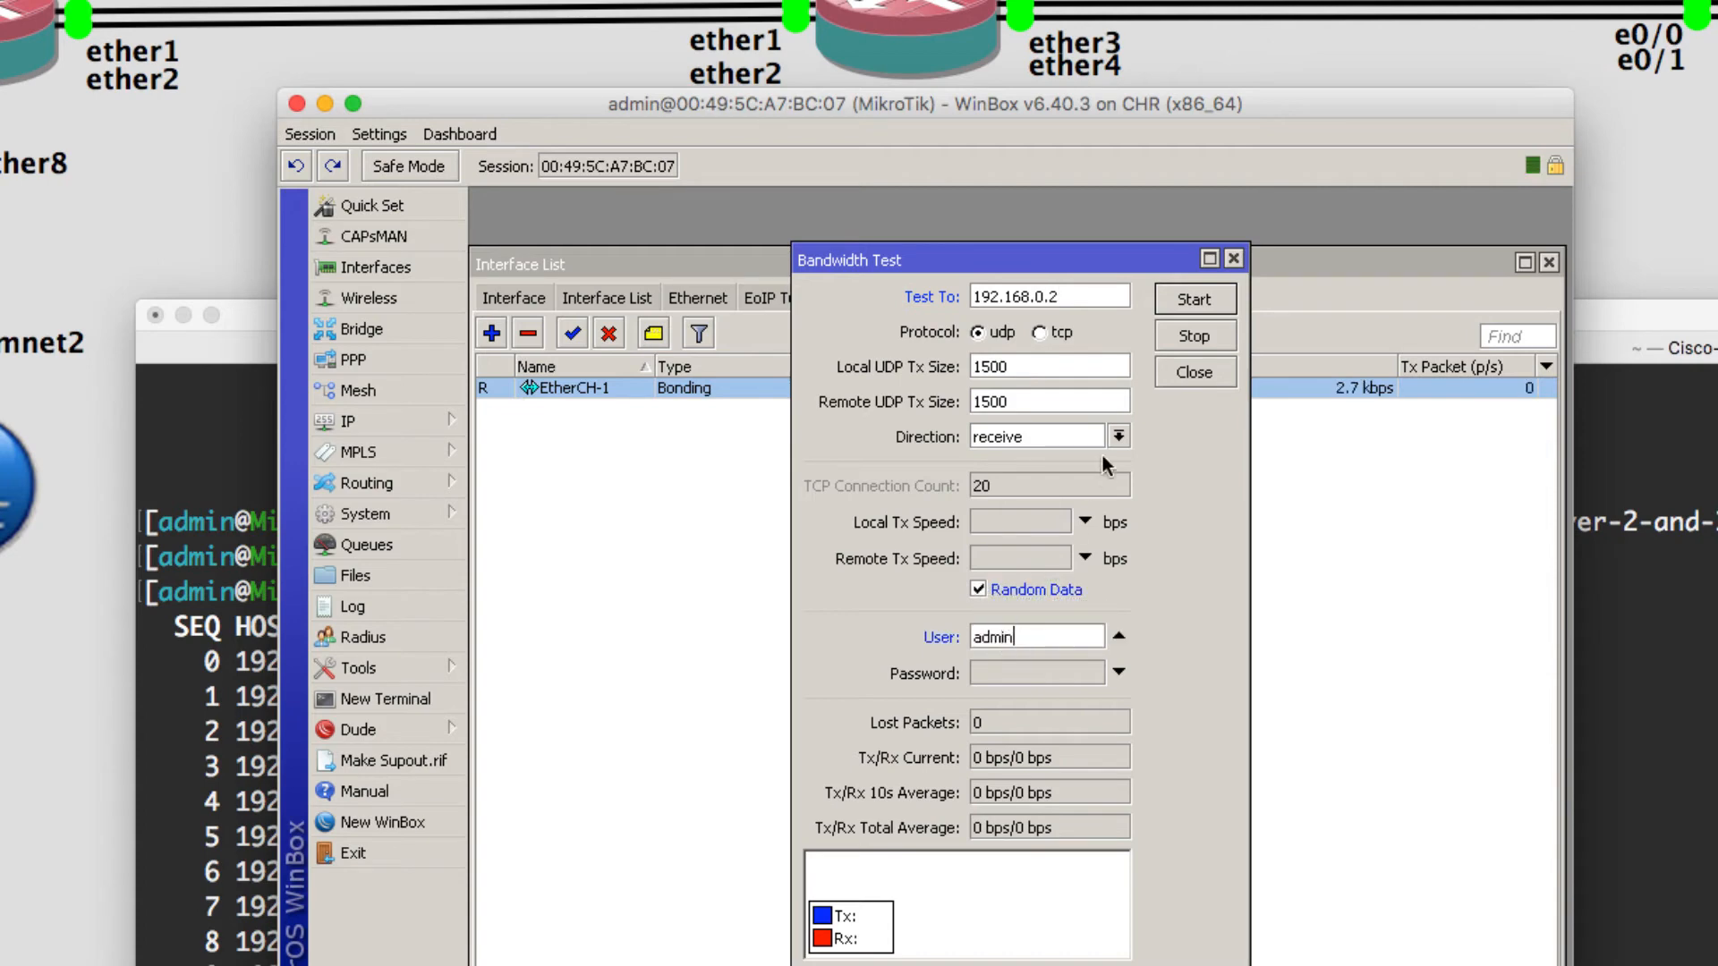
click(1194, 299)
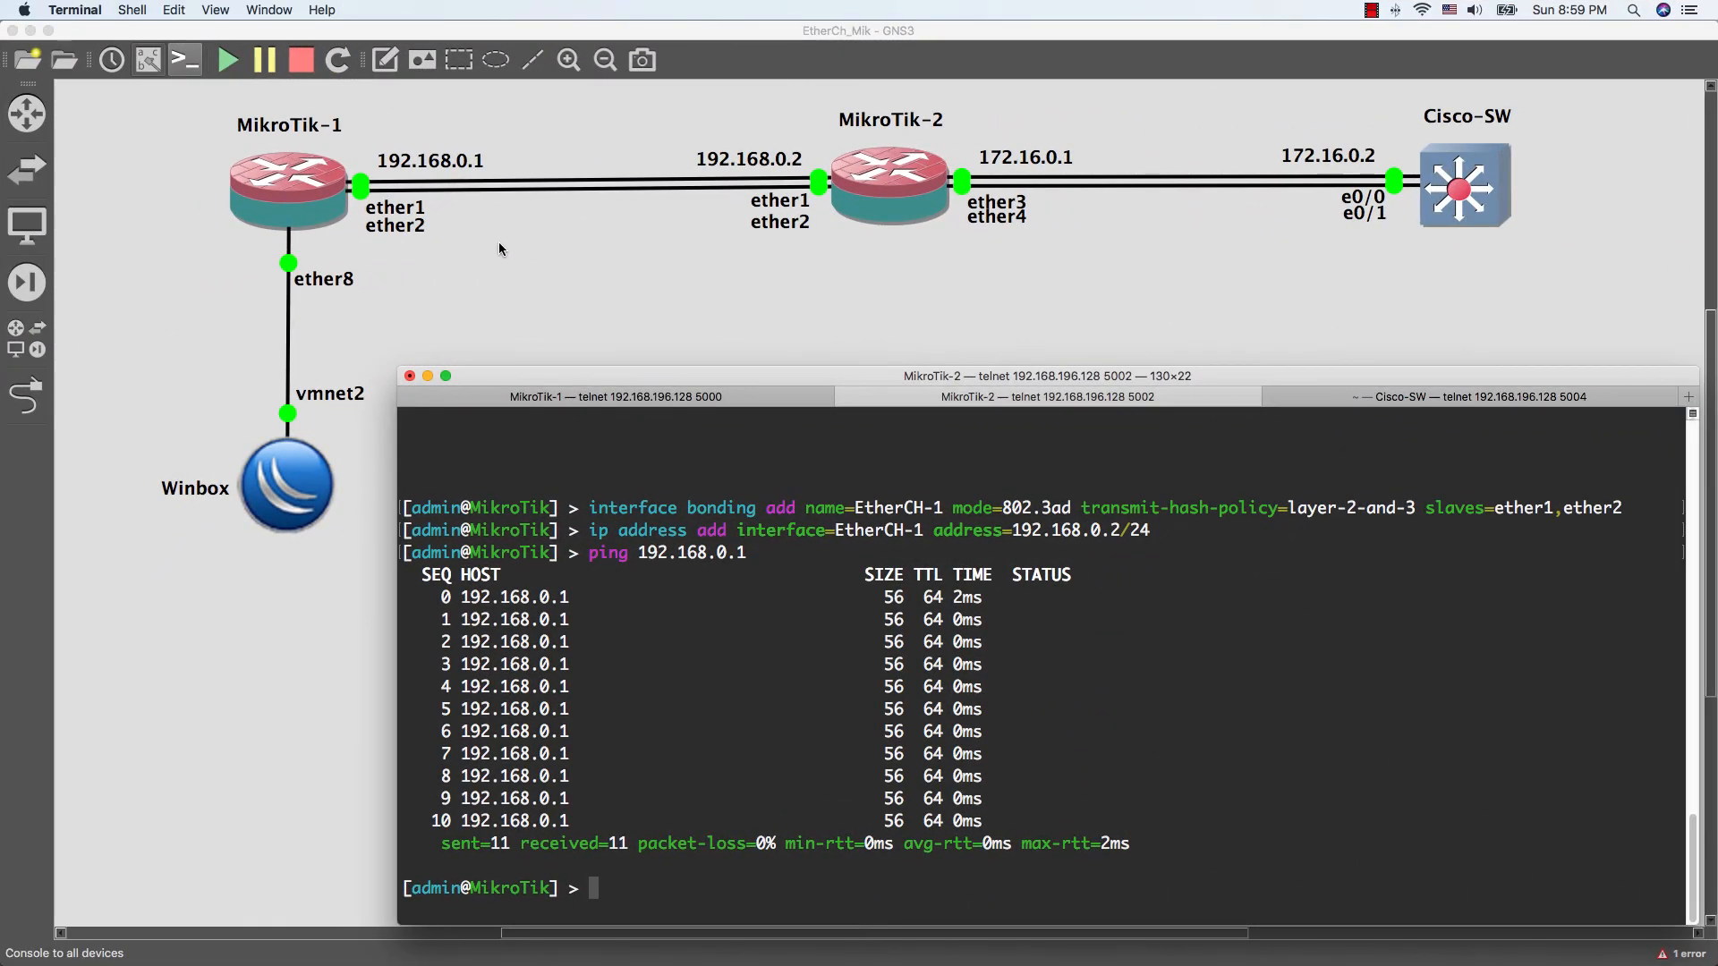
mouse_move(755, 507)
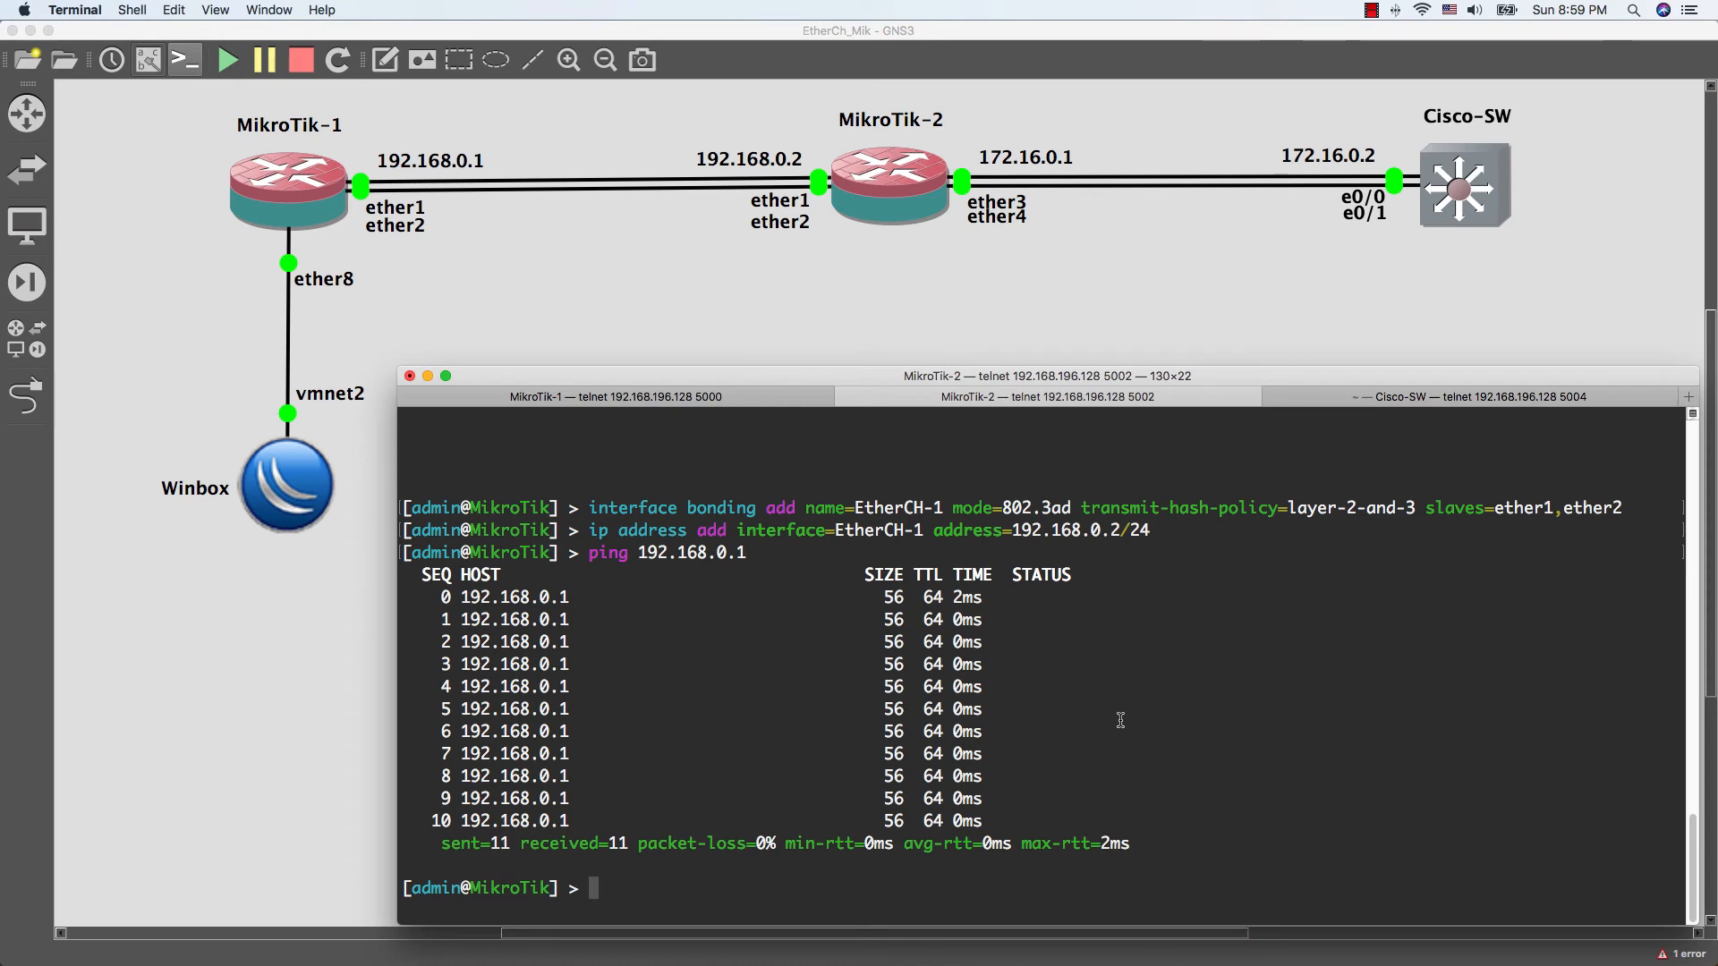
mouse_move(1028, 664)
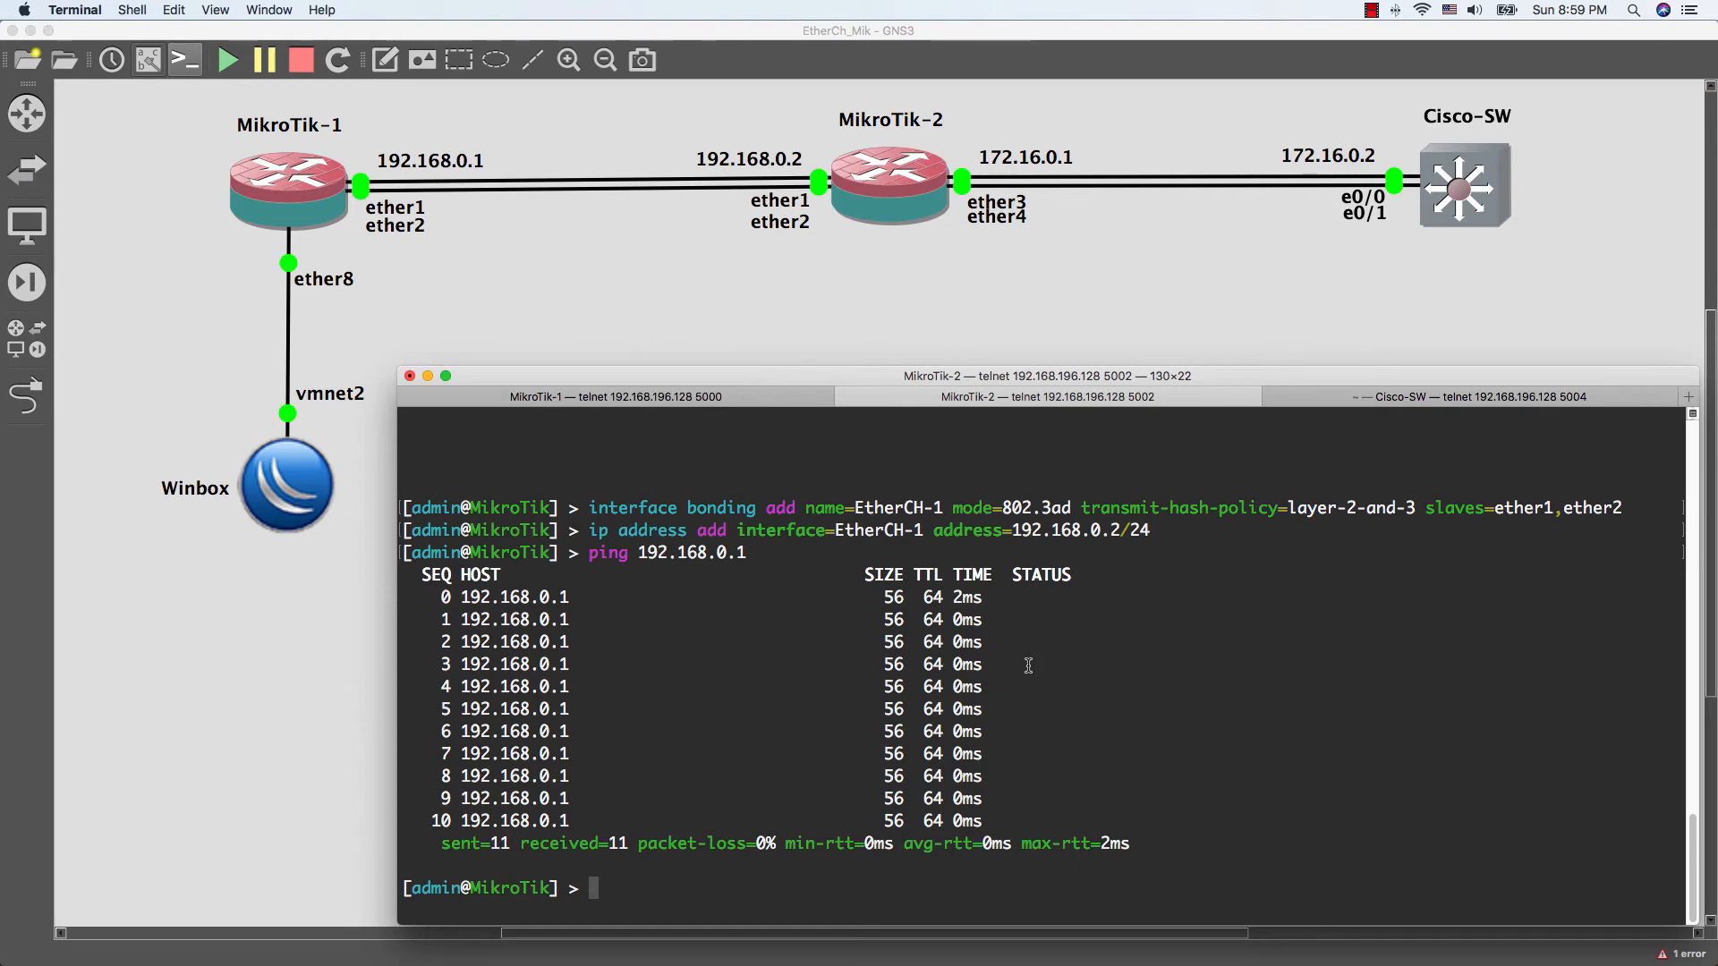
Add bond EtherCH-2 on MikroTik-2: mode 802.3ad, layer-2-and-3 hash, slaves ether3,ether4
text(interface)
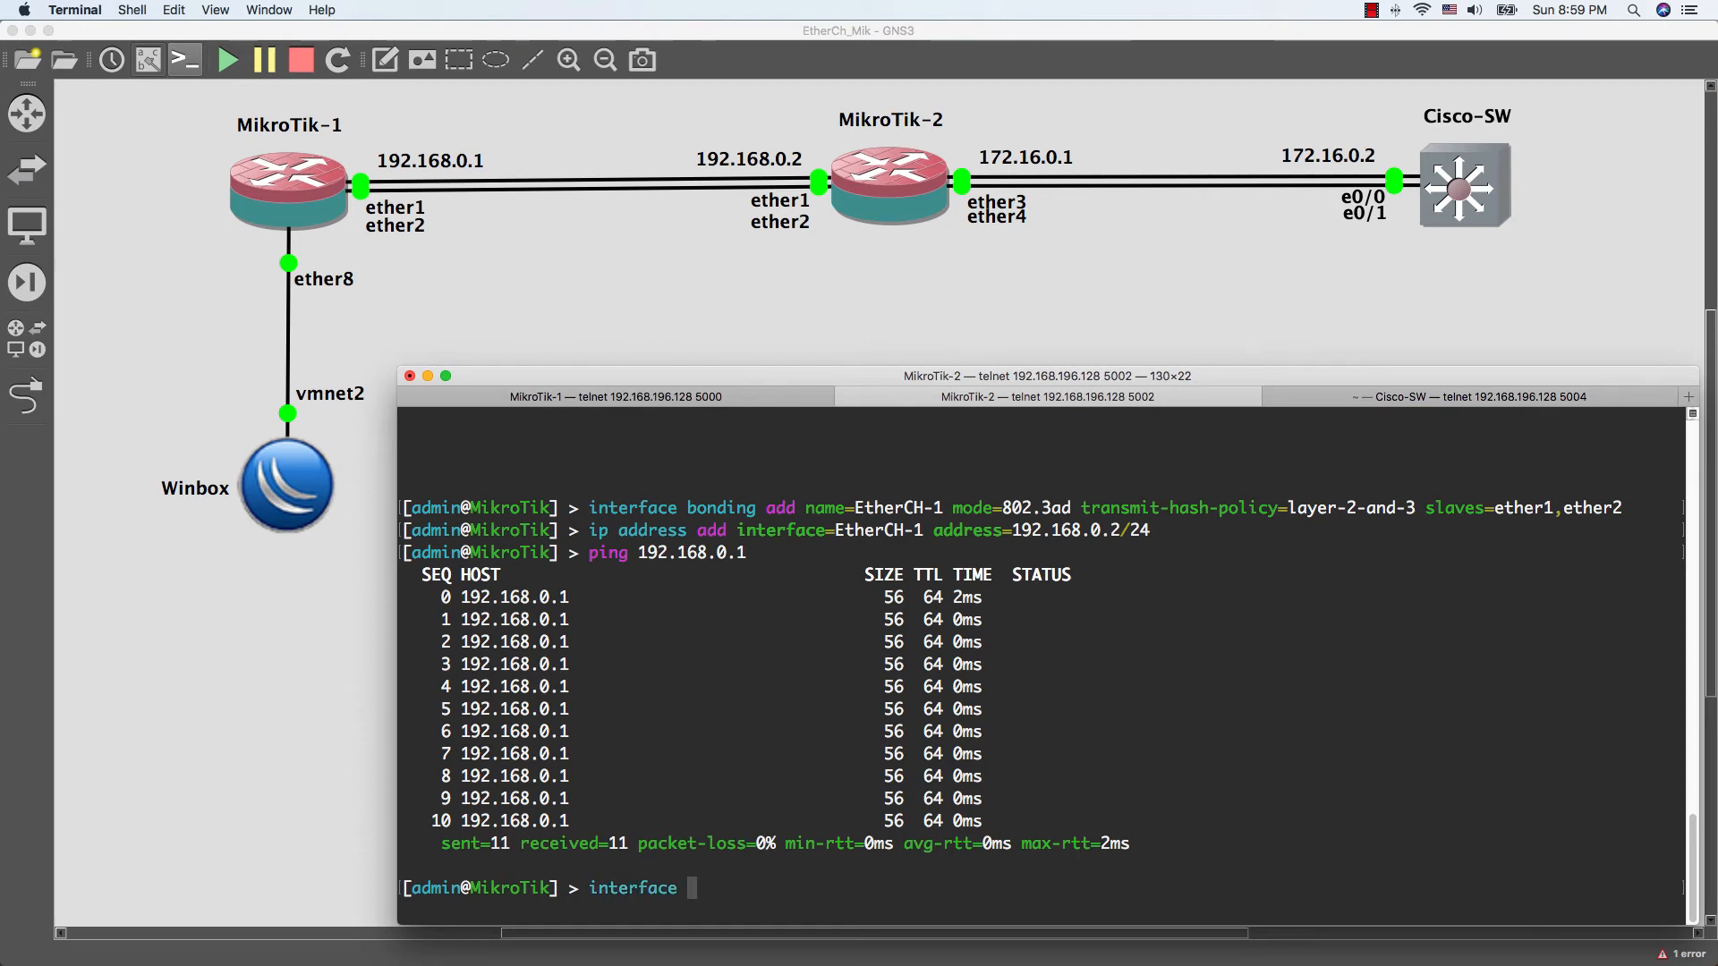
text(bonding add name=)
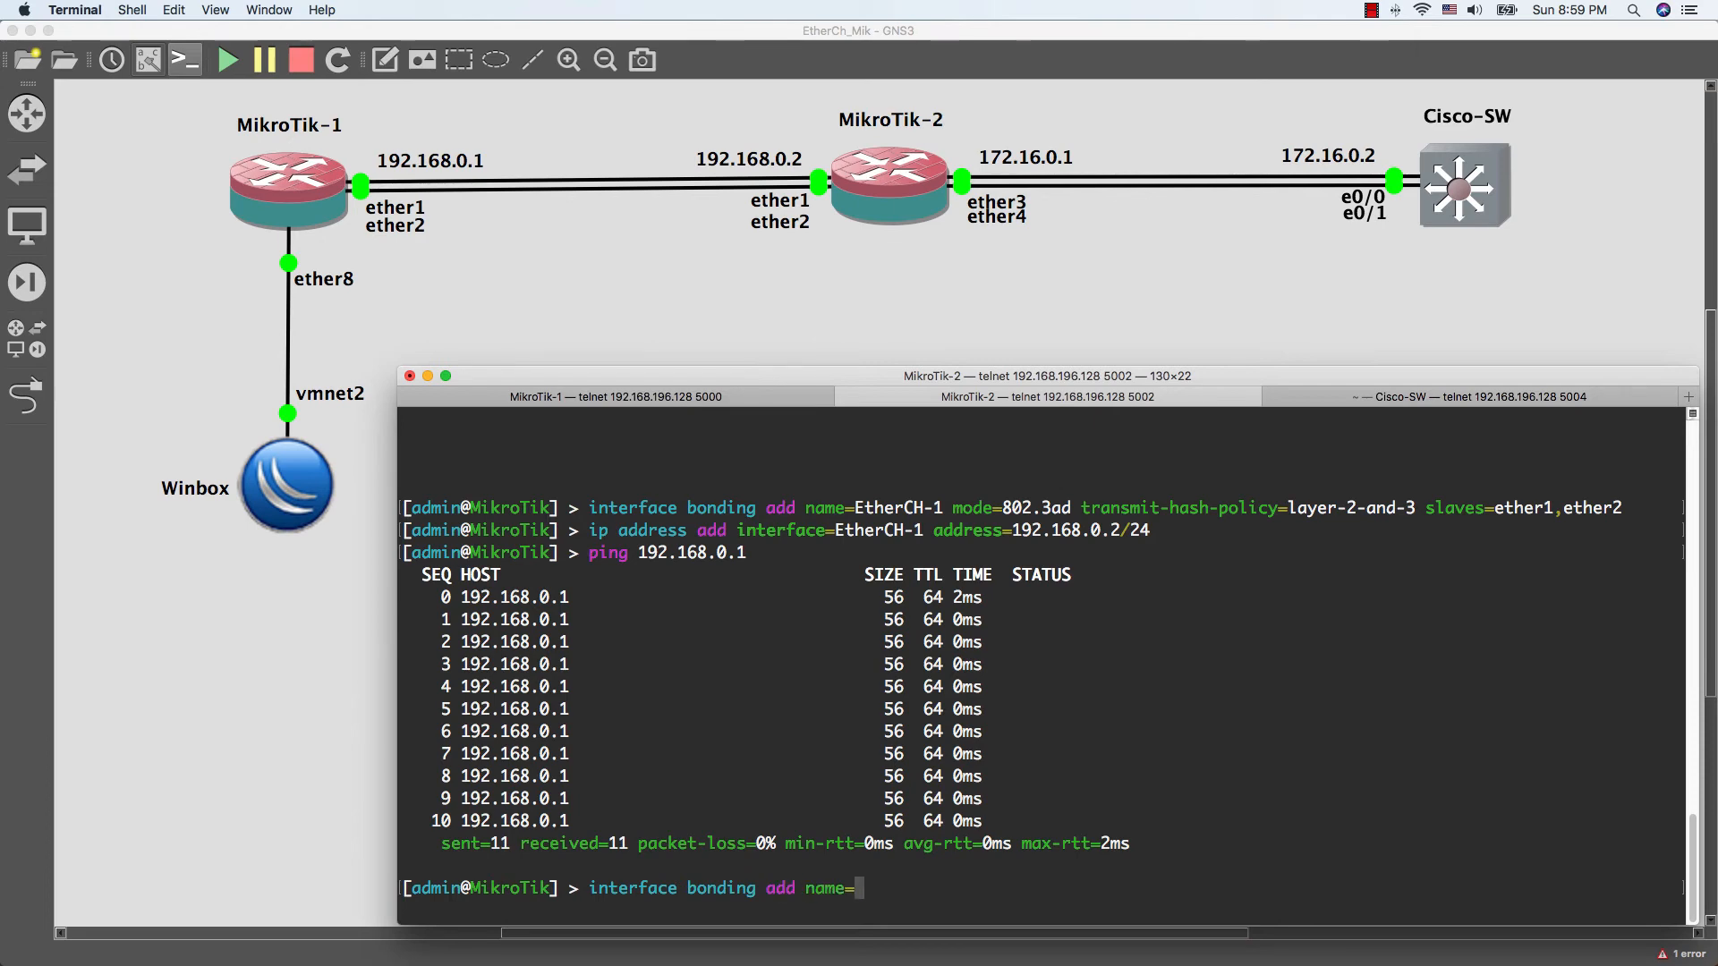
text(Ether)
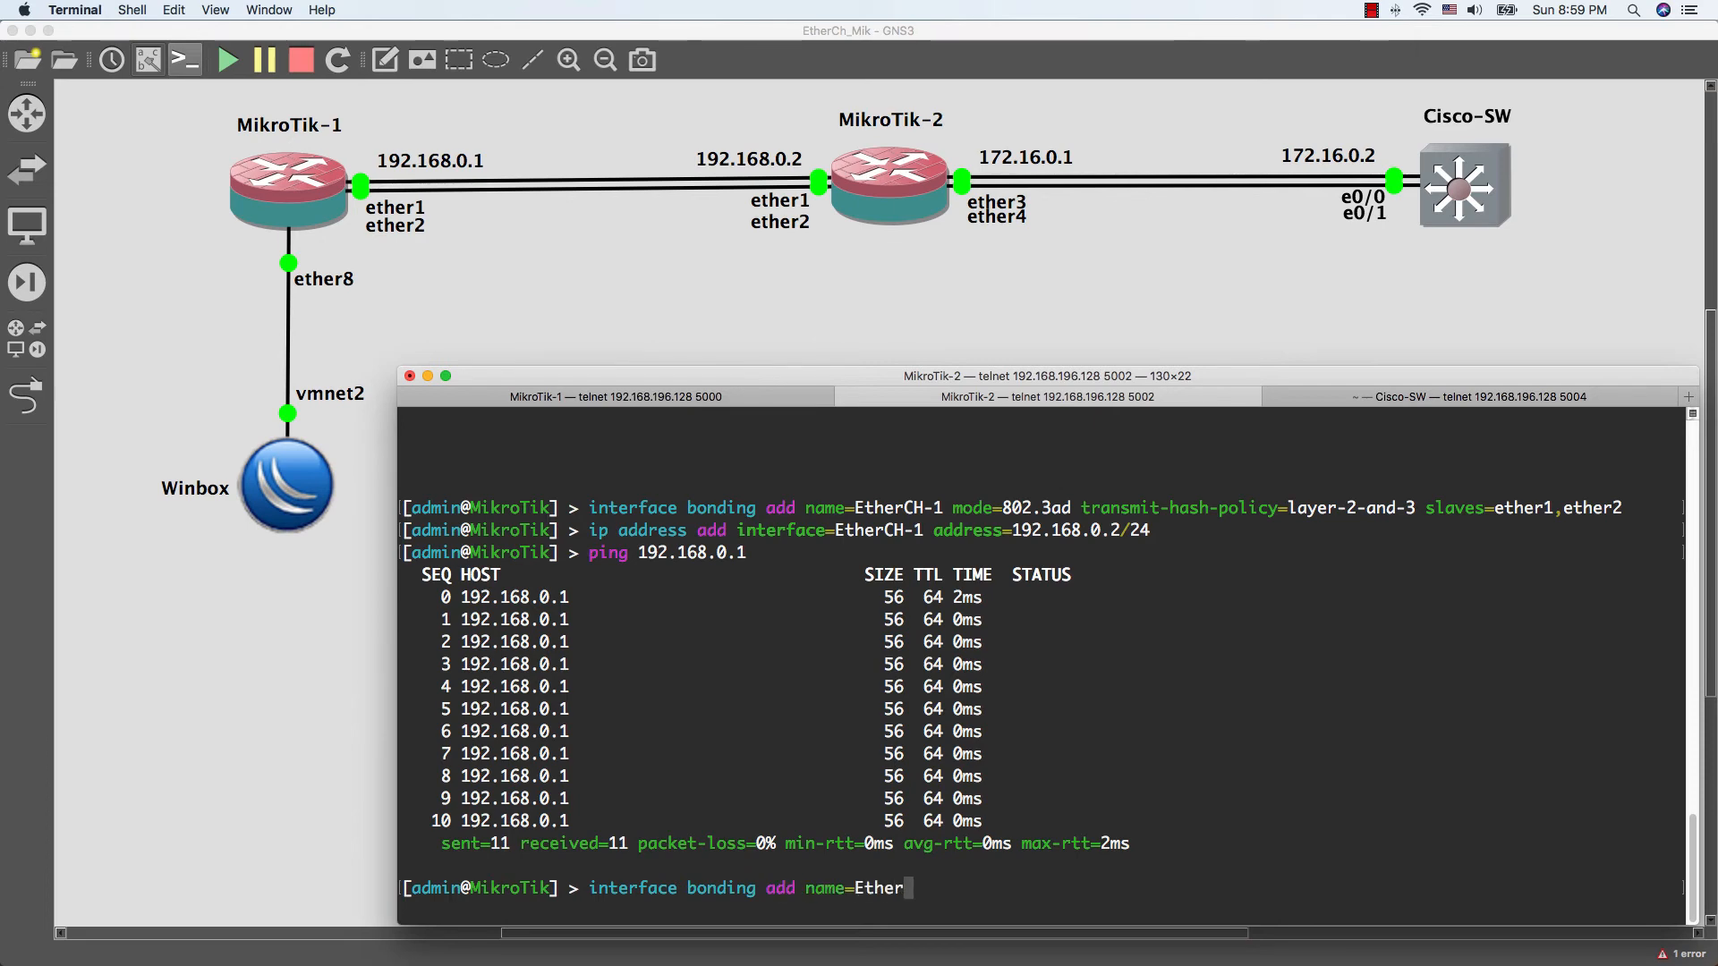
text(CH-2)
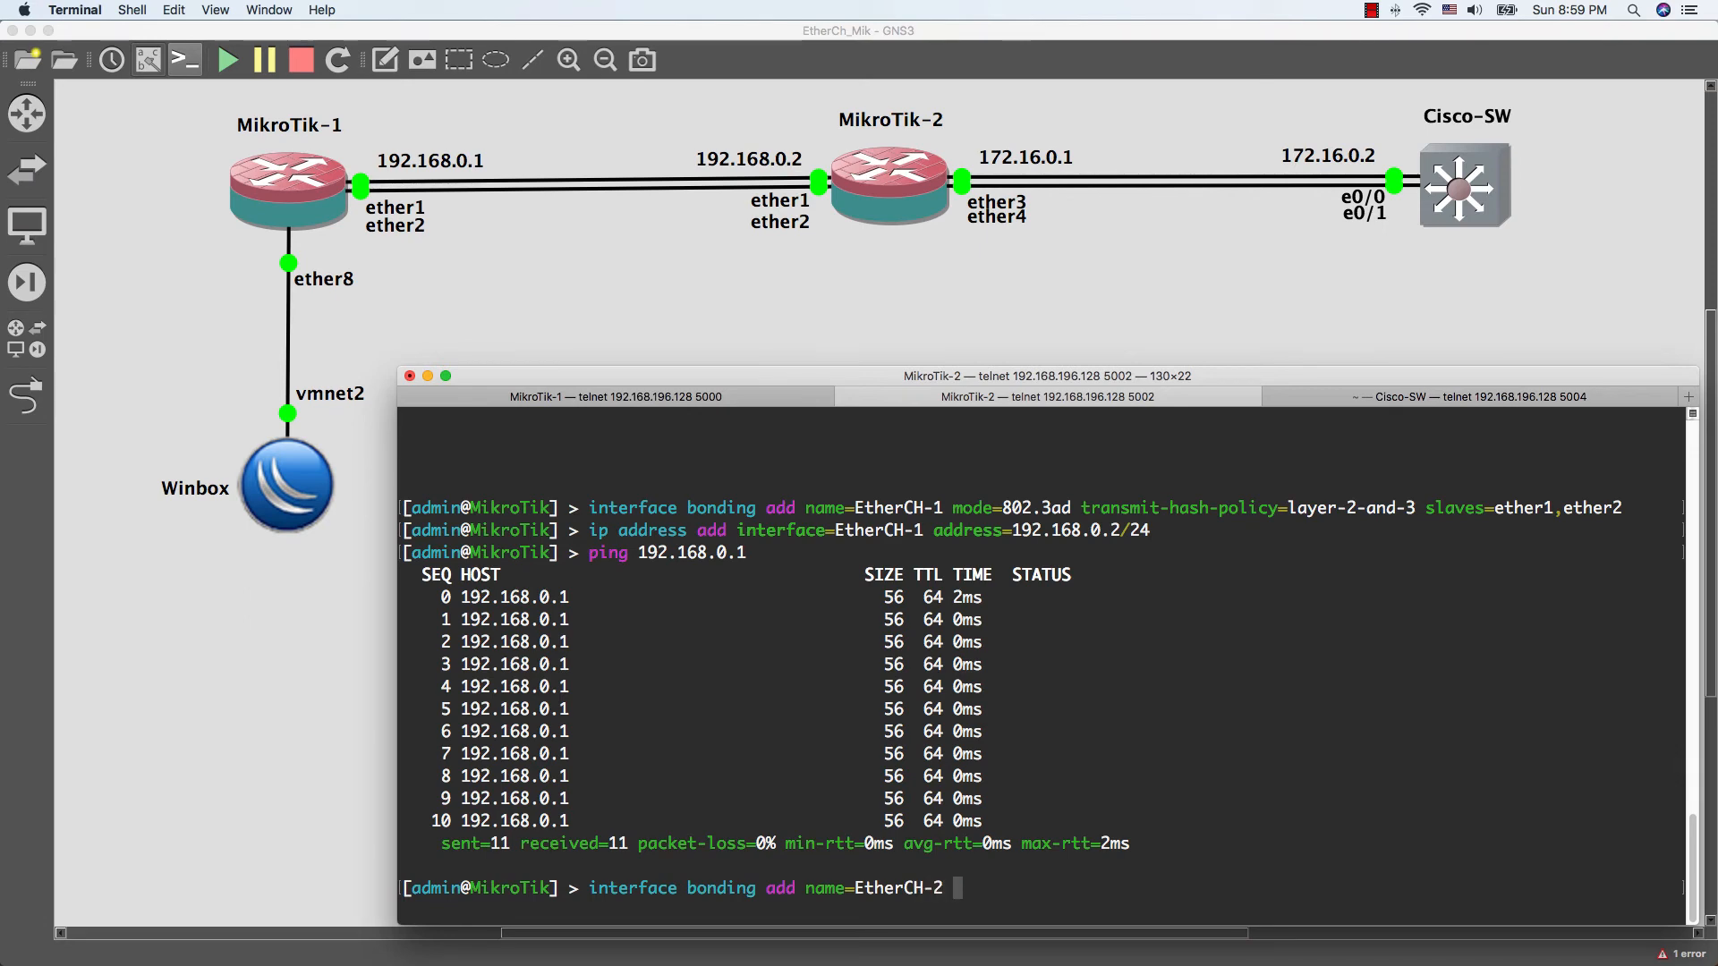
text(mode=)
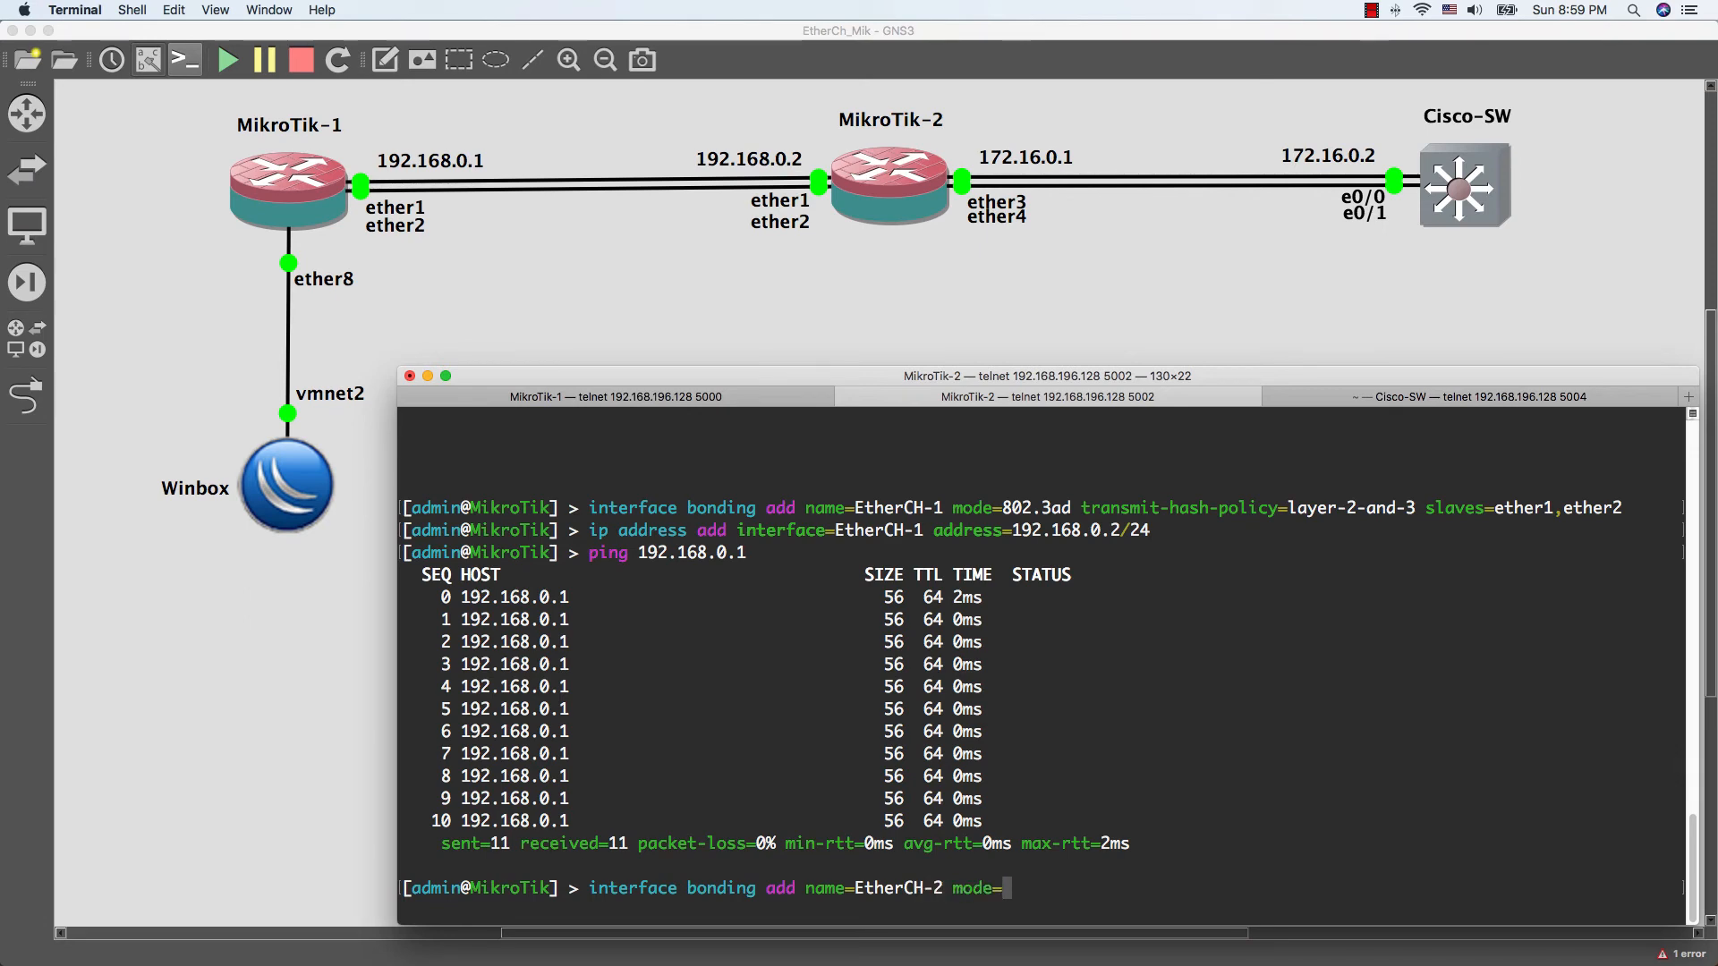
text(802.3ad)
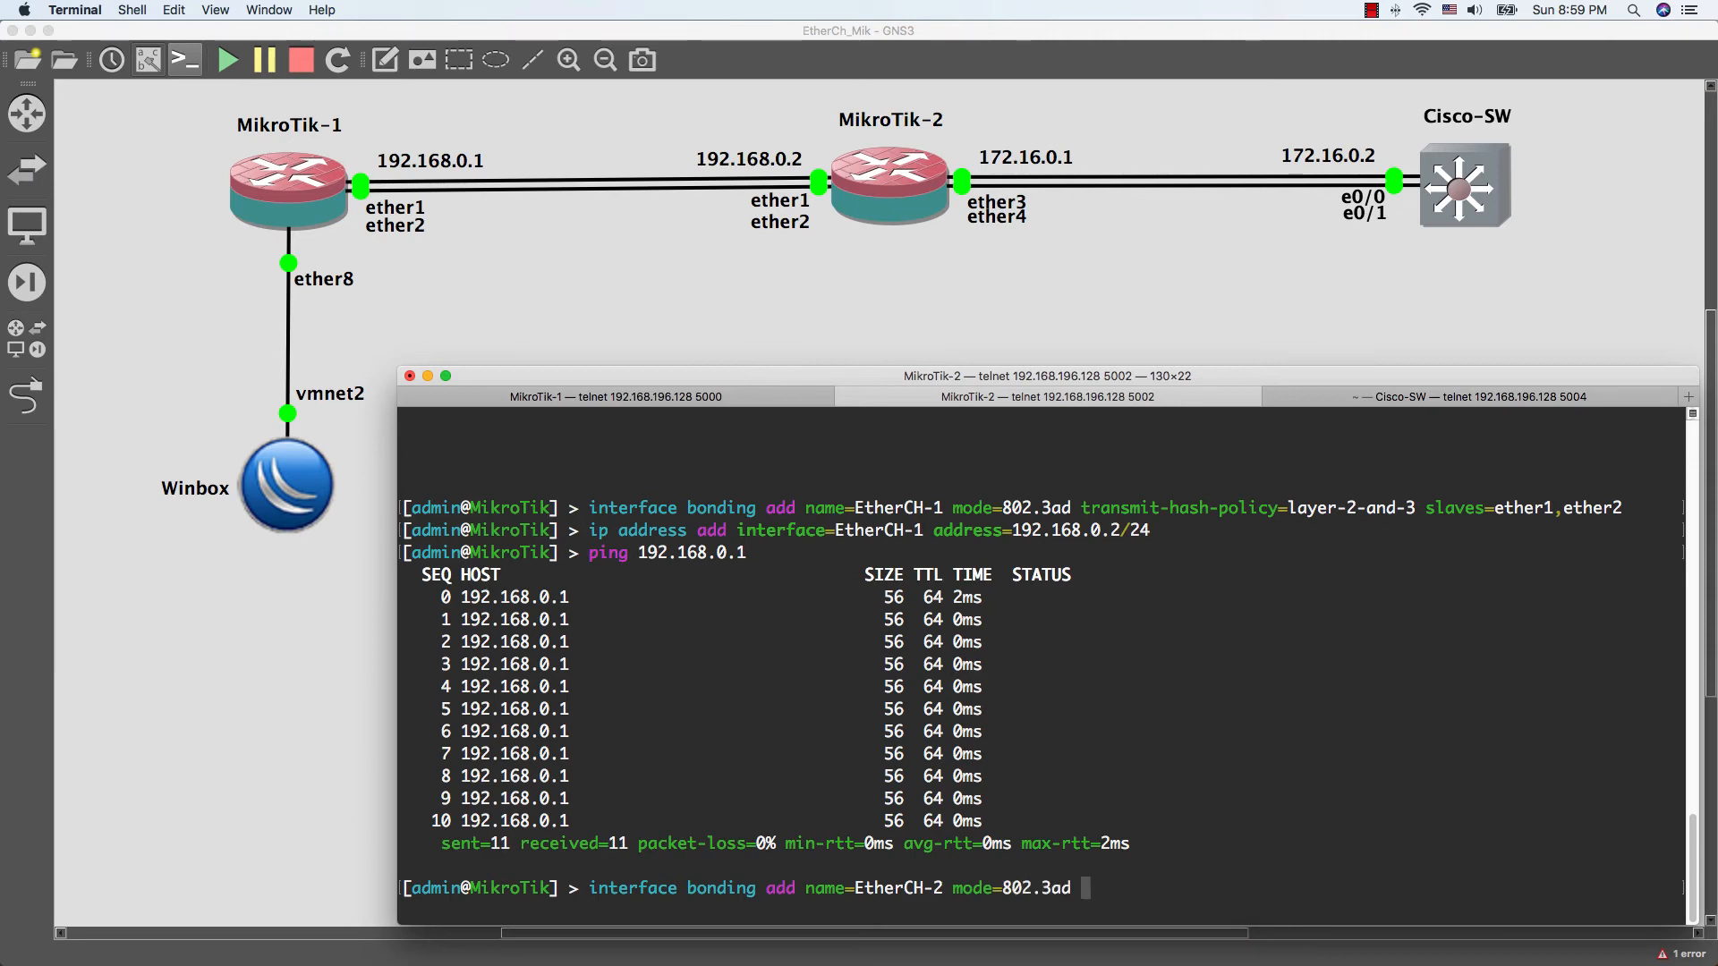
text(transmit-hash-policy=)
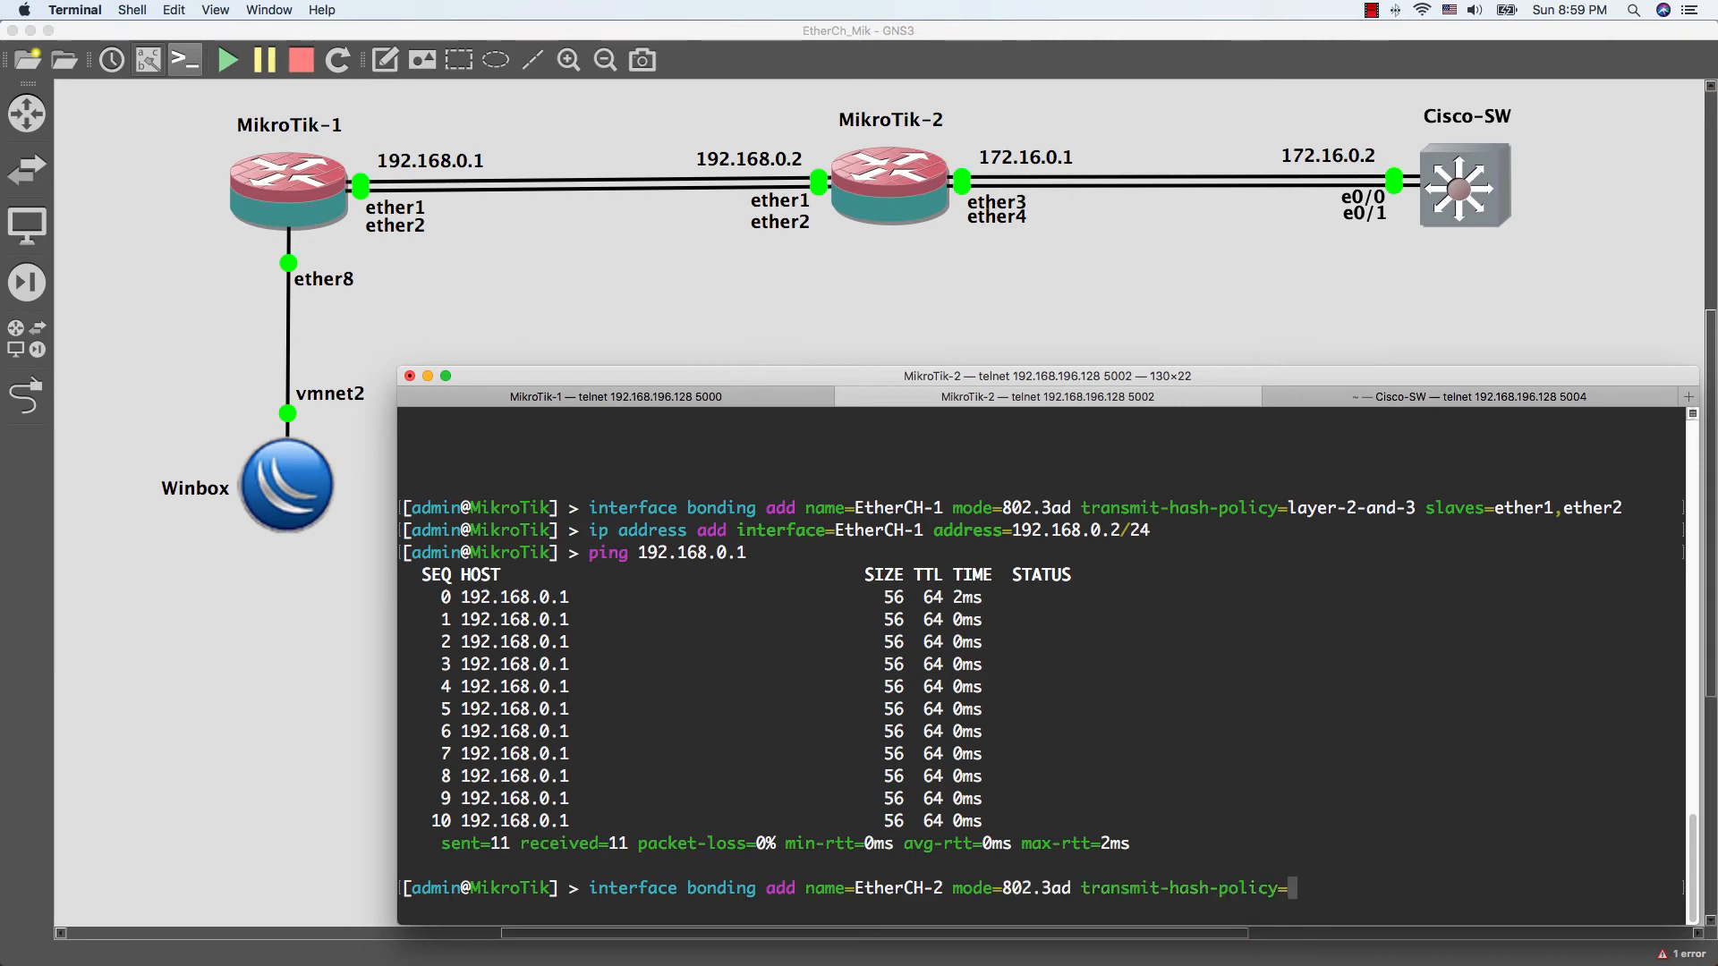
text(l)
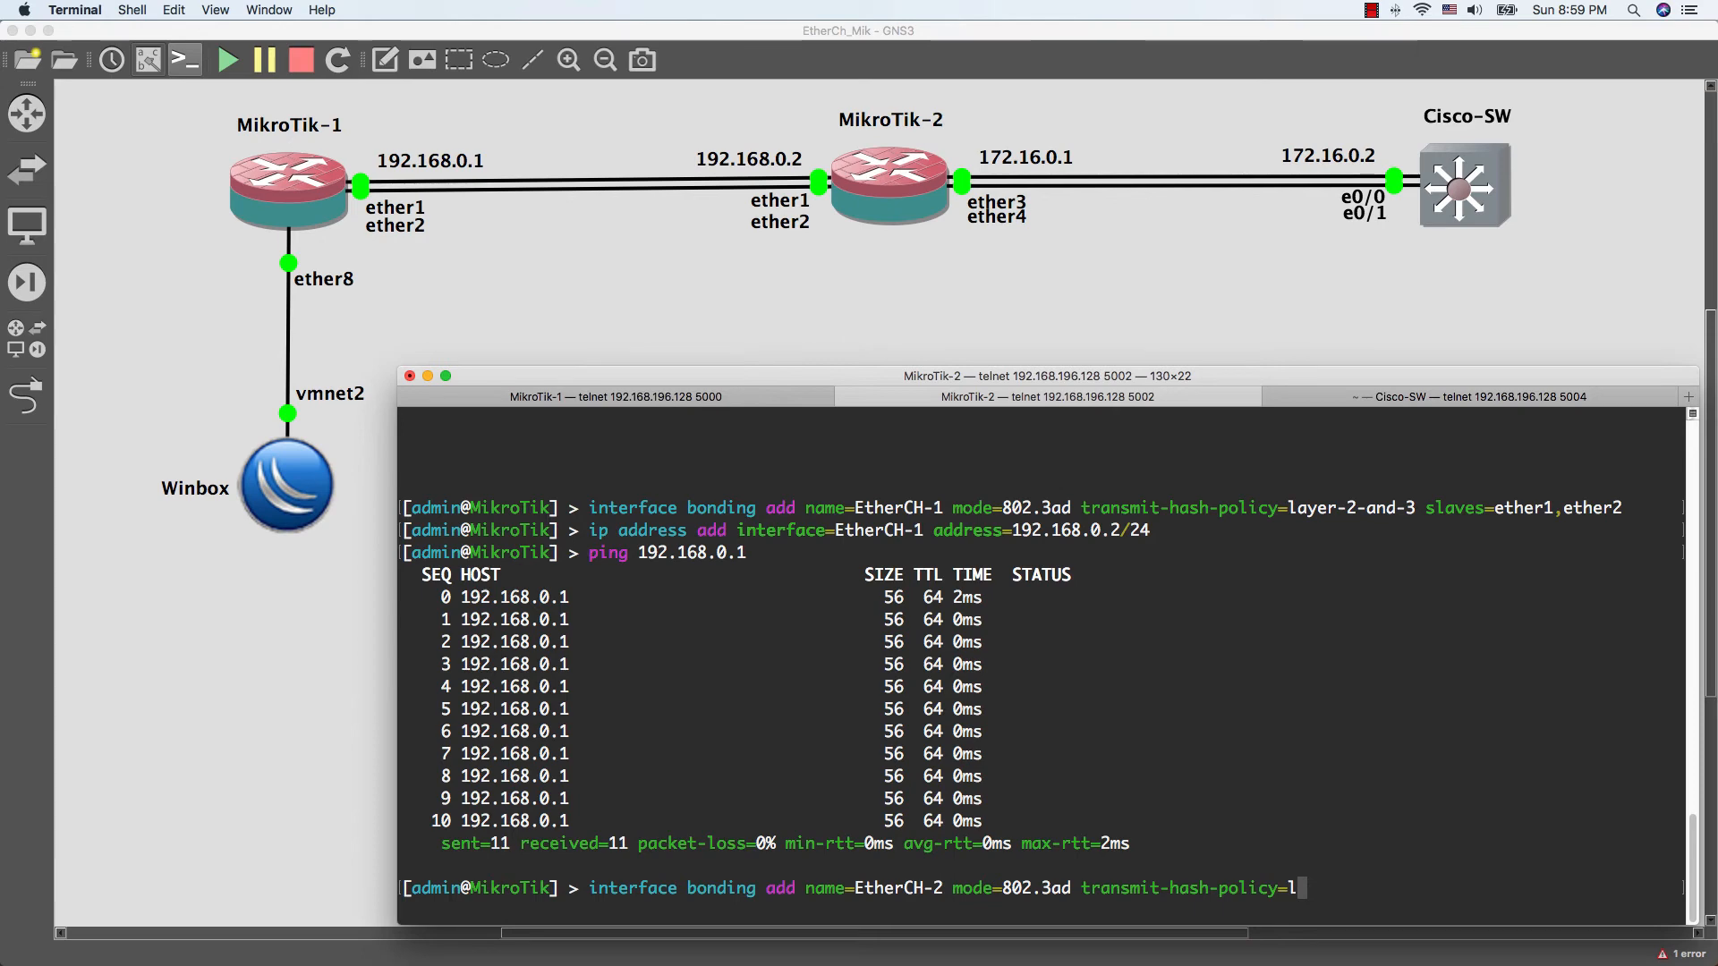
text(ayer-2)
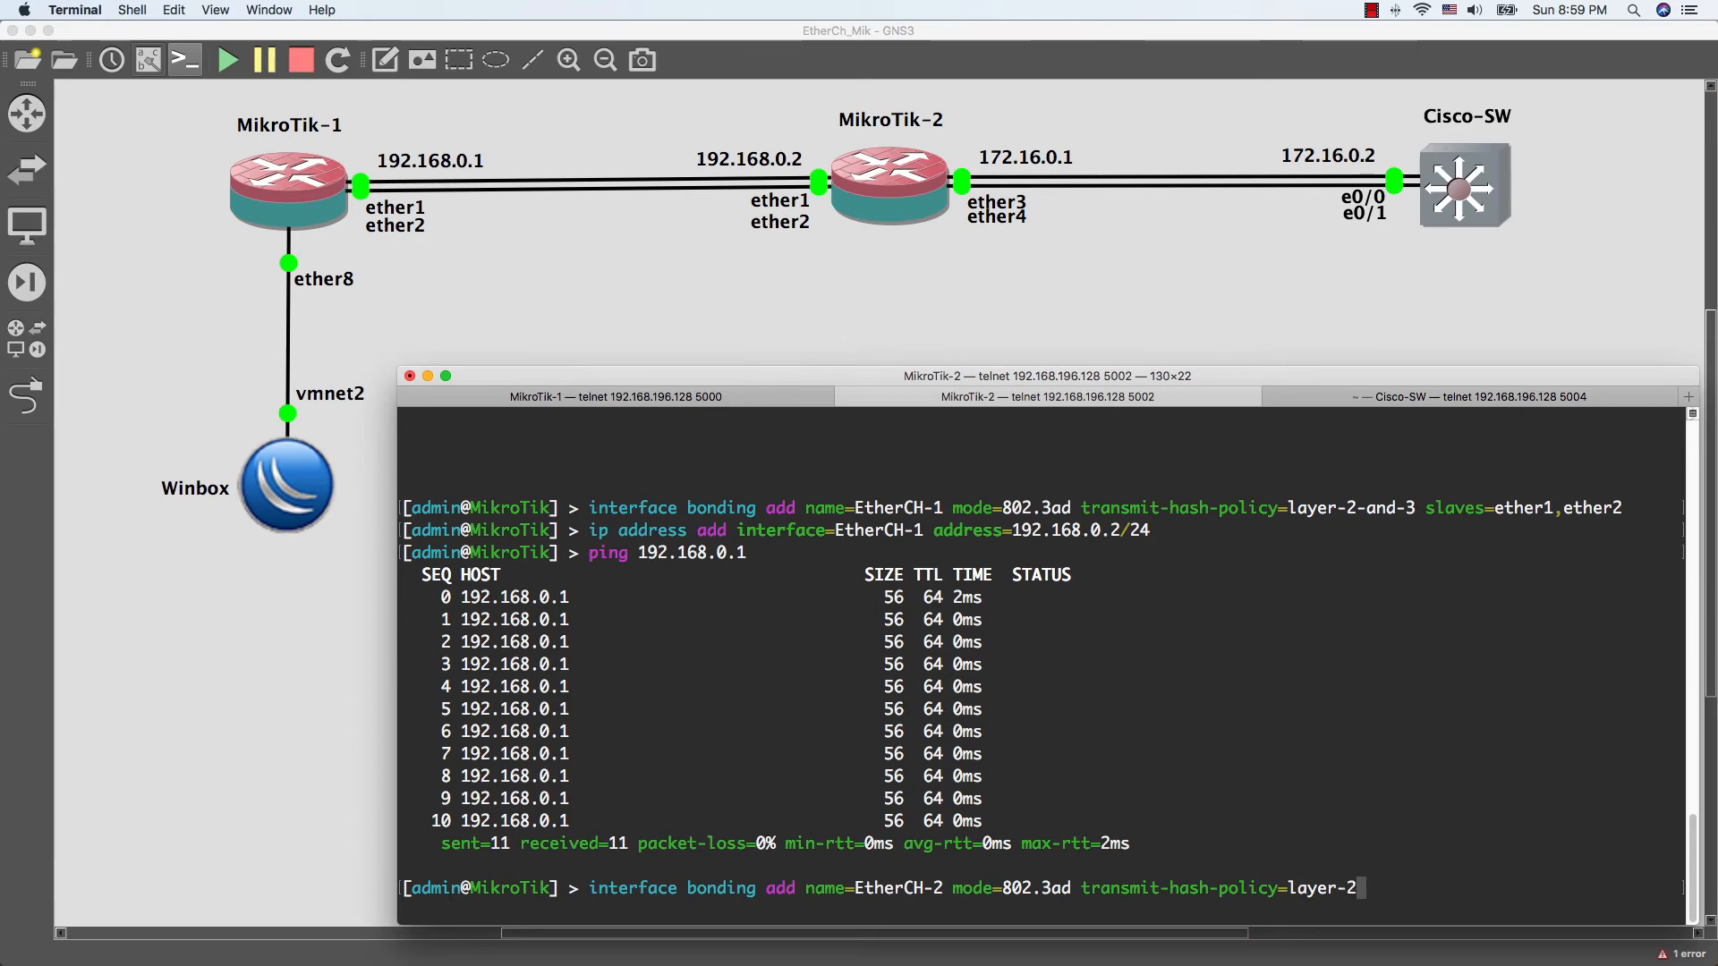
text(-and-3)
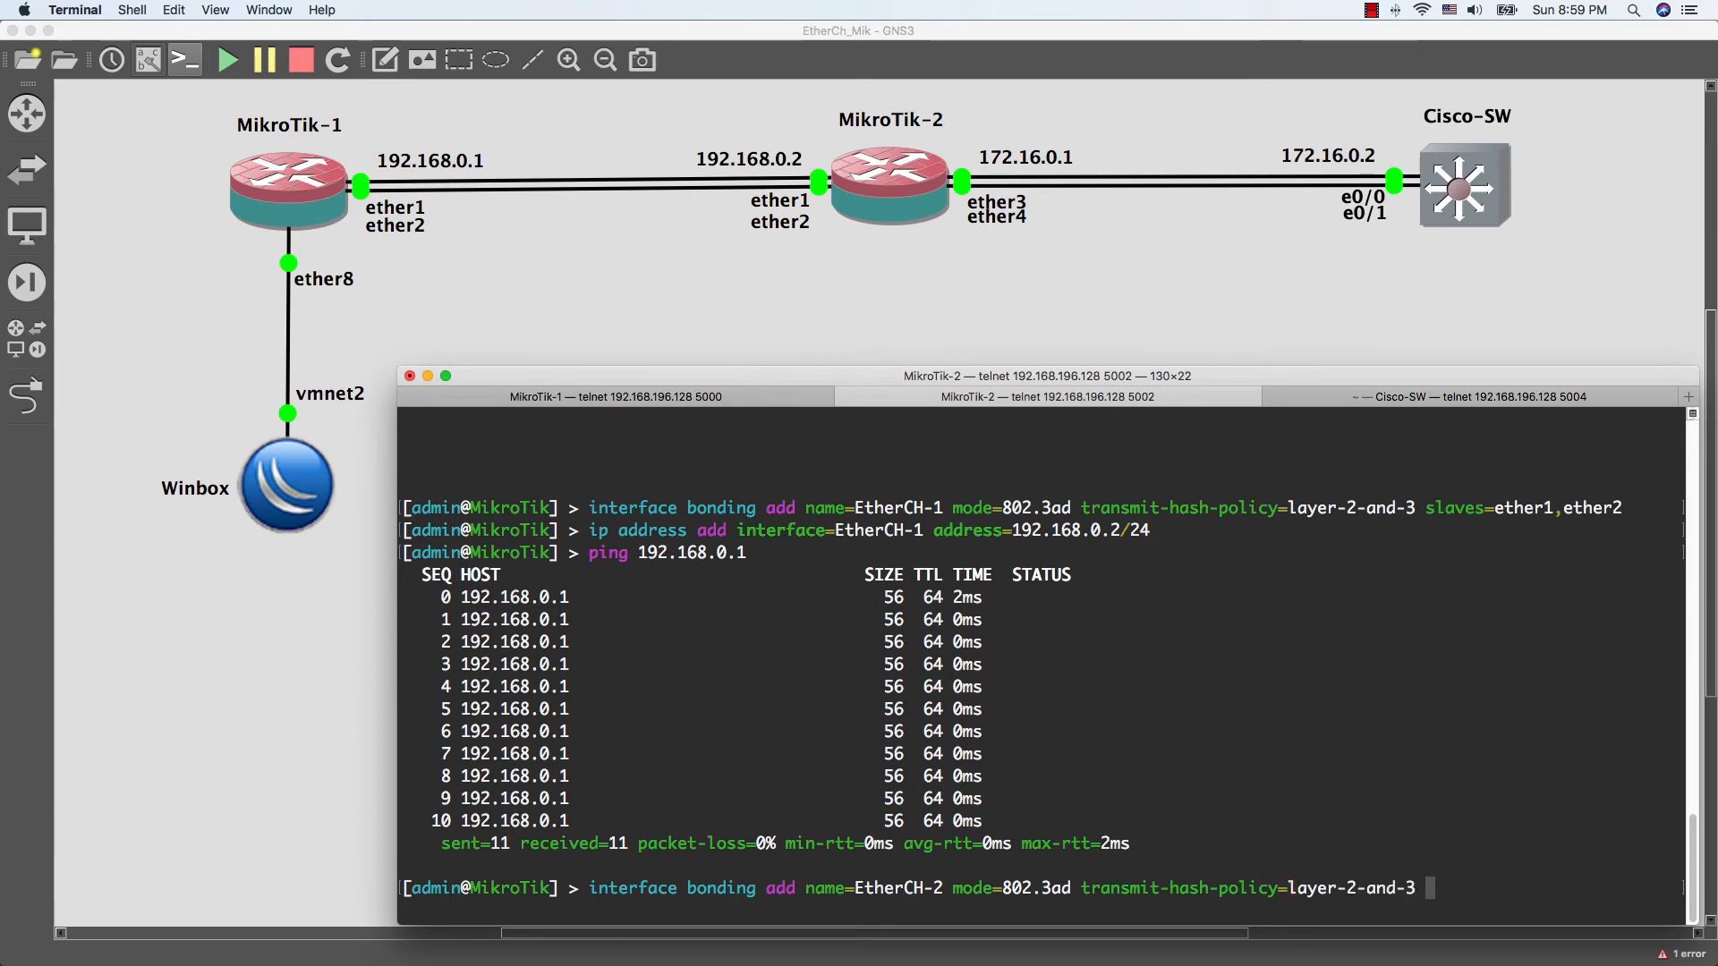
text(slaves=)
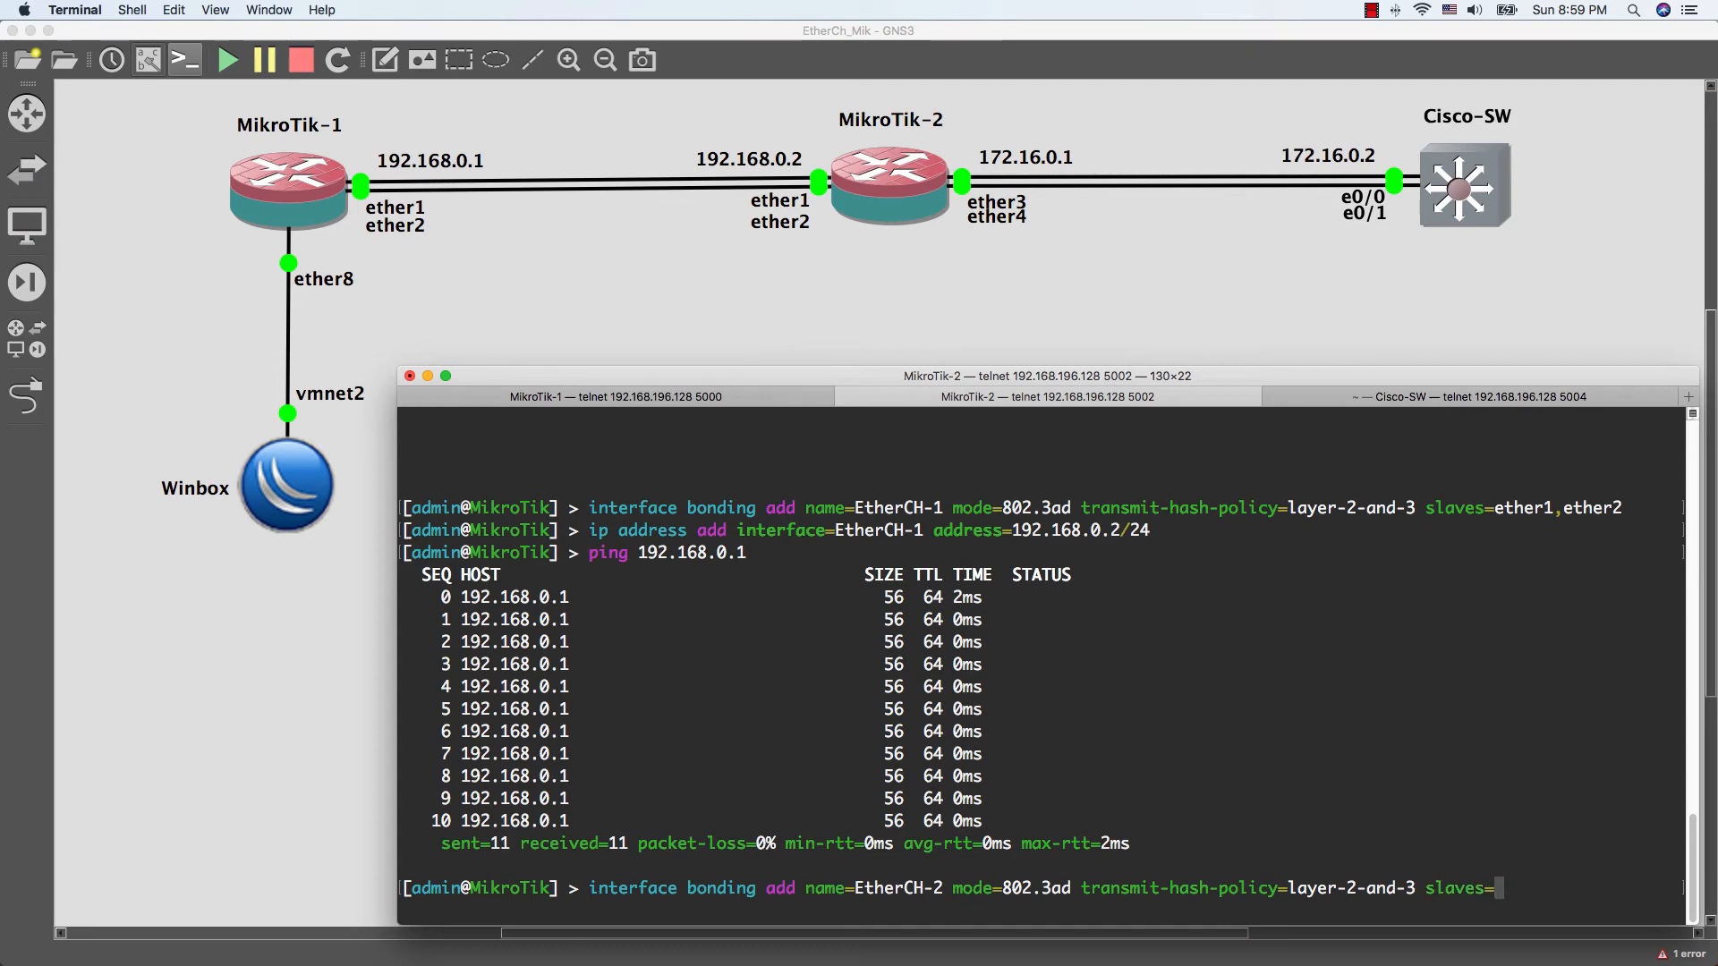
text(ether)
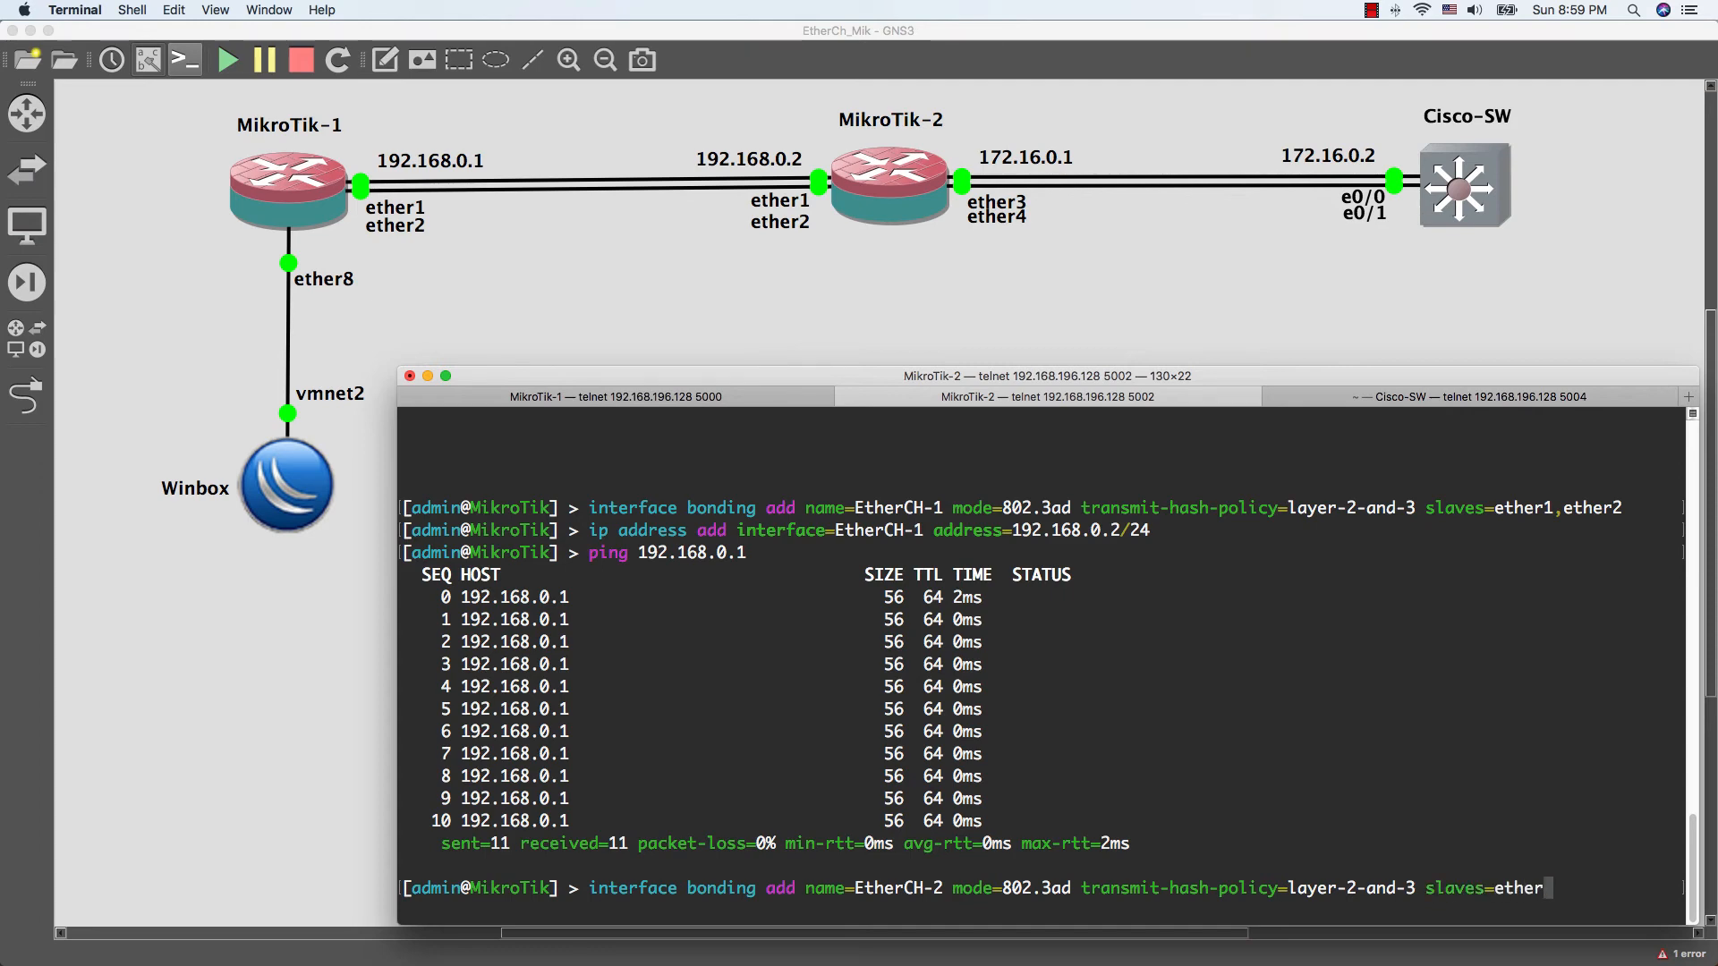
text(3)
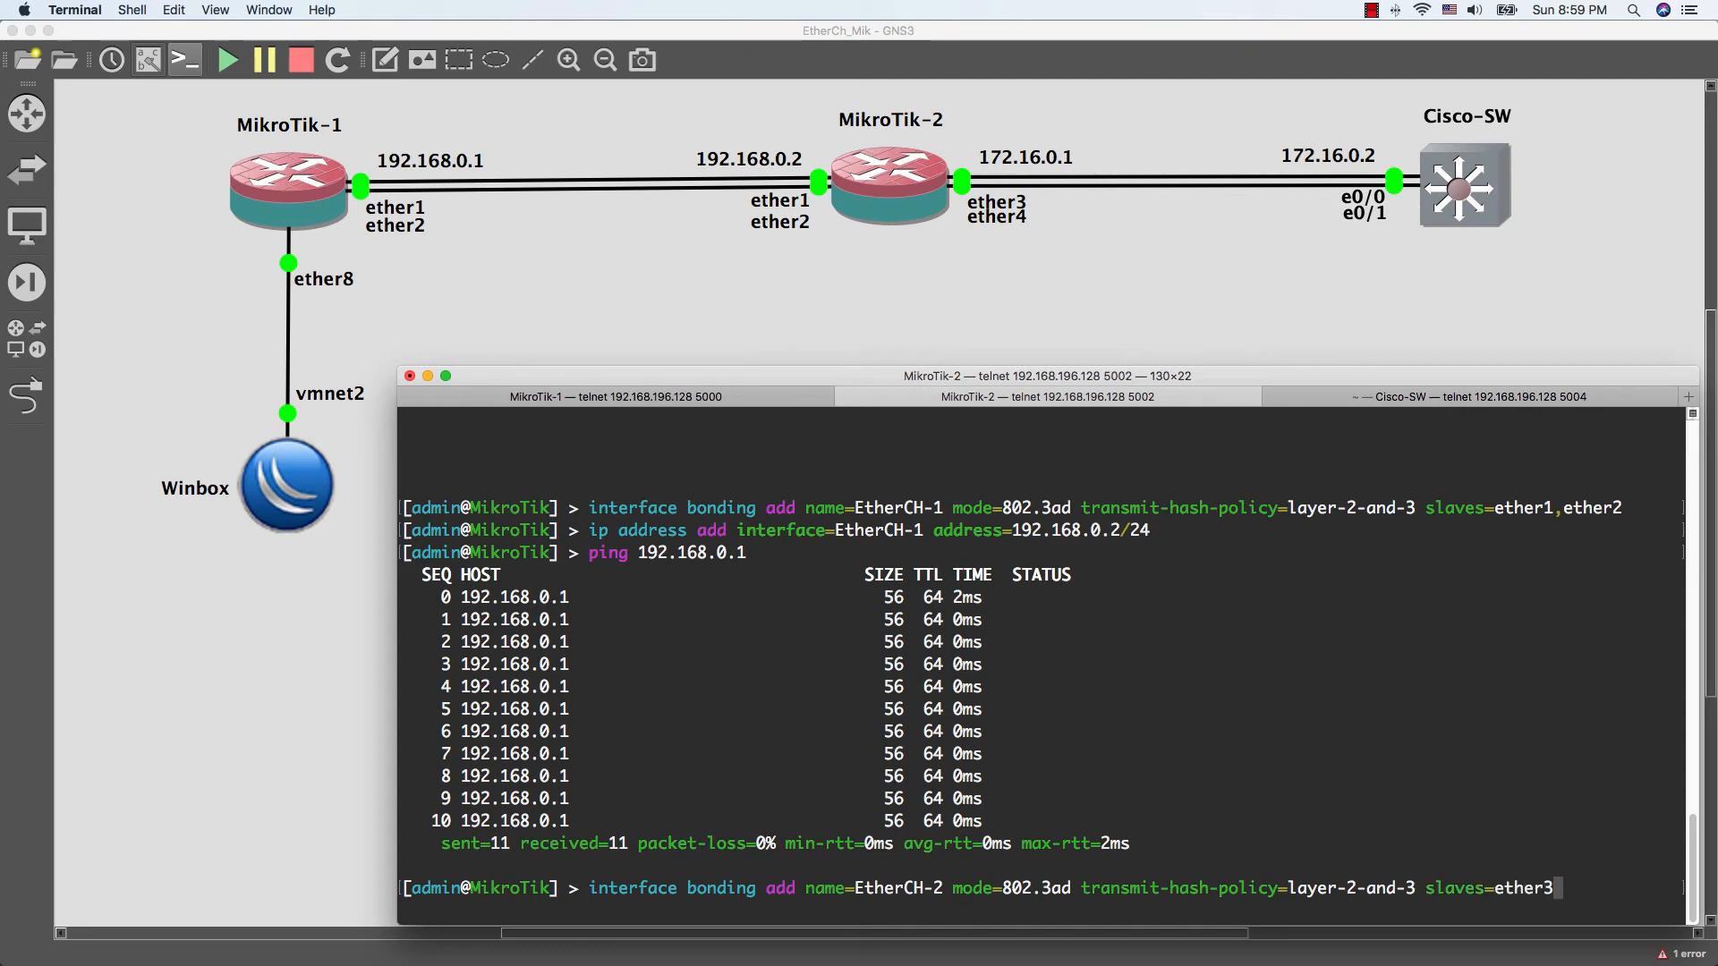
text(,ether4)
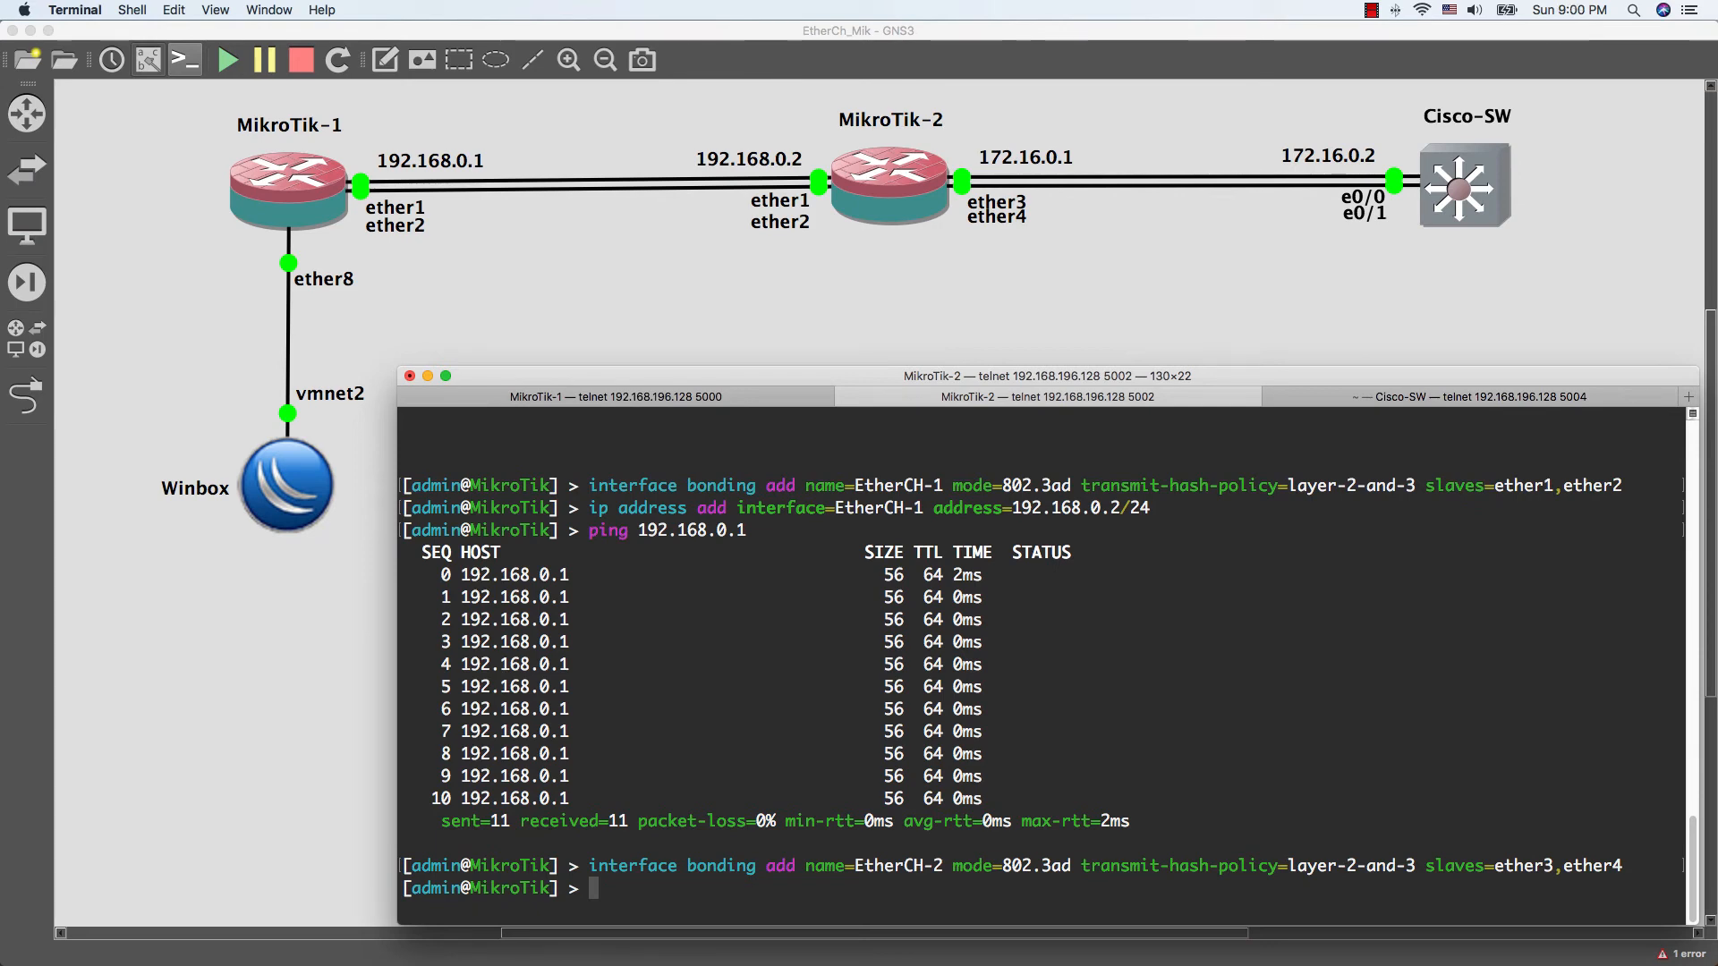
text(ip address add i)
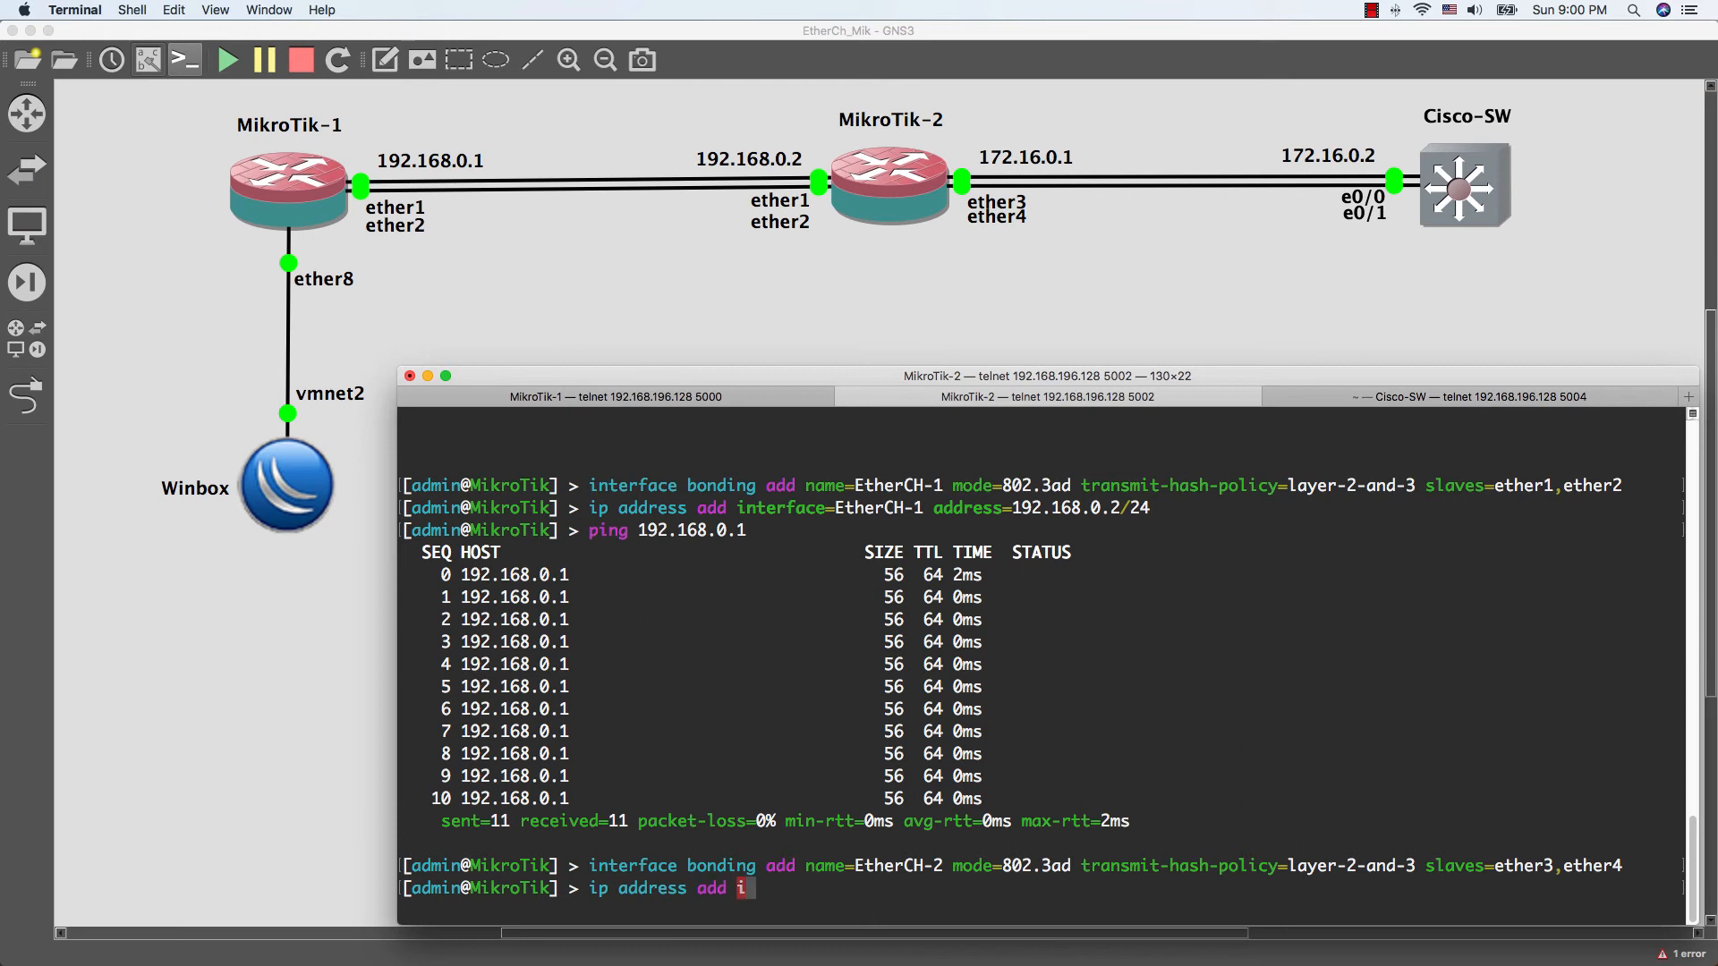
Assign 172.16.0.1/24 to interface EtherCH-2 on MikroTik-2
text(nterface=E)
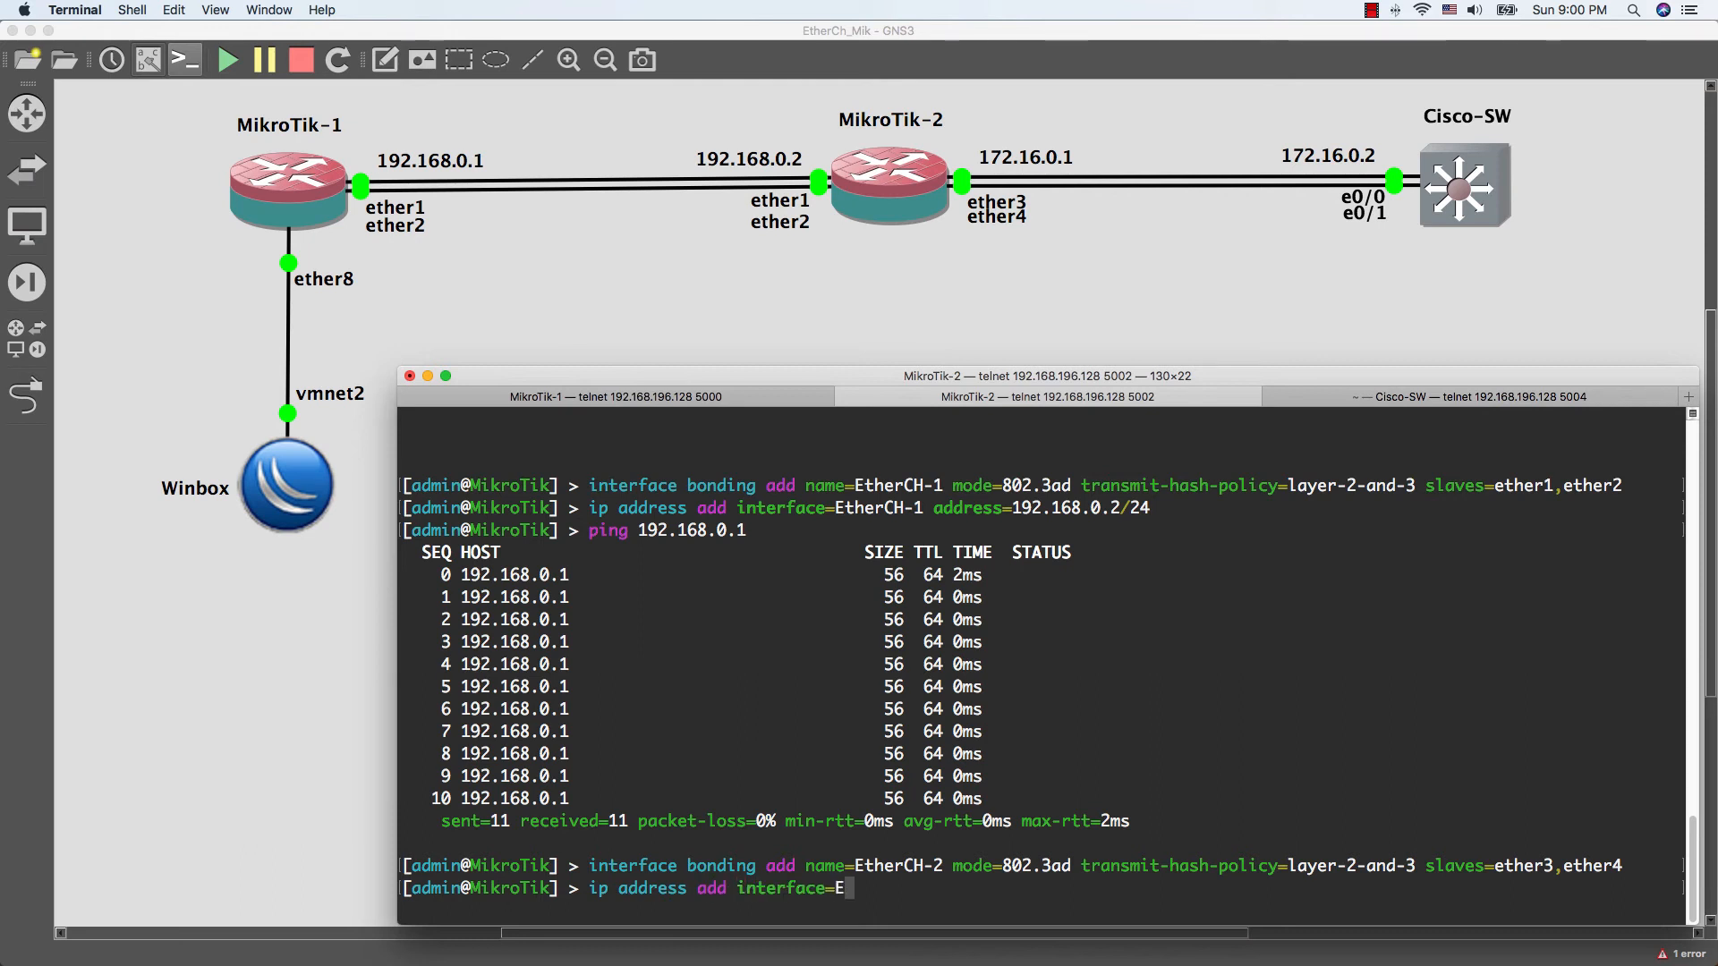
text(therCH-2)
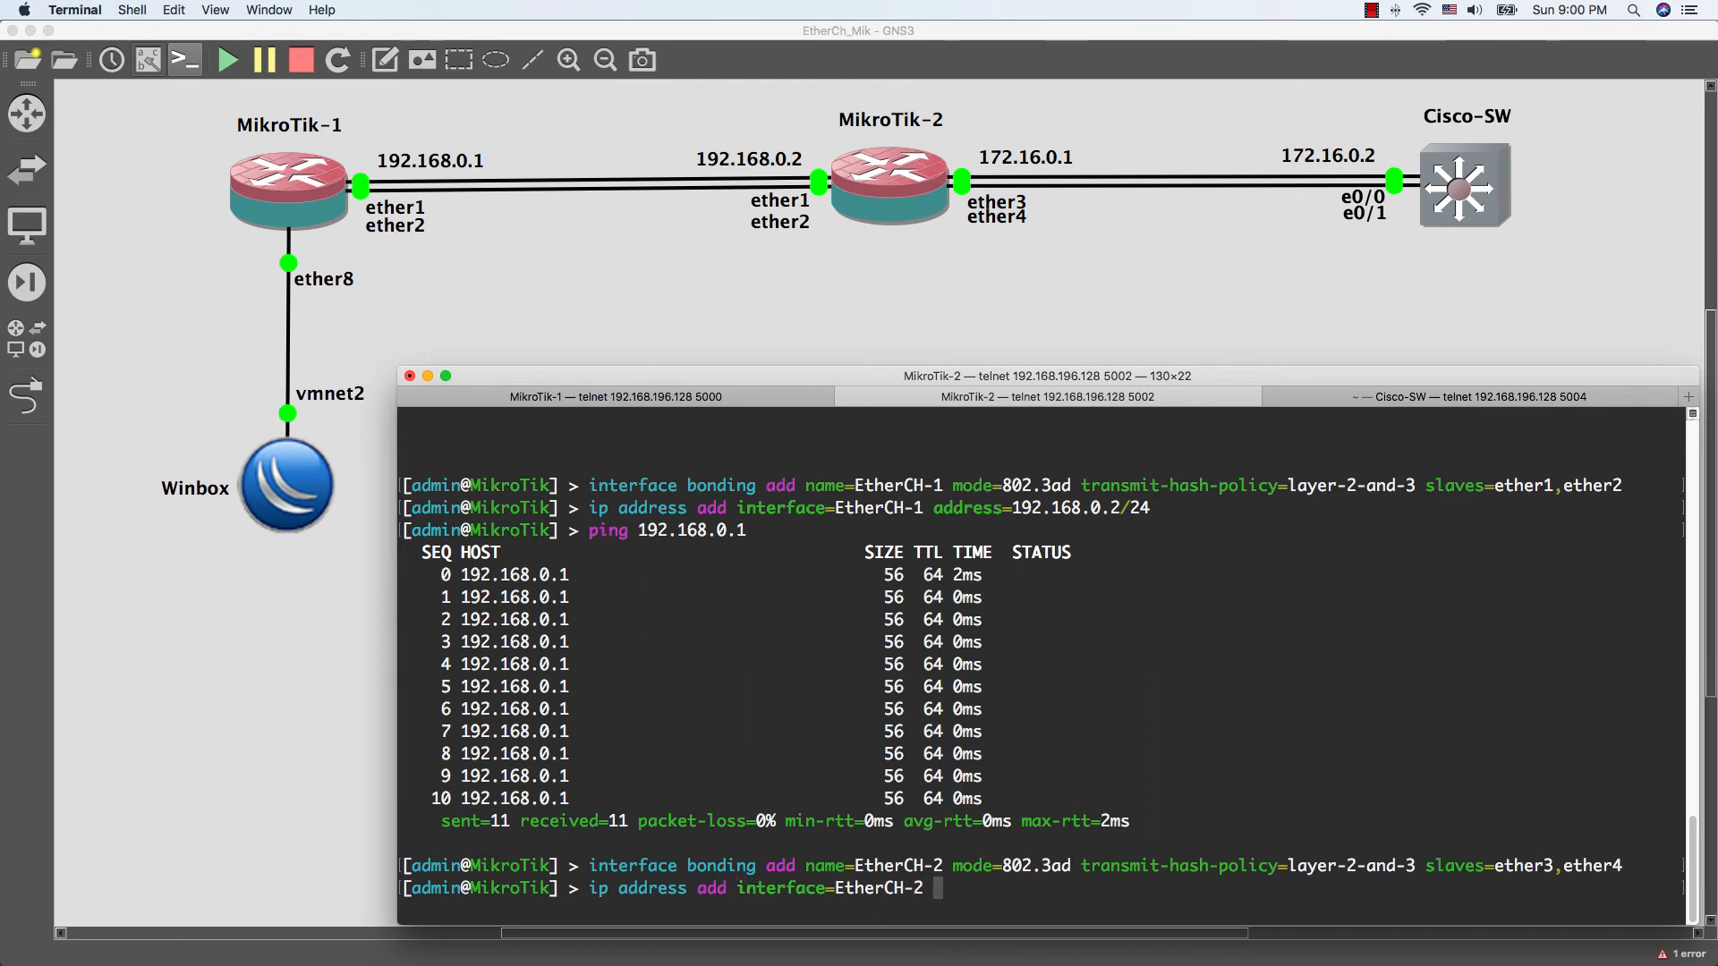
text(i)
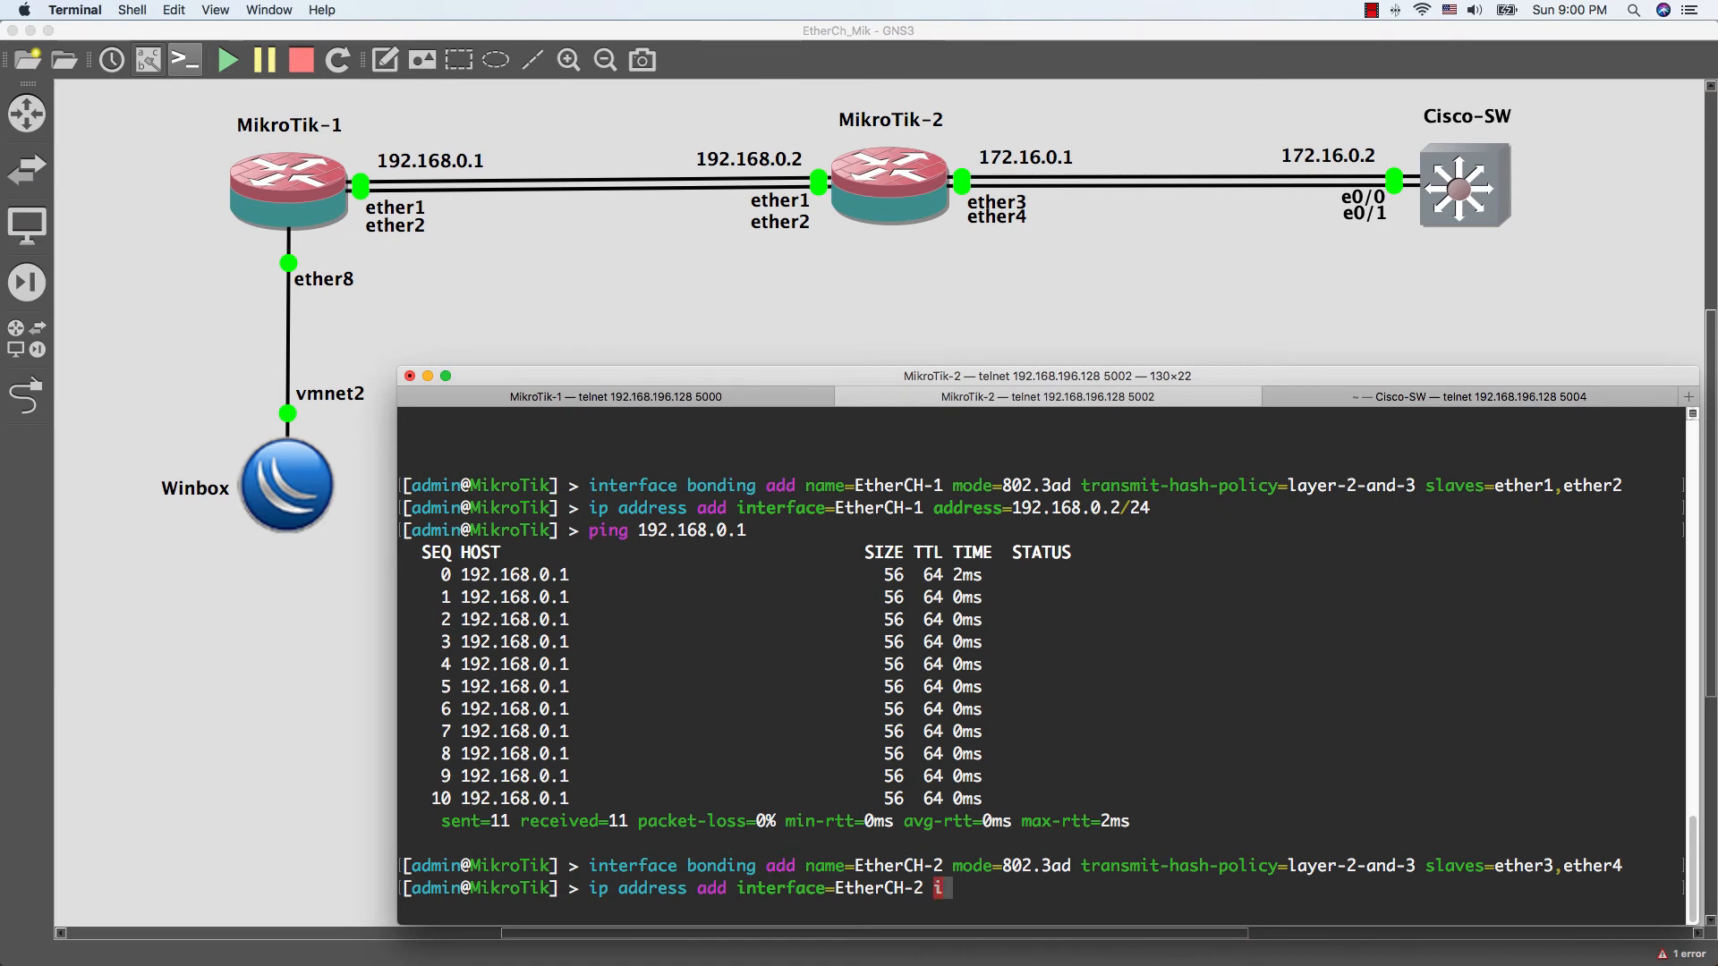
text(ddress=)
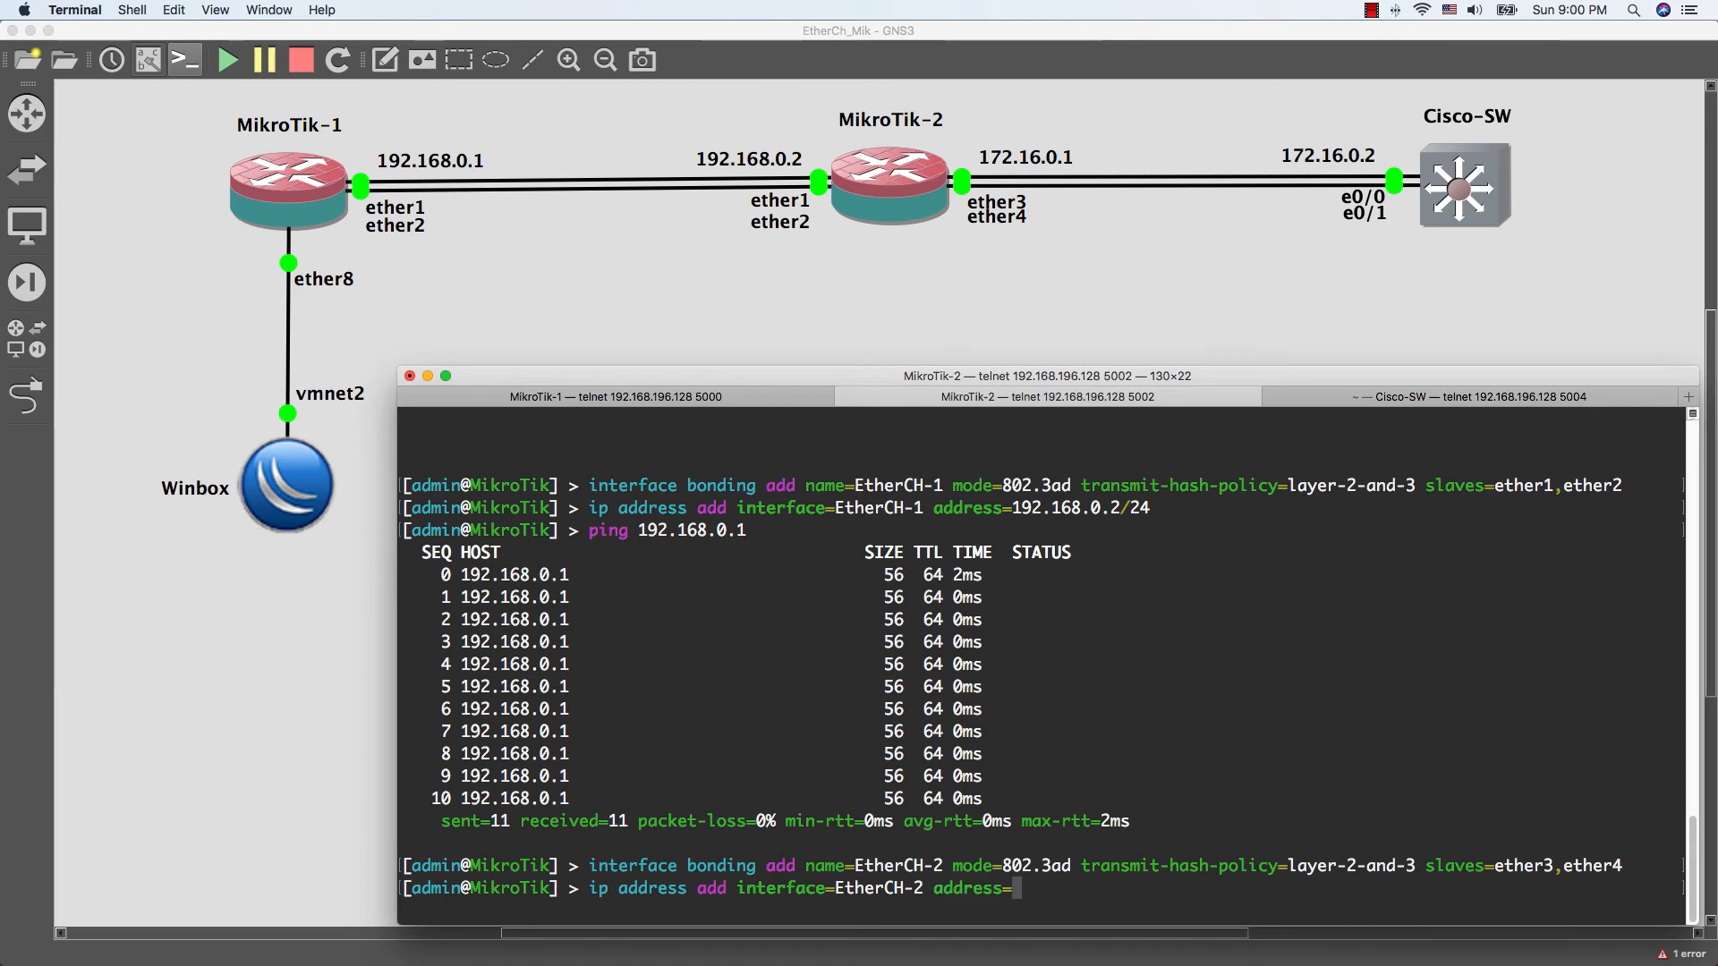
text(172.16)
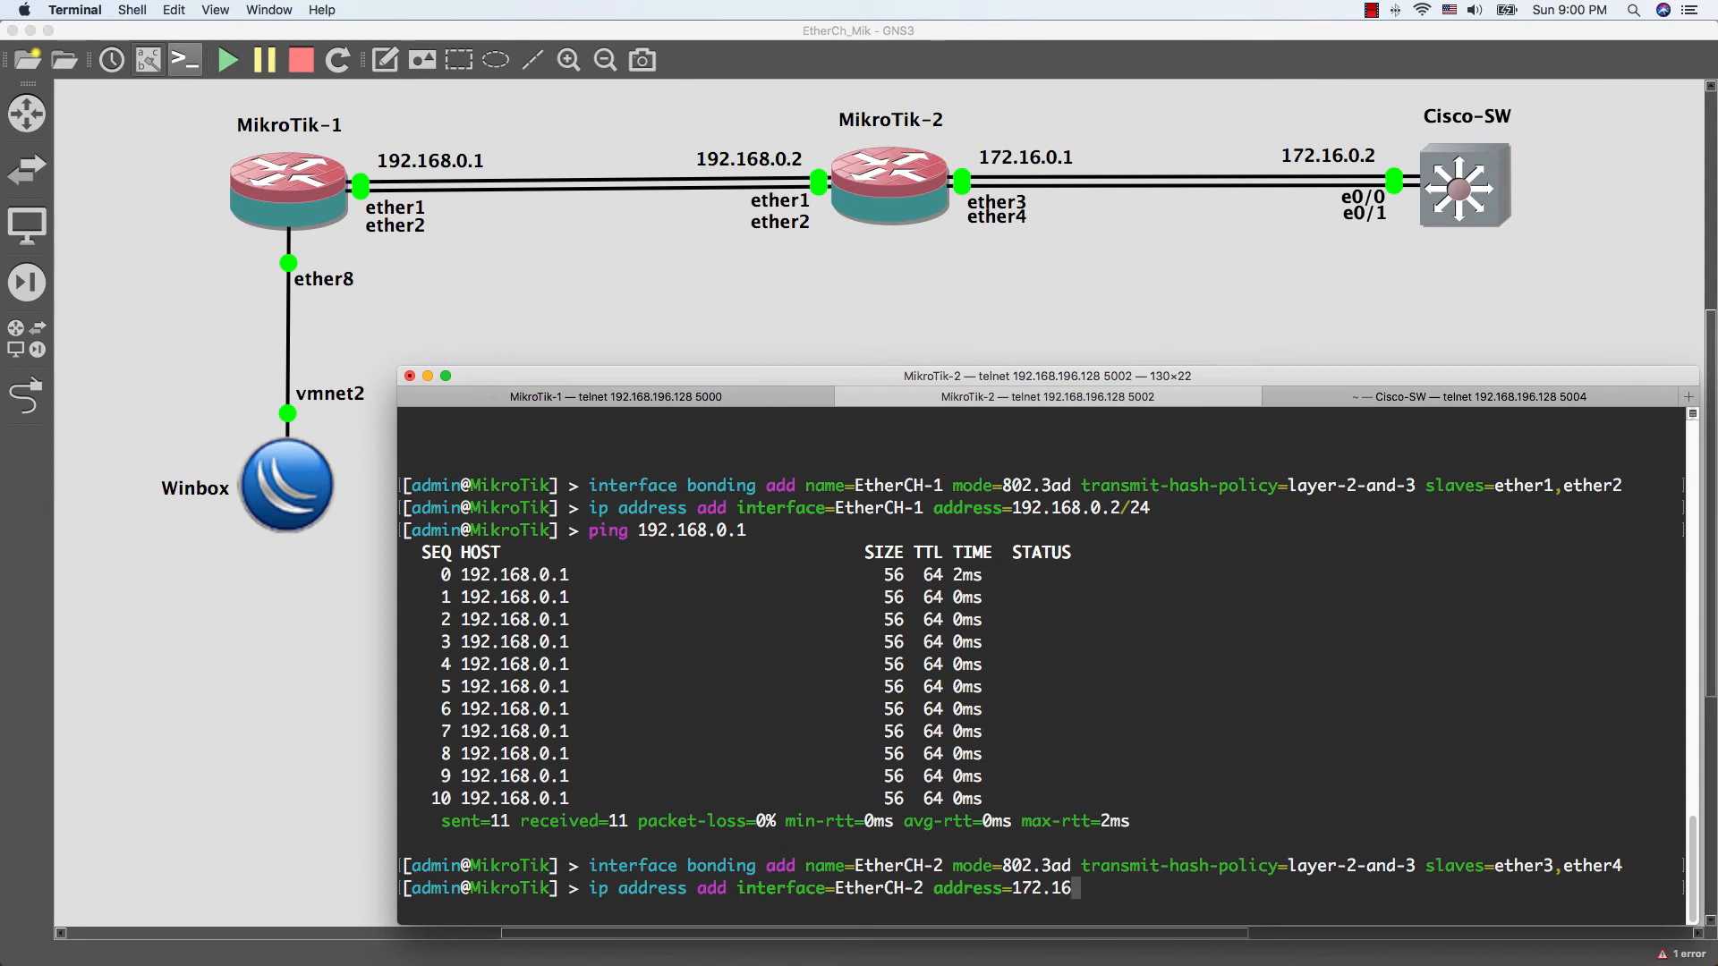
text(.0.)
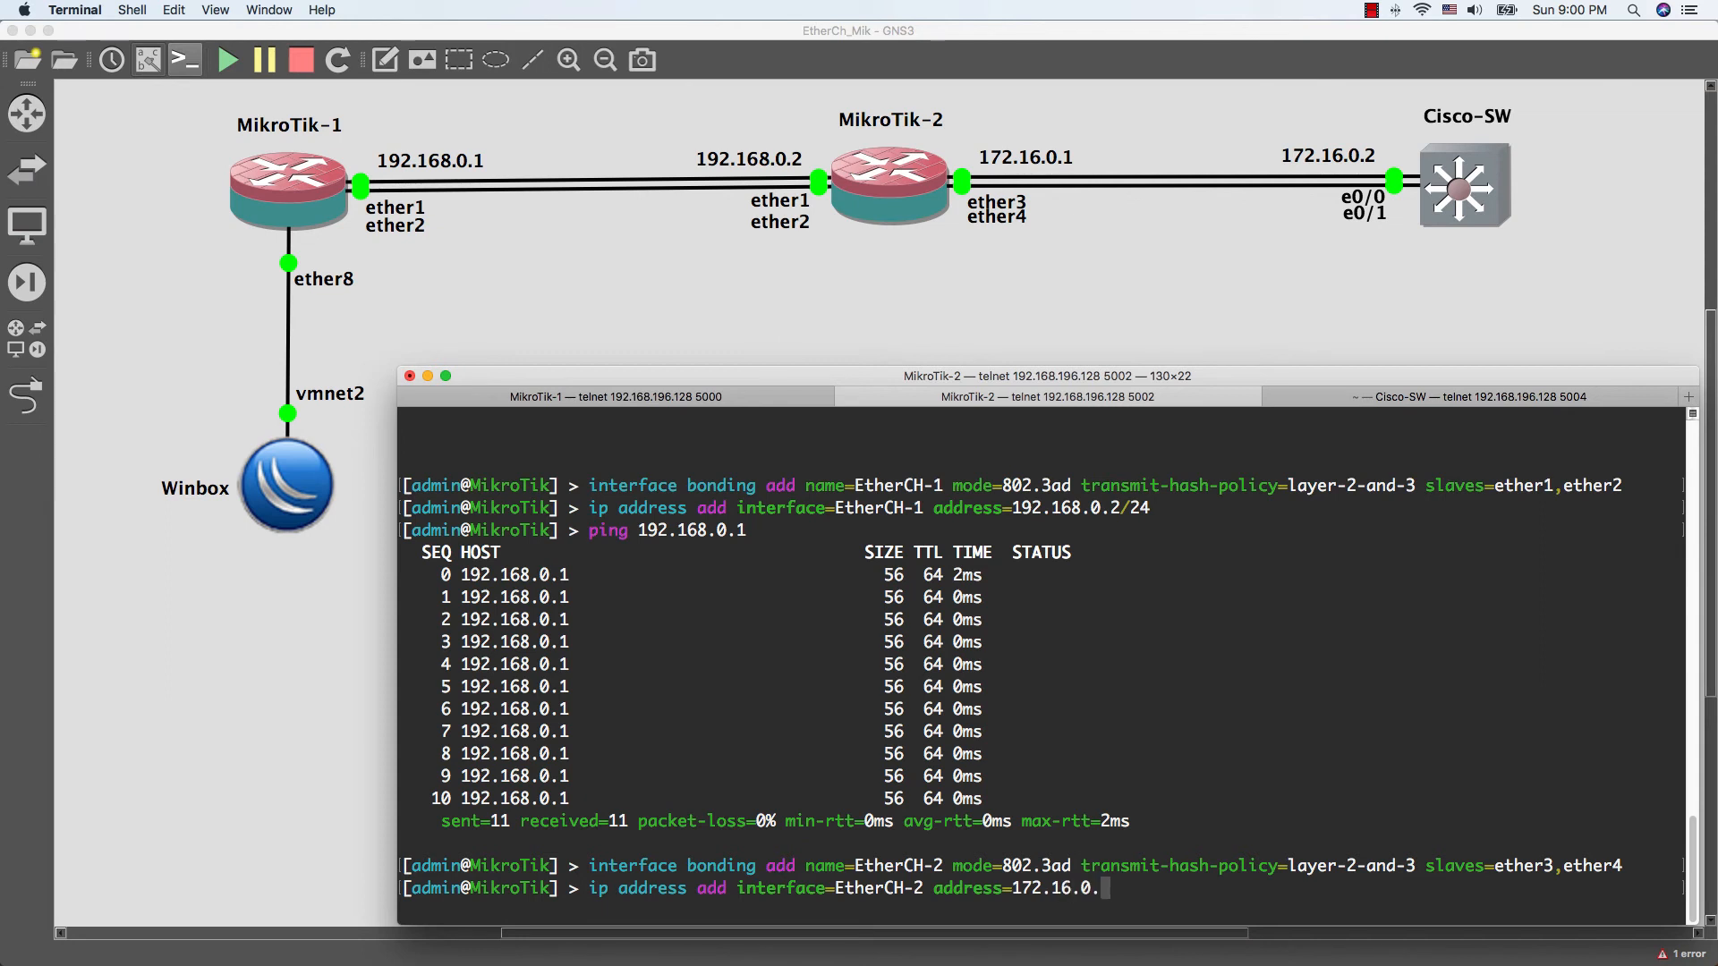
text(1/24)
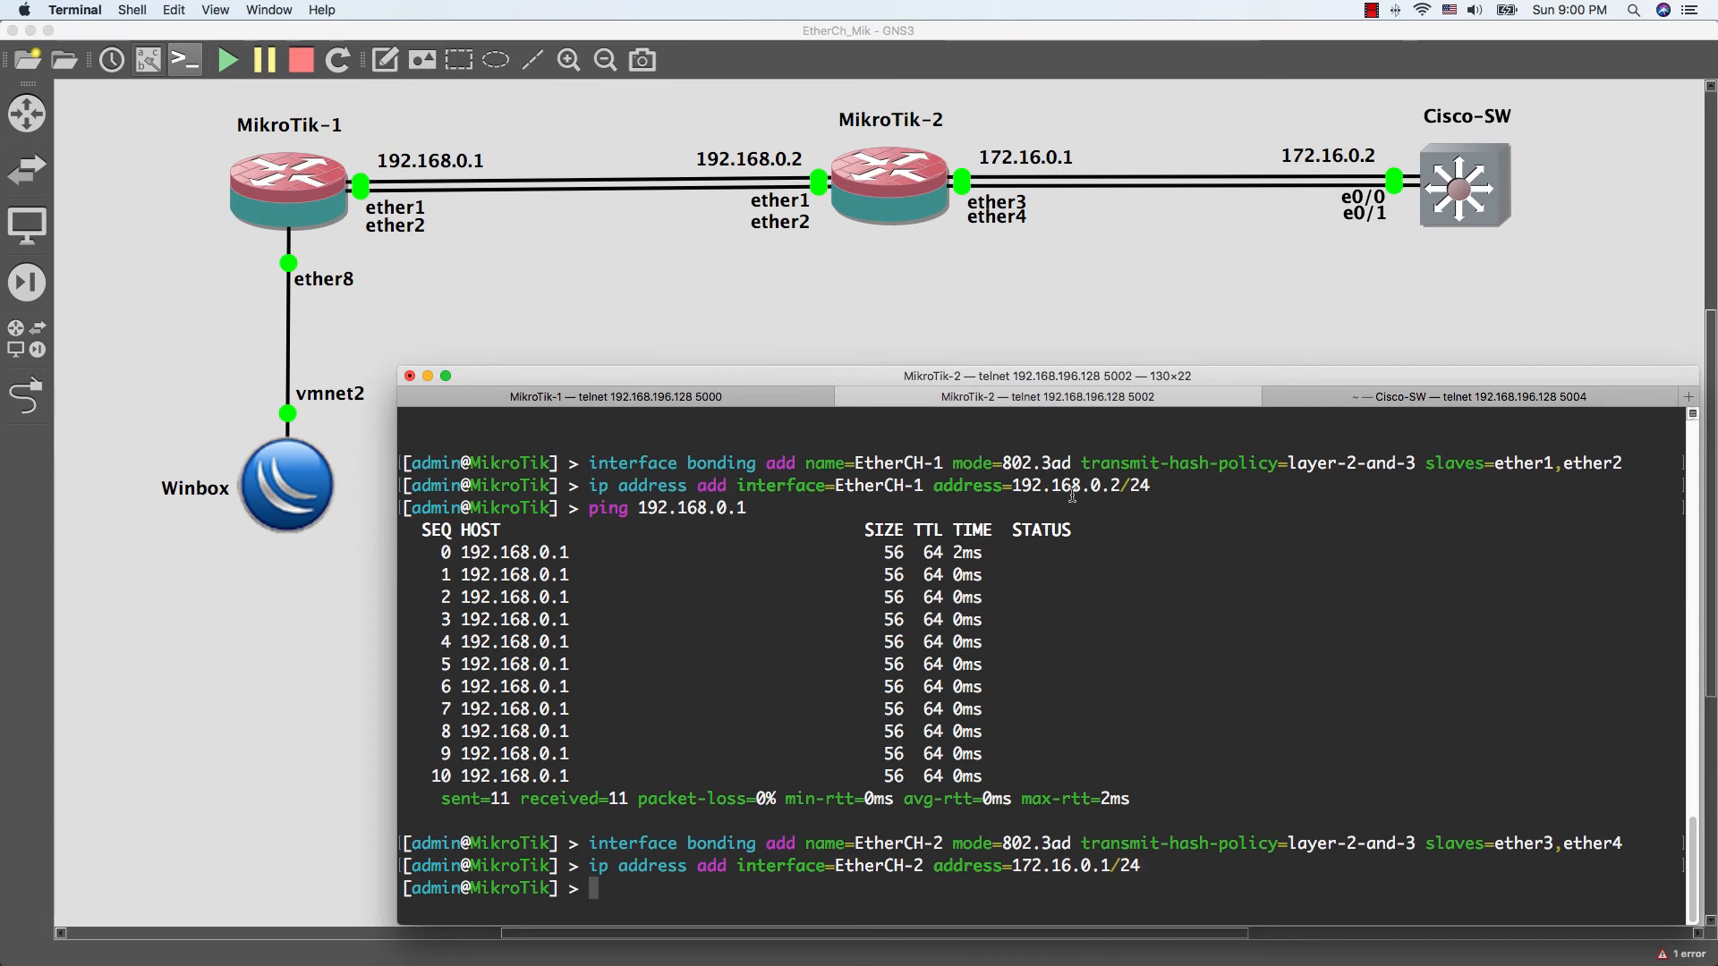
On Cisco-SW, enter conf t, select interface range ethernet 0/0-1, and apply no shutdown
click(1469, 397)
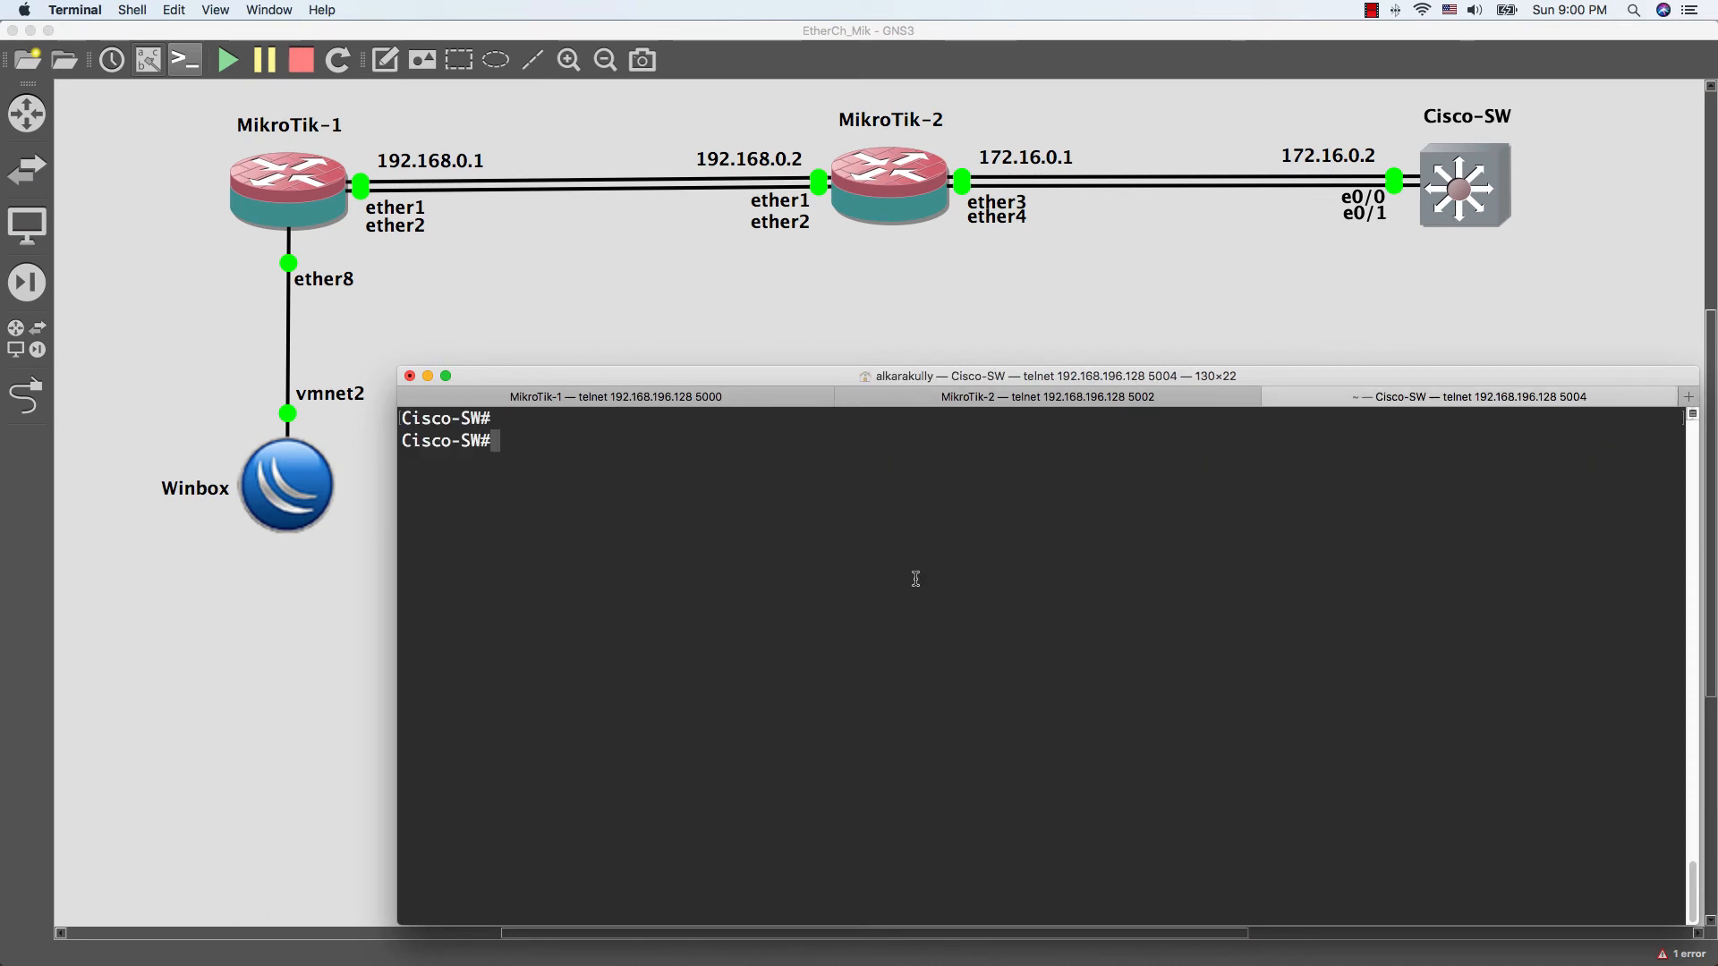
text(conf t)
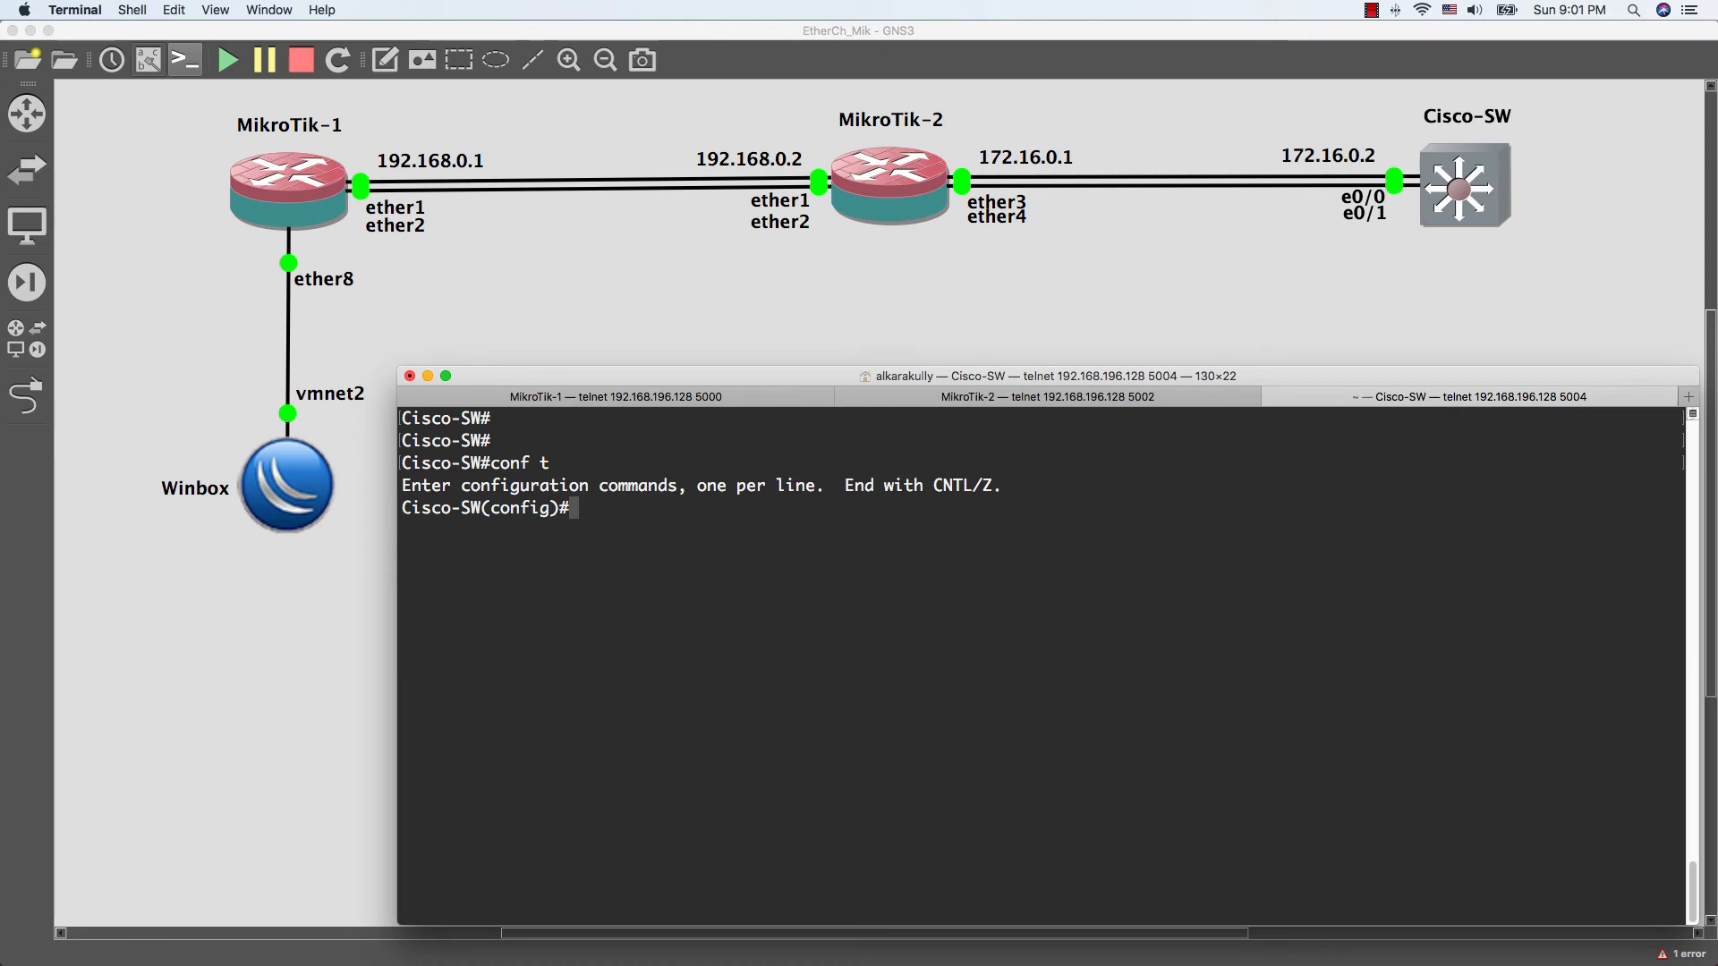
text(inte)
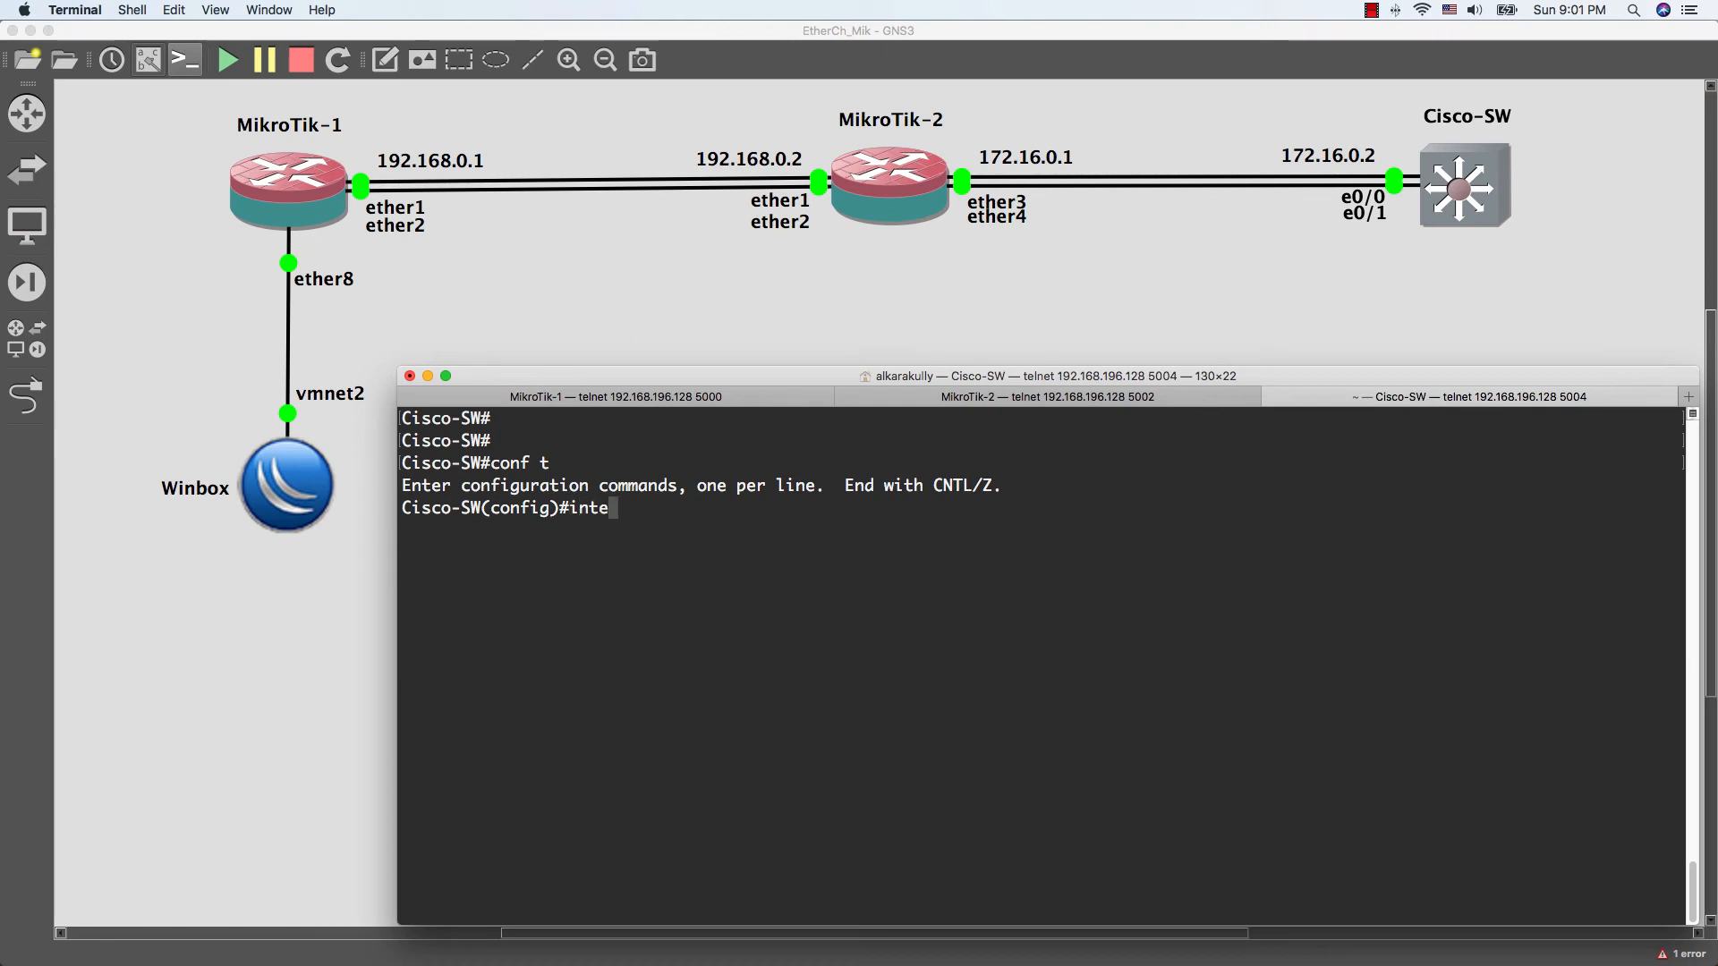
text(interface)
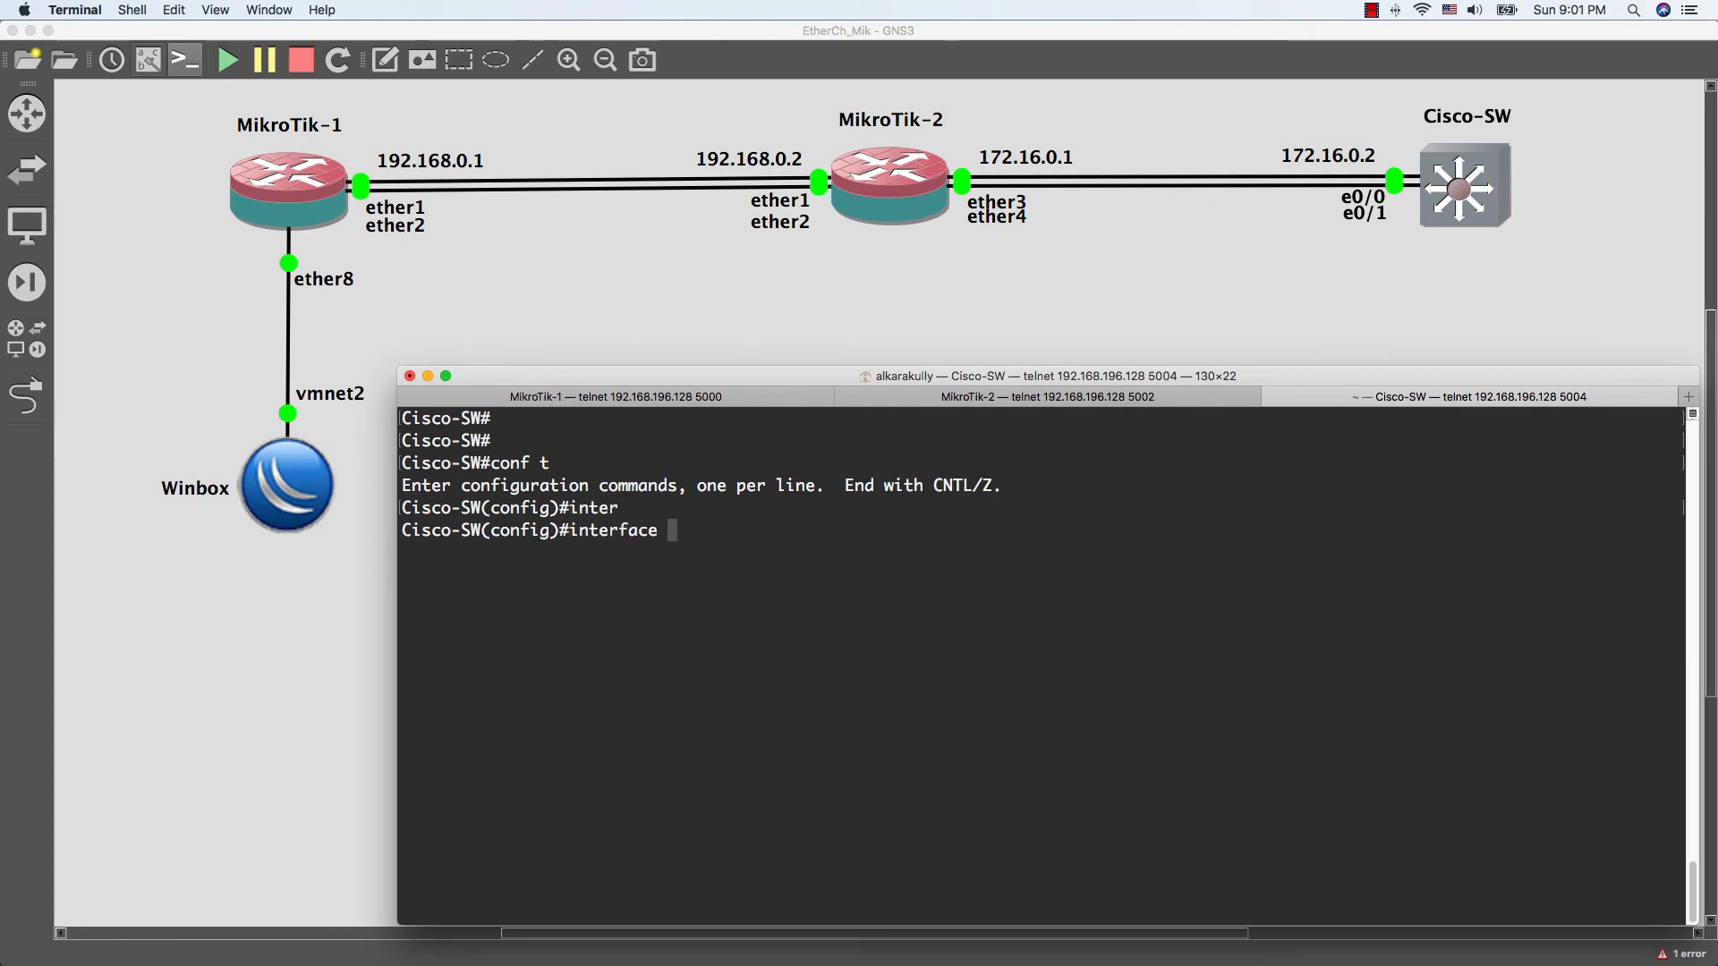
text(interface range ethernet)
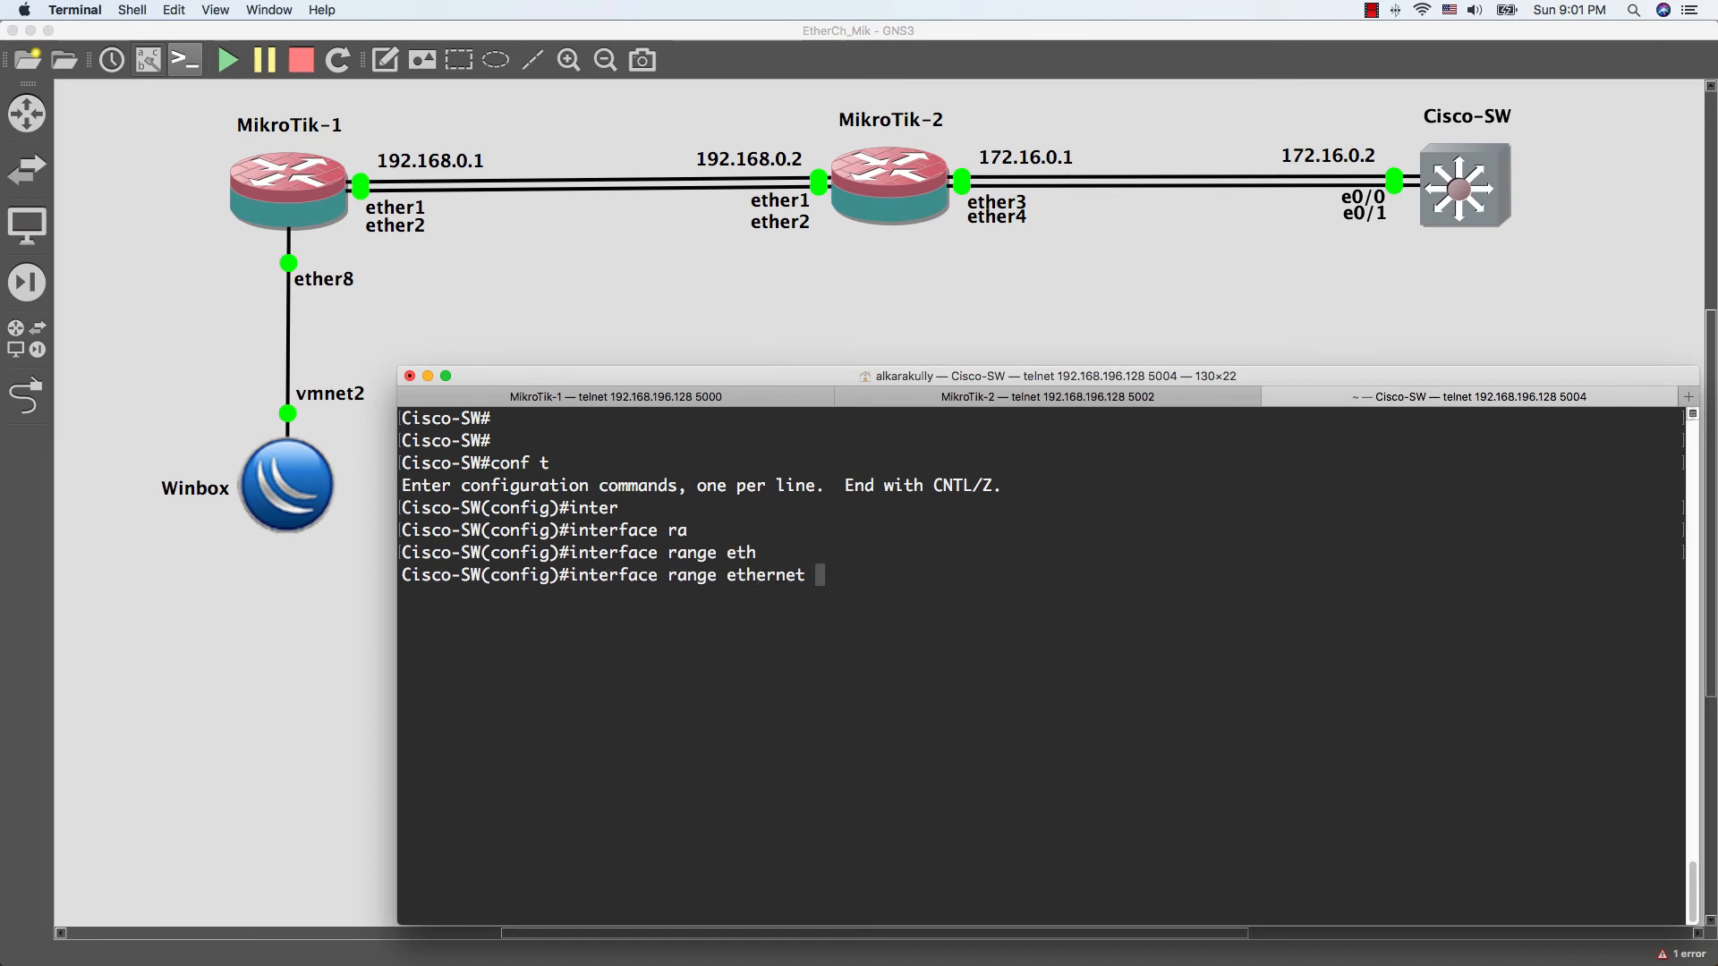
text(0/0)
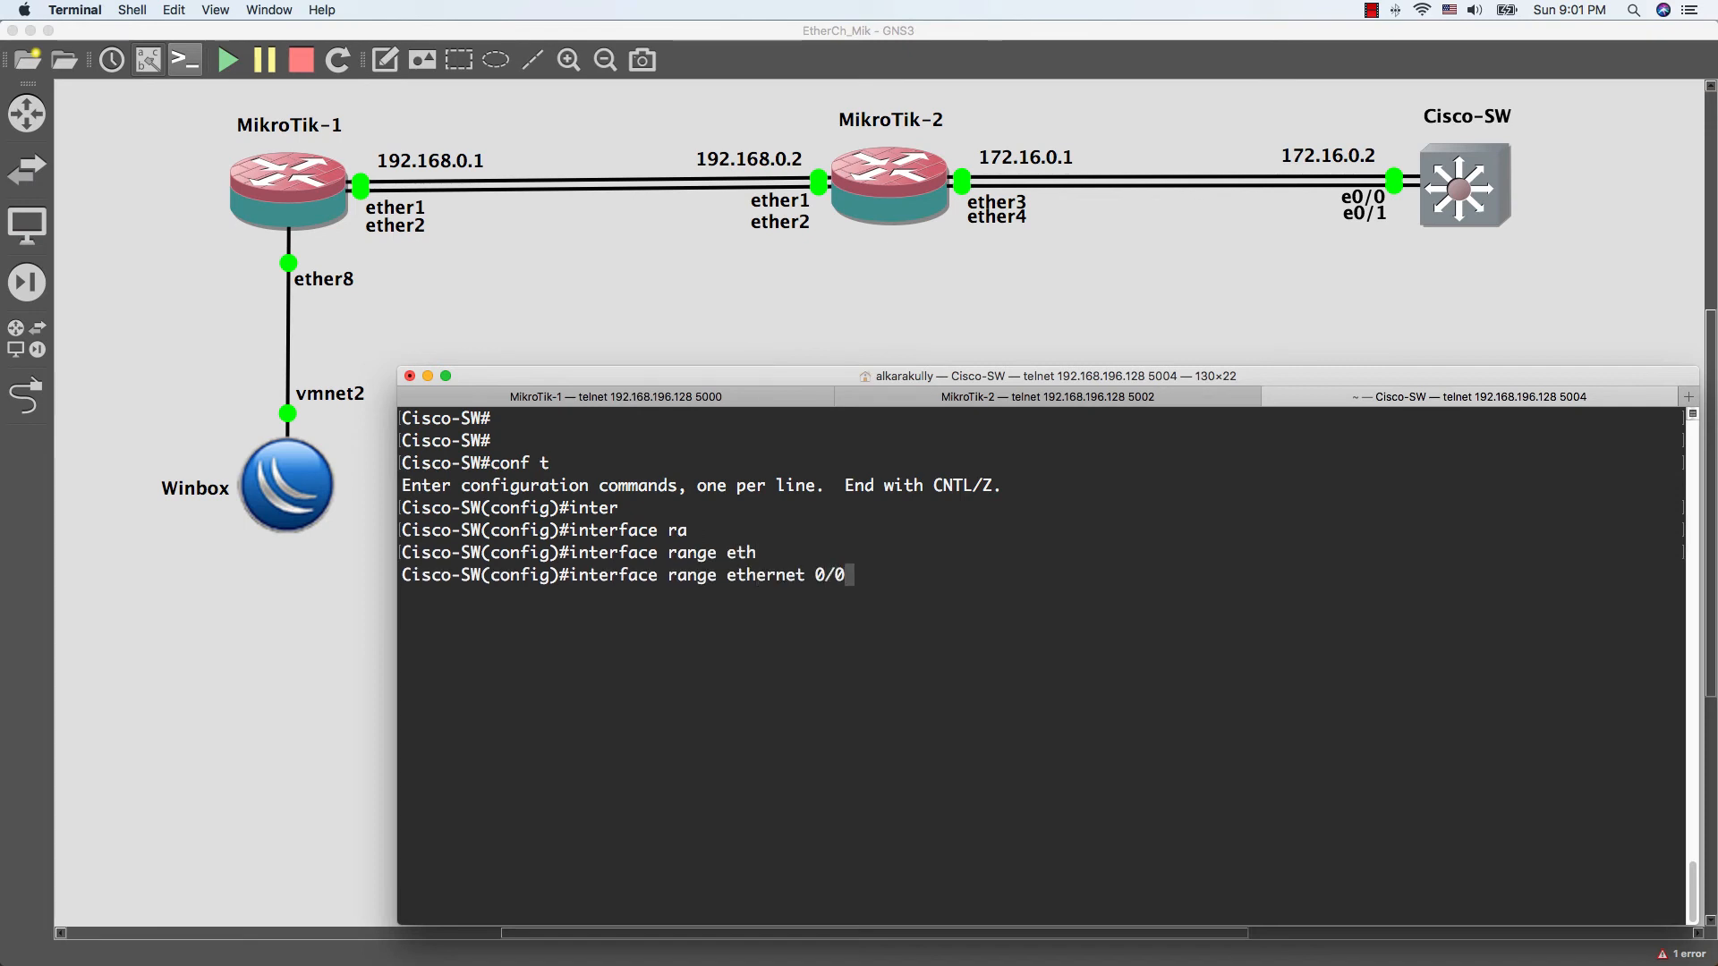
text(-1)
text(no shutdow)
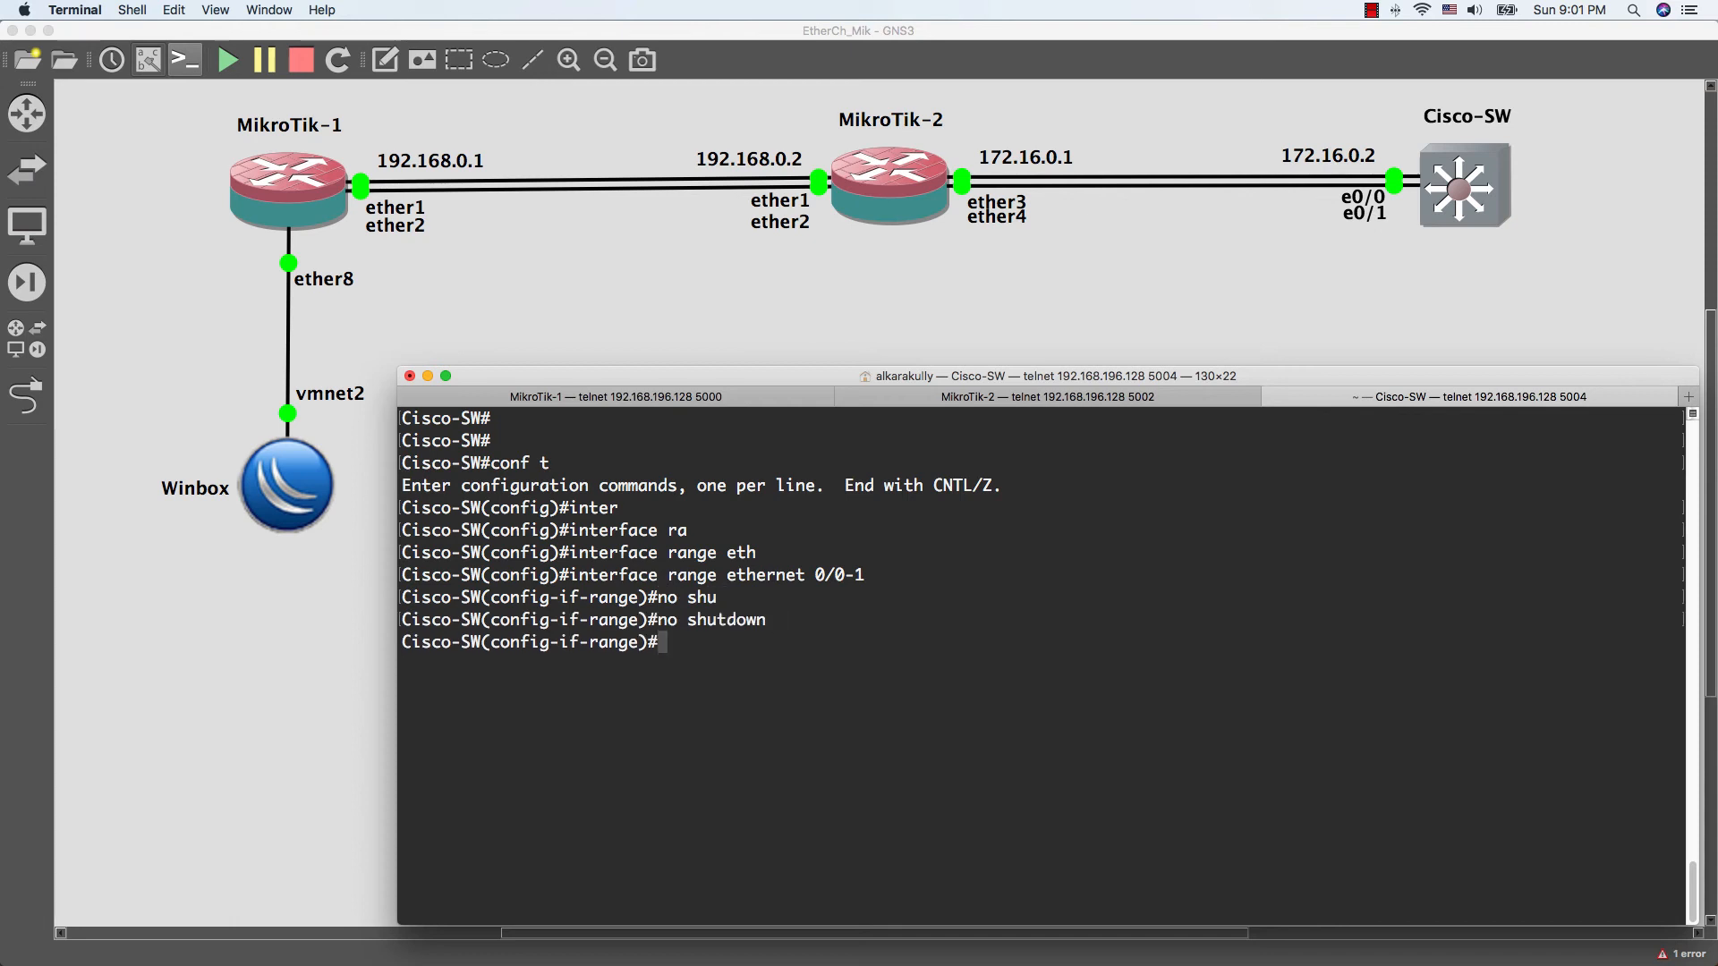
text(no switchport)
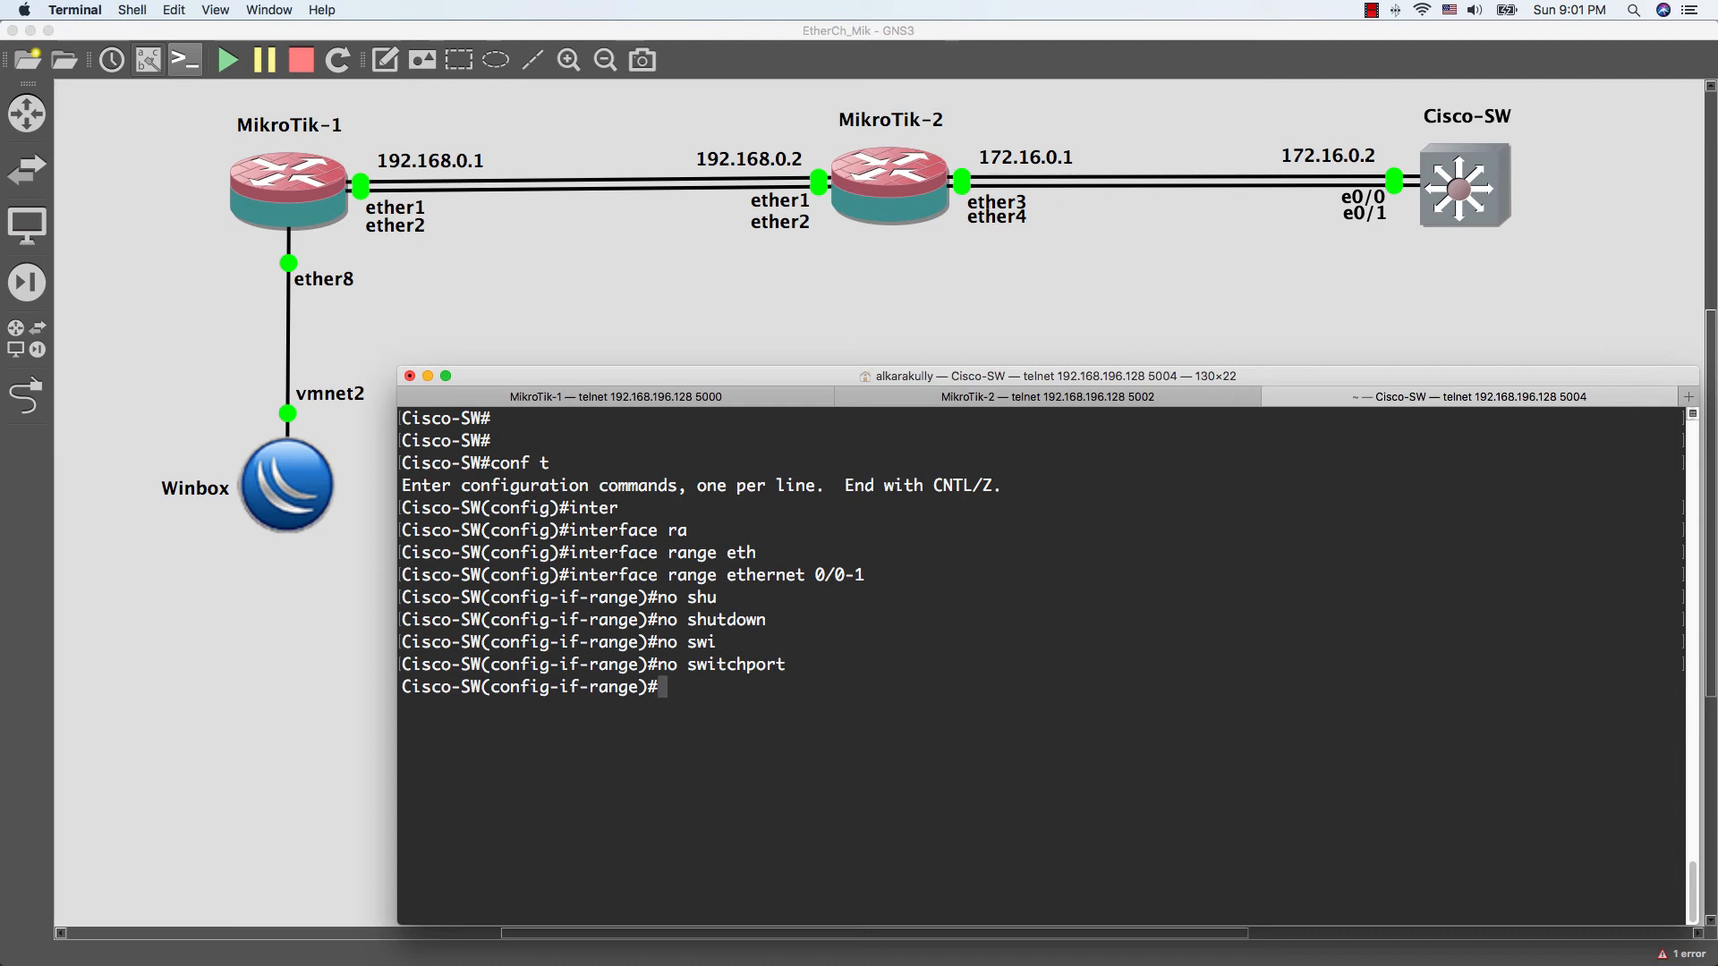
Apply no switchport and channel-group 2 mode on to ethernet 0/0-1
text(ch)
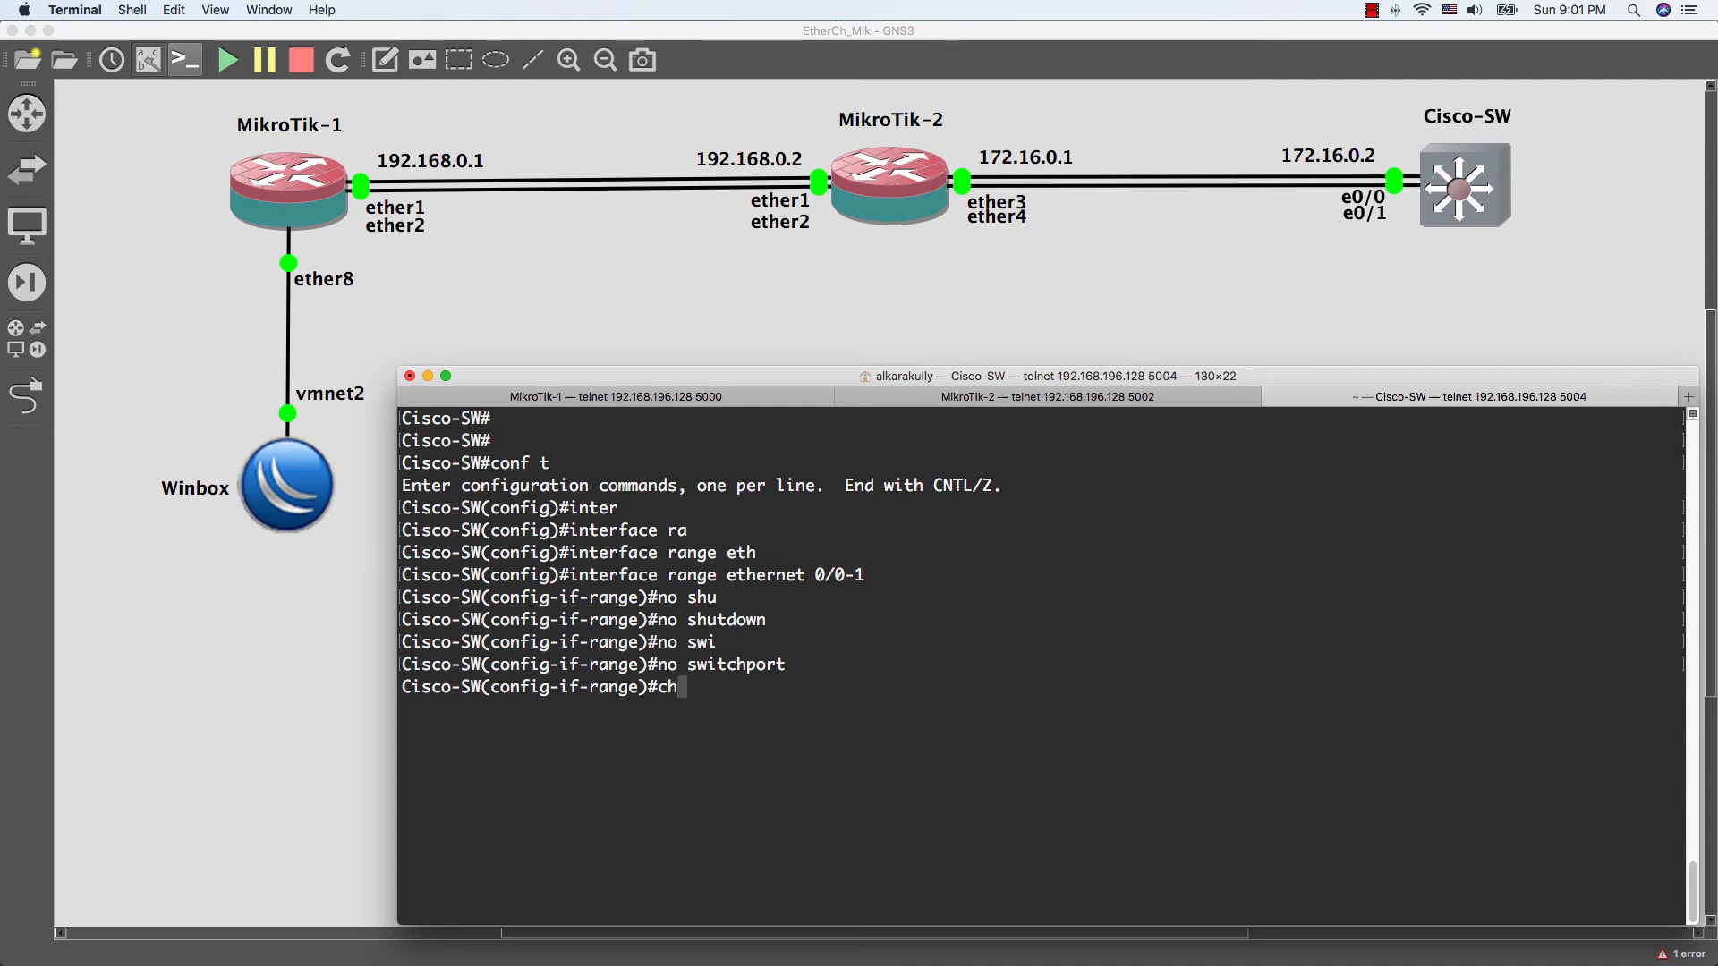
text(channel-group)
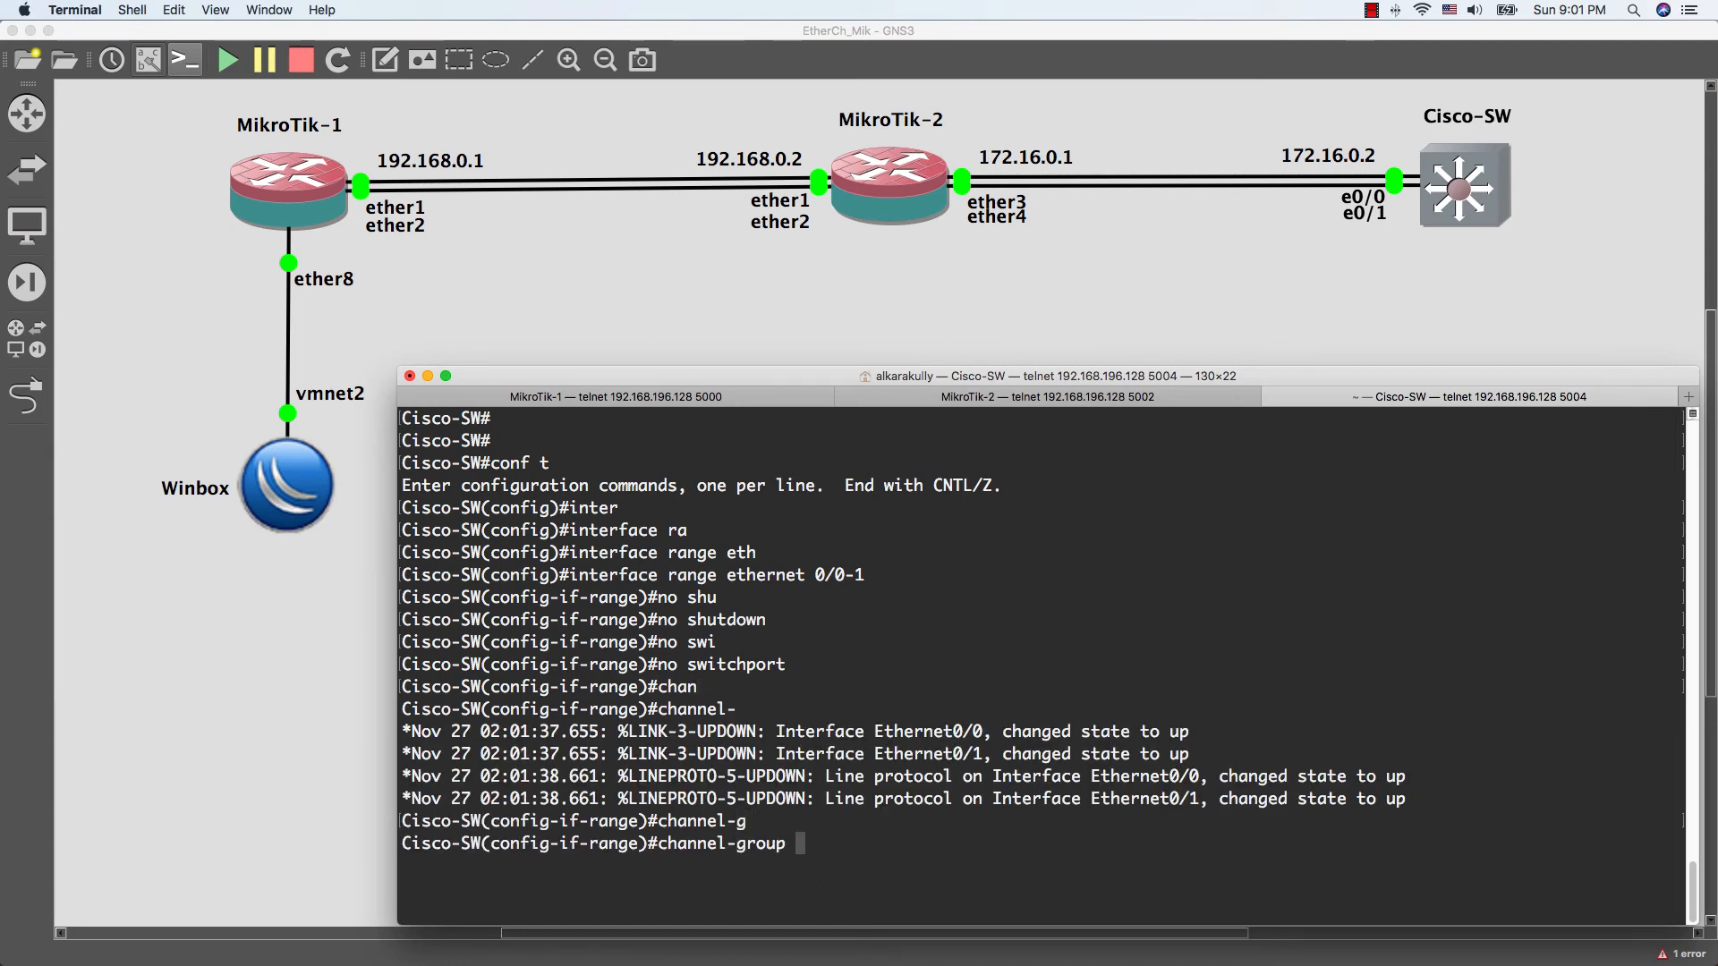
text(2 mode o)
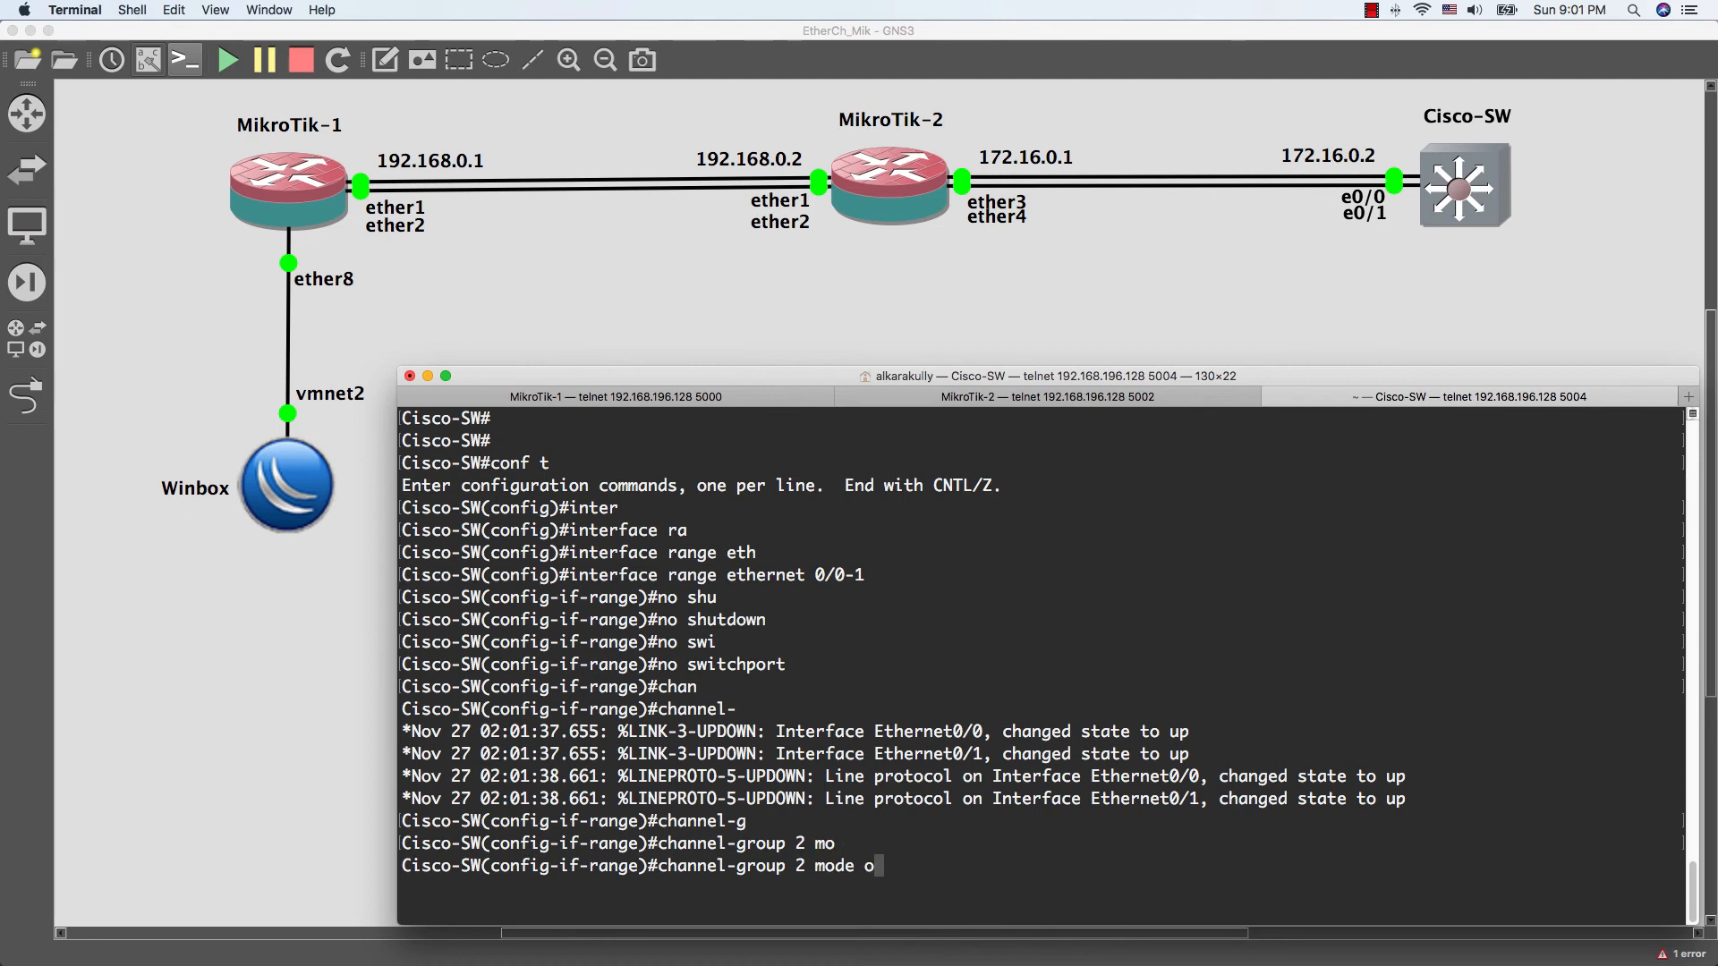
text(n)
text(exit)
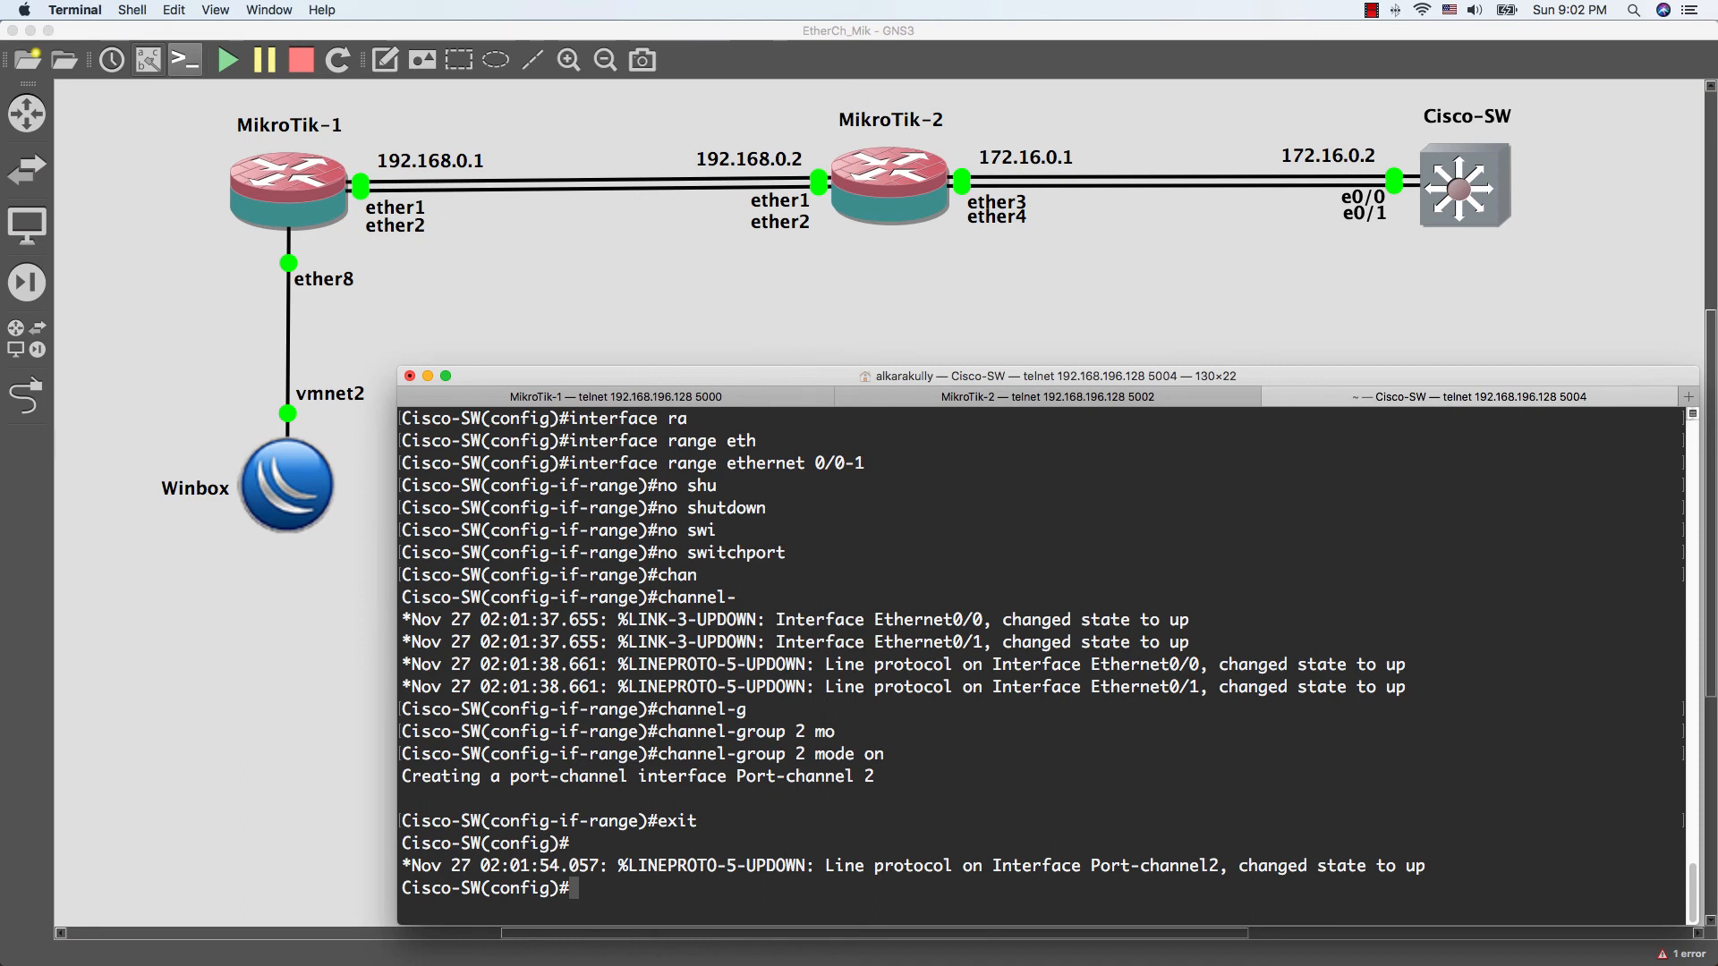
On interface po2, set IP address 172.16.0.2 with mask 255.255.255.0
text(interface)
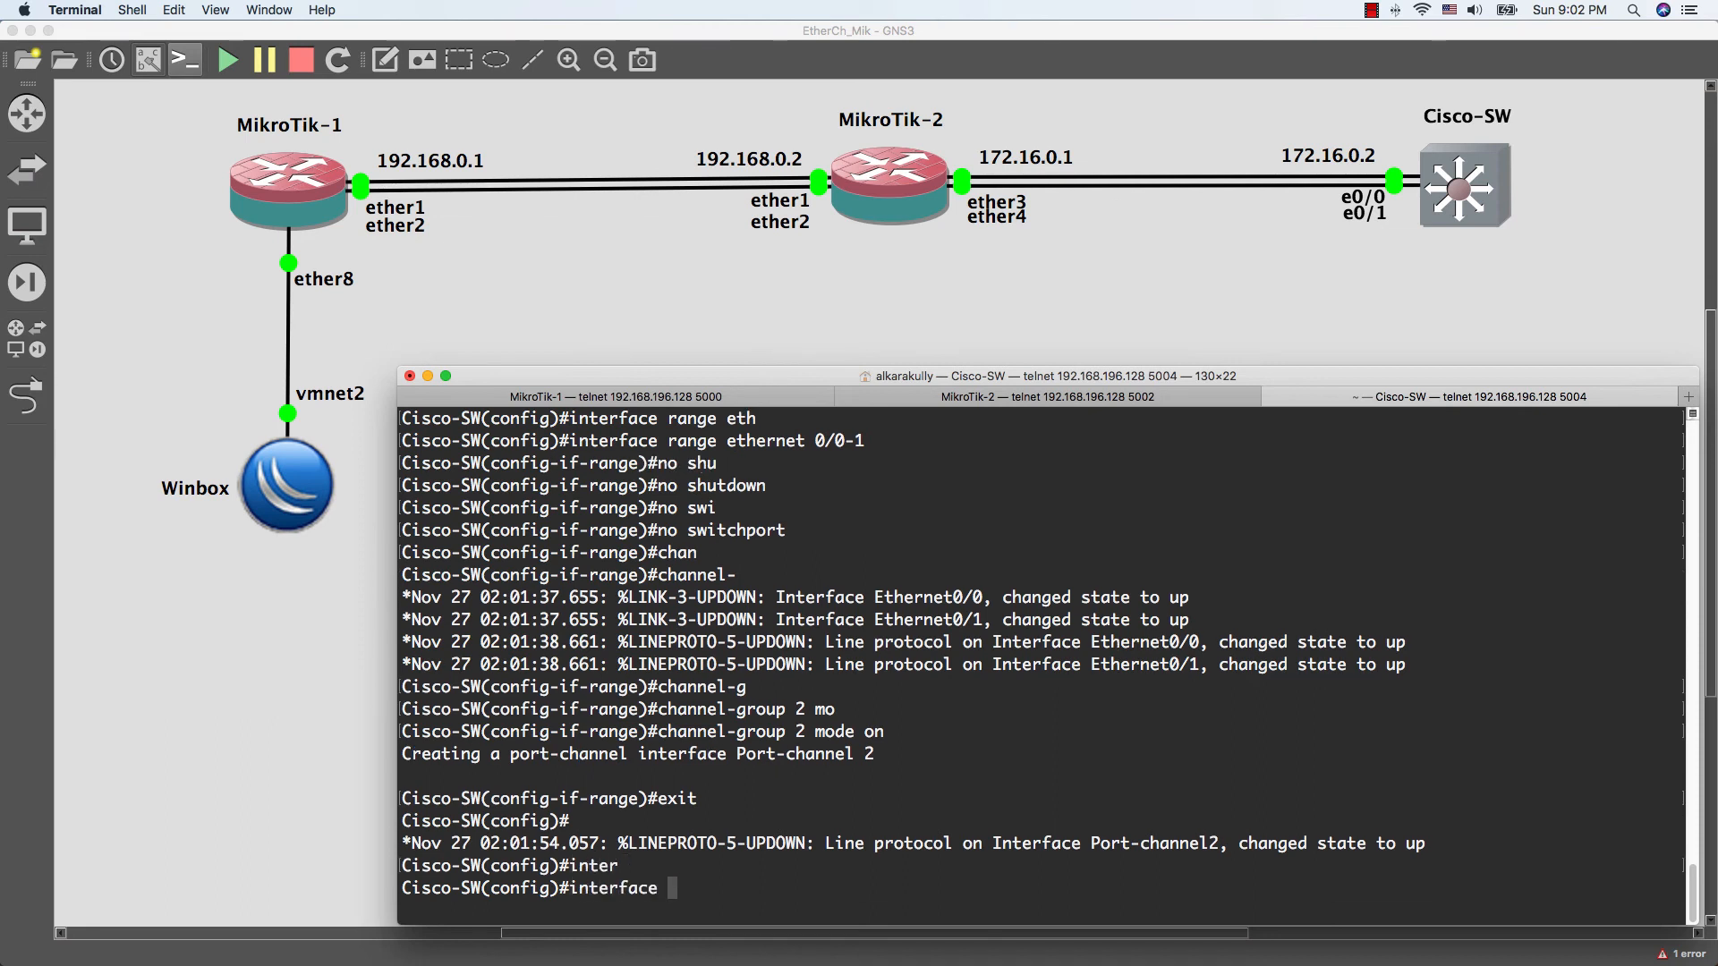
text(po2)
text(no shutdown)
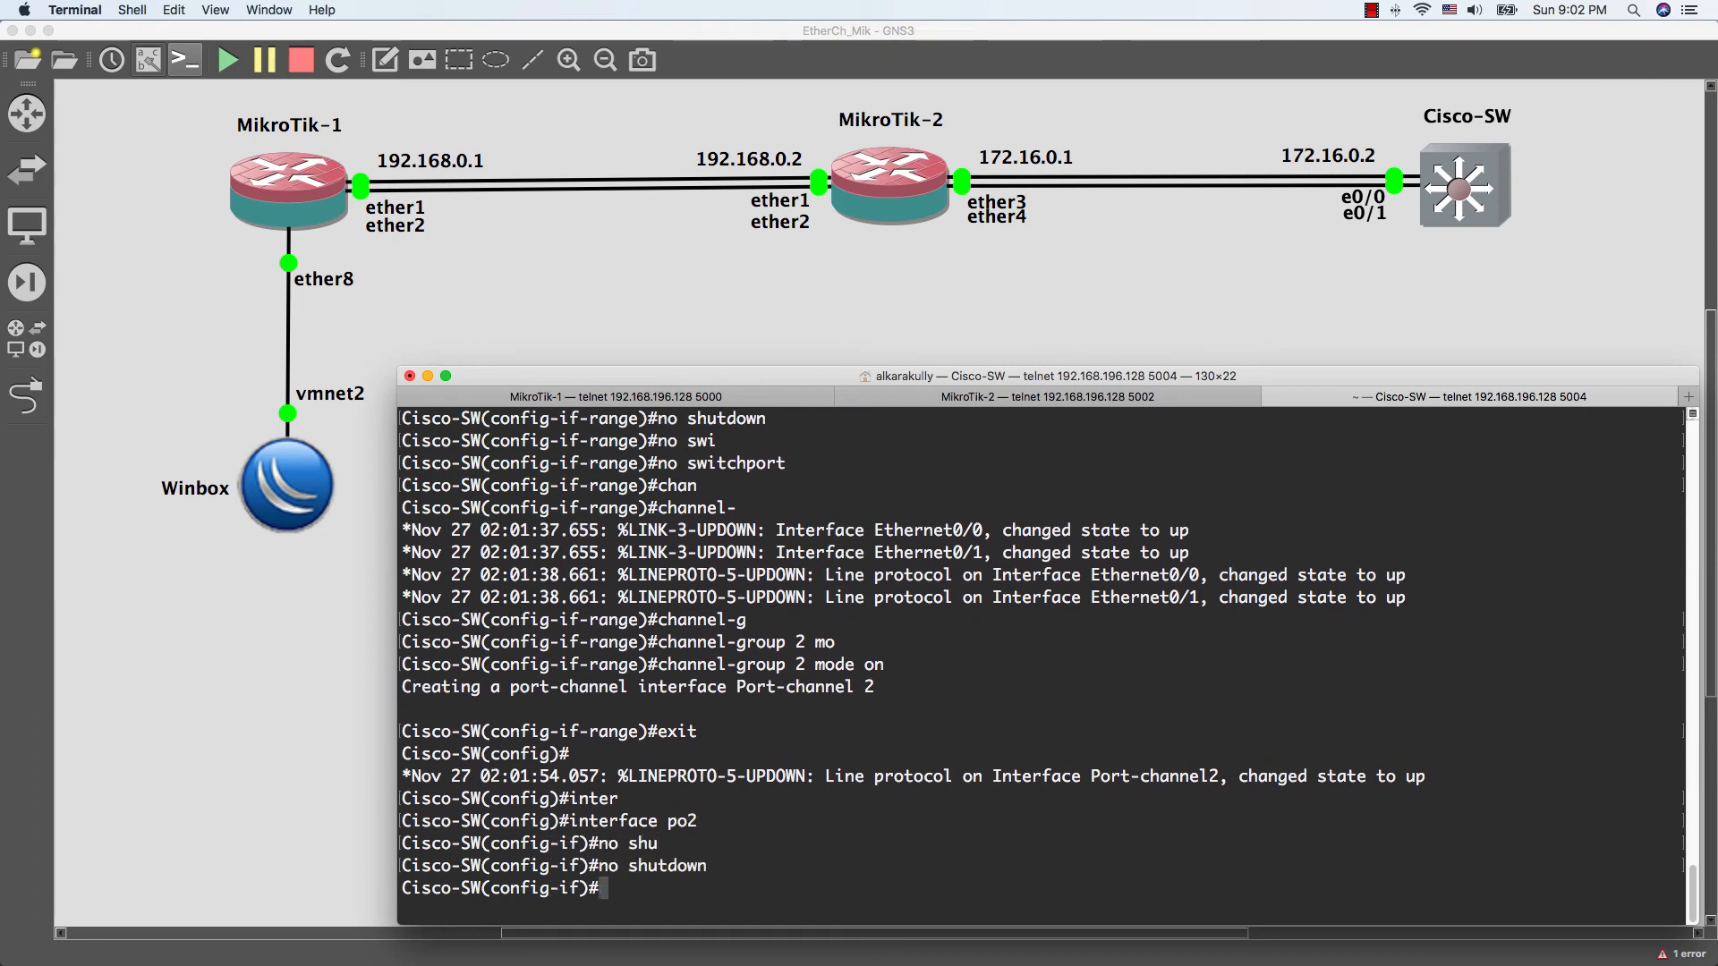
text(ip address)
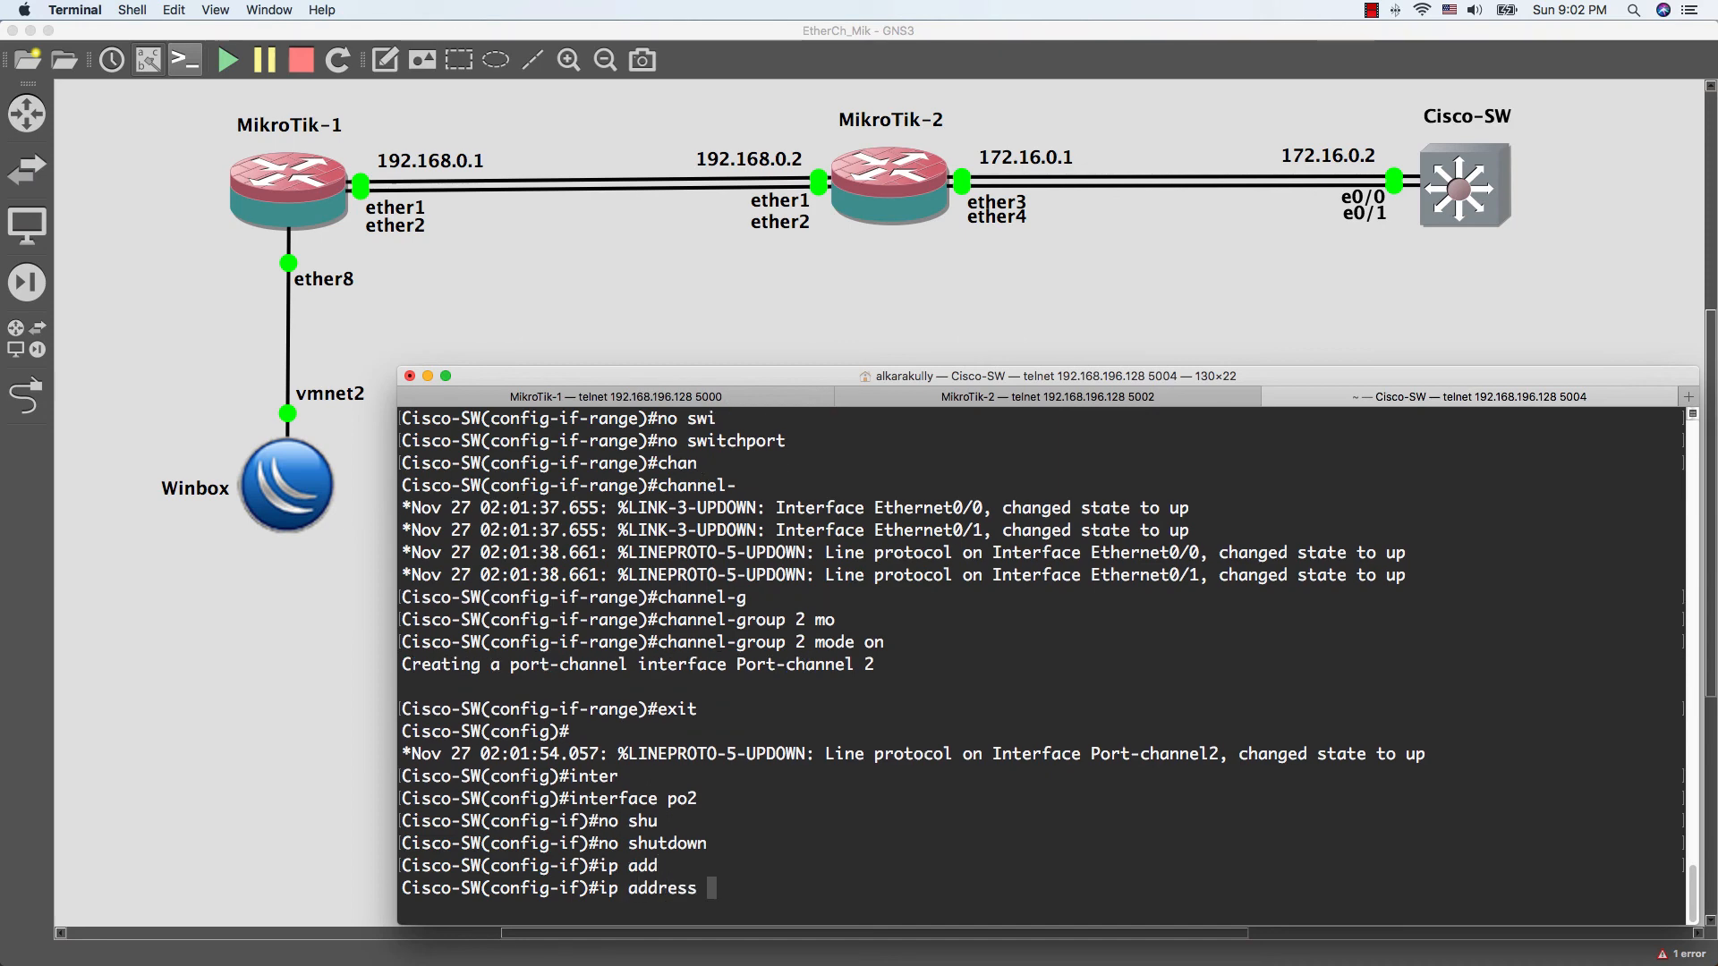
text(172.16)
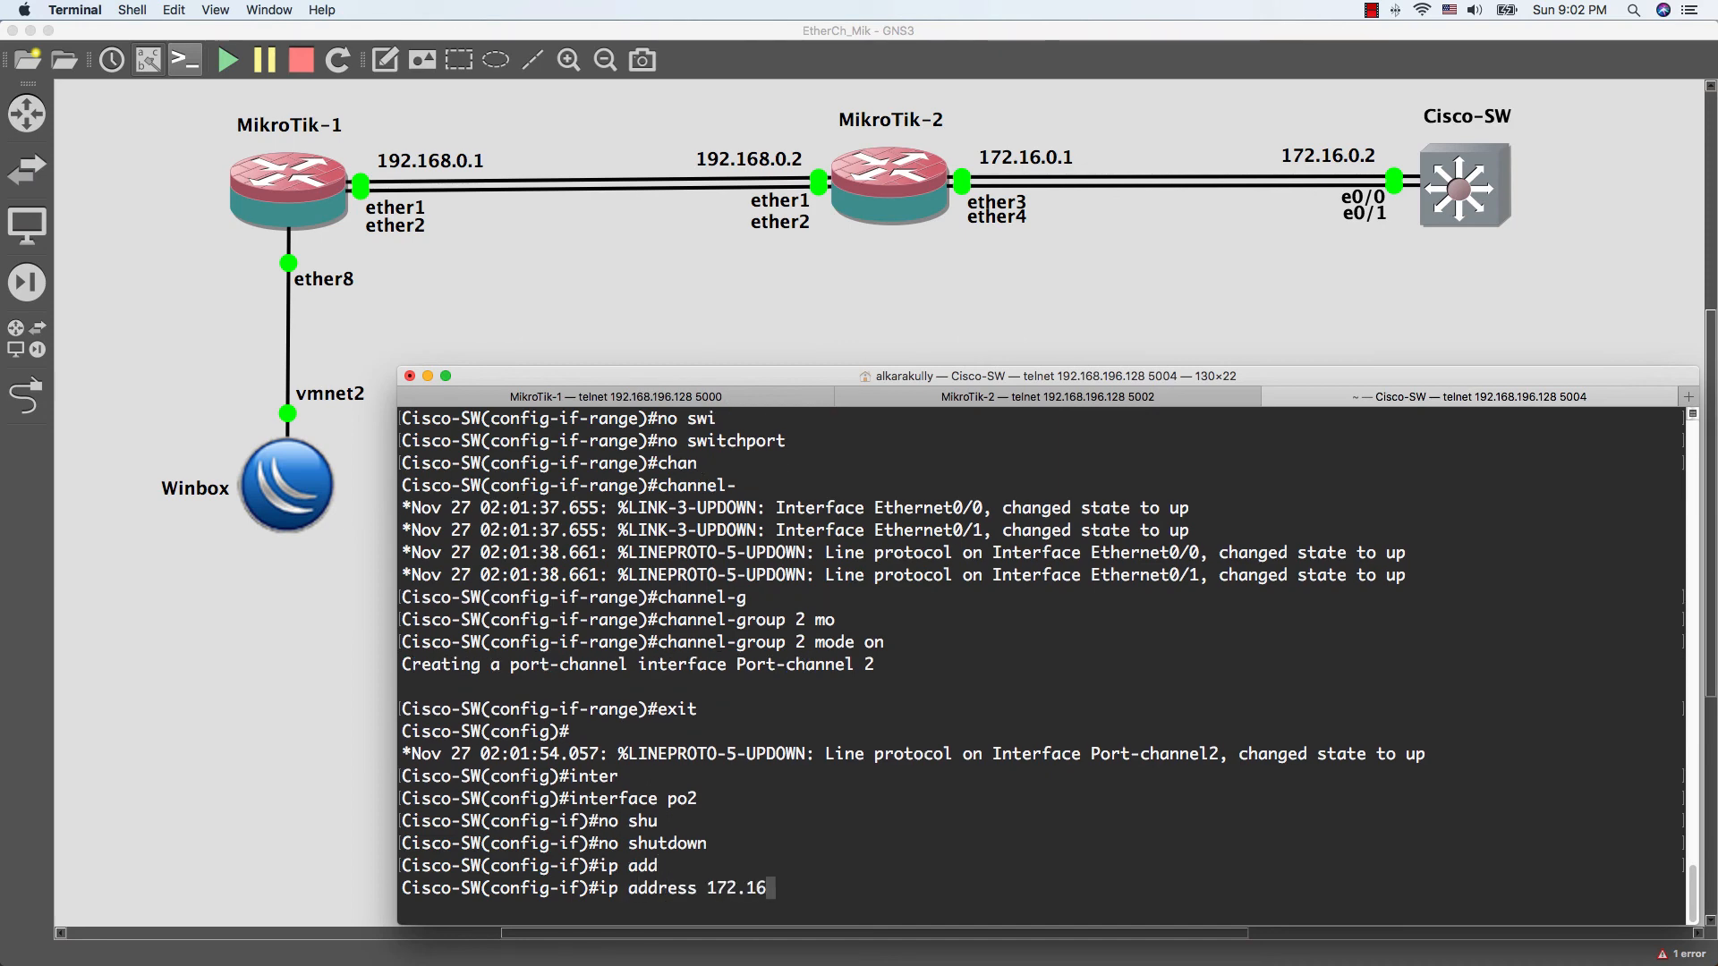
text(.0.2)
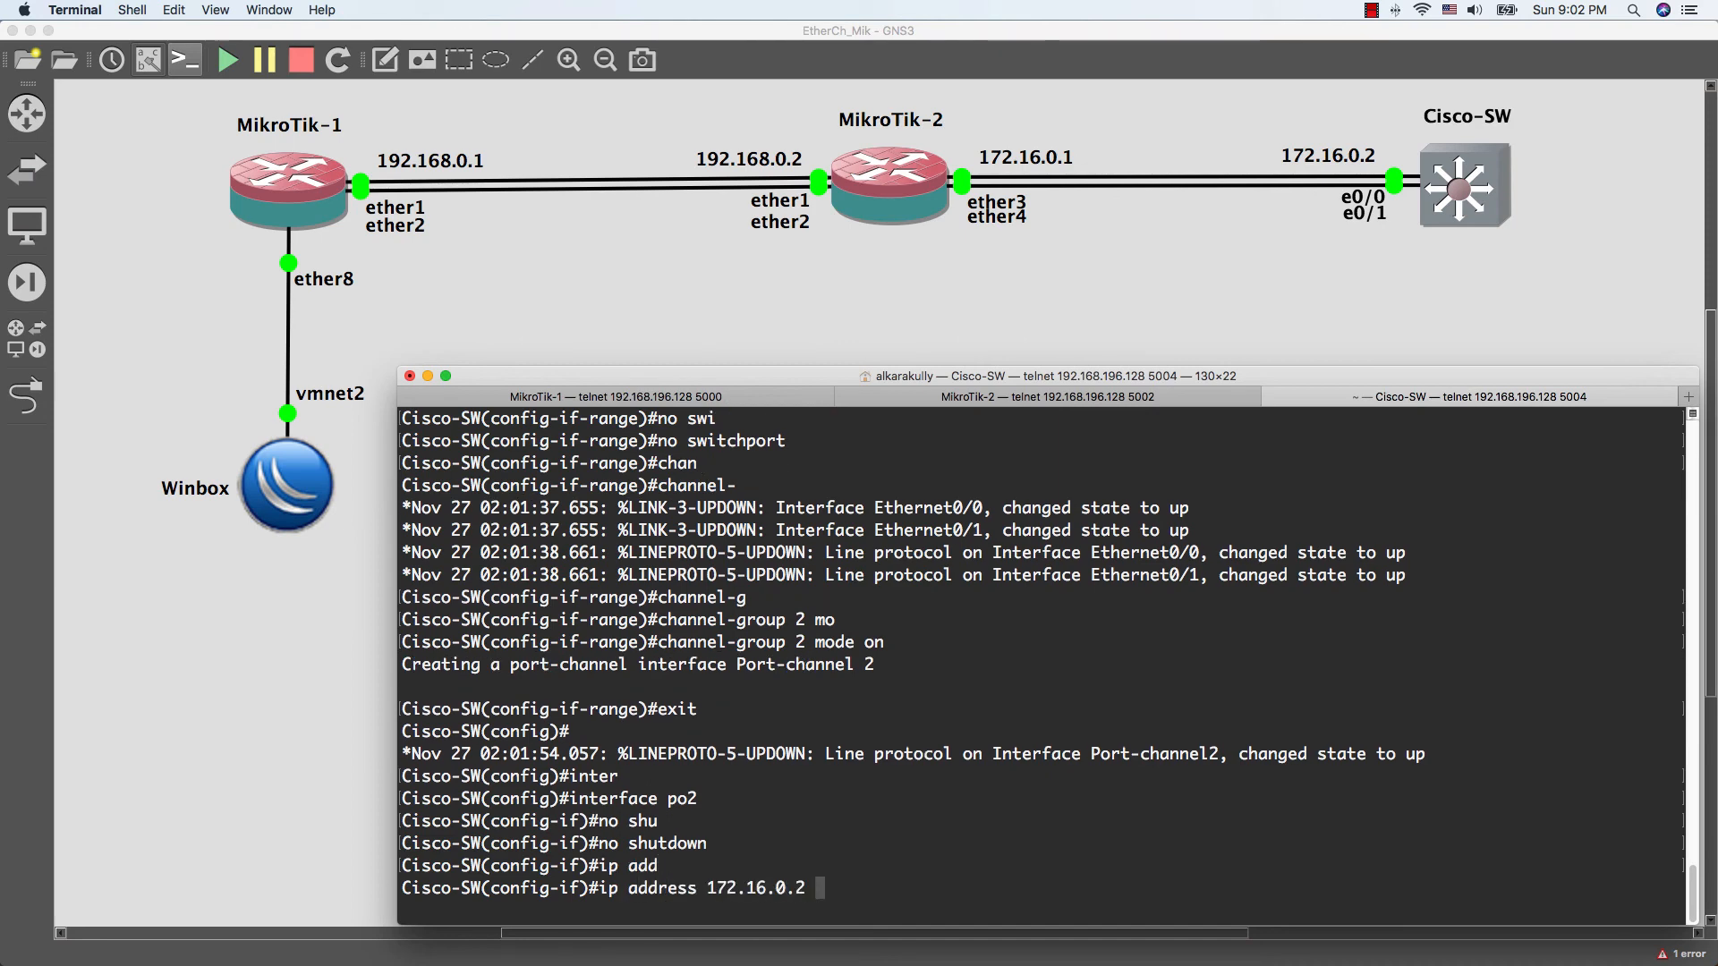
text(255.25)
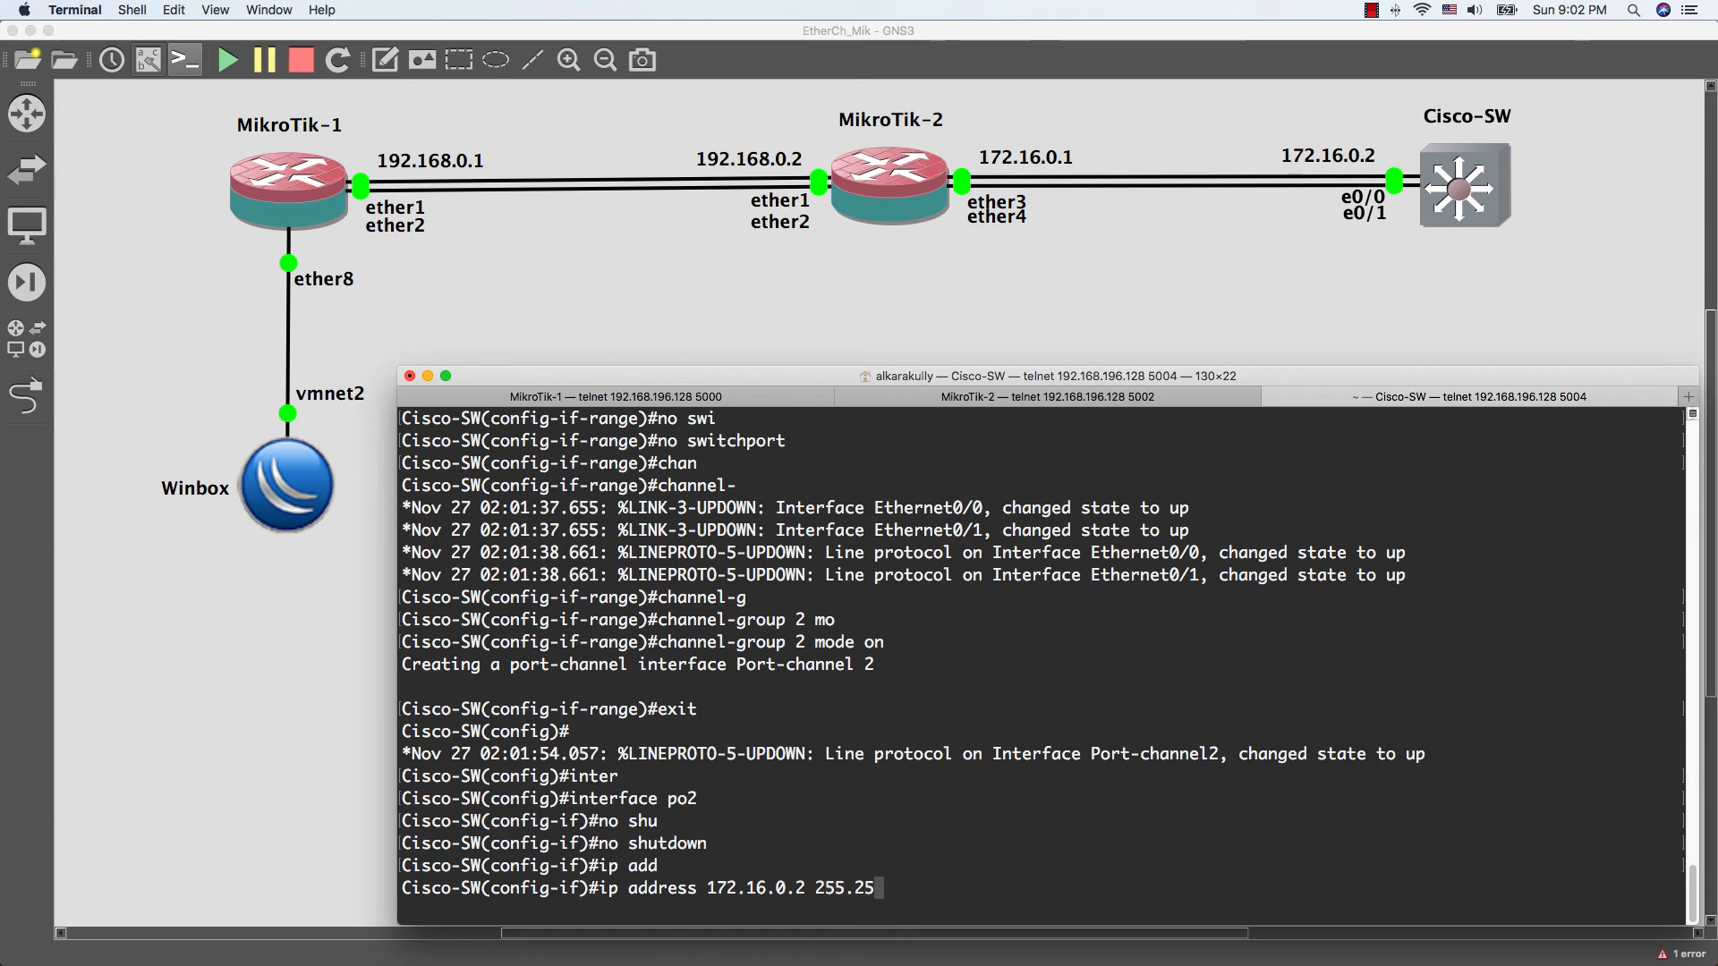
text(5.255.0)
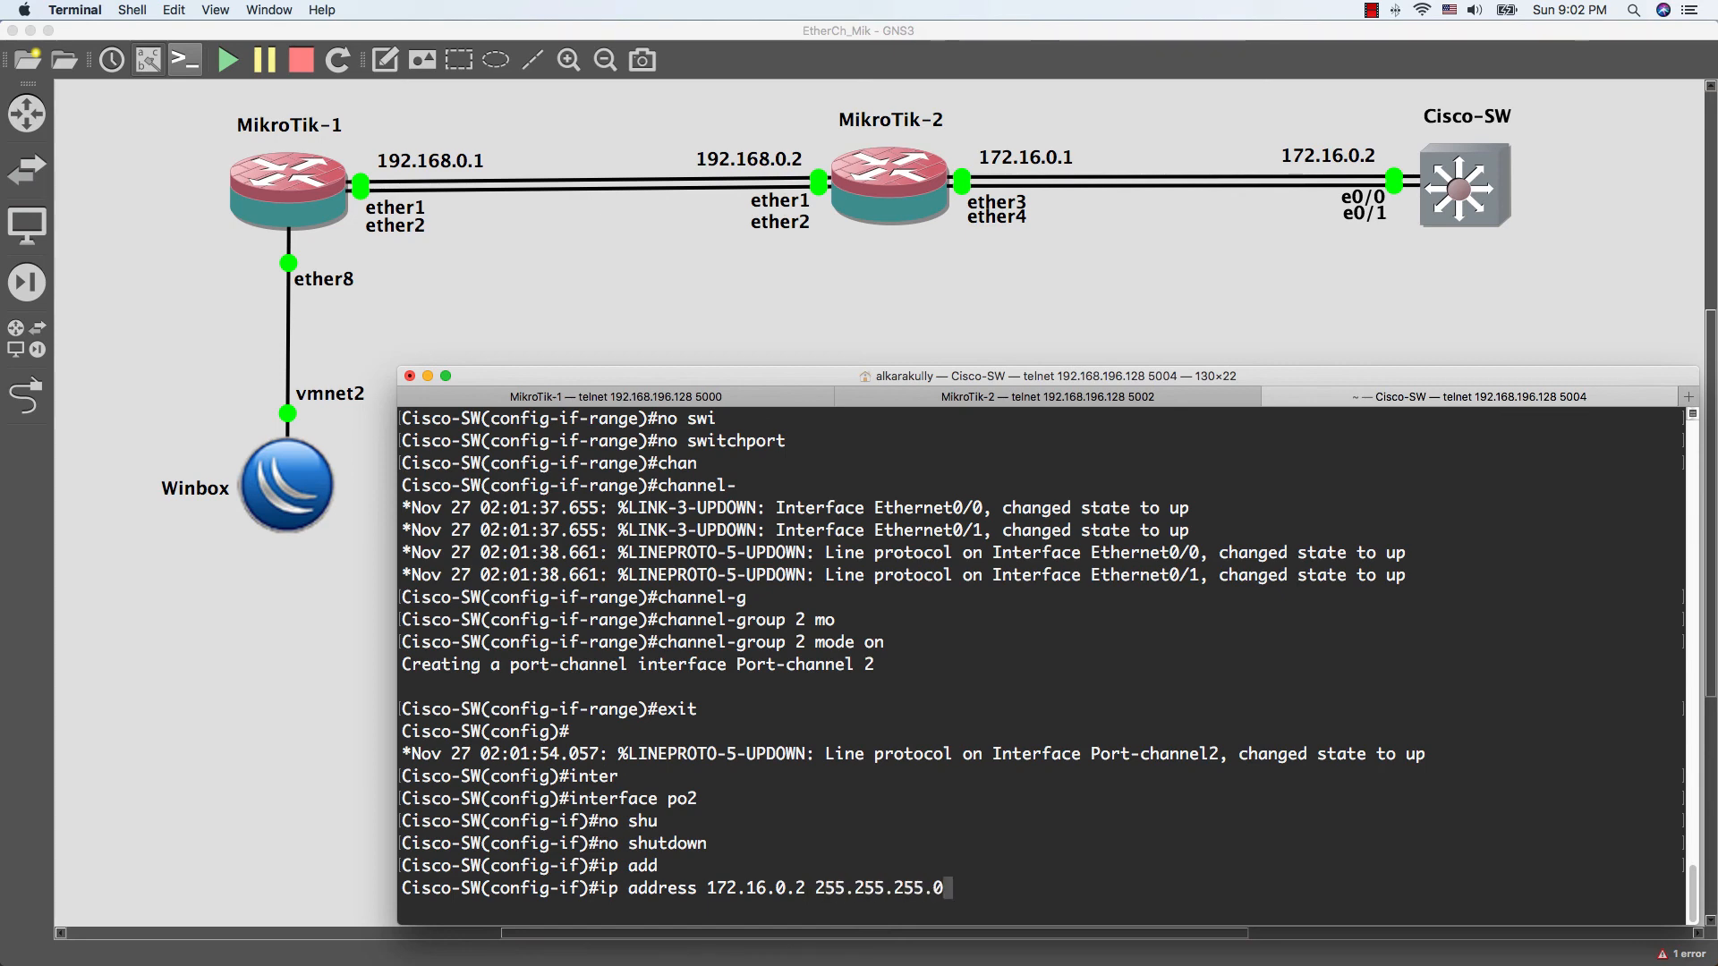
key(Return)
text(end)
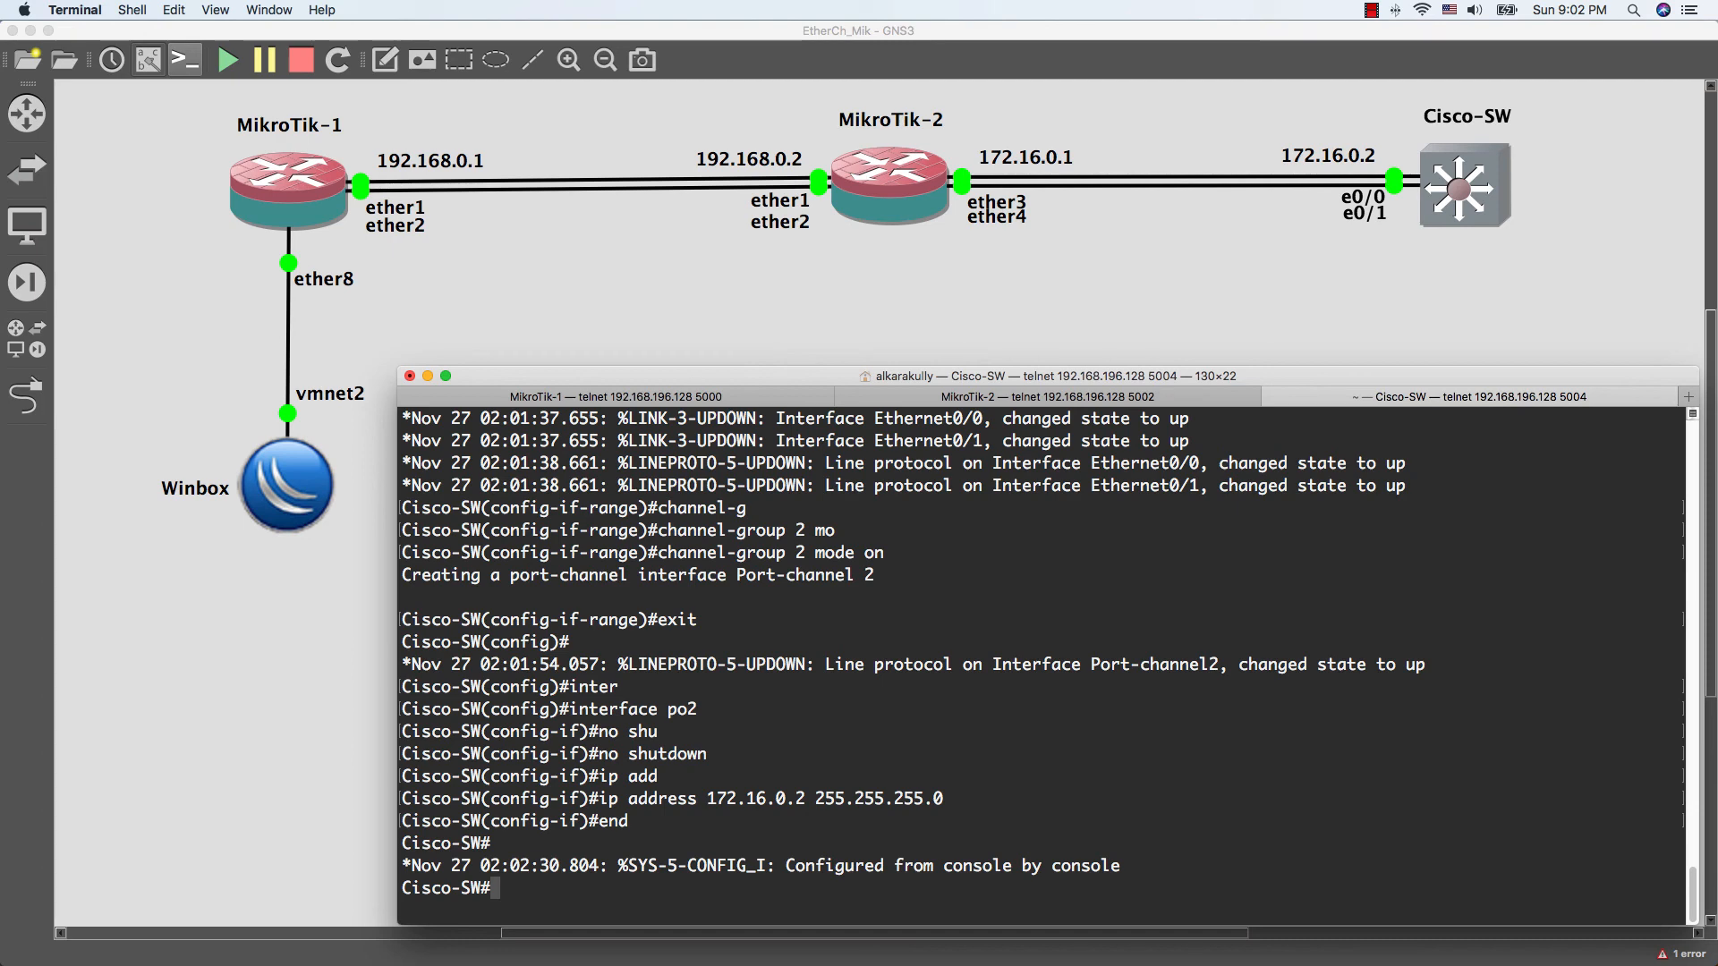
Run show etherchannel summary to confirm Po2 bundles Et0/0 and Et0/1
text(show etherchannel)
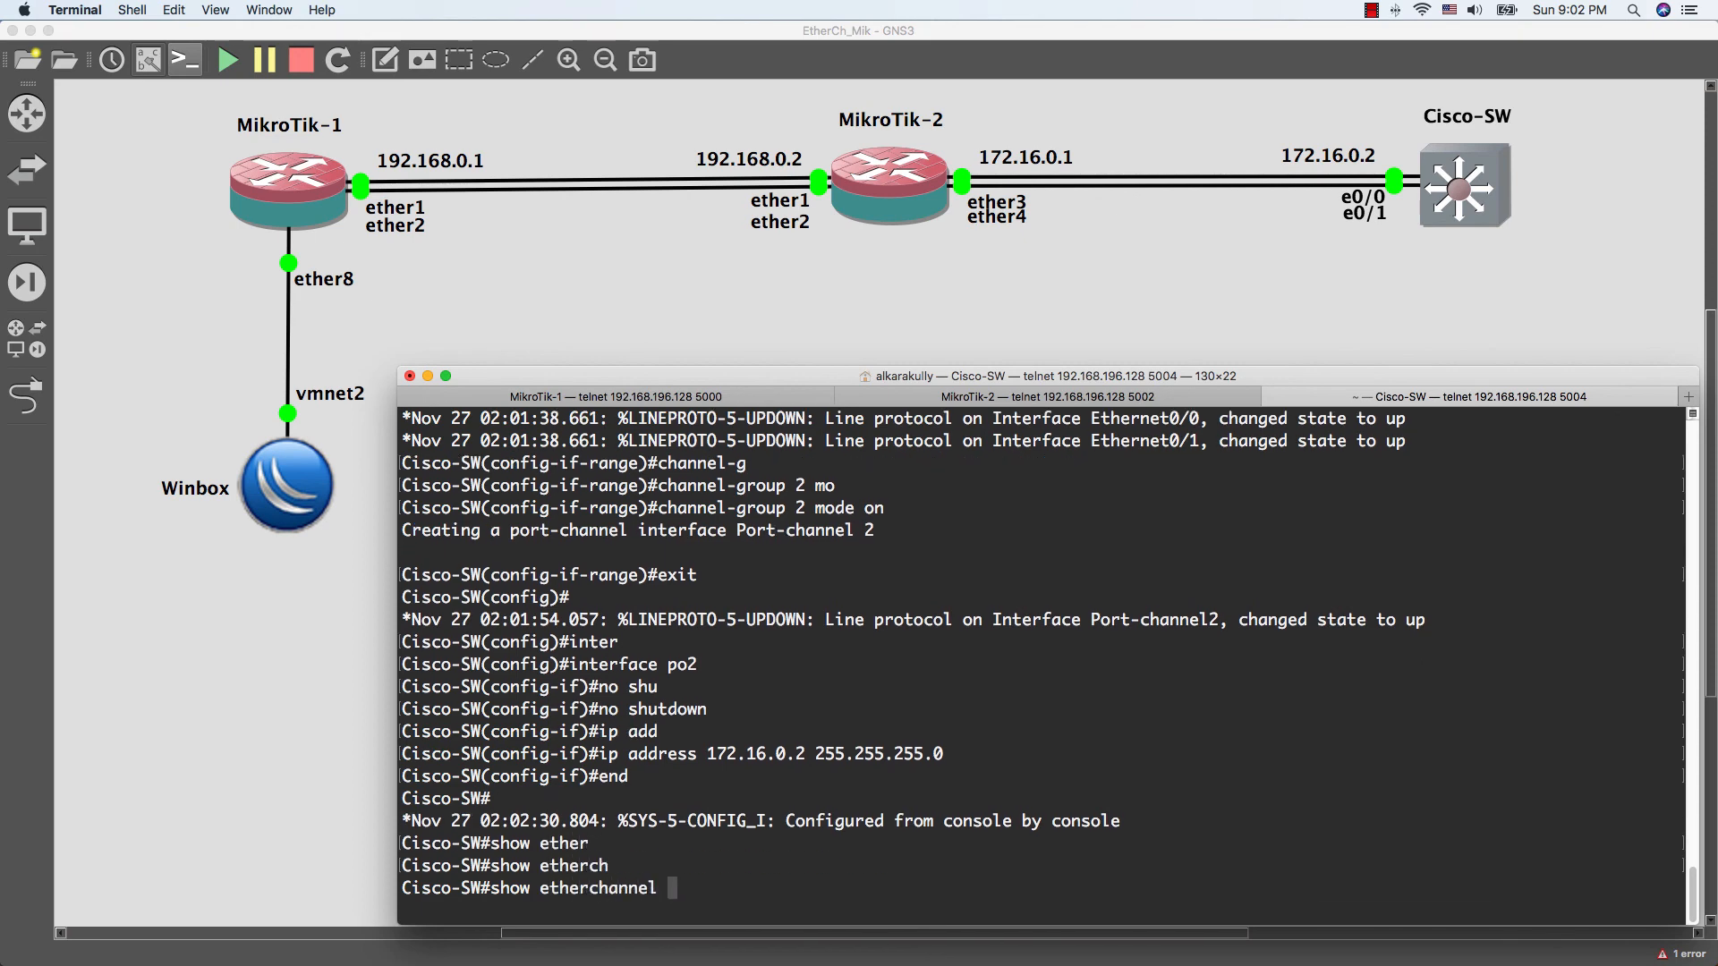
key(Return)
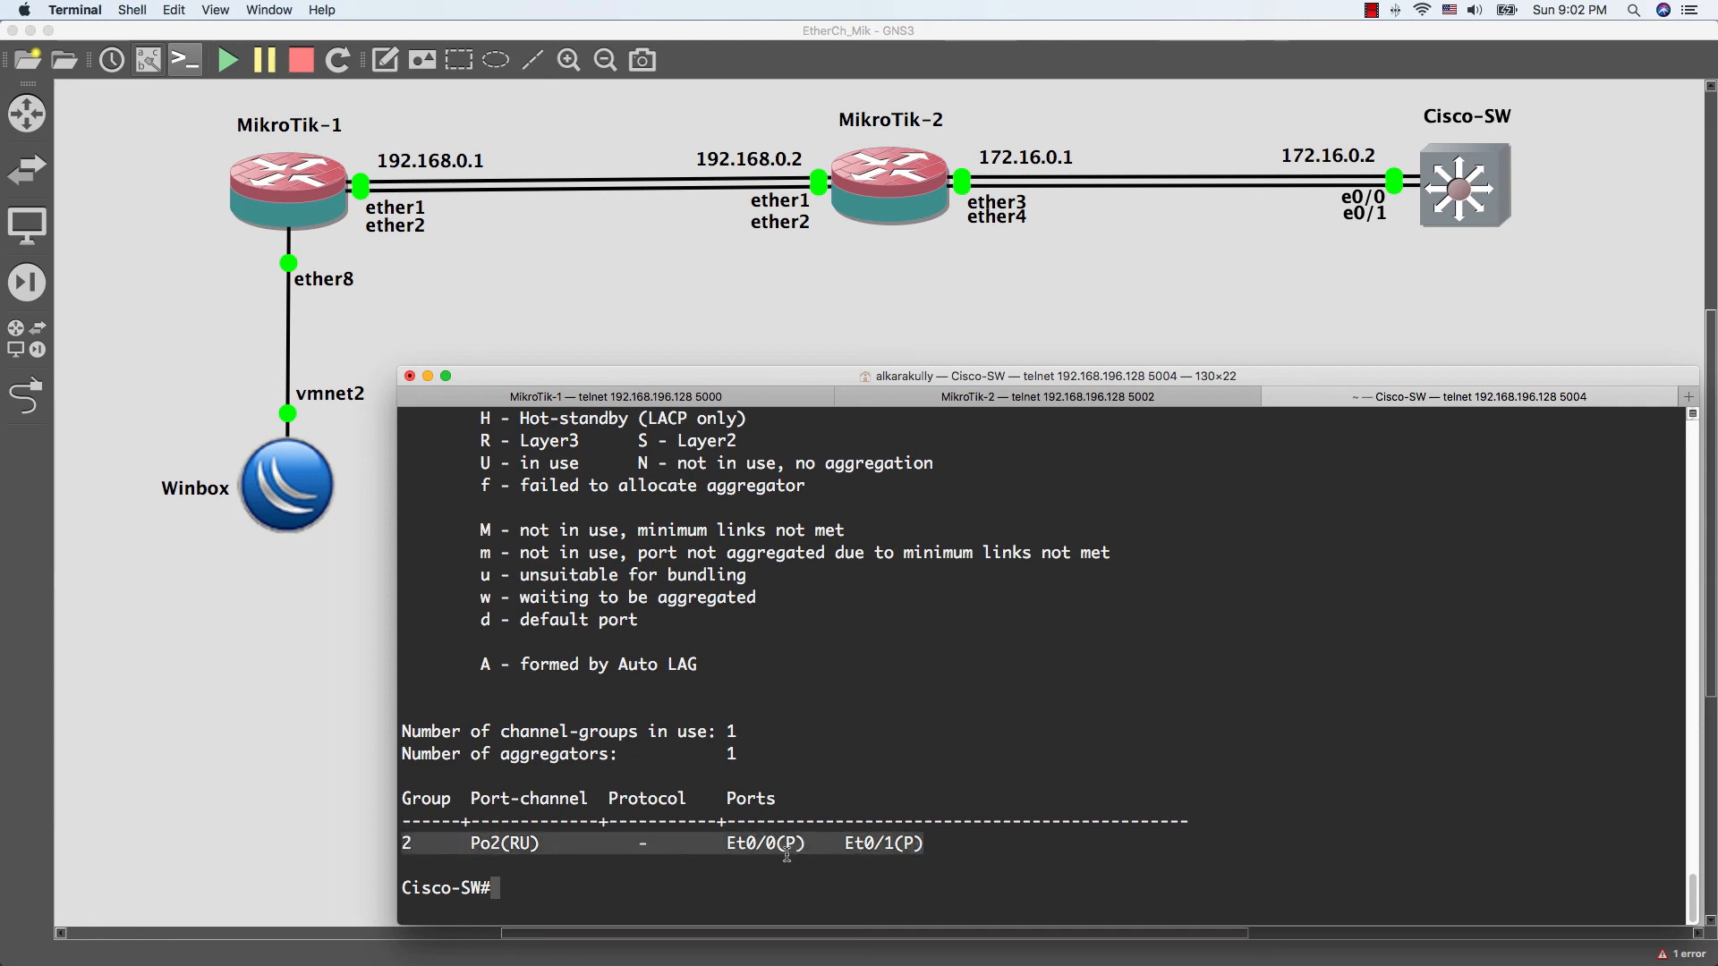
mouse_move(858, 848)
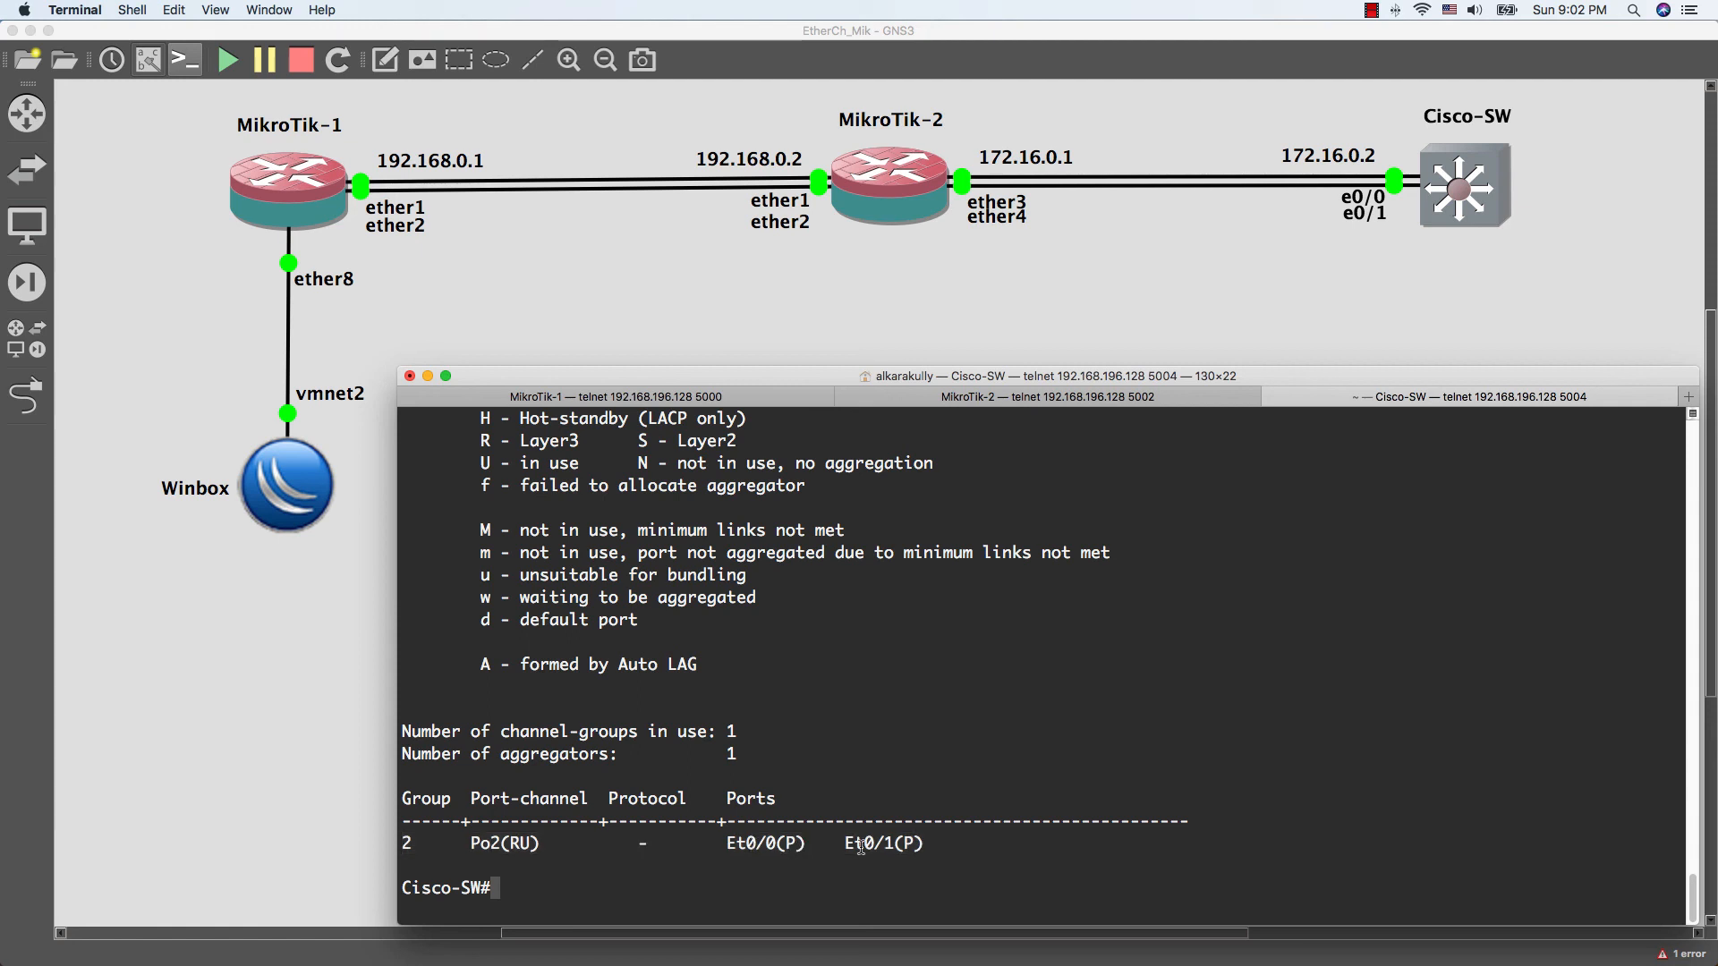
mouse_move(522, 834)
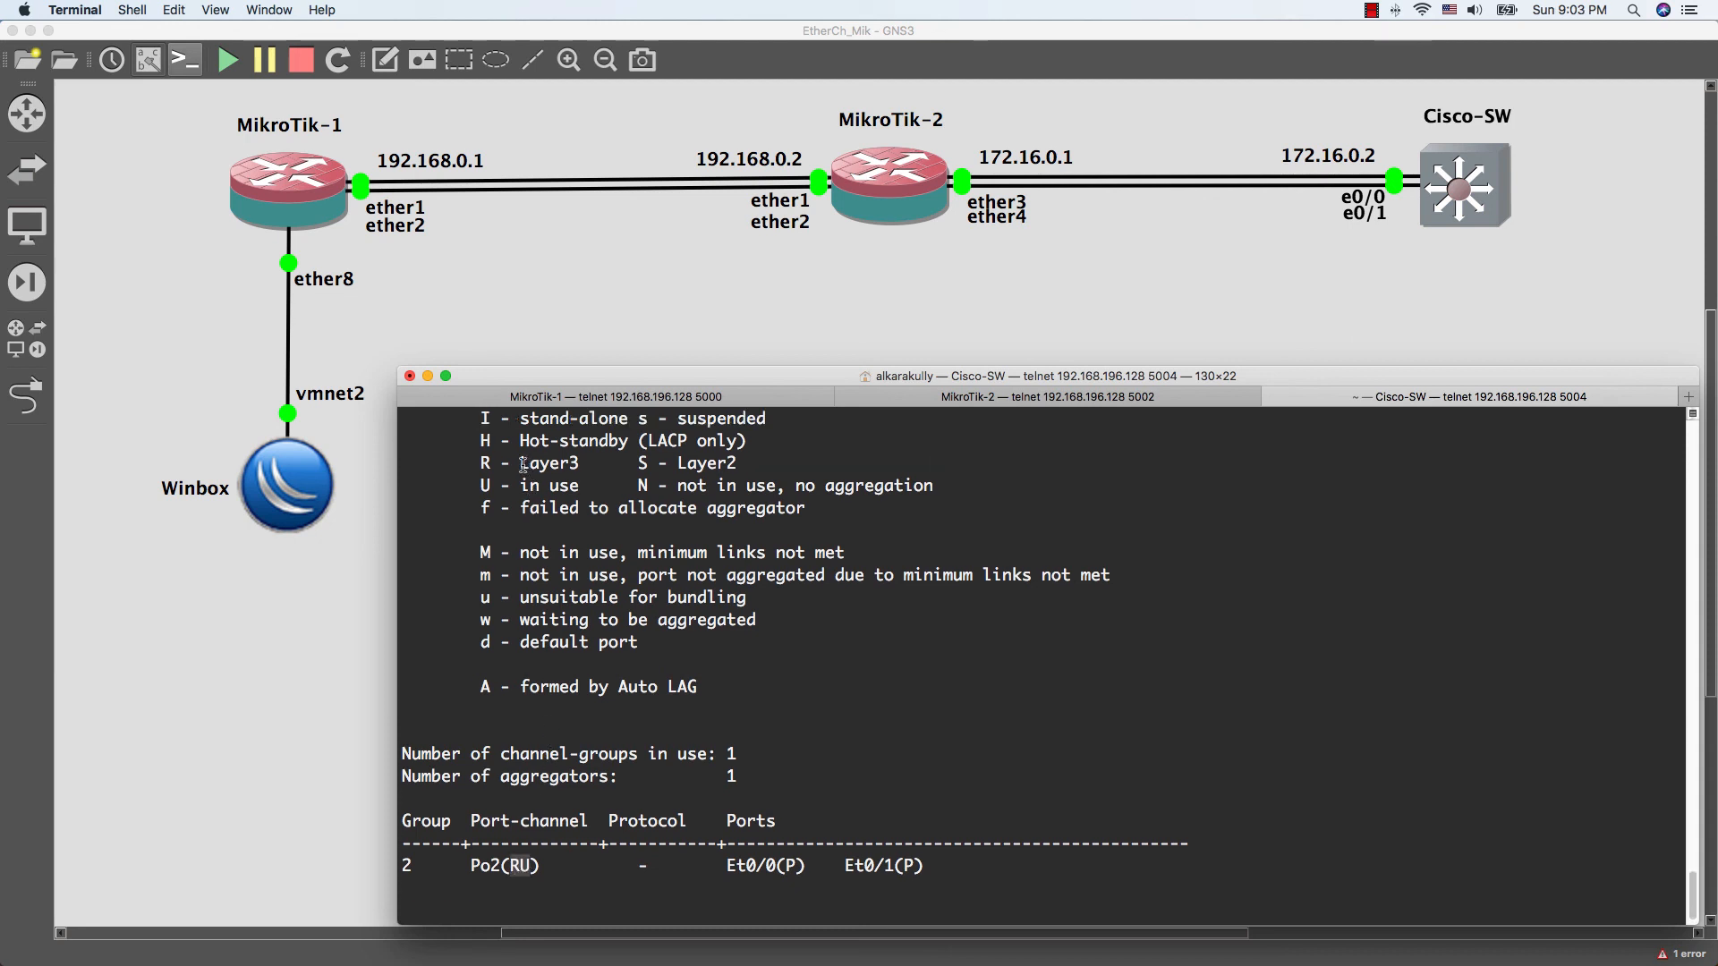
double_click(549, 463)
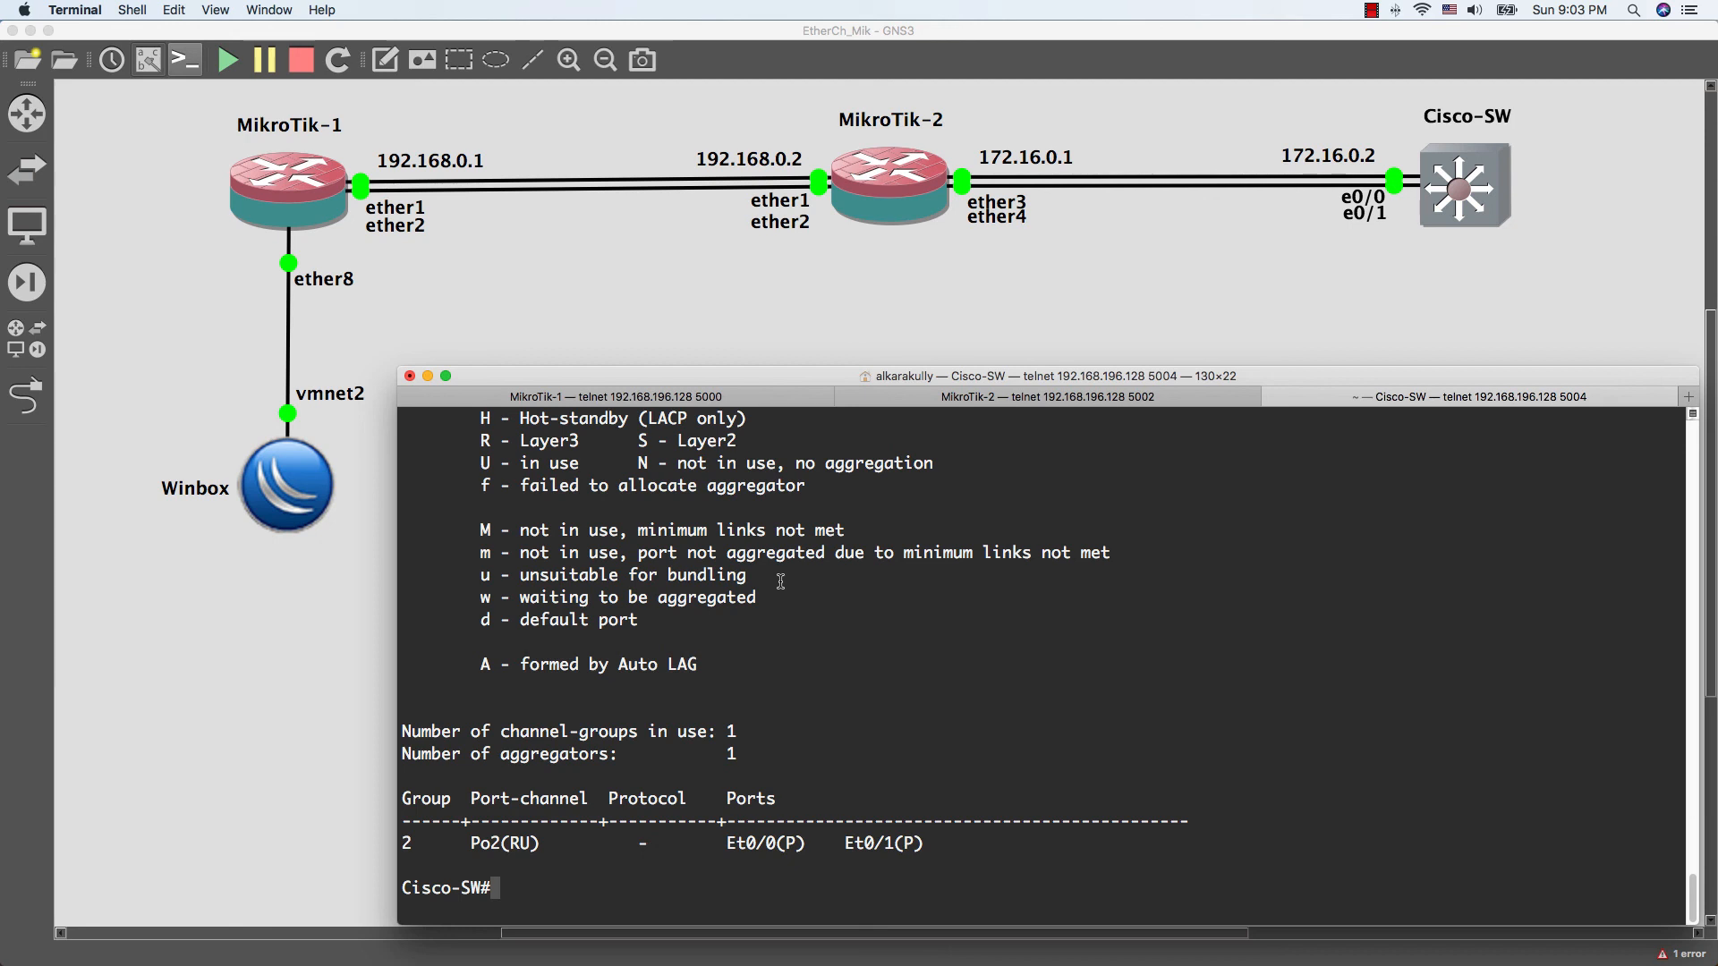
Enter a partial ping command, 'ping 172.16.0', at the Cisco-SW prompt
text(ping 172)
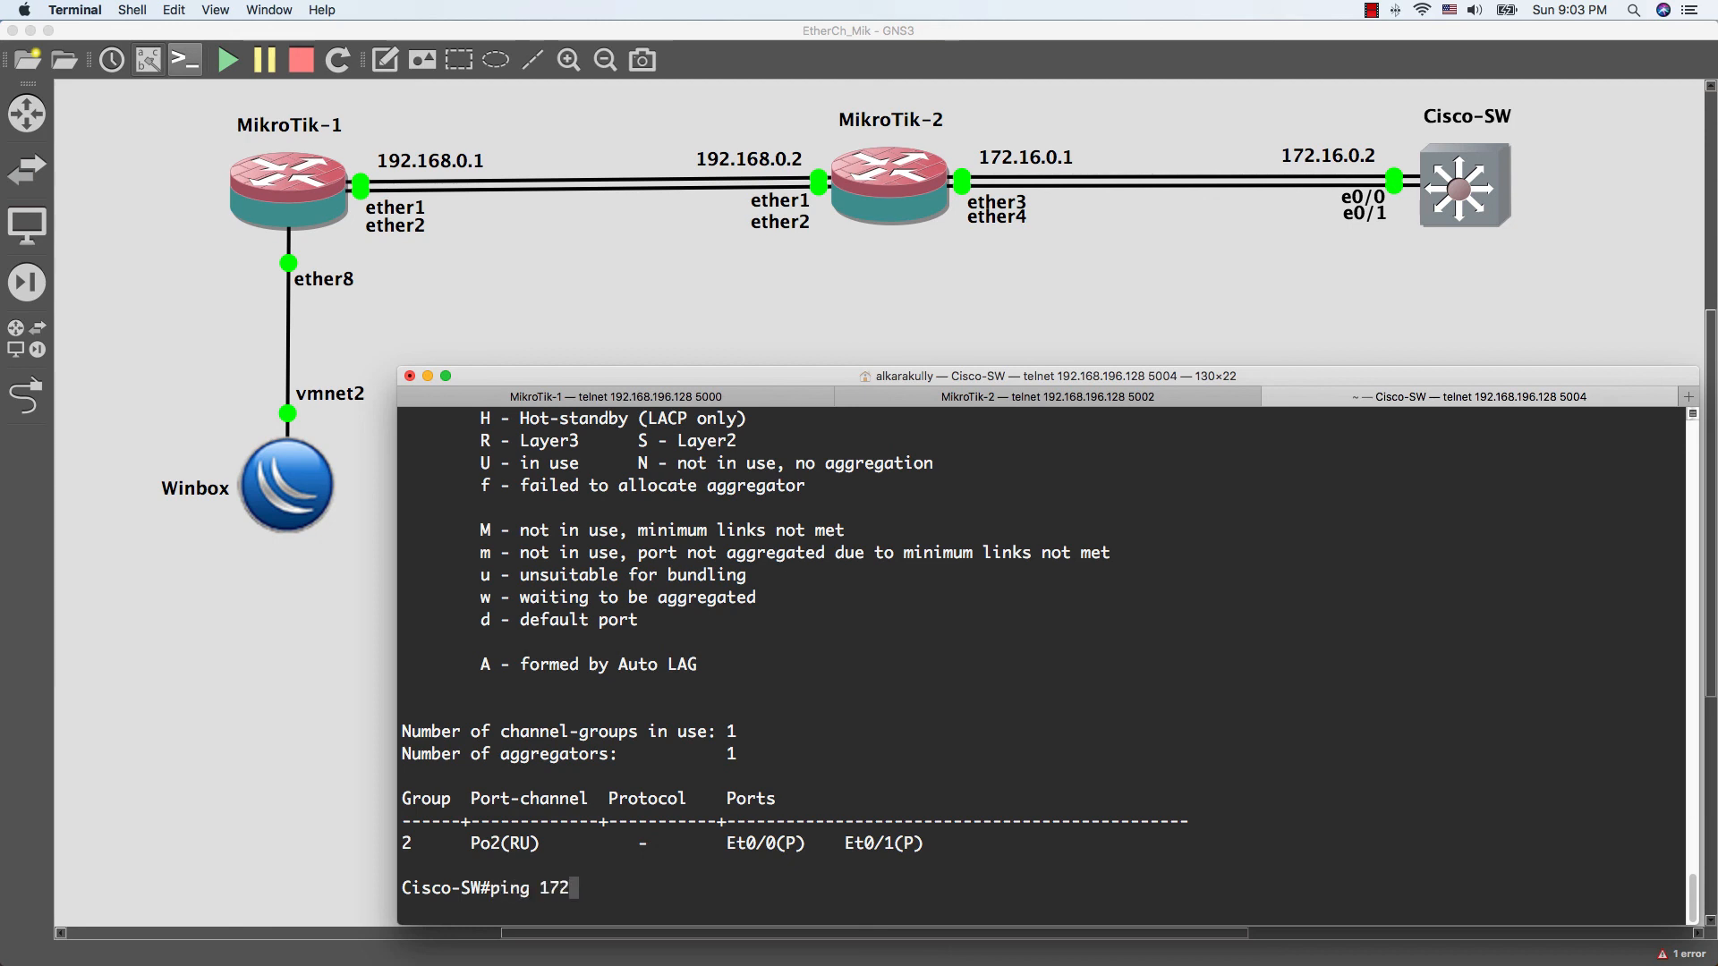
text(.16)
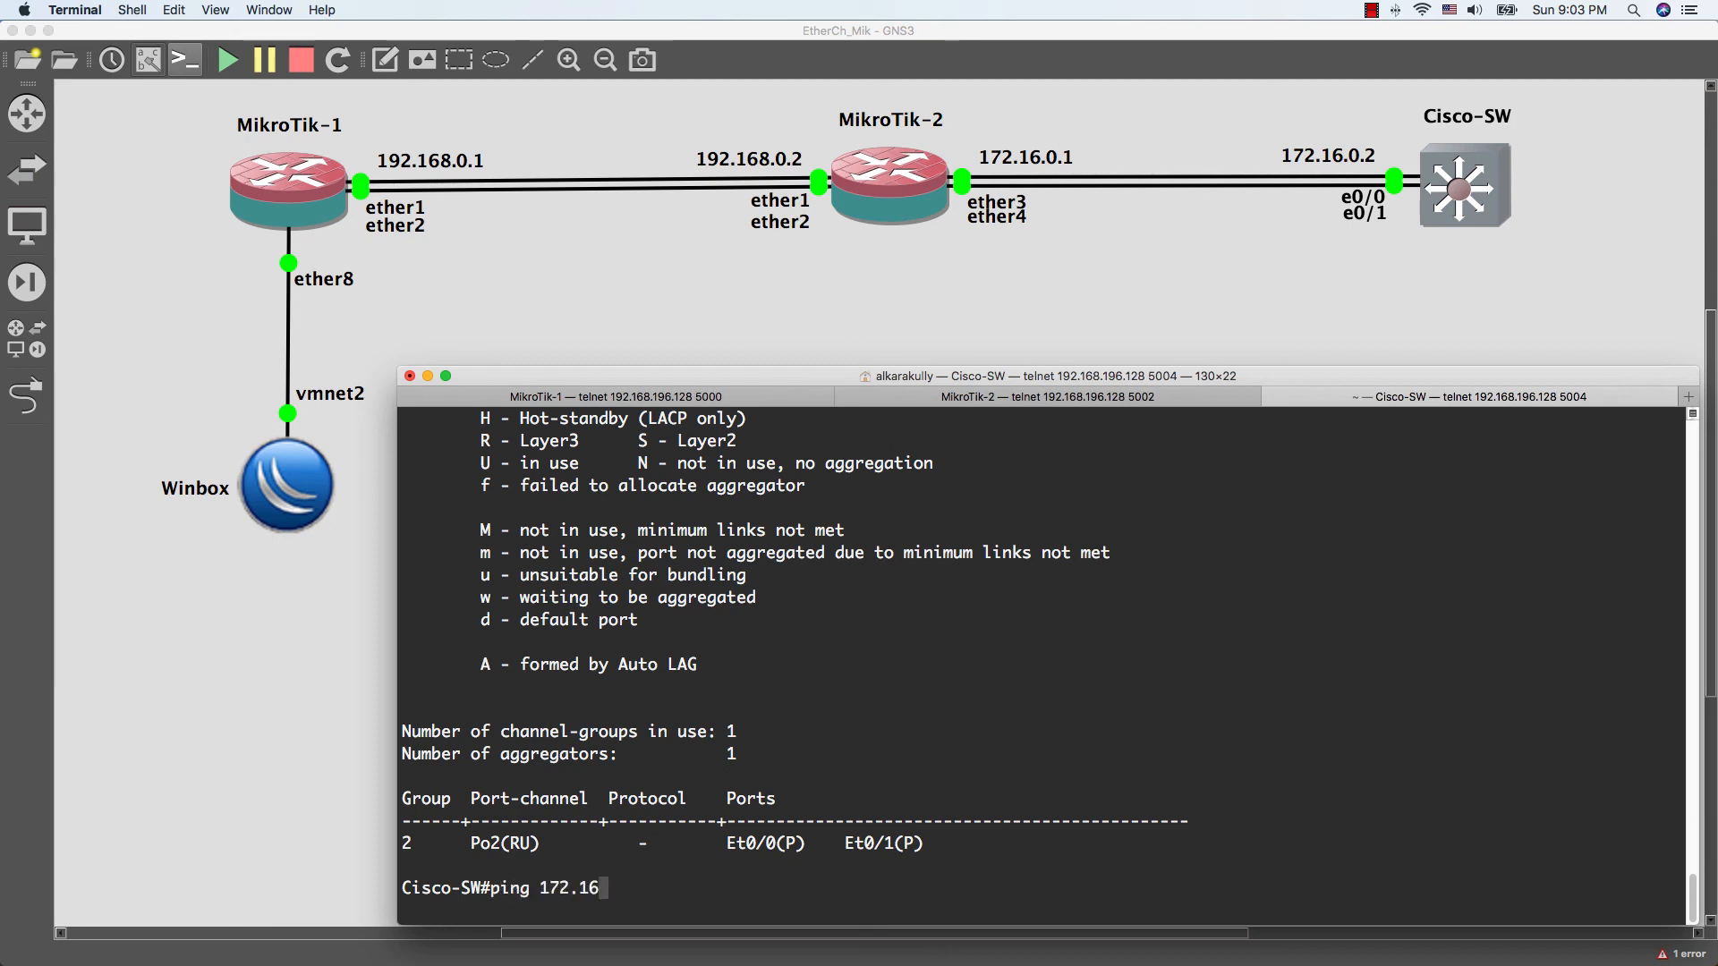
text(.0)
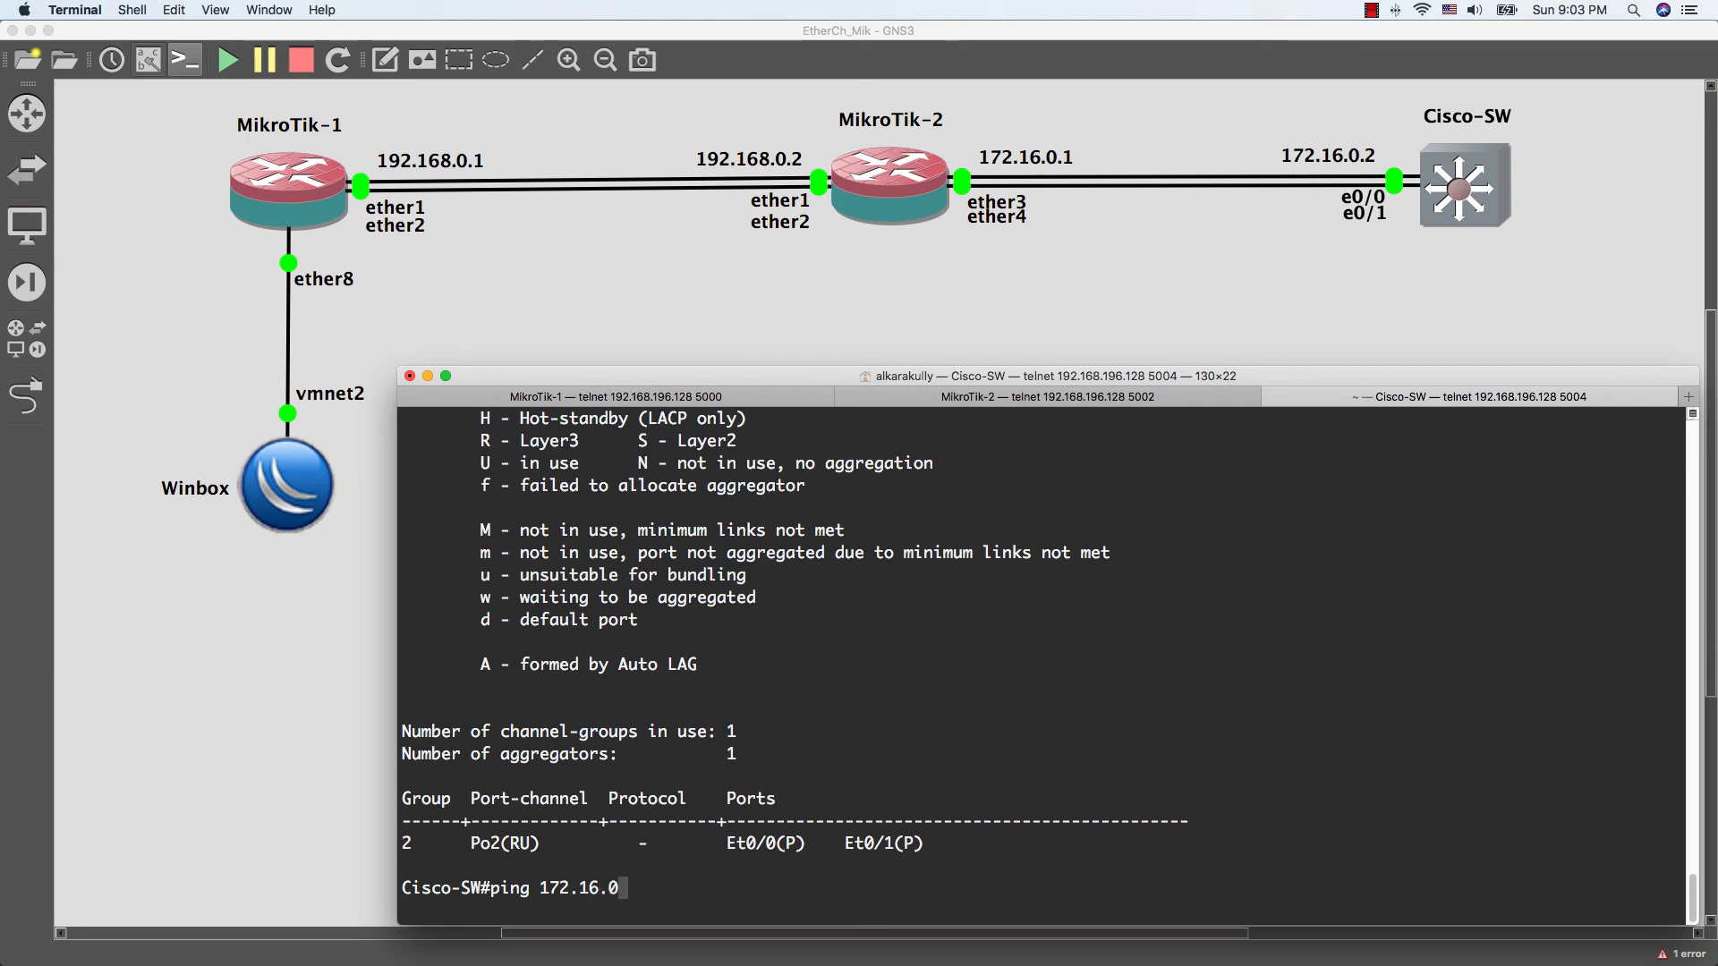